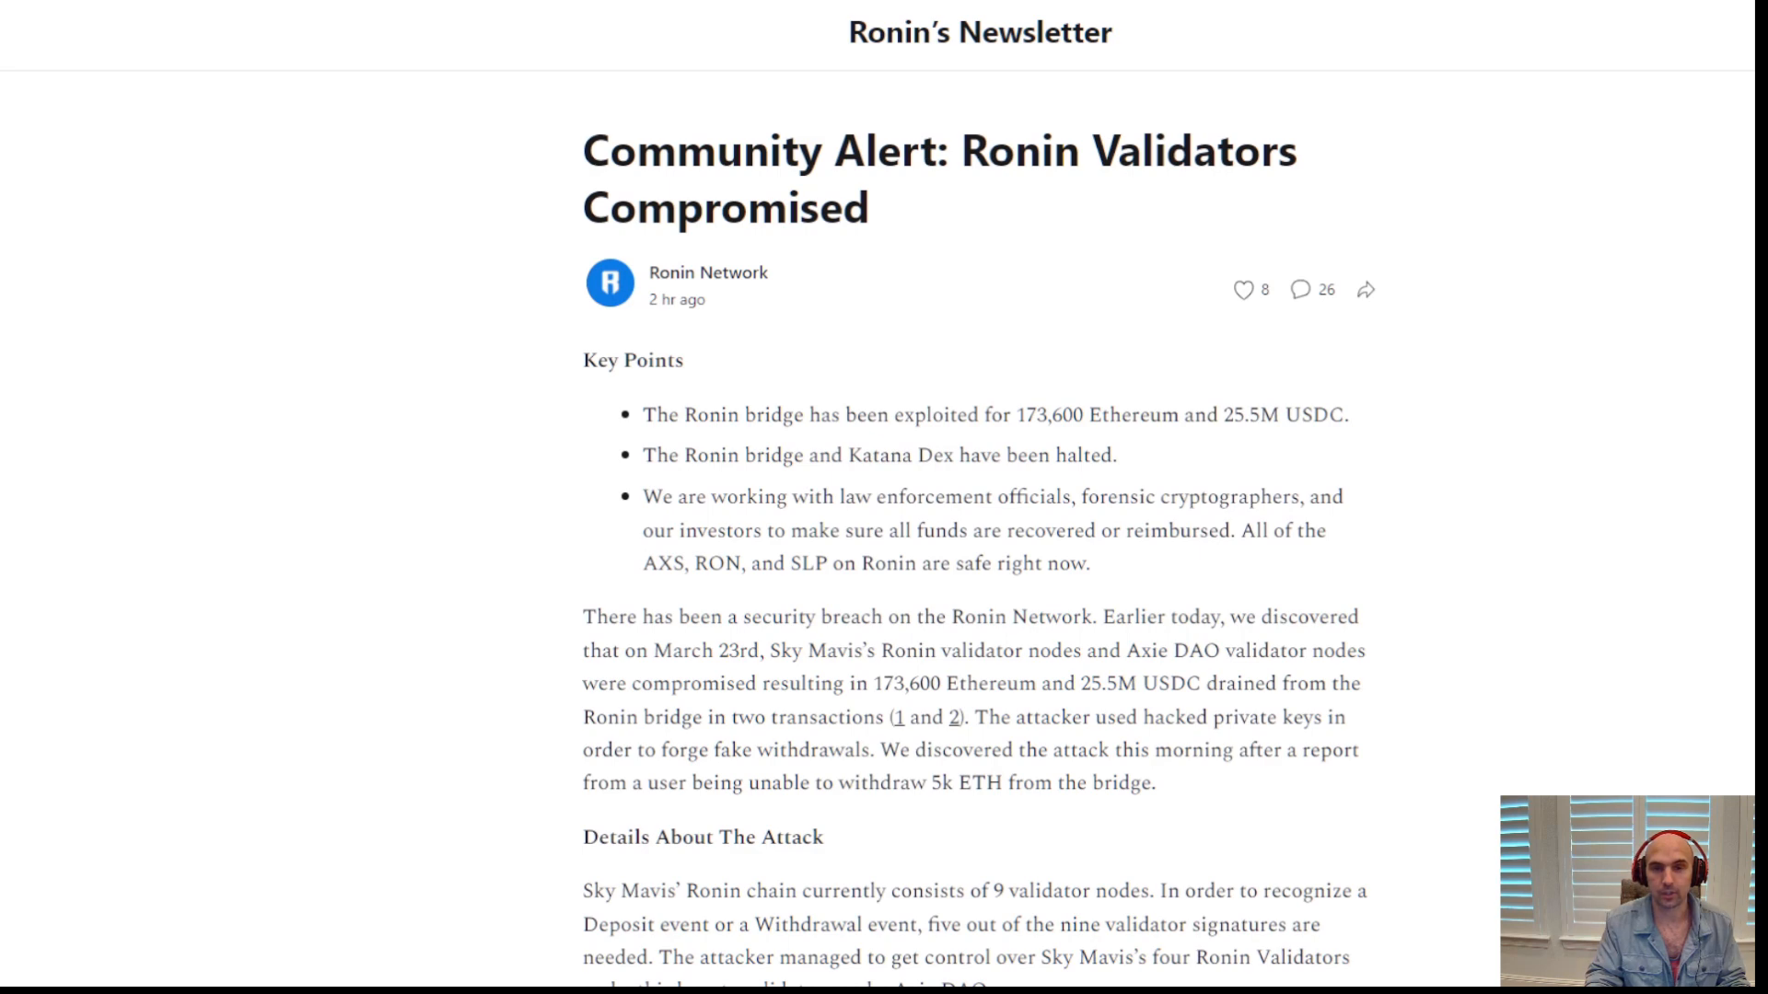
{"action": "mouse_move", "coordinate": [1083, 185]}
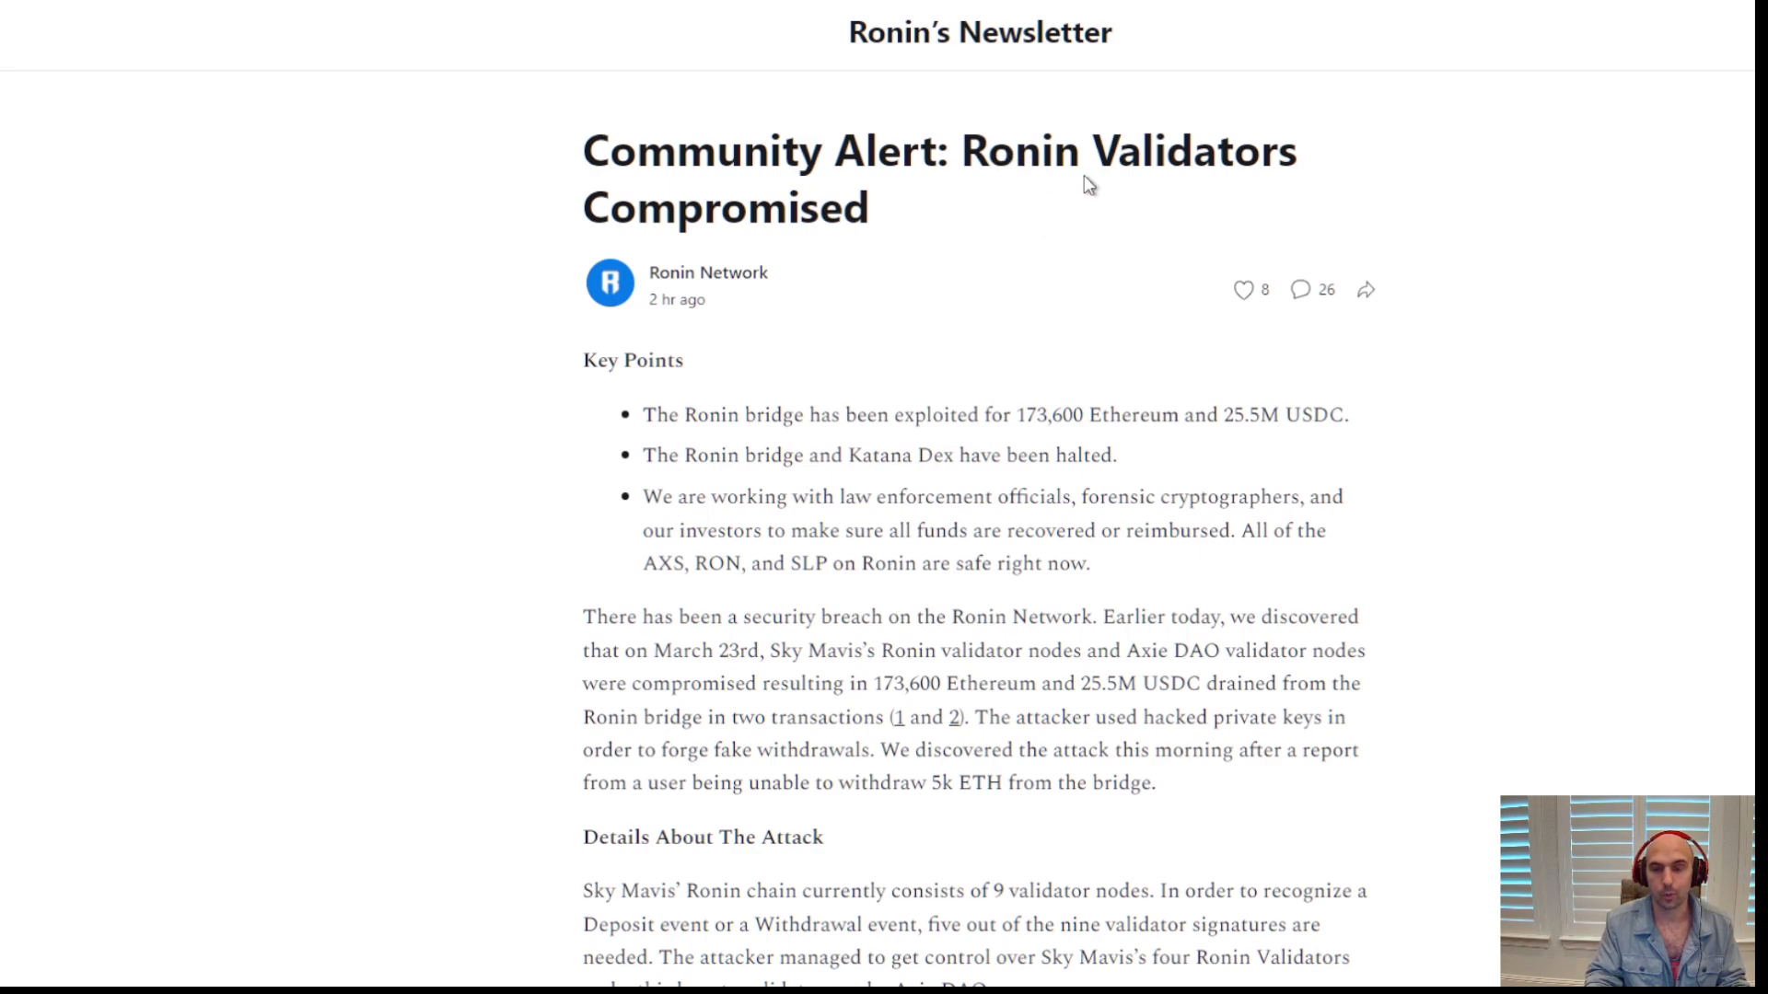
{"action": "mouse_move", "coordinate": [685, 540]}
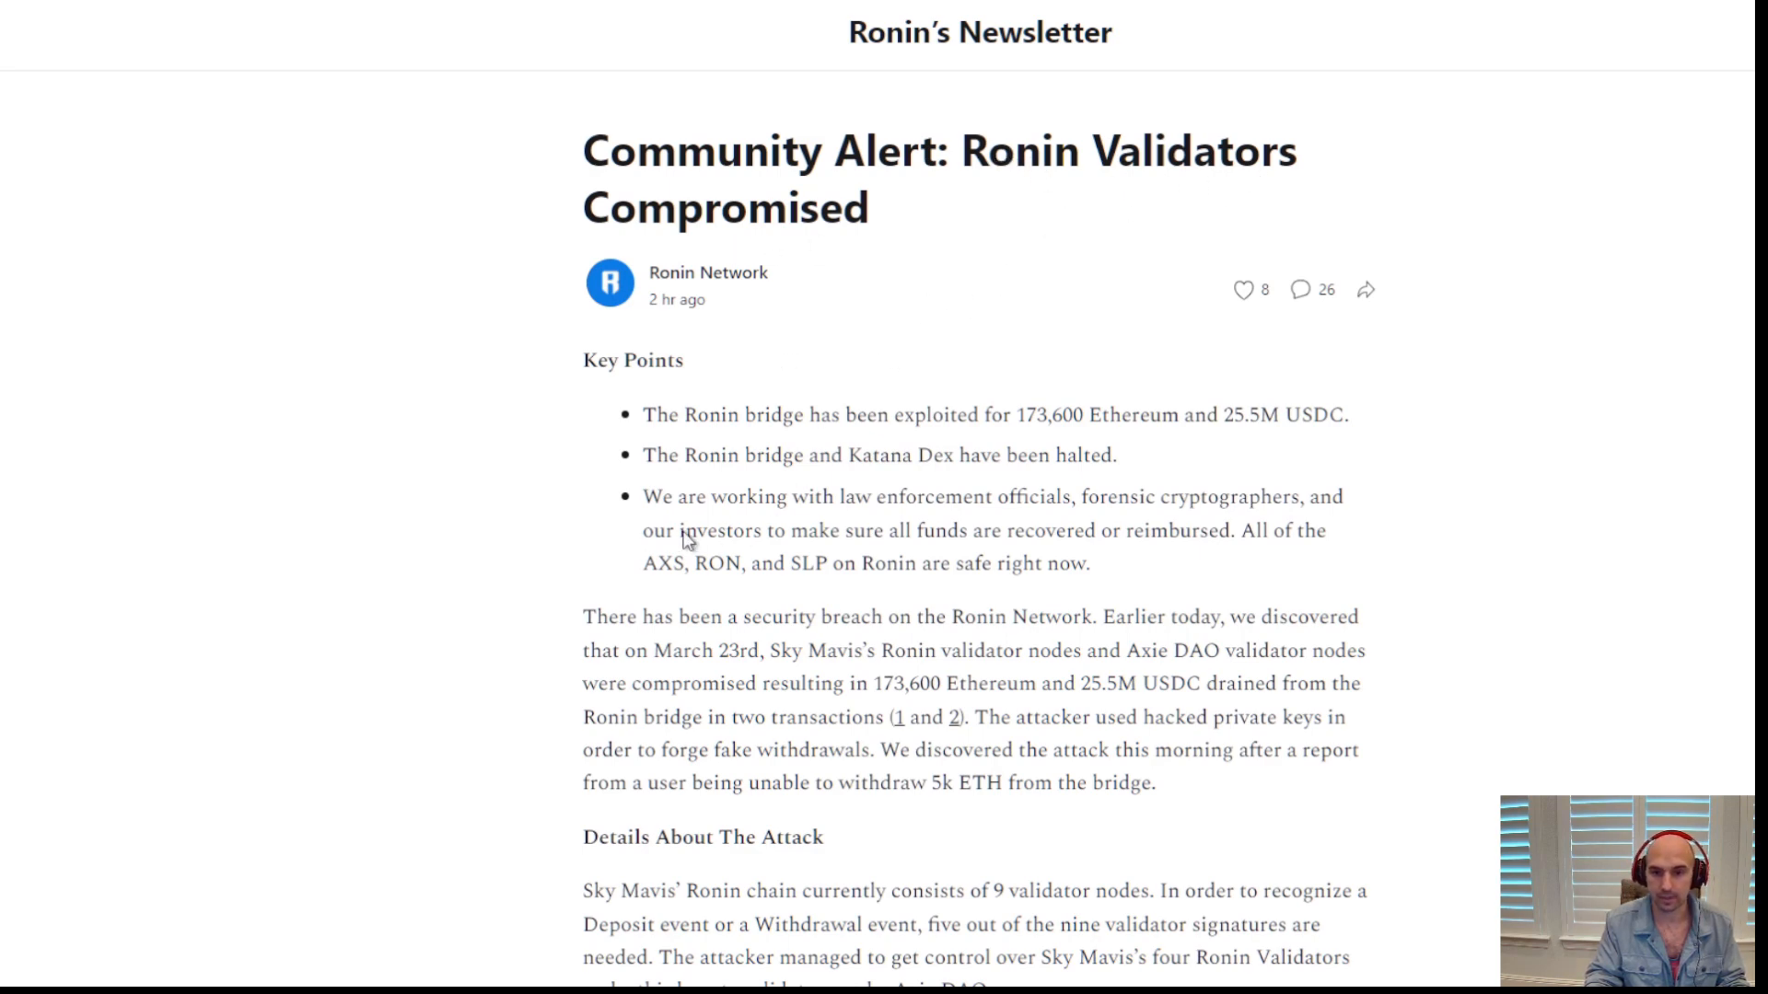
{"action": "mouse_move", "coordinate": [1006, 425]}
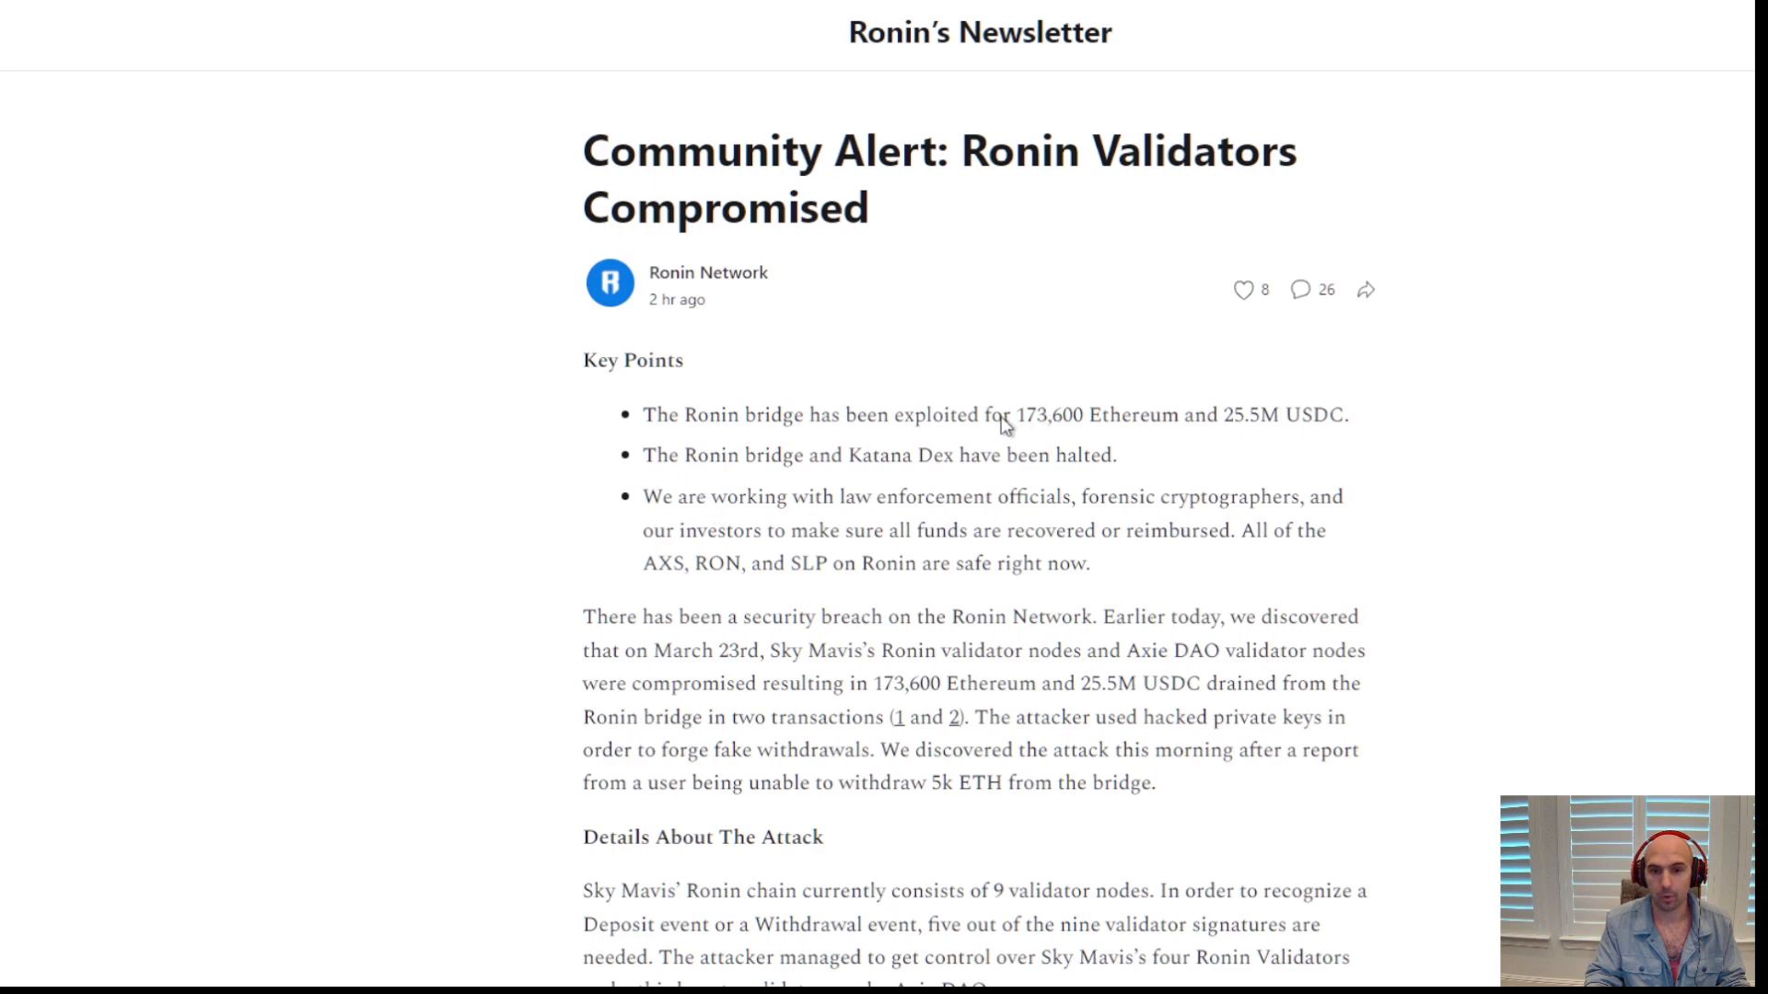
Highlight the stolen Ethereum amount, then search 'axs' from a new tab
{"action": "double_click", "coordinate": [1044, 416]}
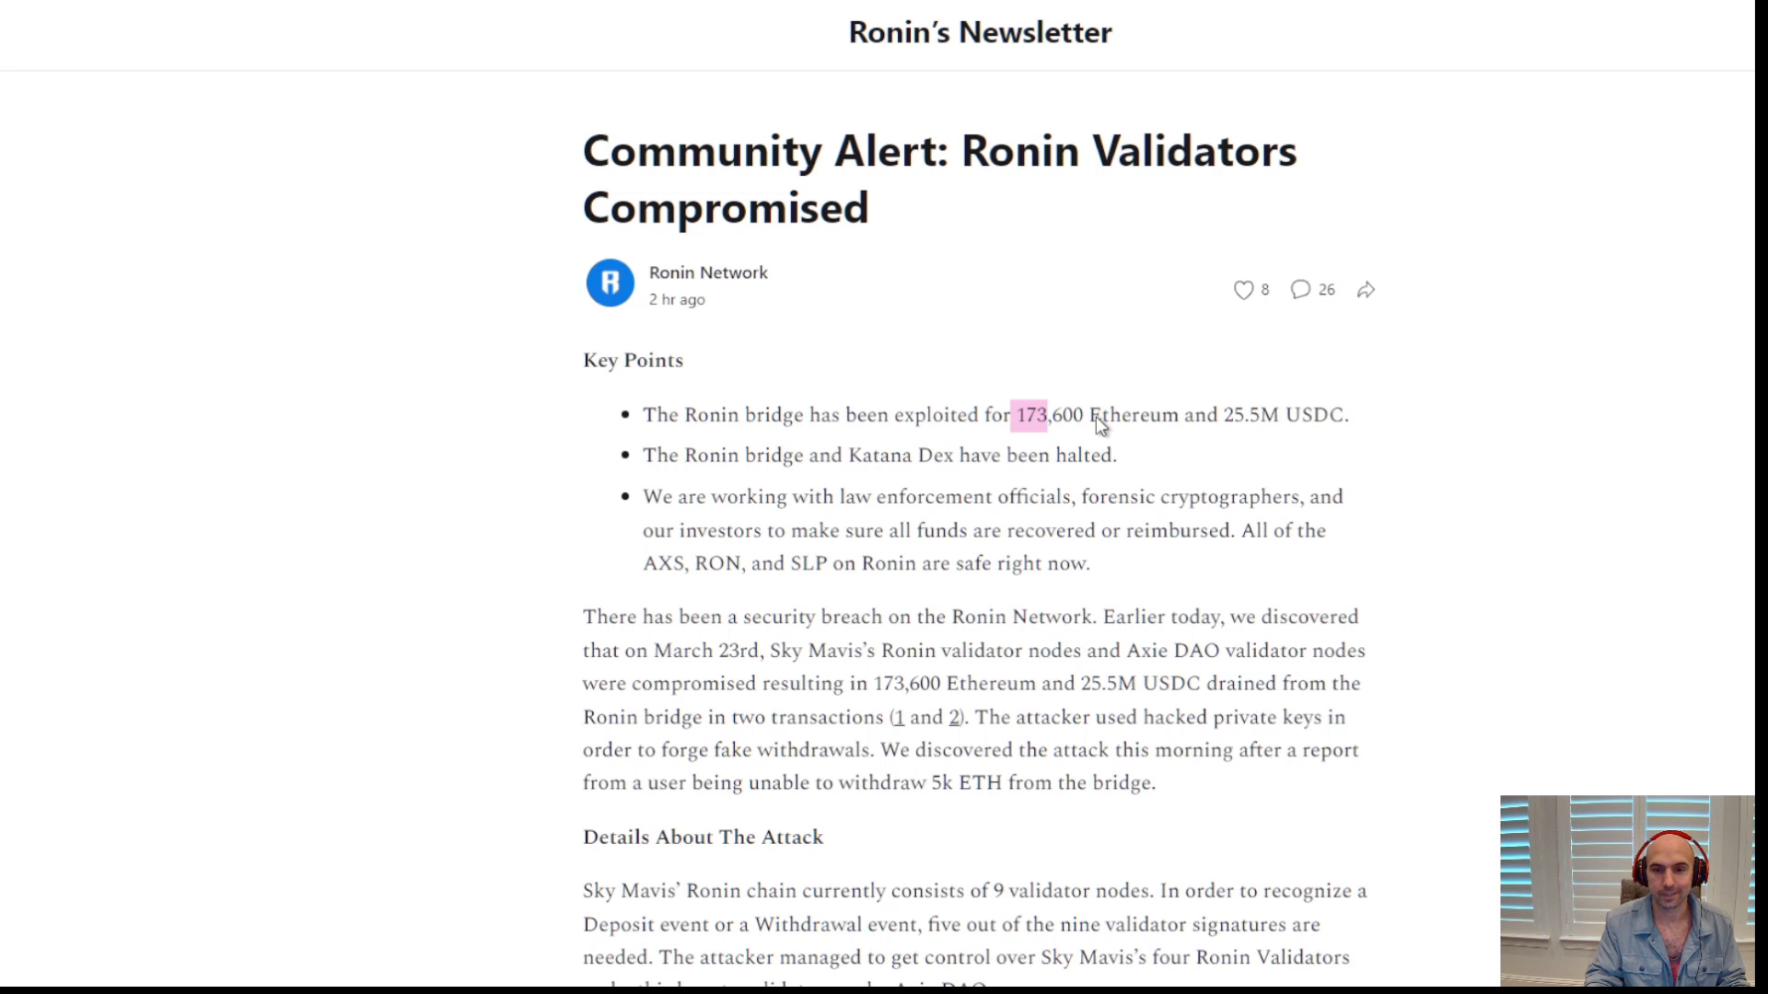
{"action": "mouse_move", "coordinate": [1231, 423]}
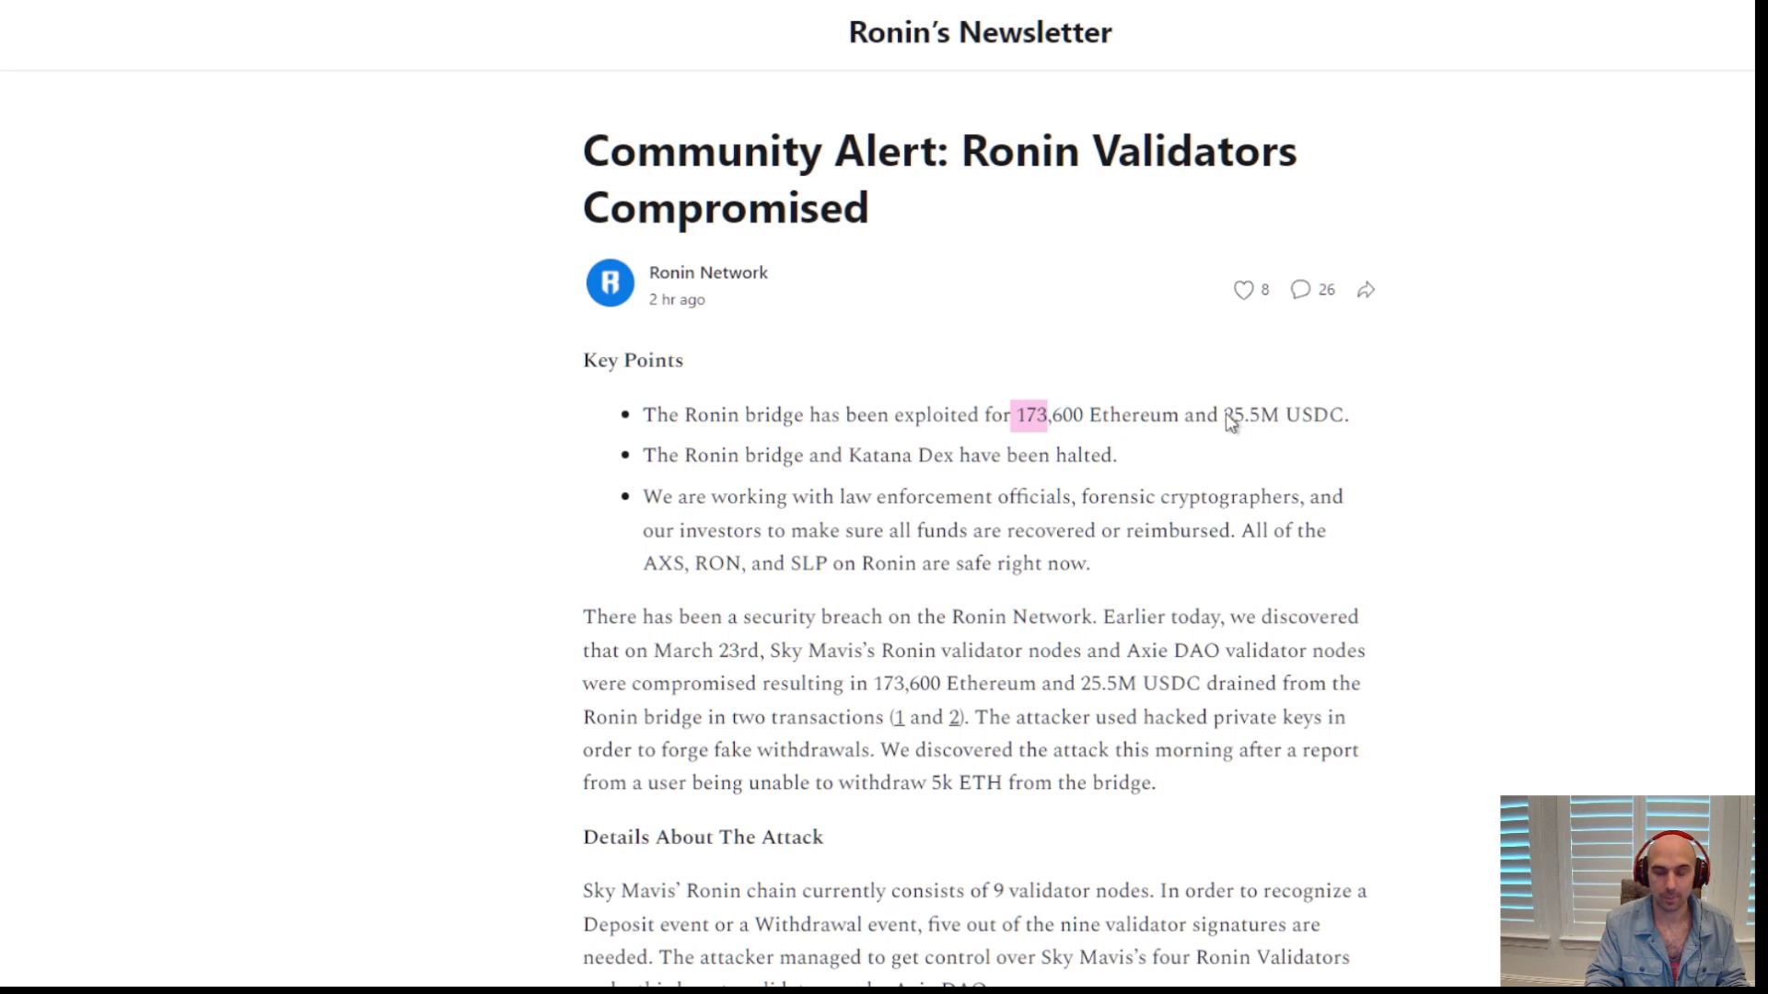
{"action": "mouse_move", "coordinate": [1068, 428]}
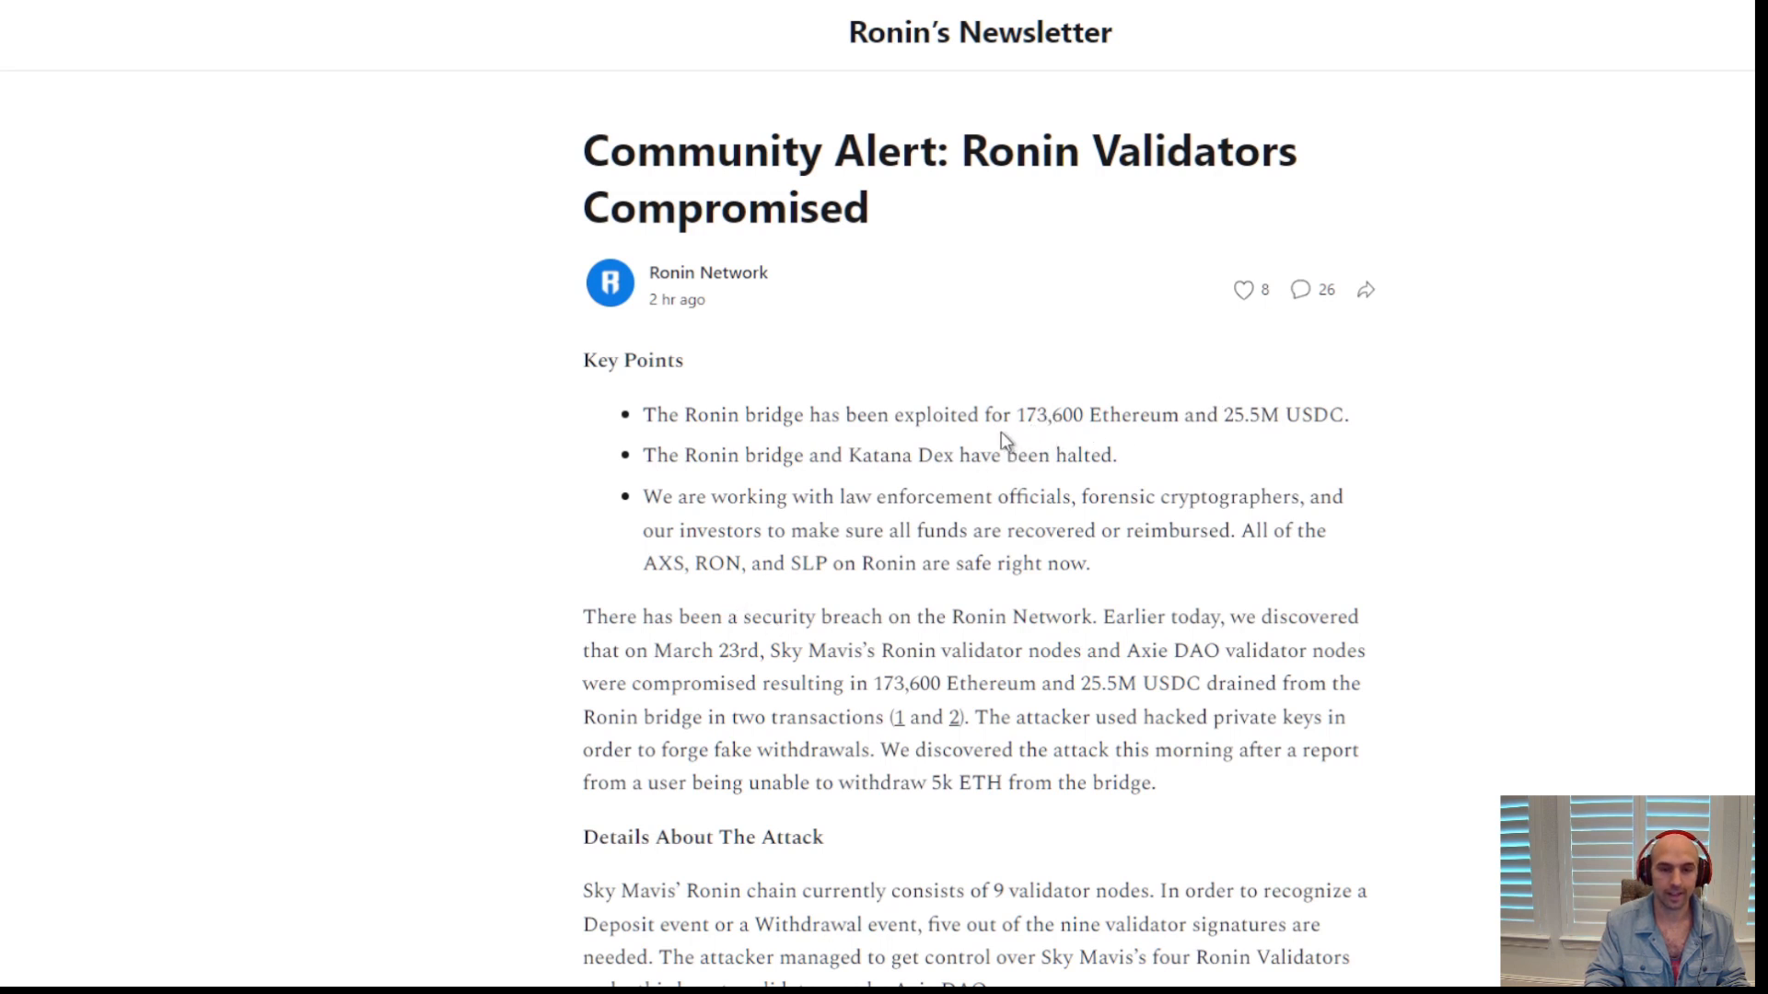
{"action": "mouse_move", "coordinate": [700, 577]}
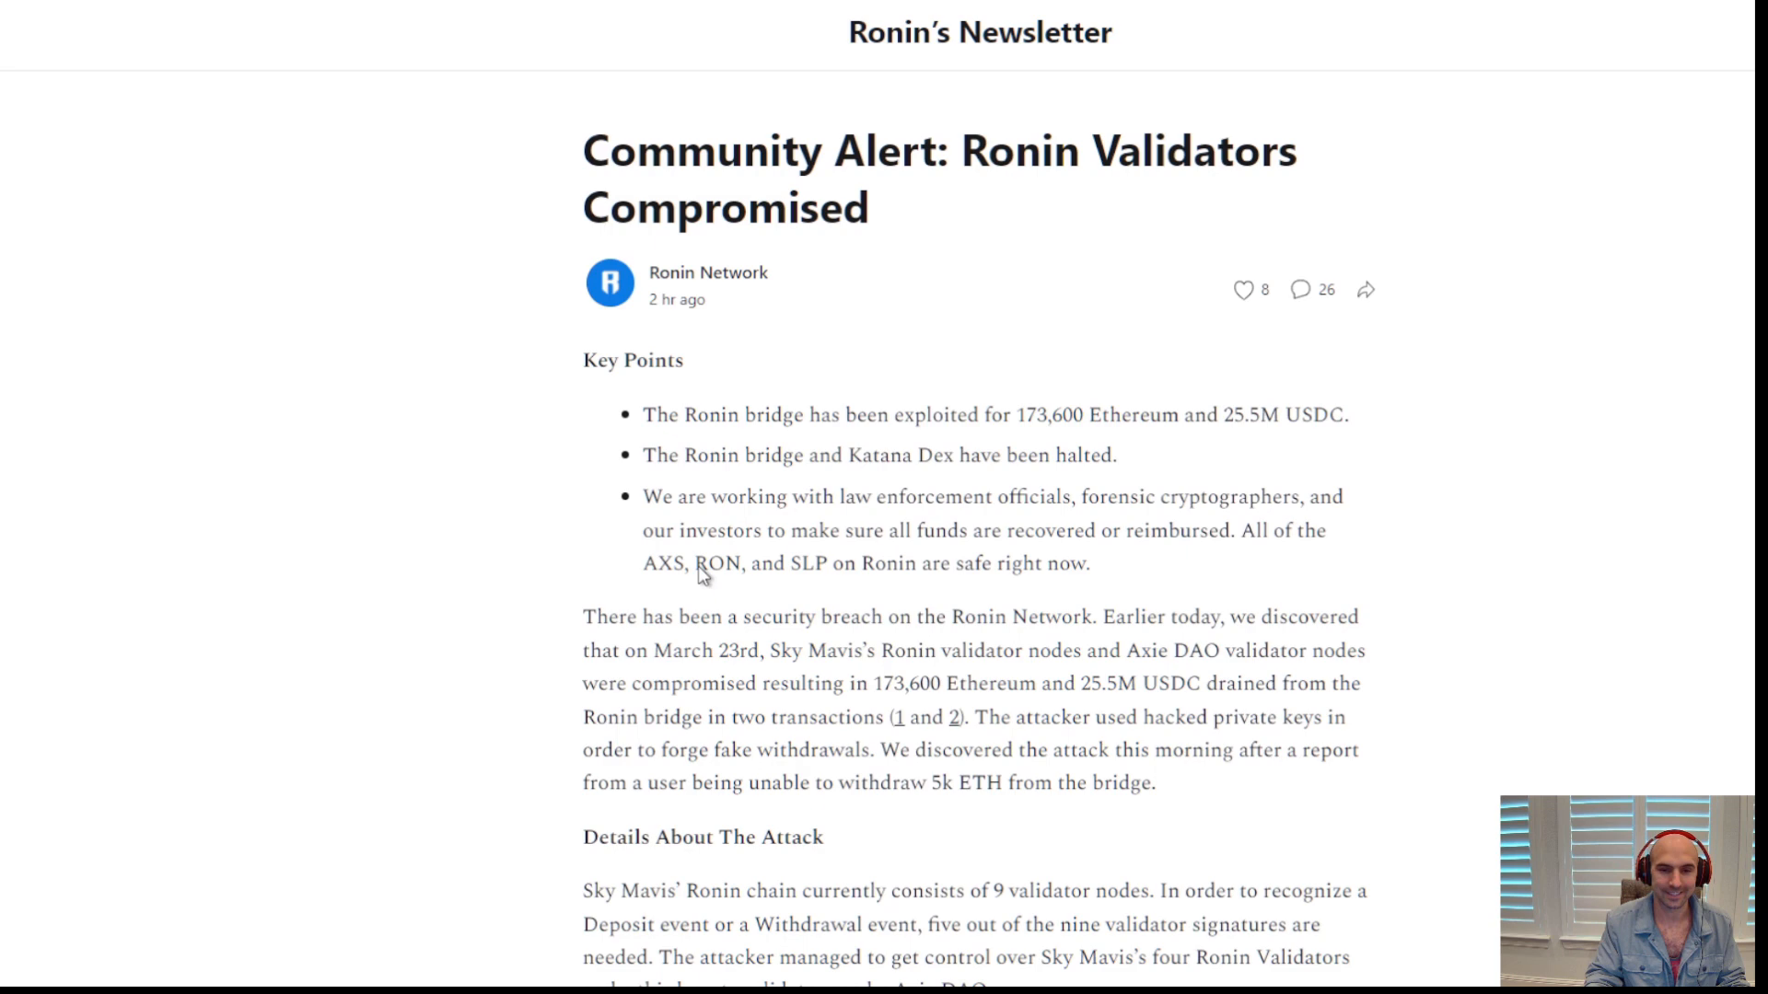
{"action": "mouse_move", "coordinate": [667, 558]}
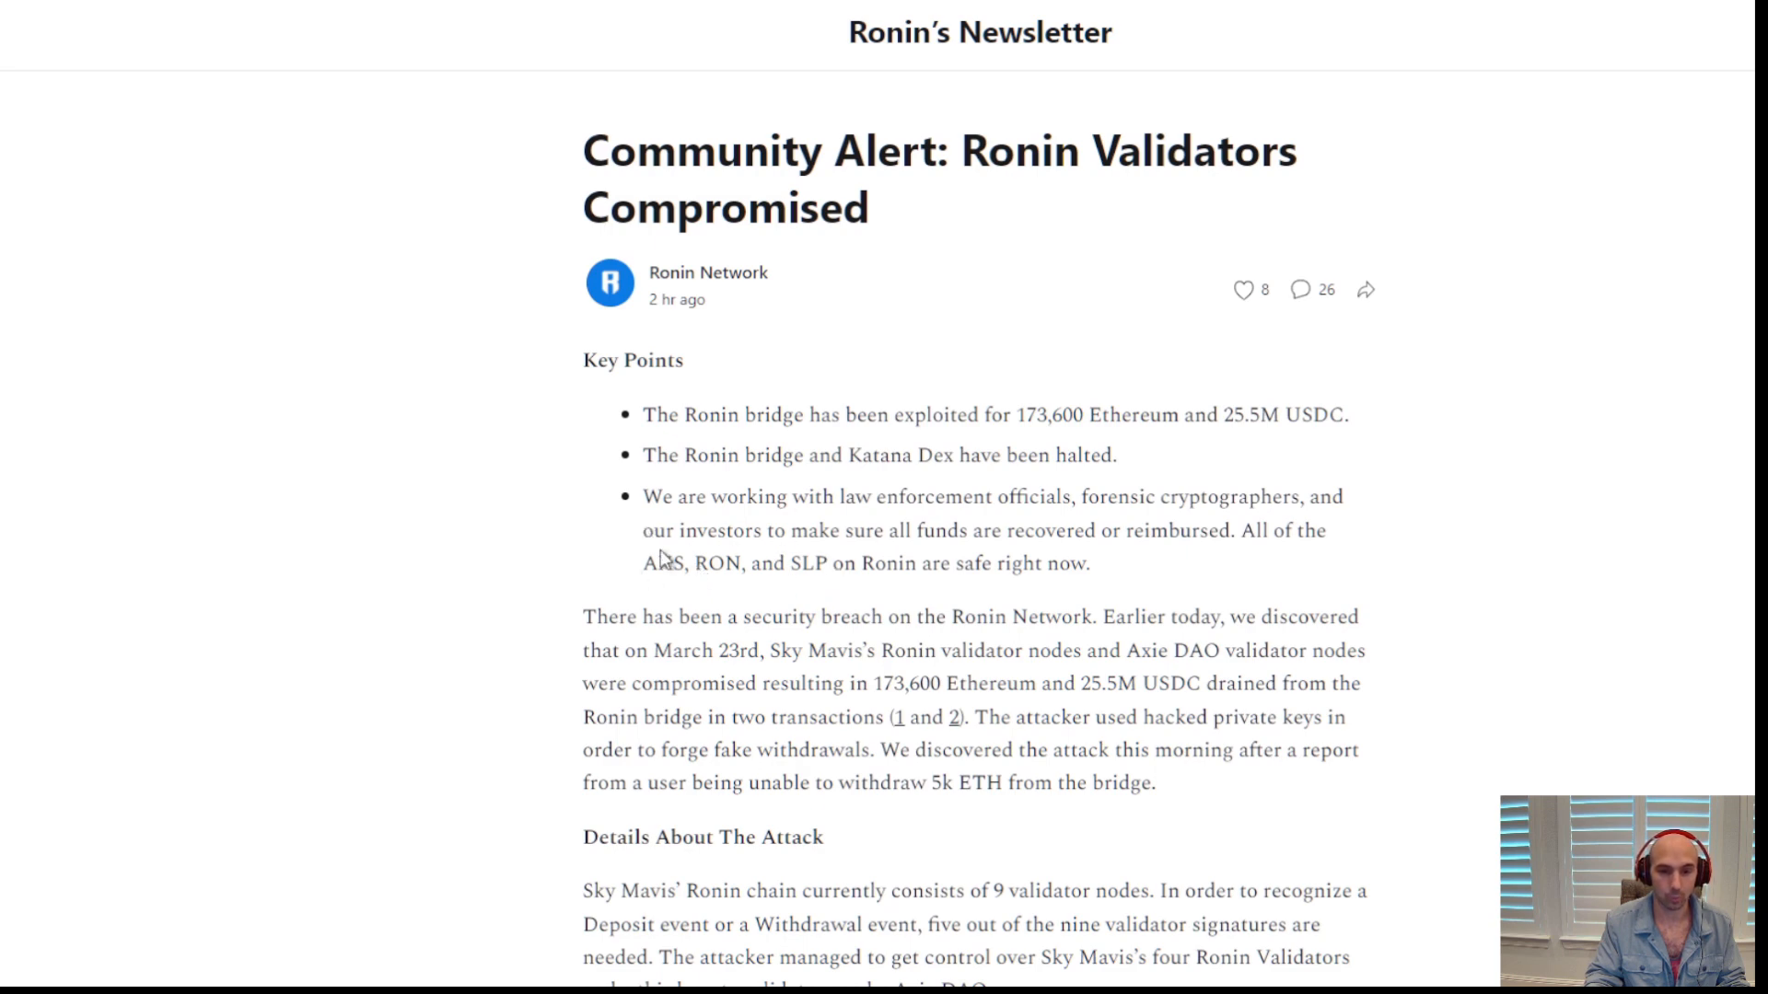
{"action": "mouse_move", "coordinate": [755, 602]}
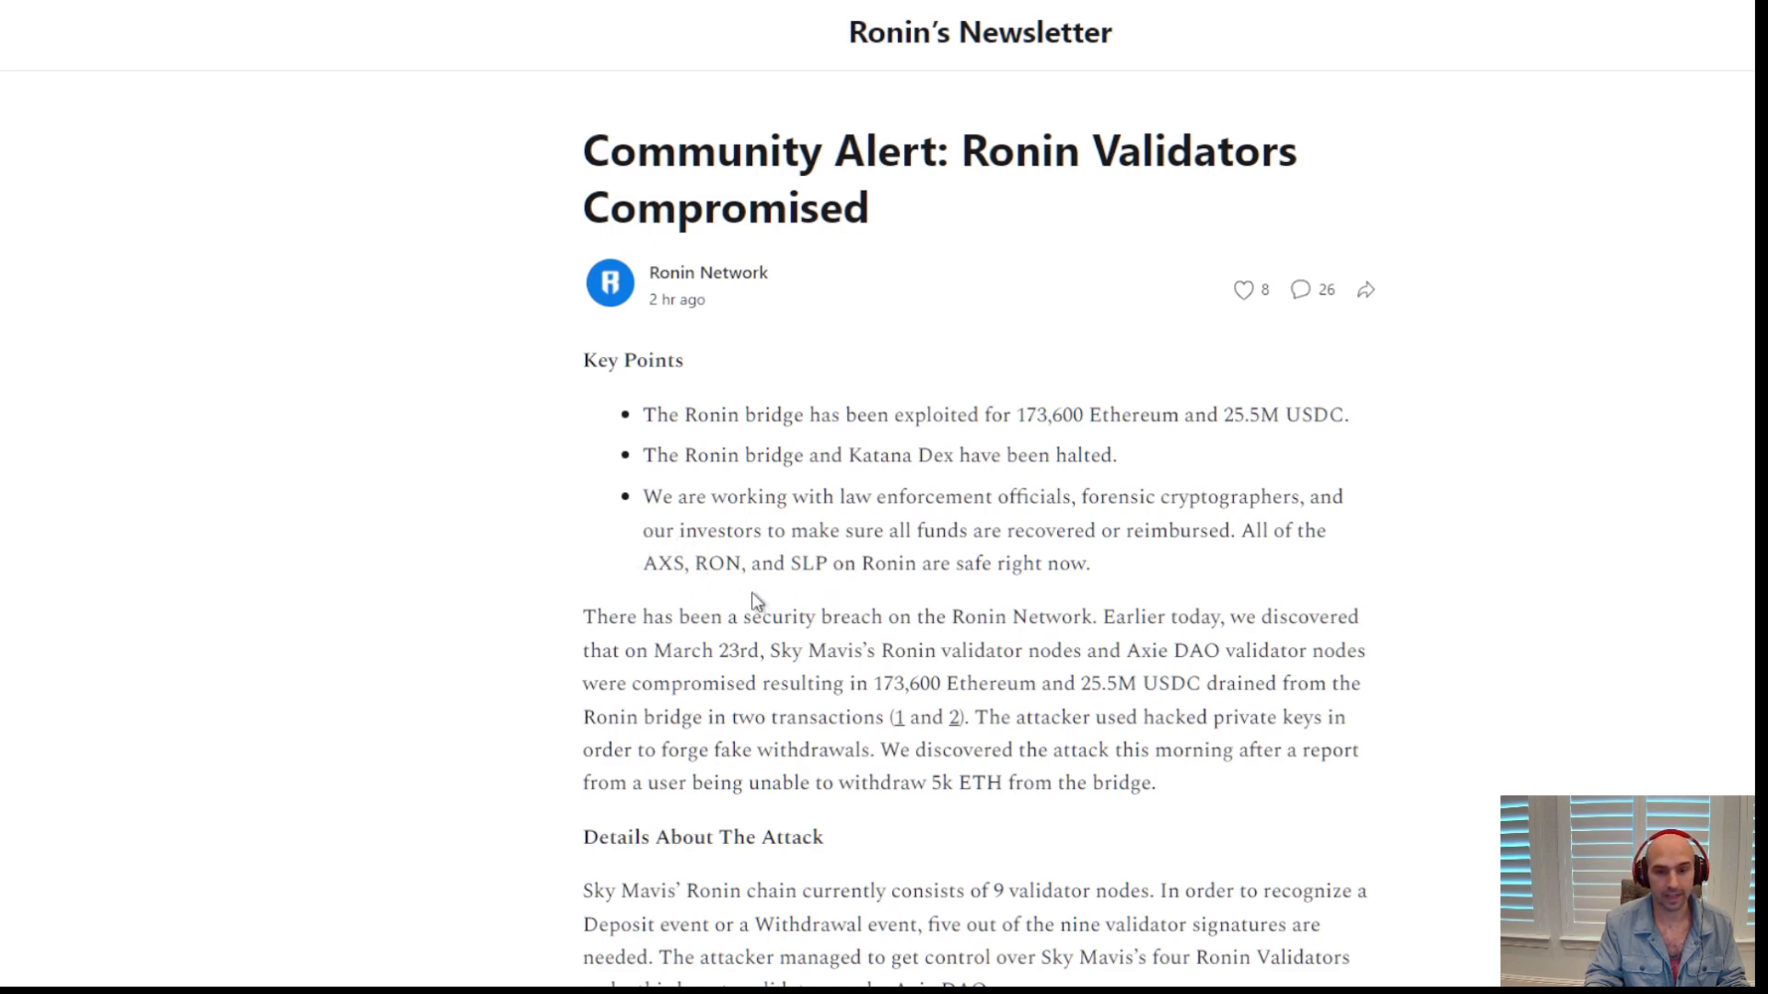
{"action": "mouse_move", "coordinate": [699, 597]}
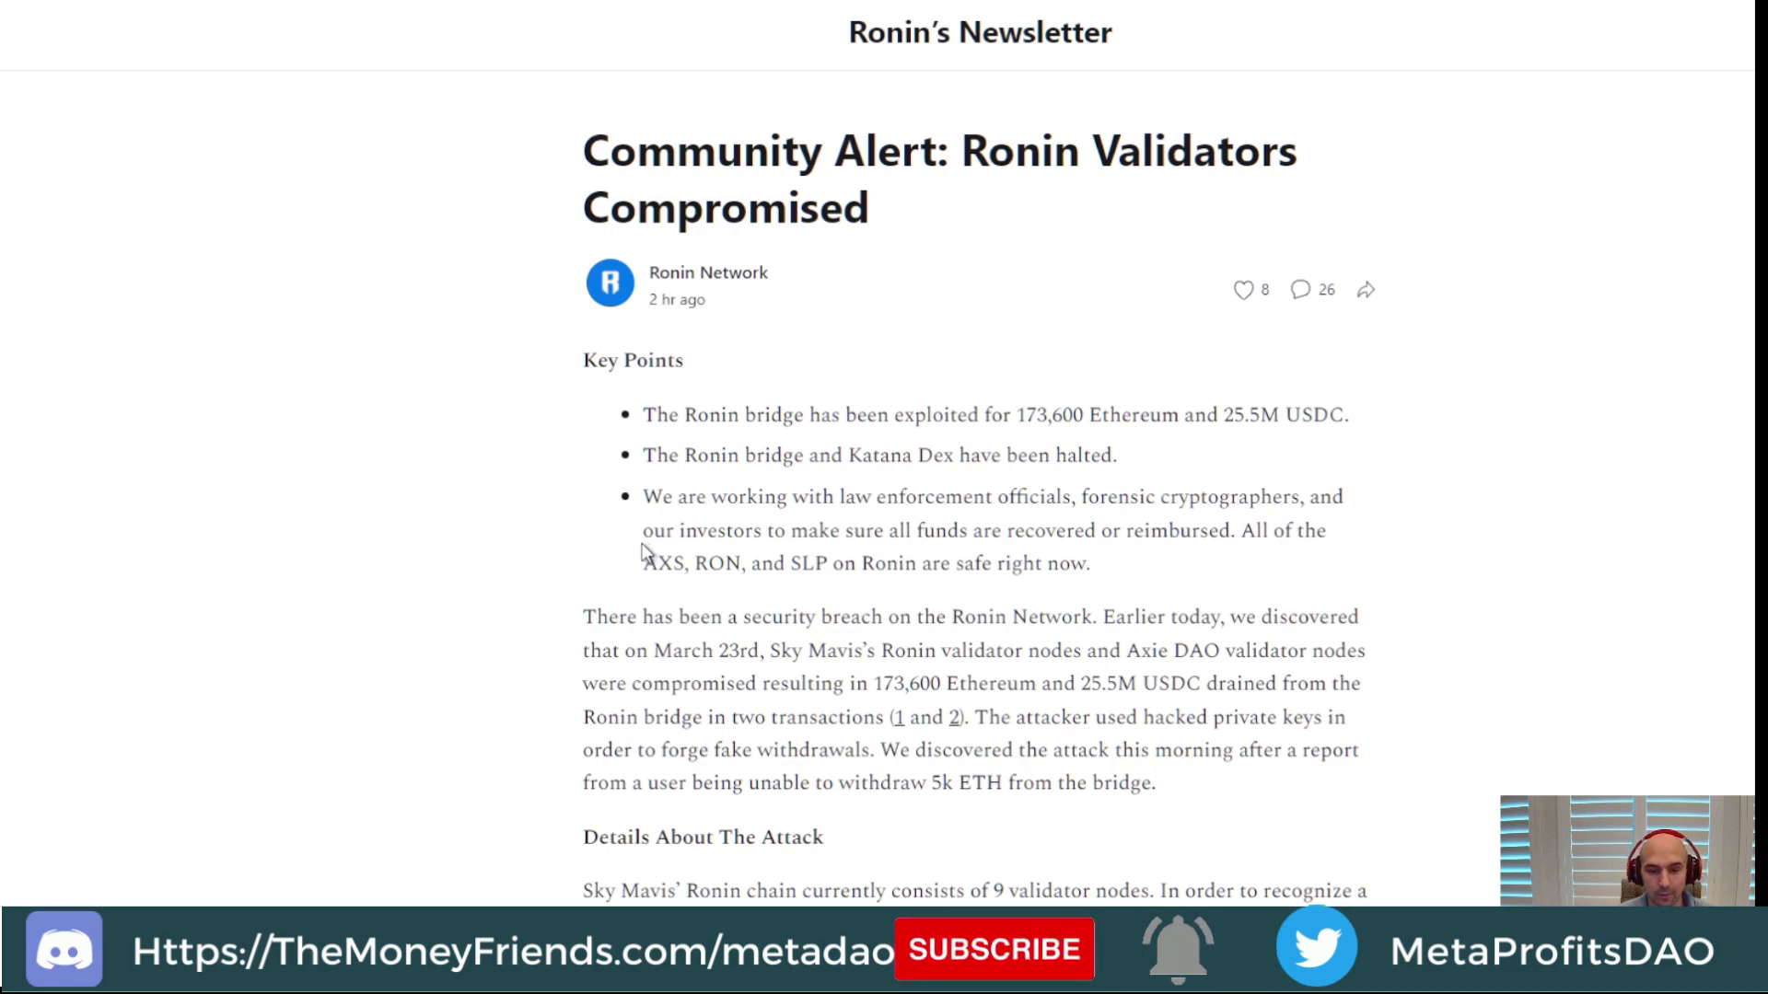
{"action": "mouse_move", "coordinate": [822, 527]}
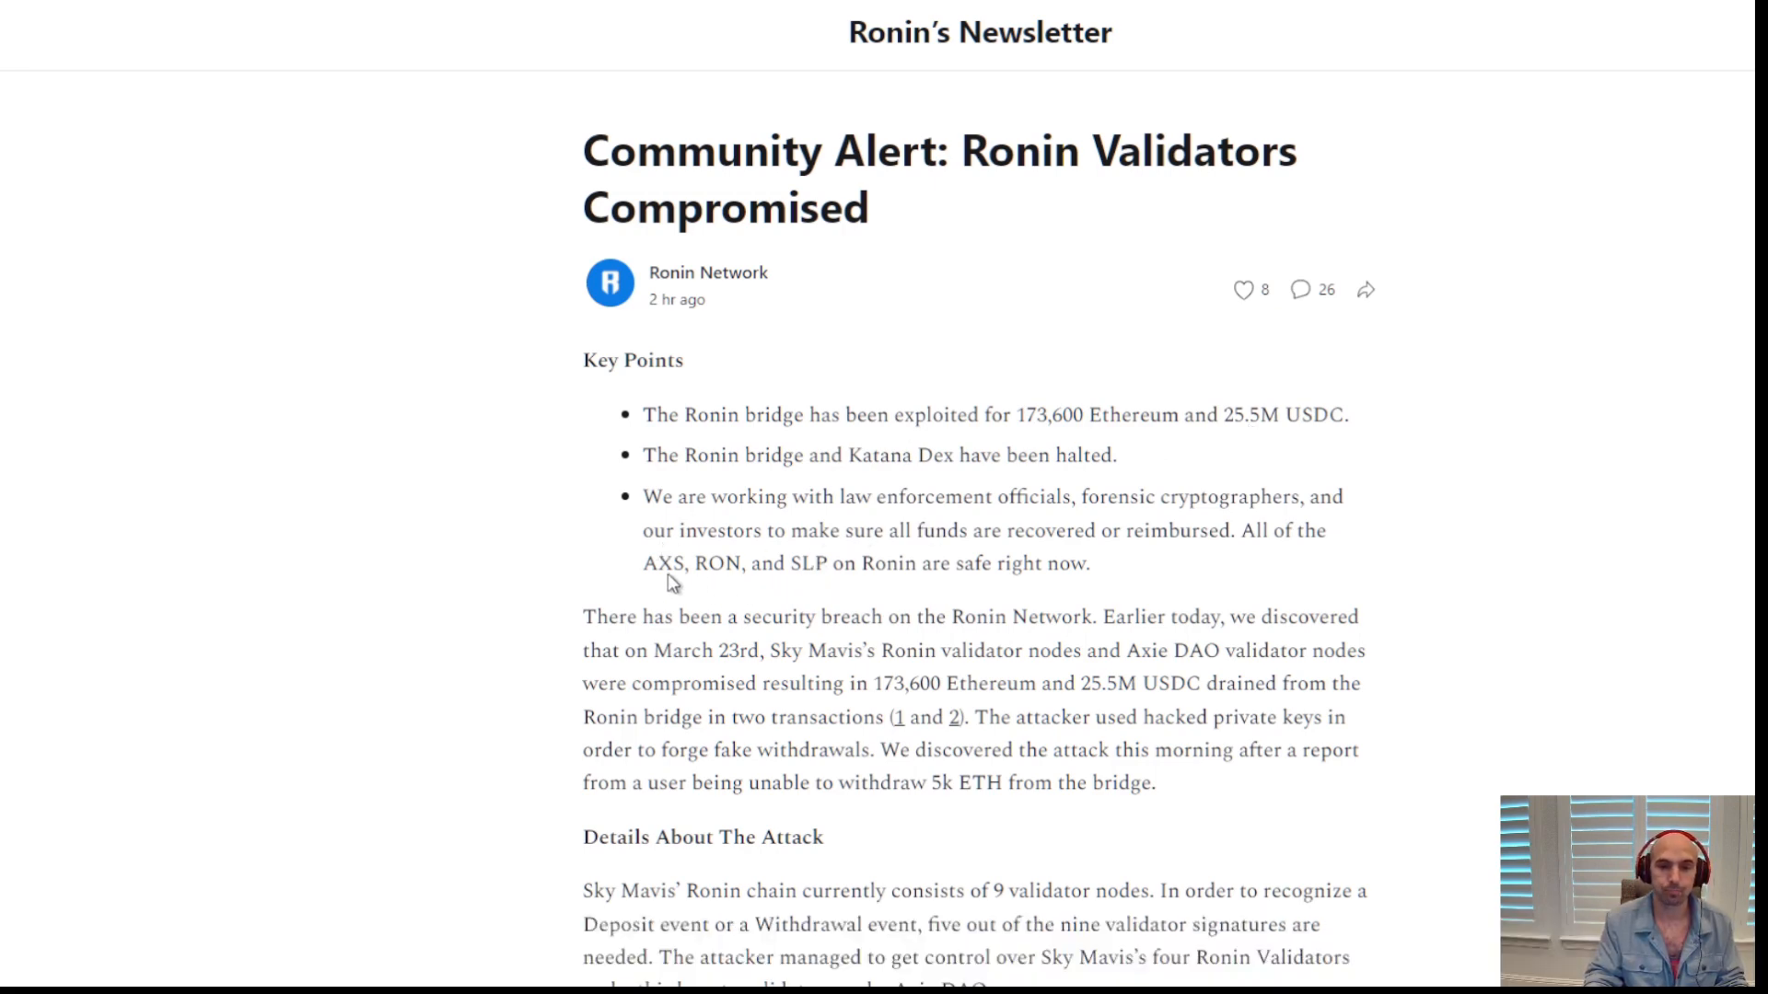
{"action": "mouse_move", "coordinate": [851, 589]}
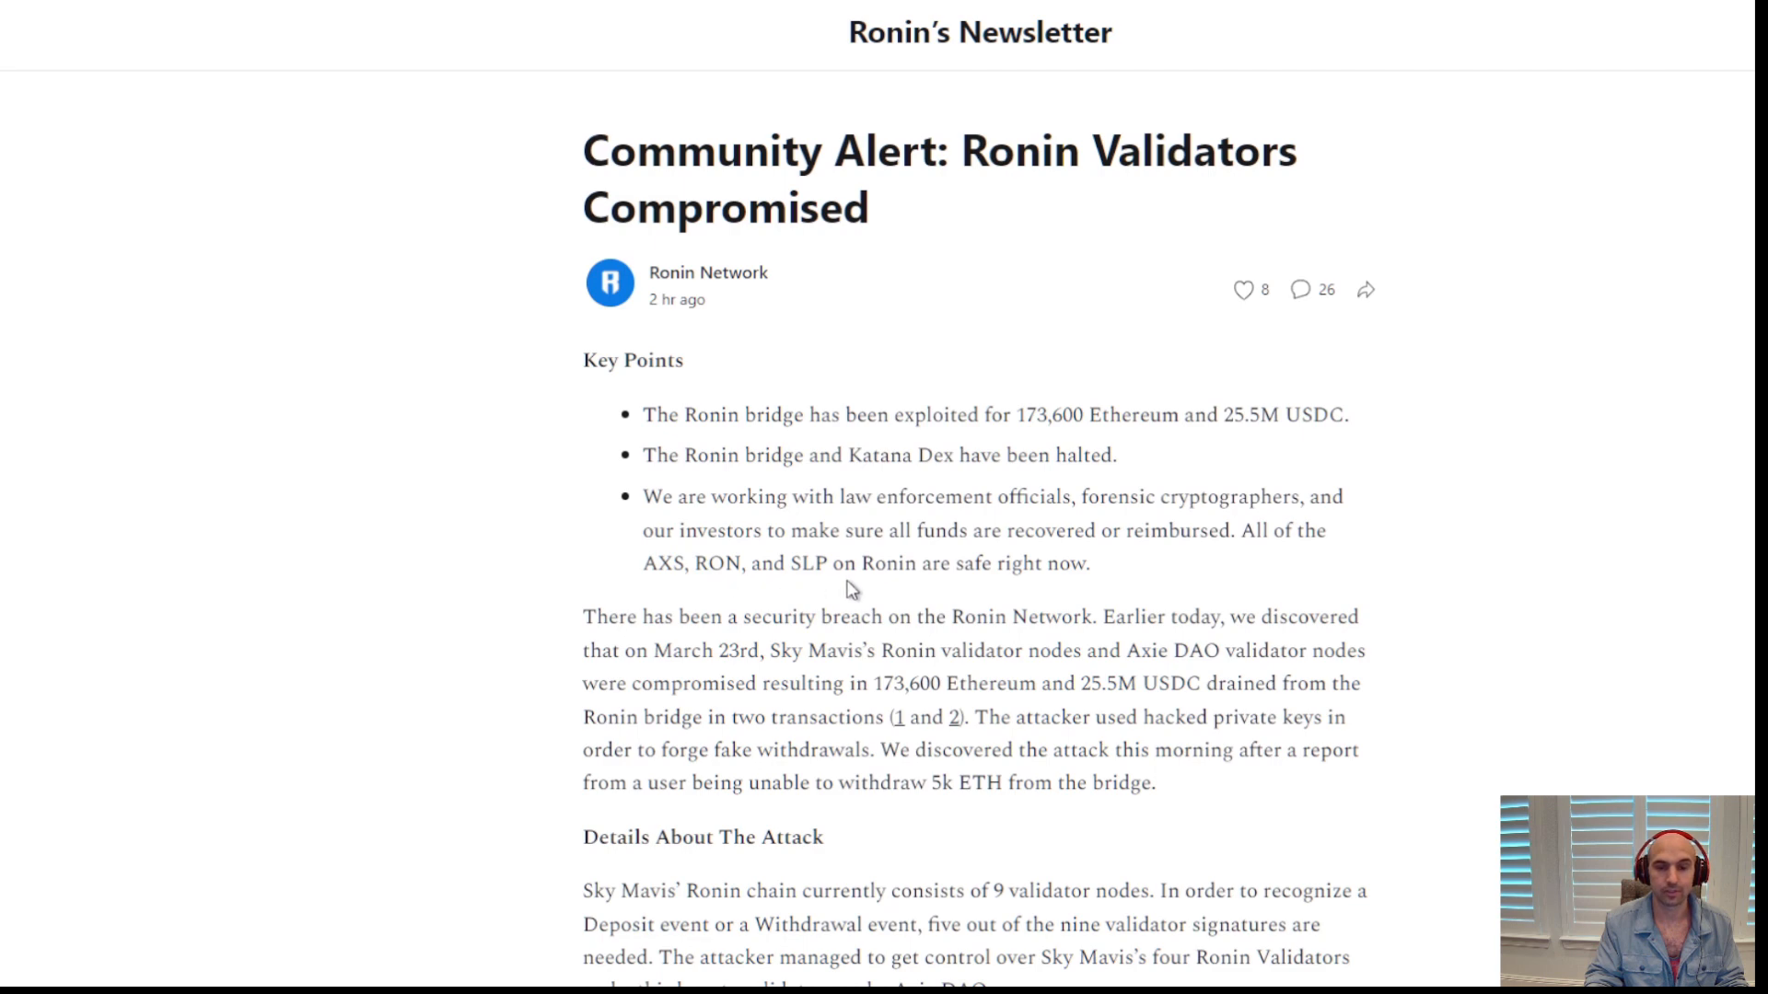
{"action": "mouse_move", "coordinate": [1190, 283]}
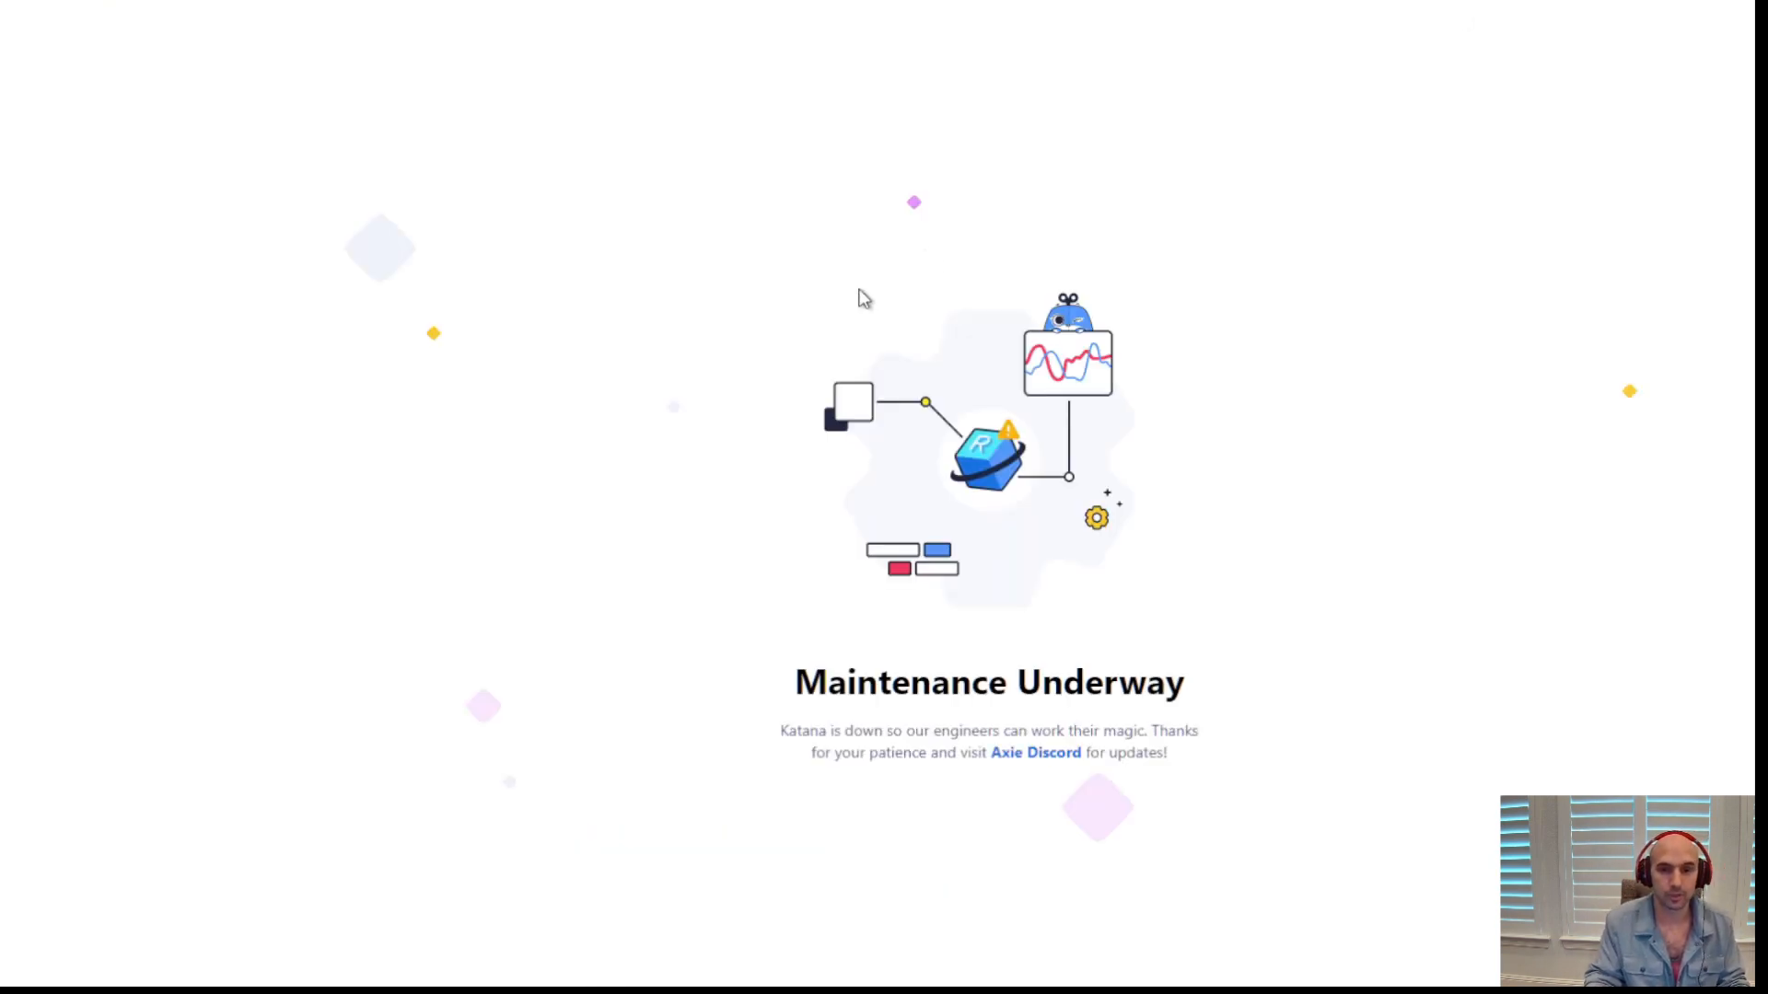
{"action": "mouse_move", "coordinate": [944, 641]}
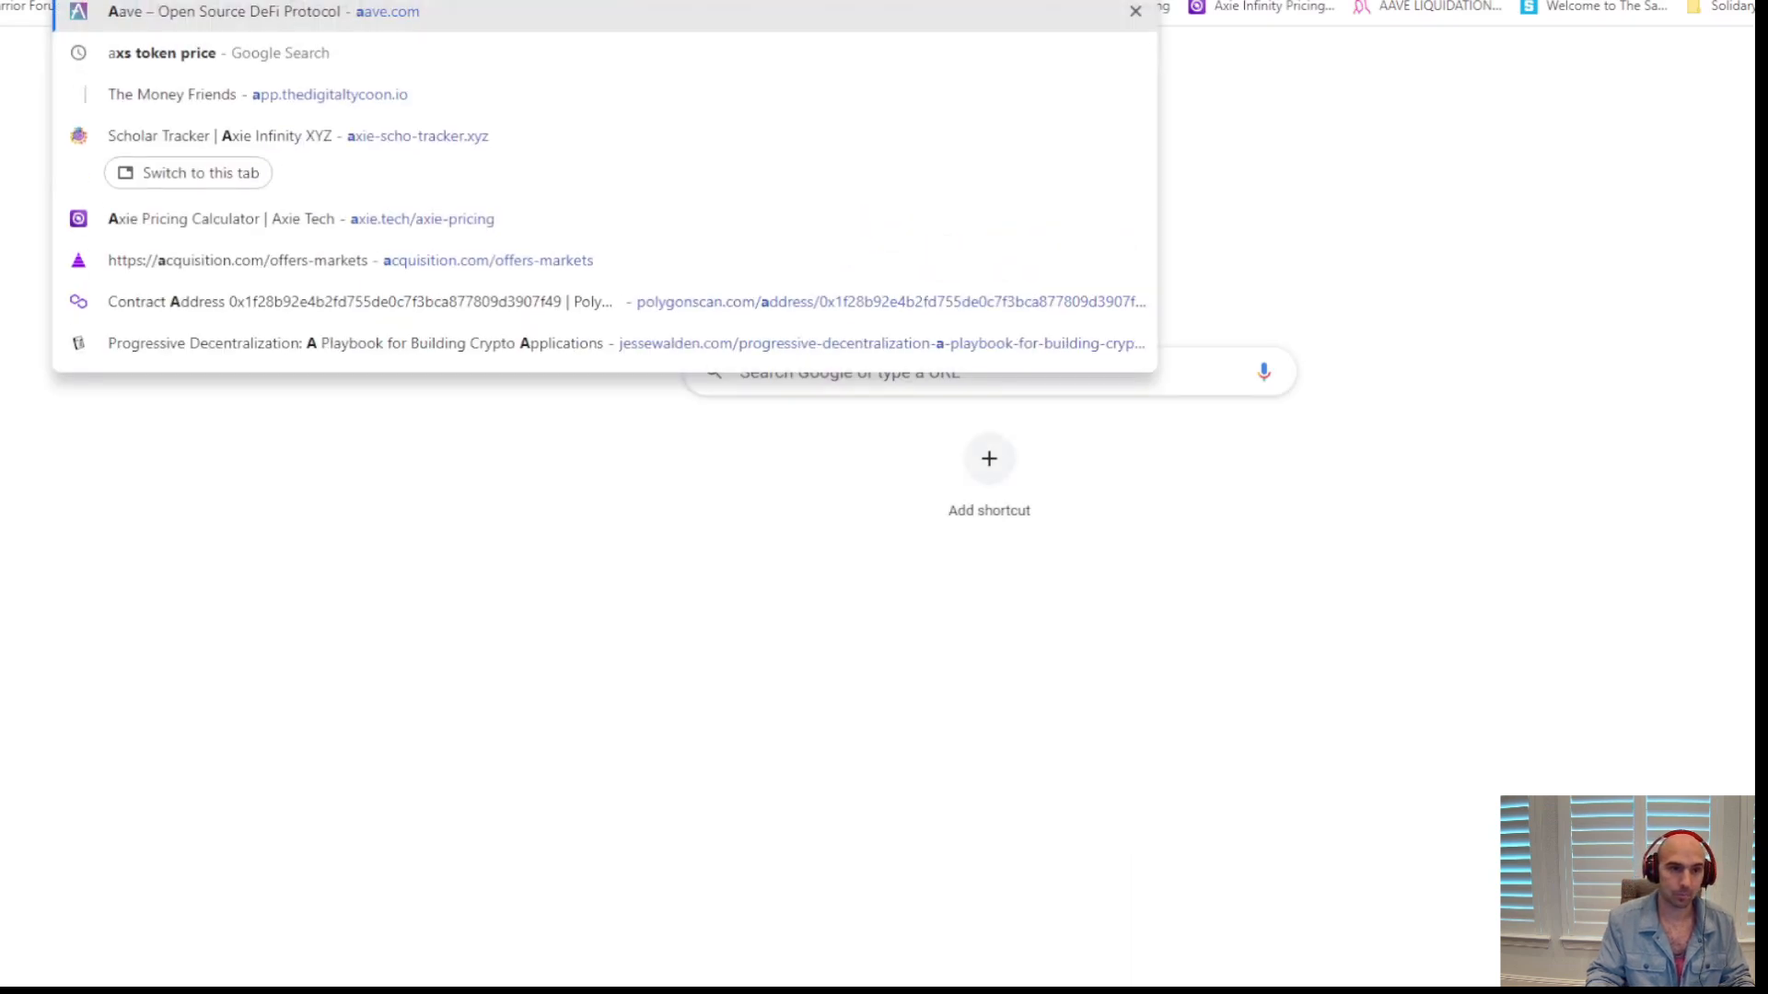
{"action": "type", "text": "axs"}
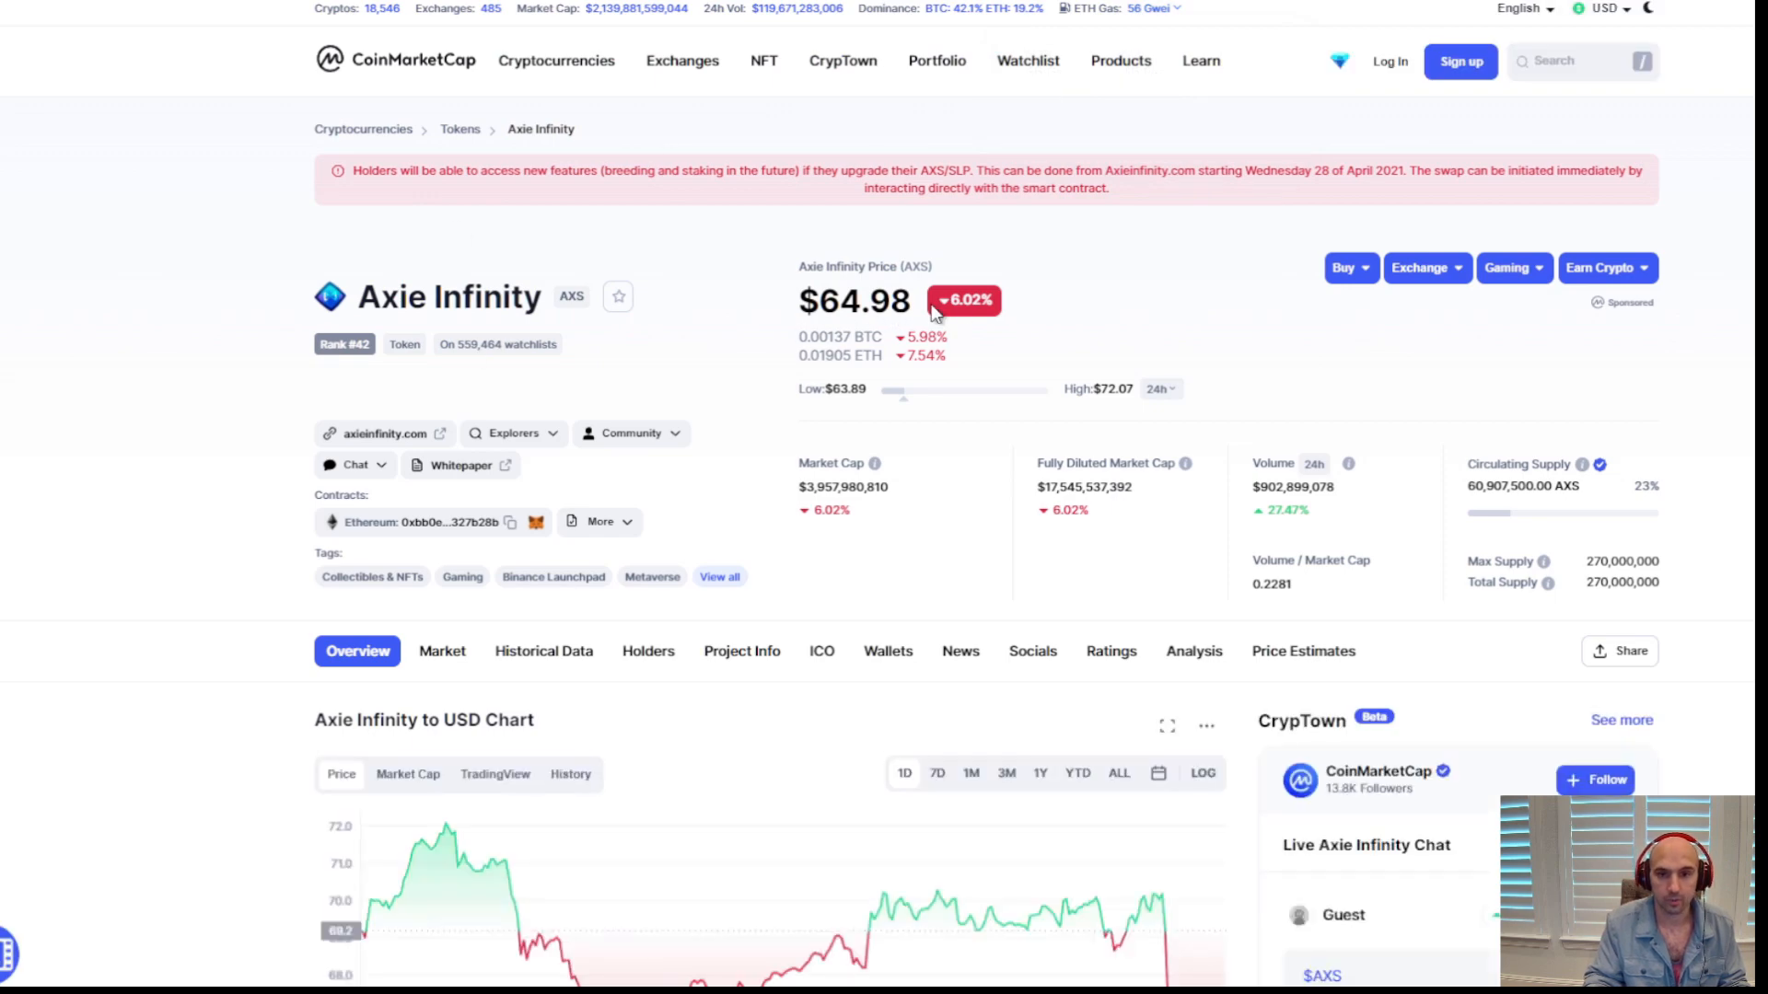
Scroll down CoinMarketCap's Axie Infinity page to the AXS price chart
{"action": "scroll", "scroll_direction": "down", "scroll_amount": 3}
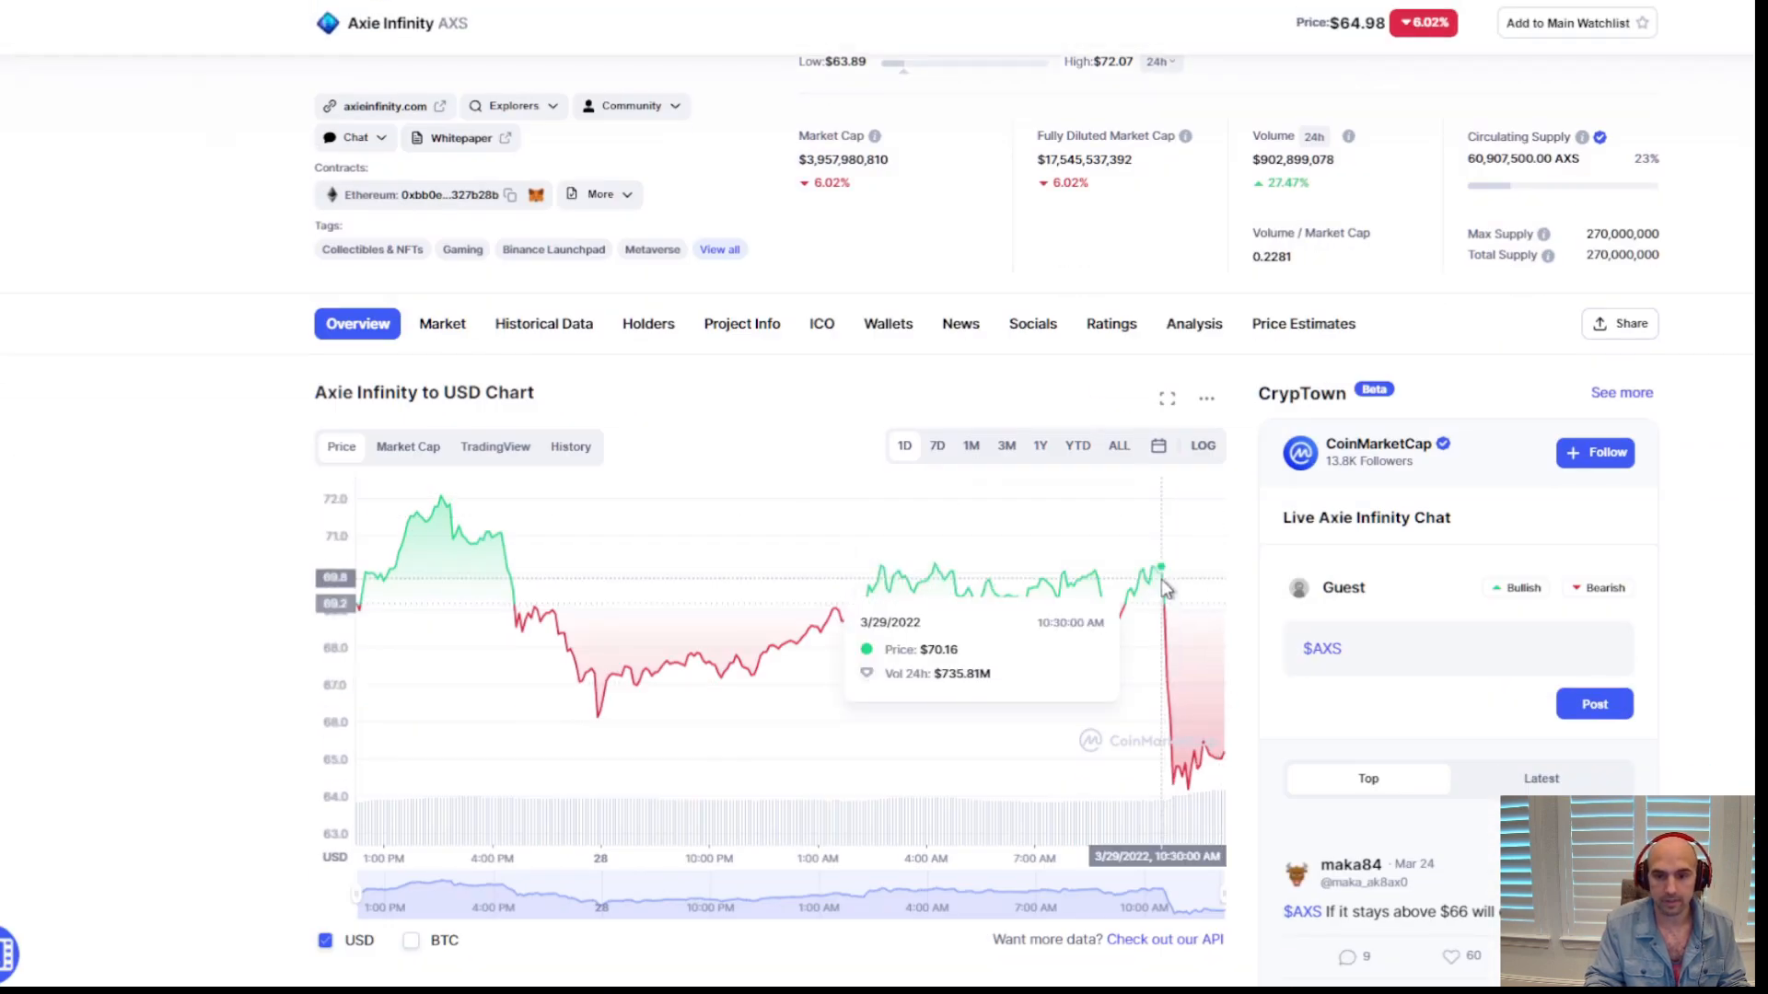
{"action": "mouse_move", "coordinate": [1107, 367]}
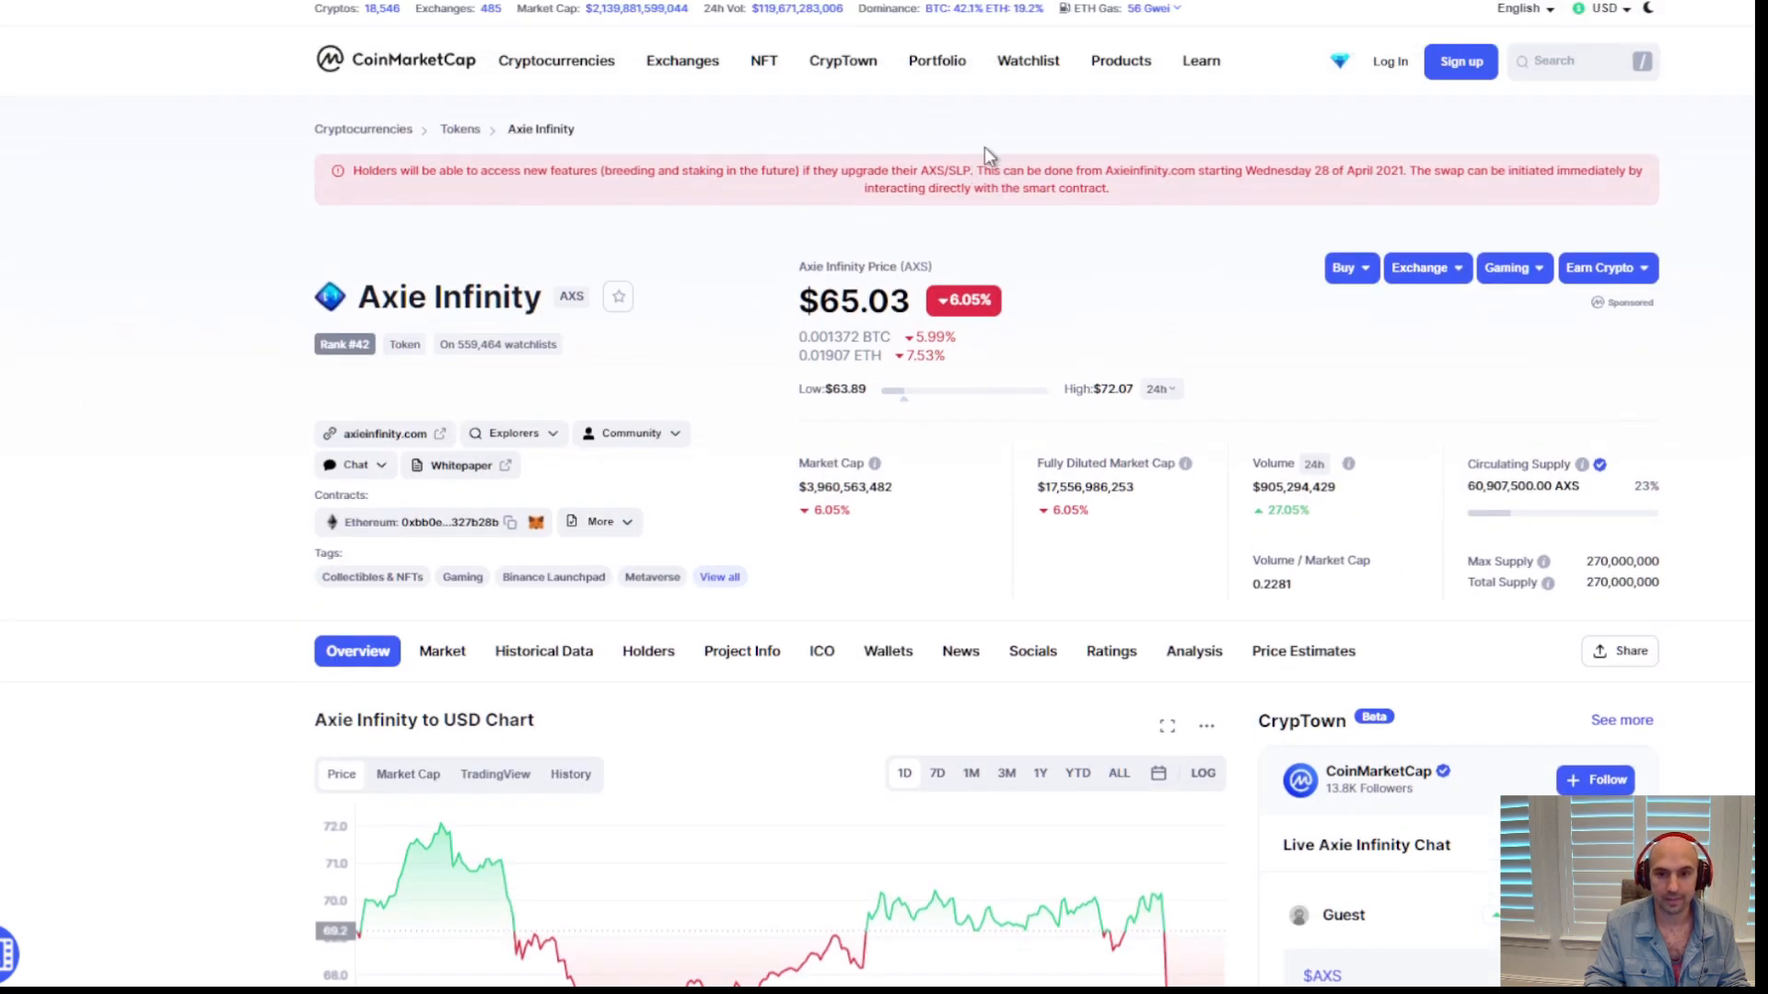
{"action": "mouse_move", "coordinate": [930, 210]}
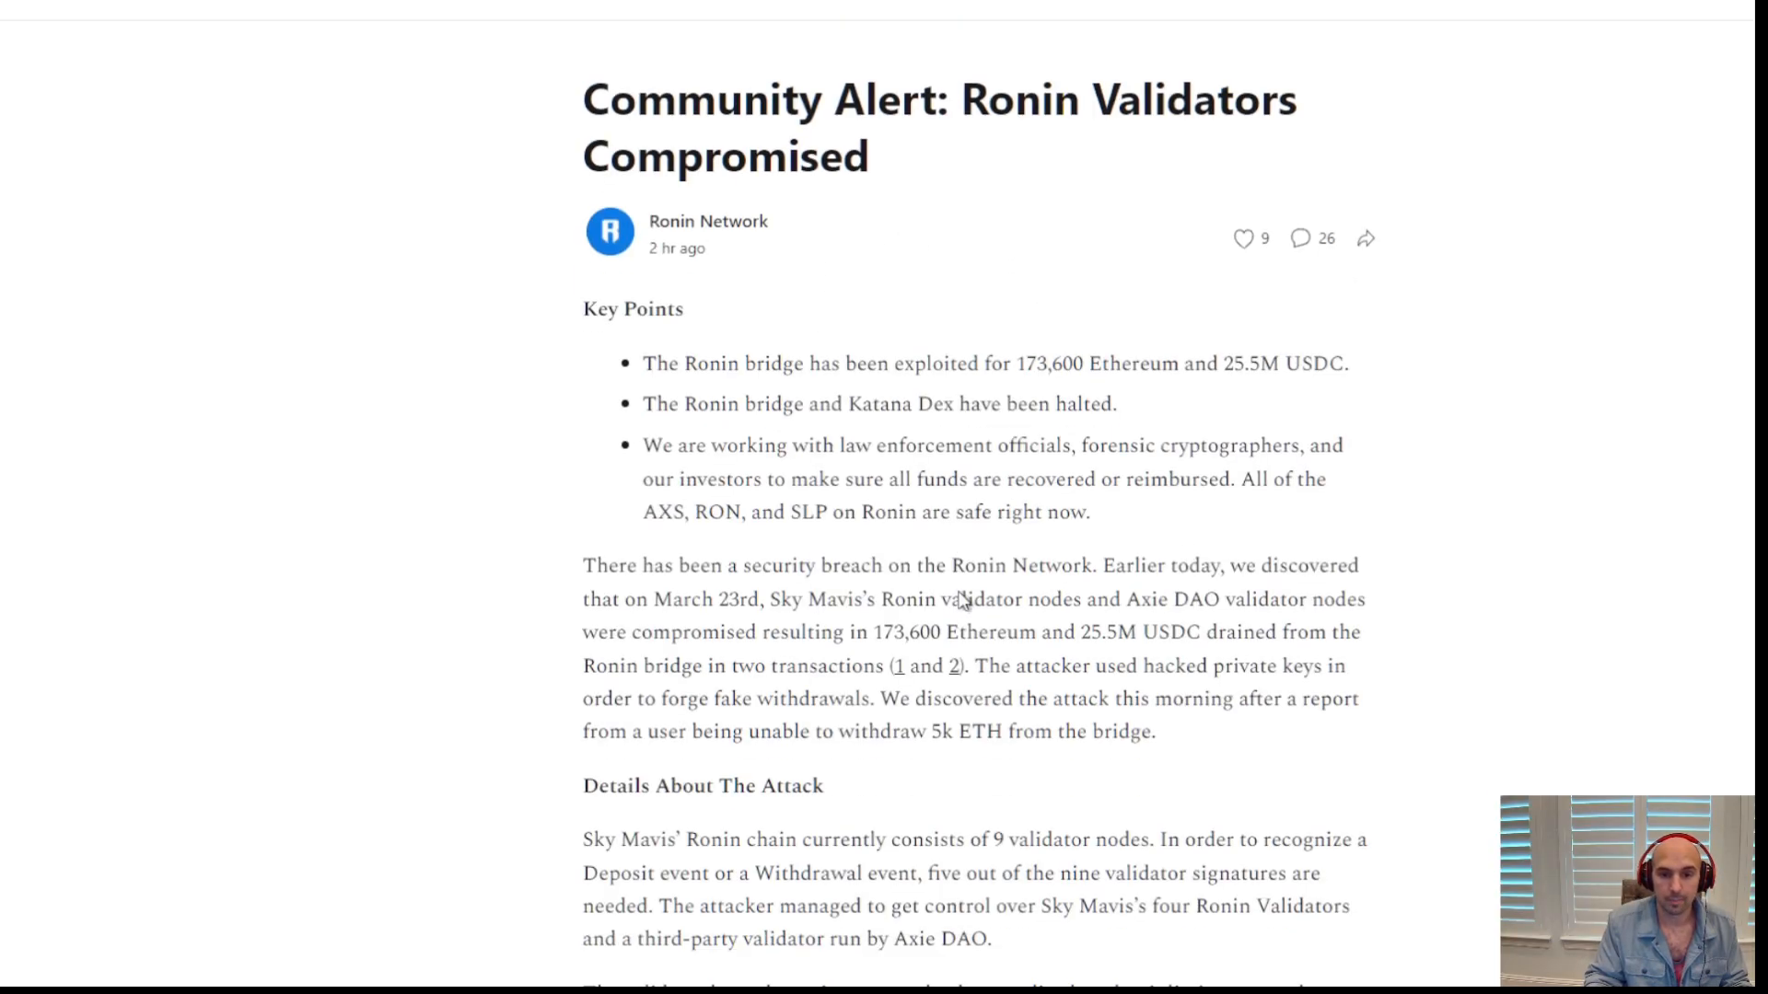
Read the Ronin Community Alert down to its Next Steps and Q&A sections
{"action": "scroll", "scroll_direction": "down", "scroll_amount": 3}
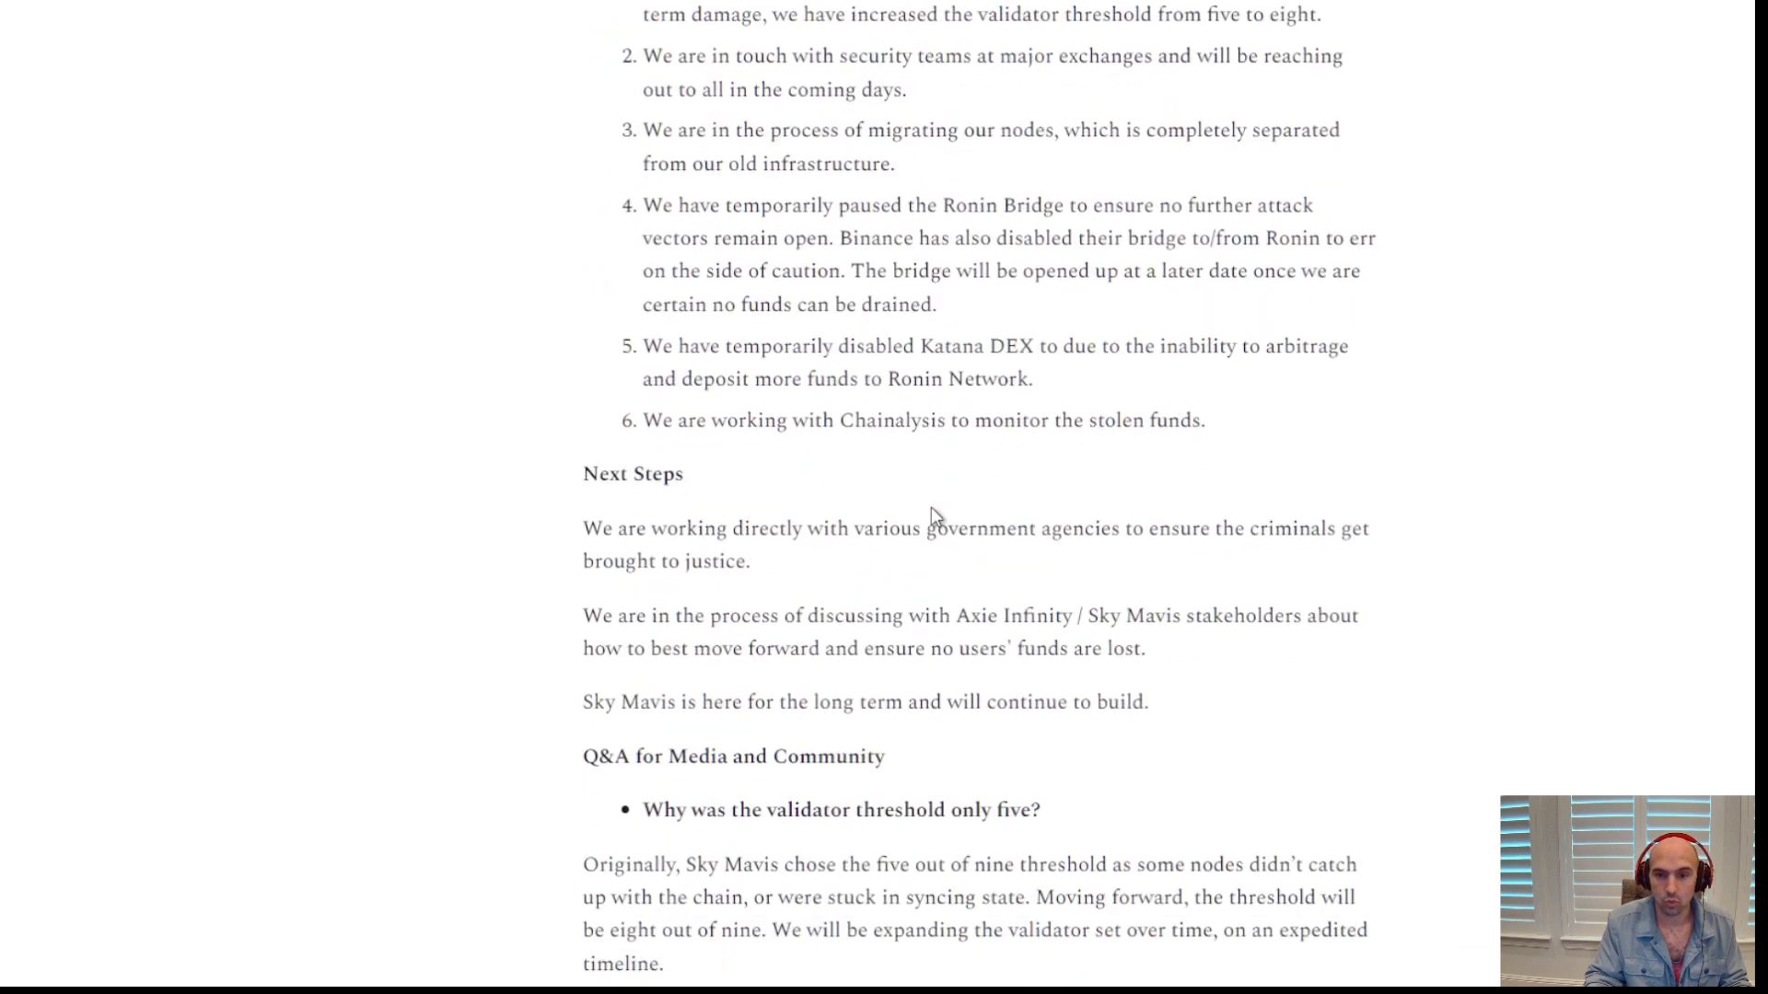
{"action": "scroll", "scroll_direction": "down", "scroll_amount": 3}
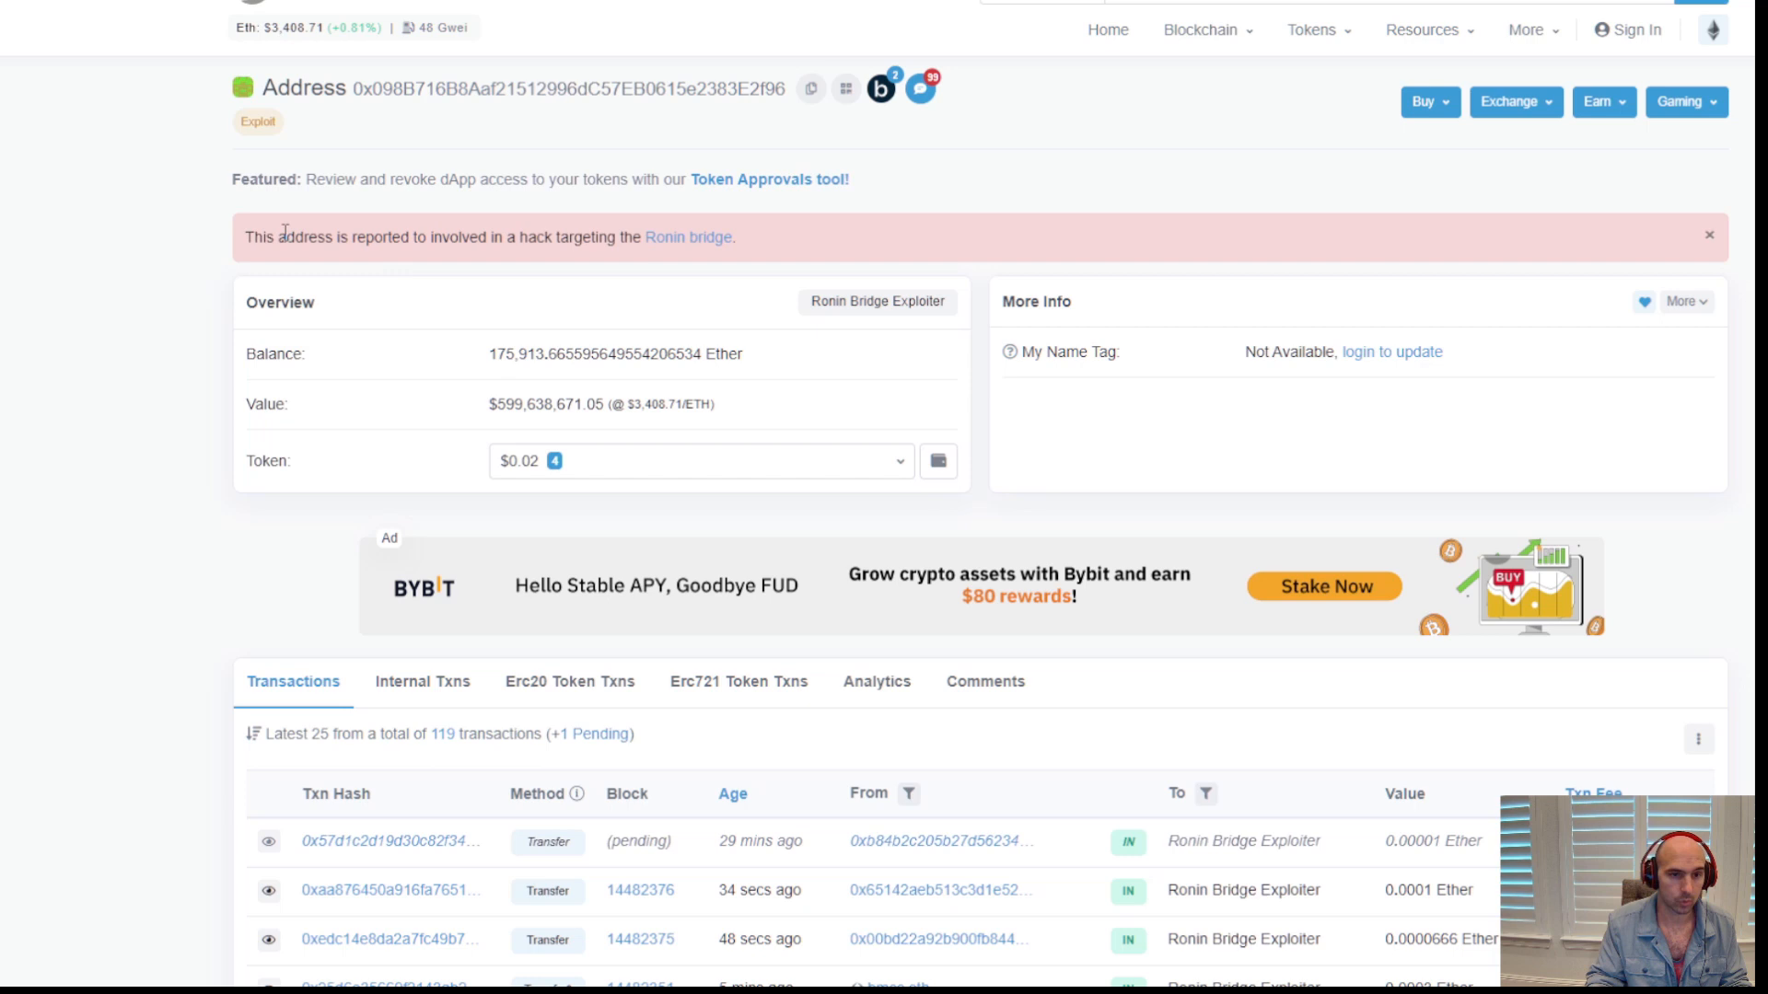
Highlight the exploiter address balance and show the comments on it
{"action": "left_click_drag", "start_coordinate": [245, 237], "coordinate": [479, 237]}
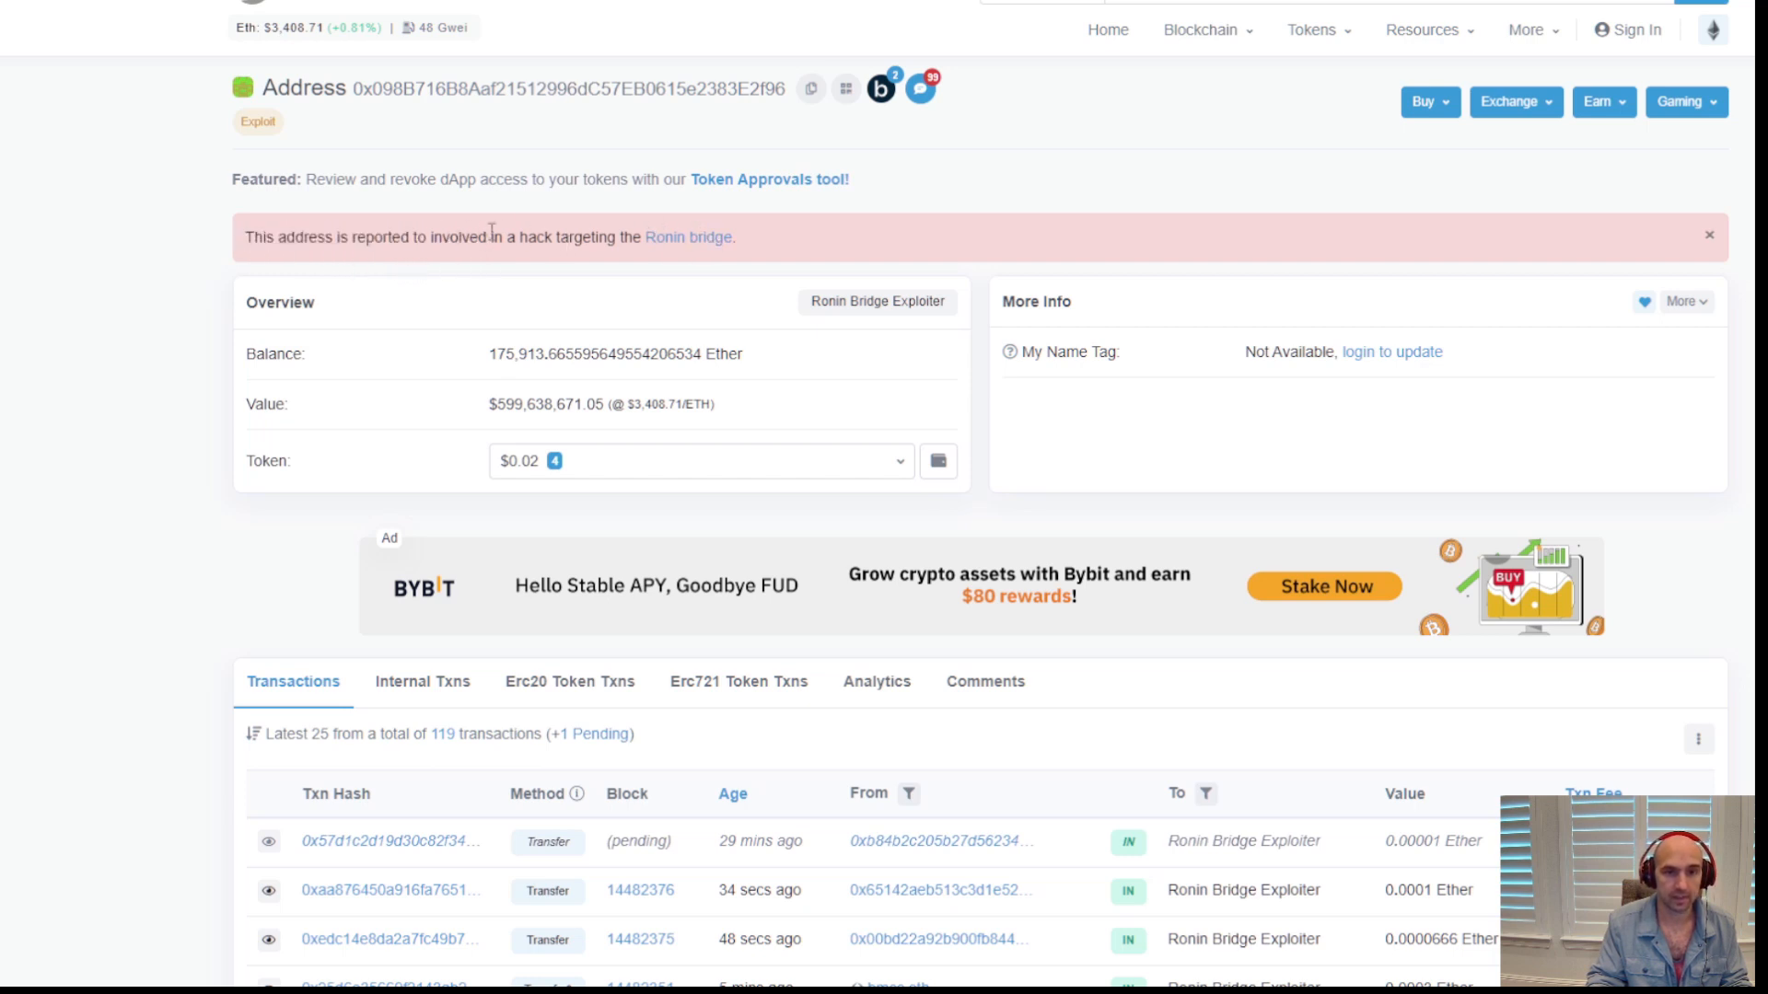
{"action": "mouse_move", "coordinate": [573, 257]}
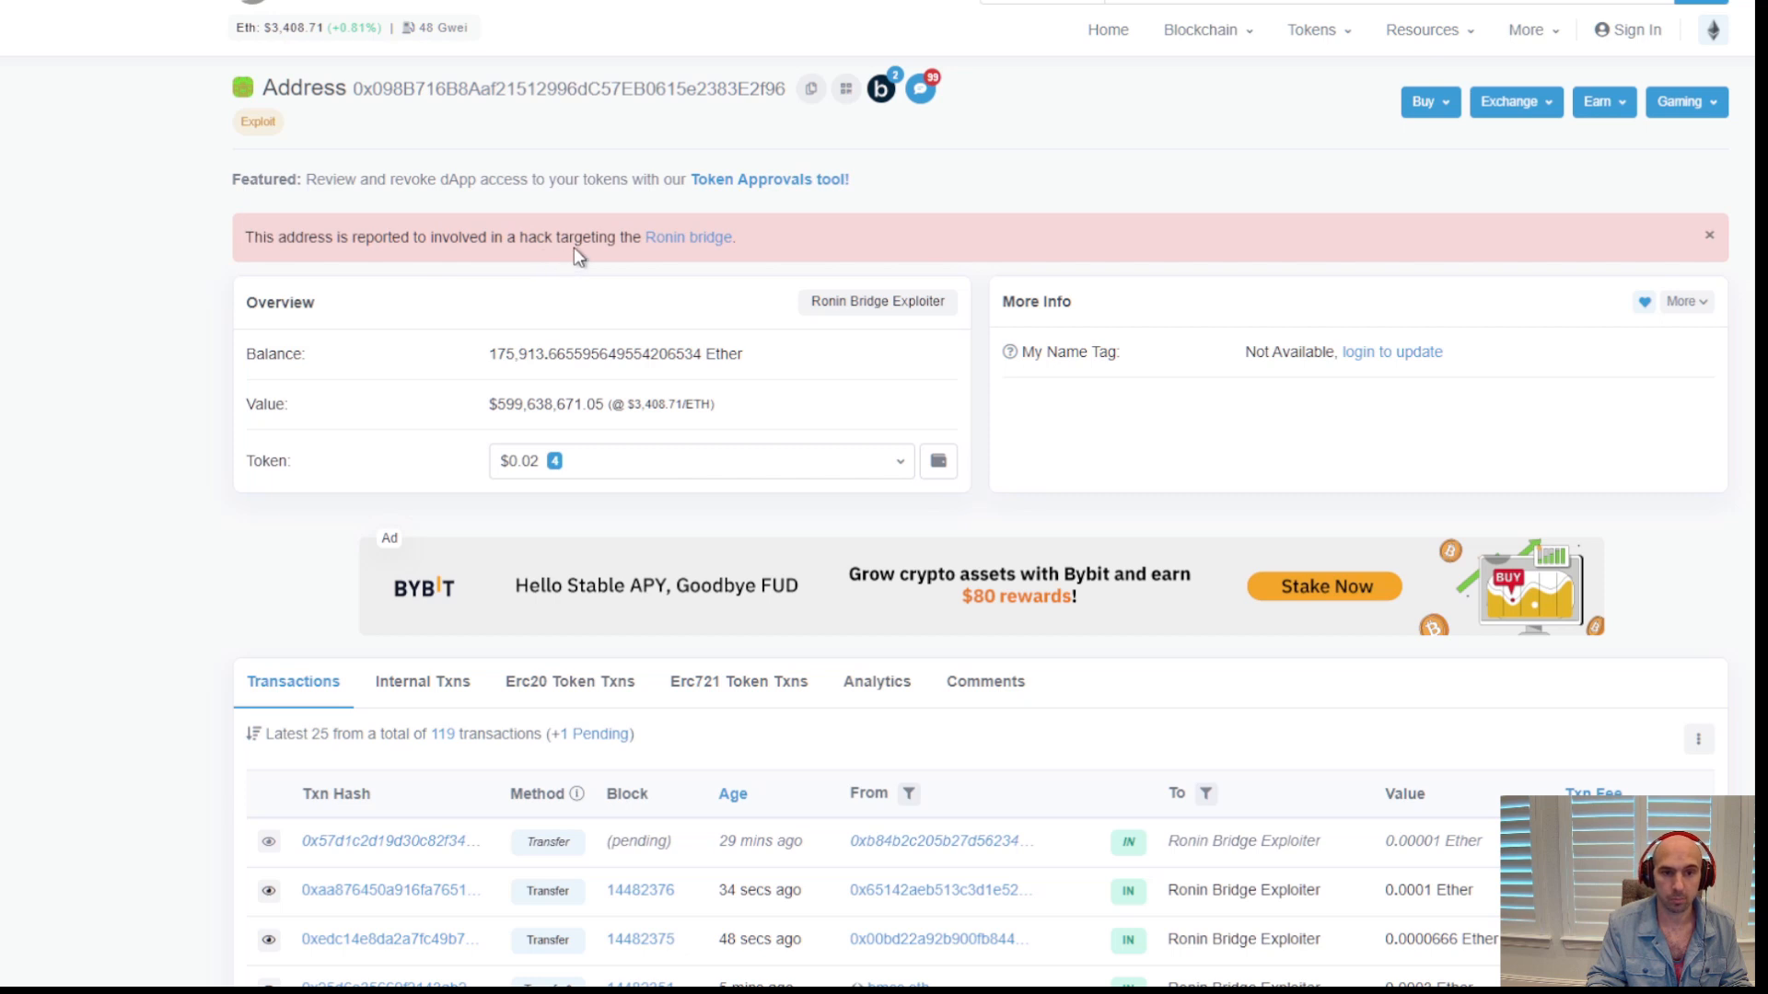
{"action": "mouse_move", "coordinate": [766, 578]}
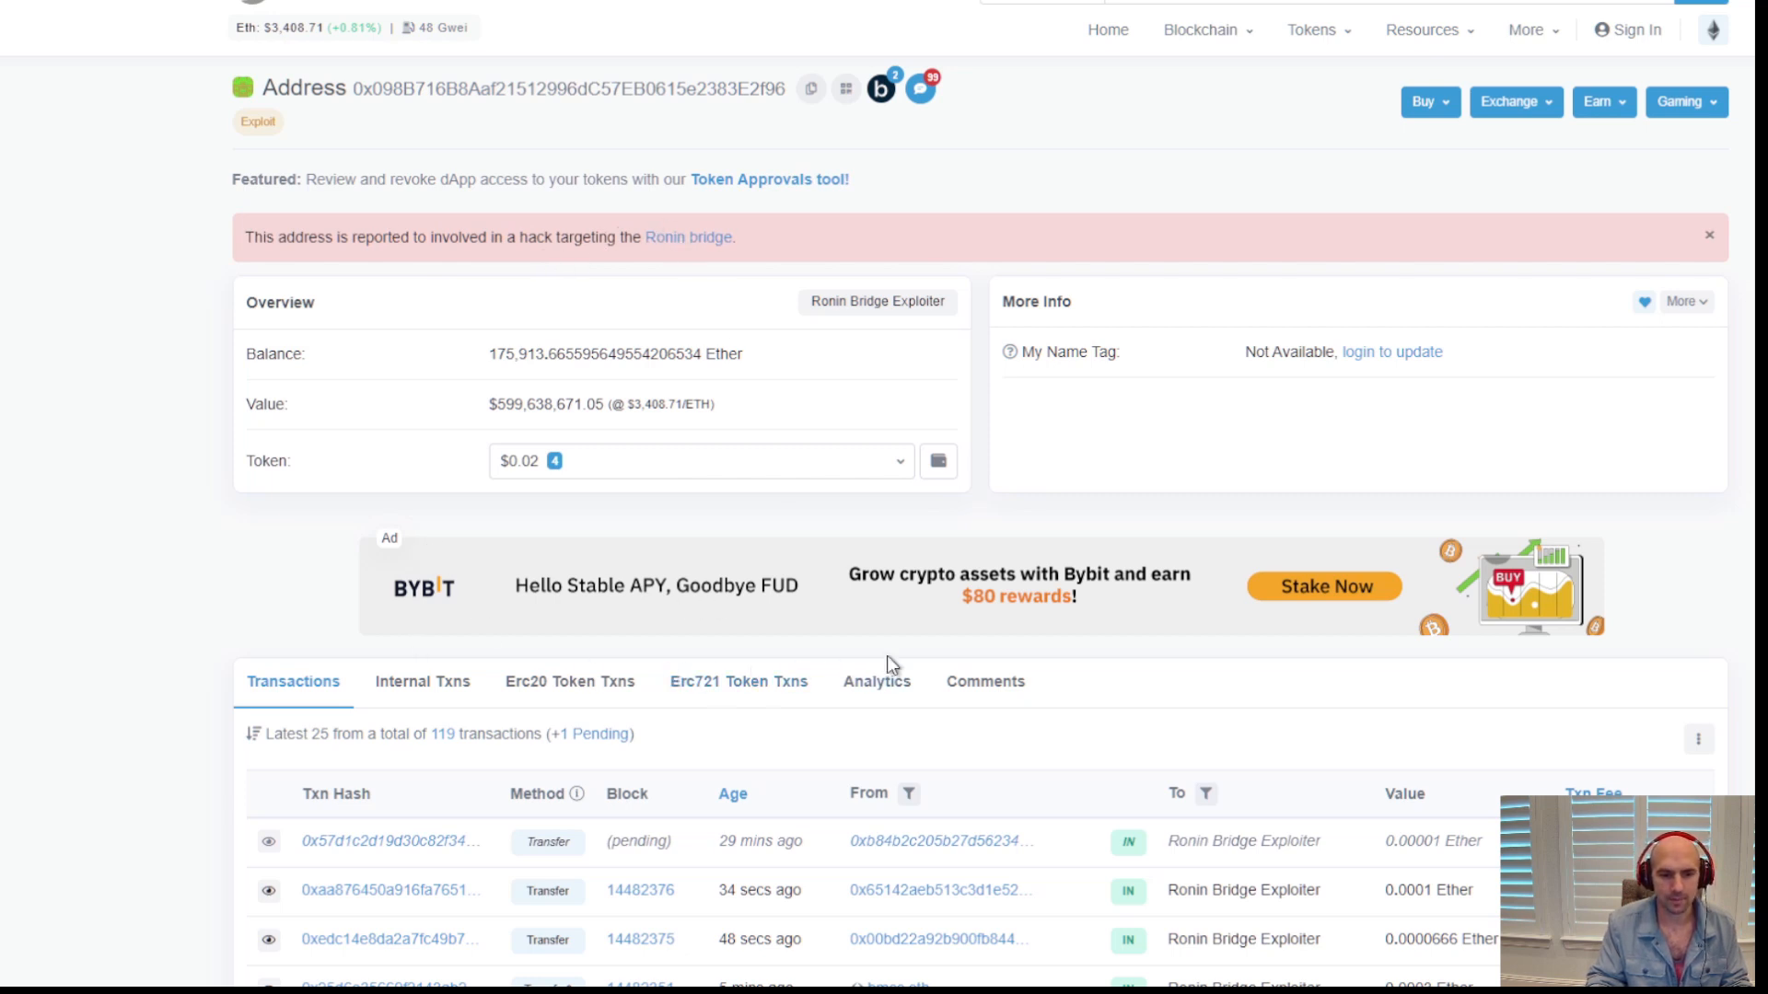
{"action": "left_click", "coordinate": [985, 681]}
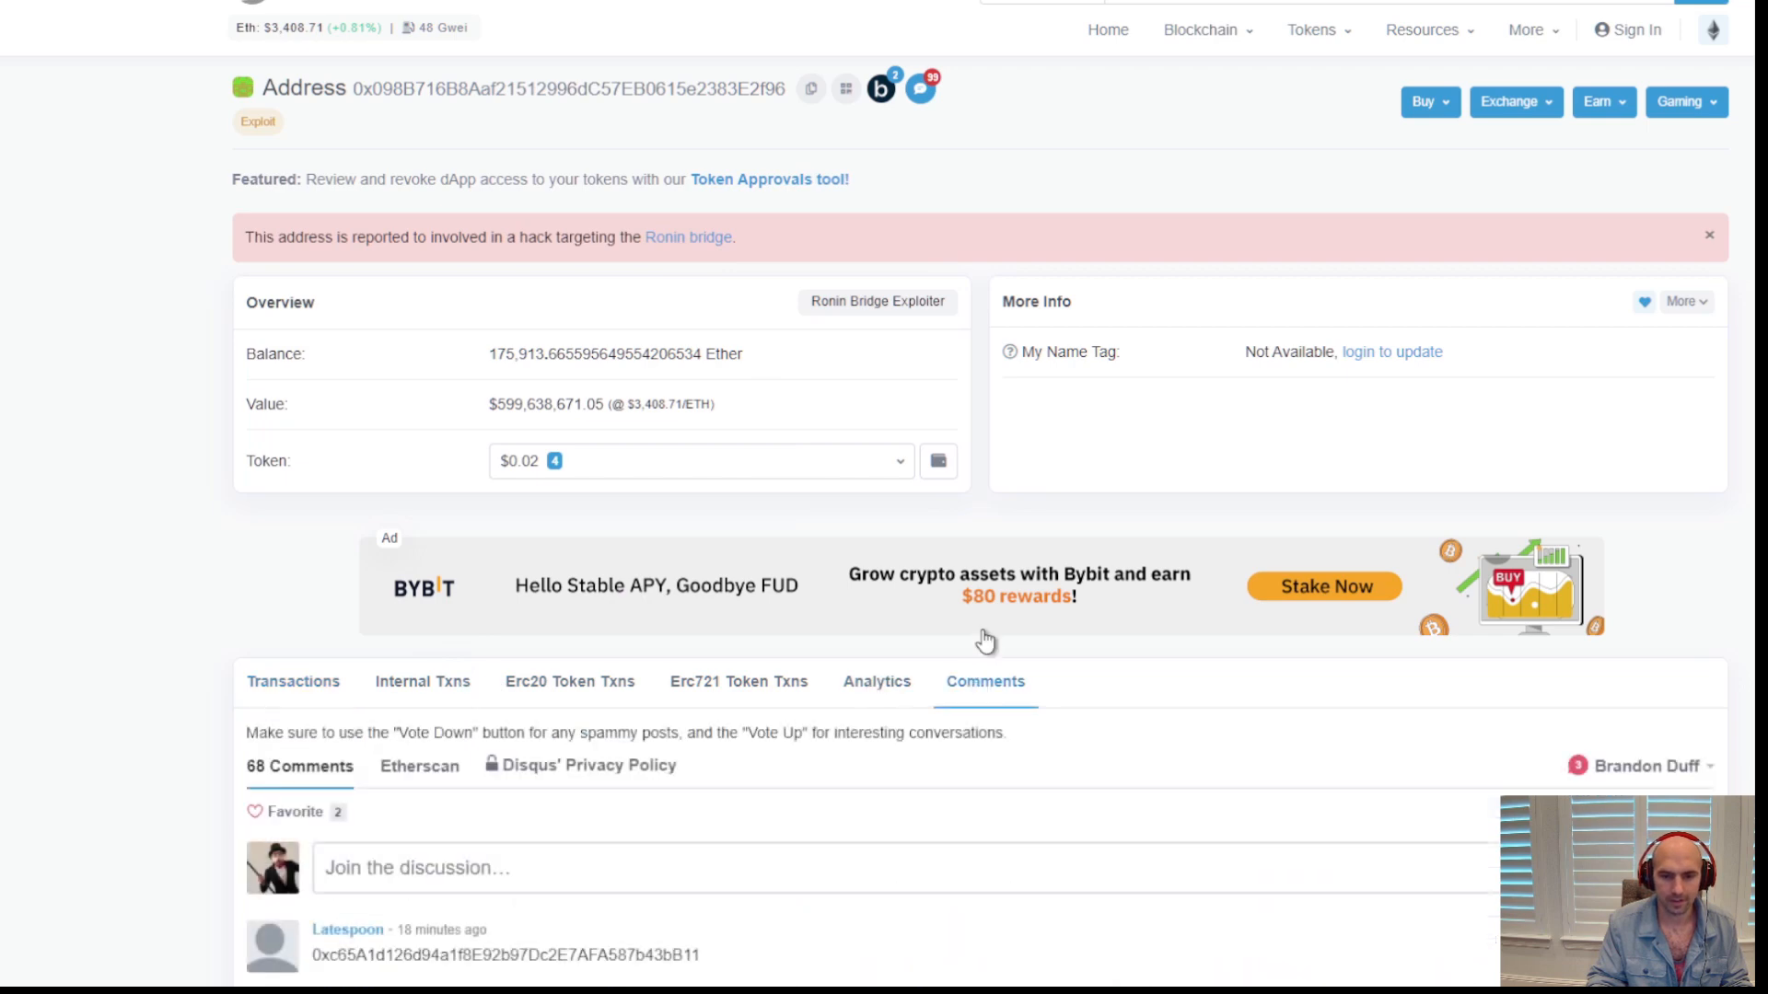
Read through the 70 comments on the exploiter address, then return toward the overview
{"action": "scroll", "scroll_direction": "down", "scroll_amount": 3}
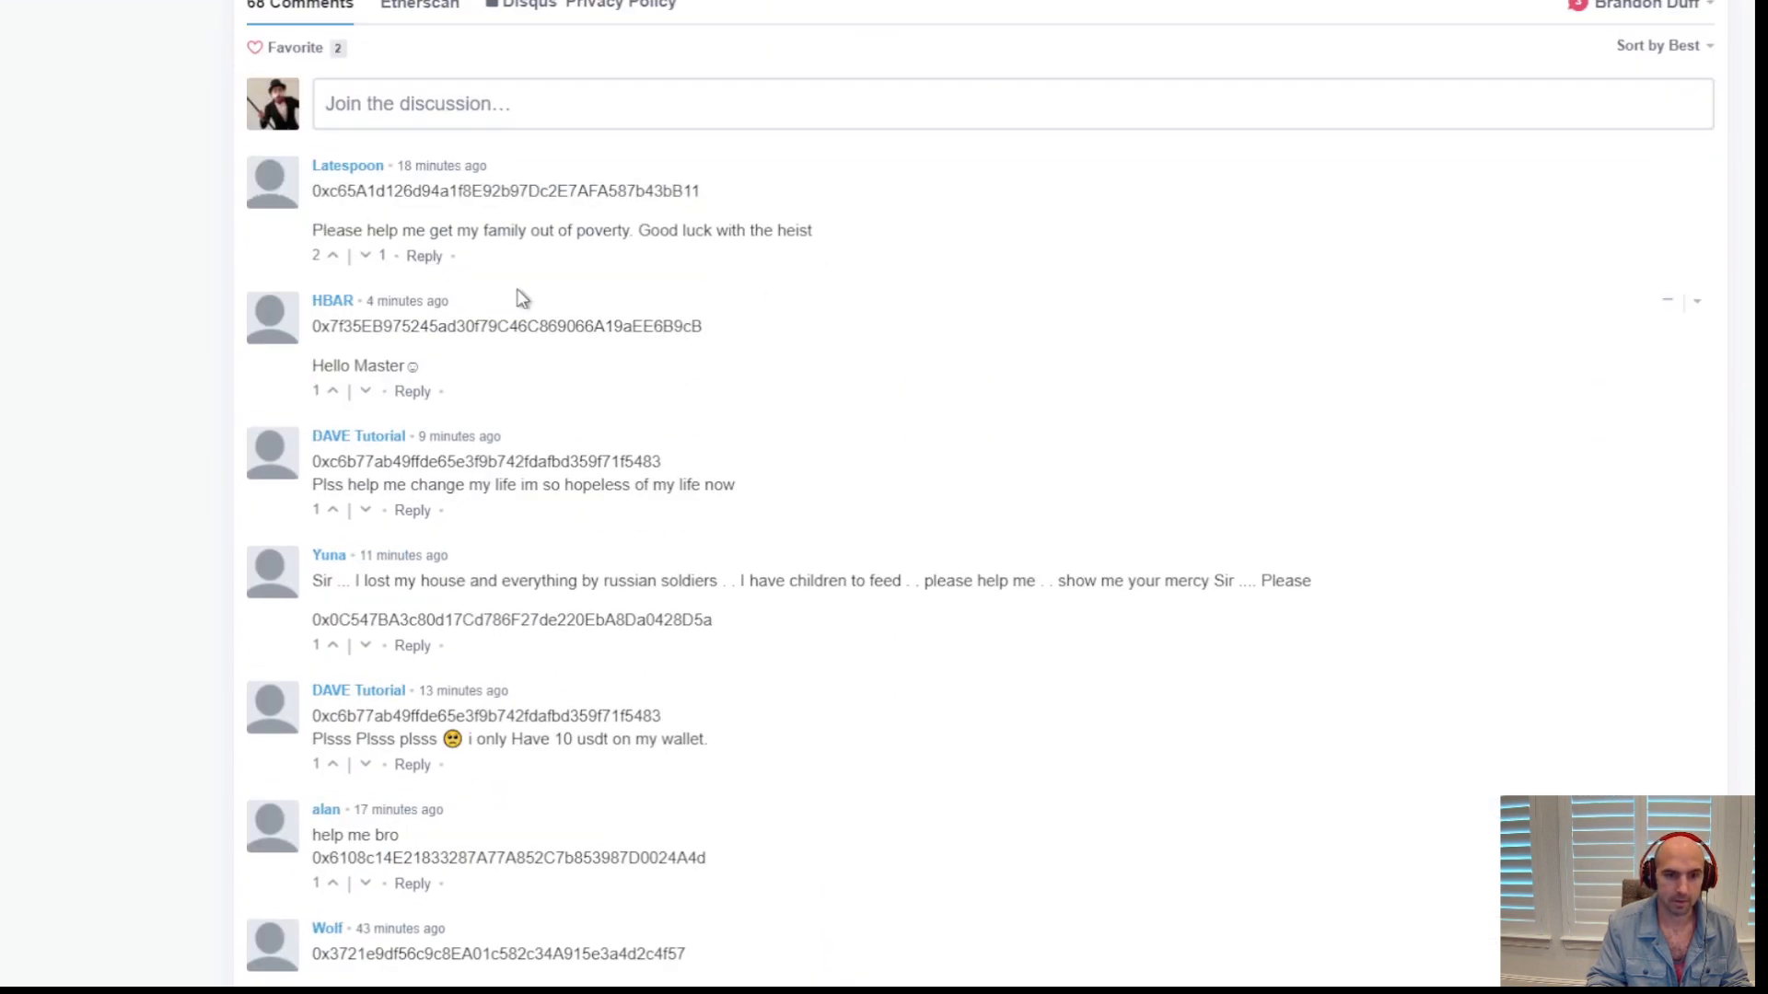
{"action": "scroll", "scroll_direction": "down", "scroll_amount": 3}
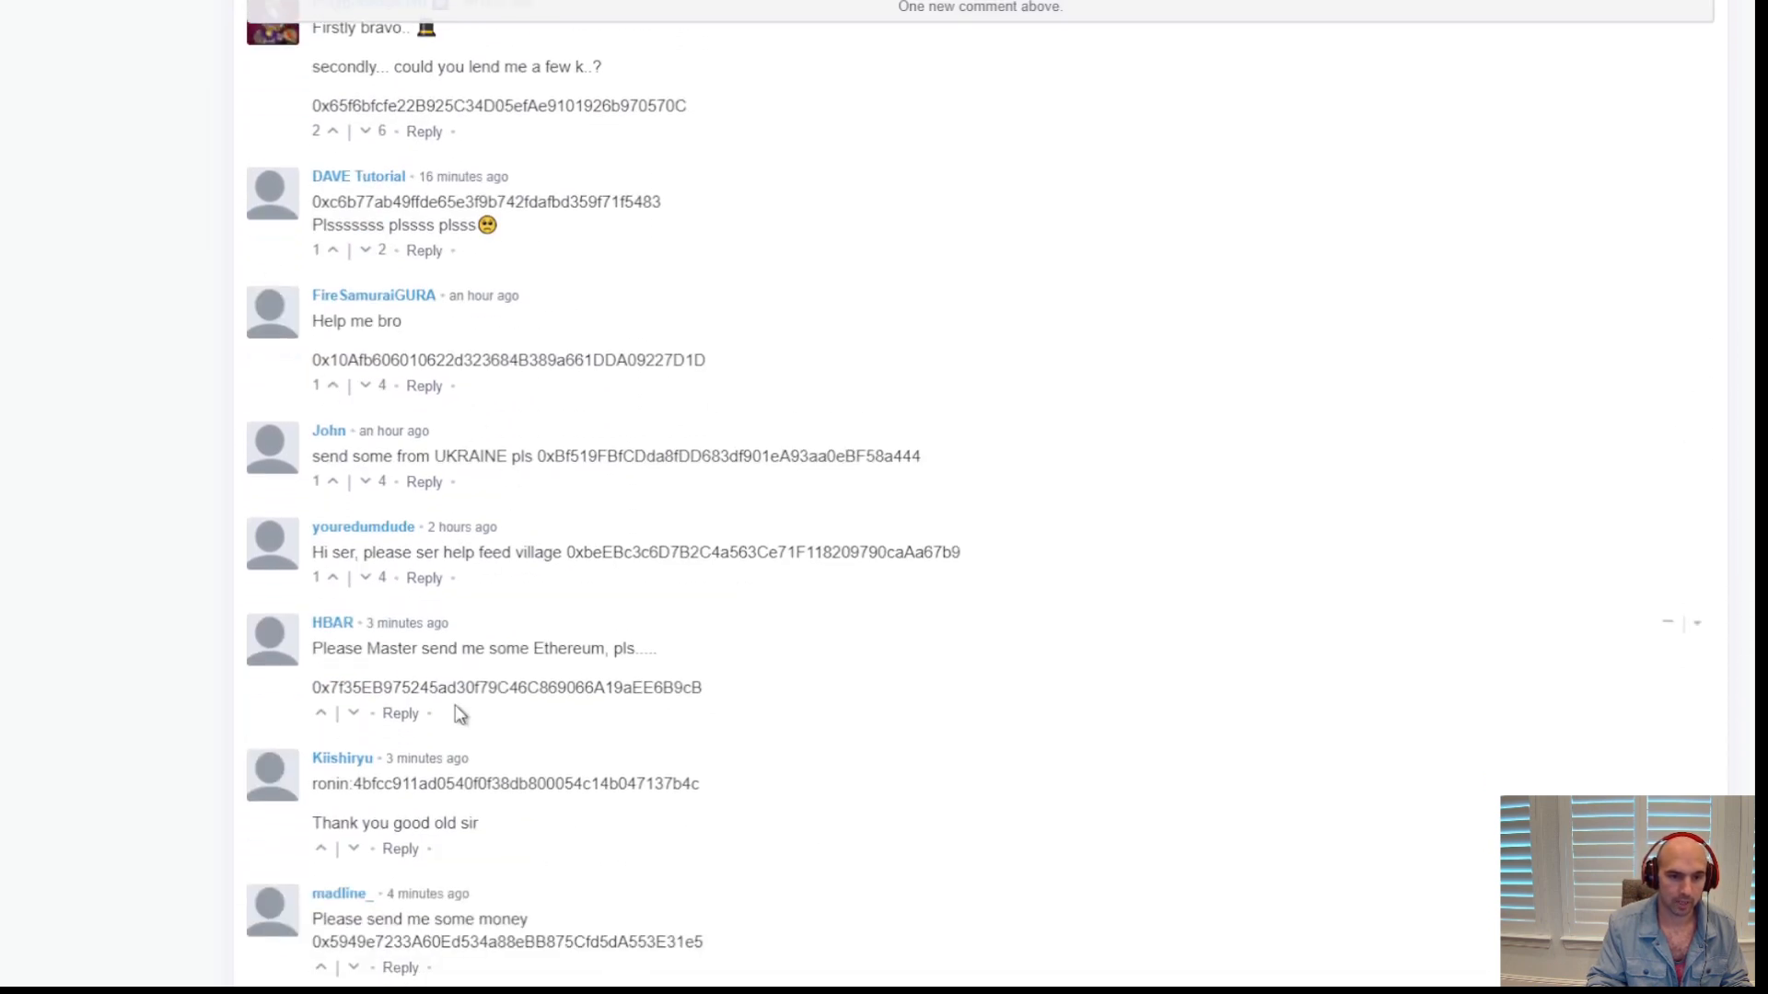
{"action": "scroll", "scroll_direction": "down", "scroll_amount": 3}
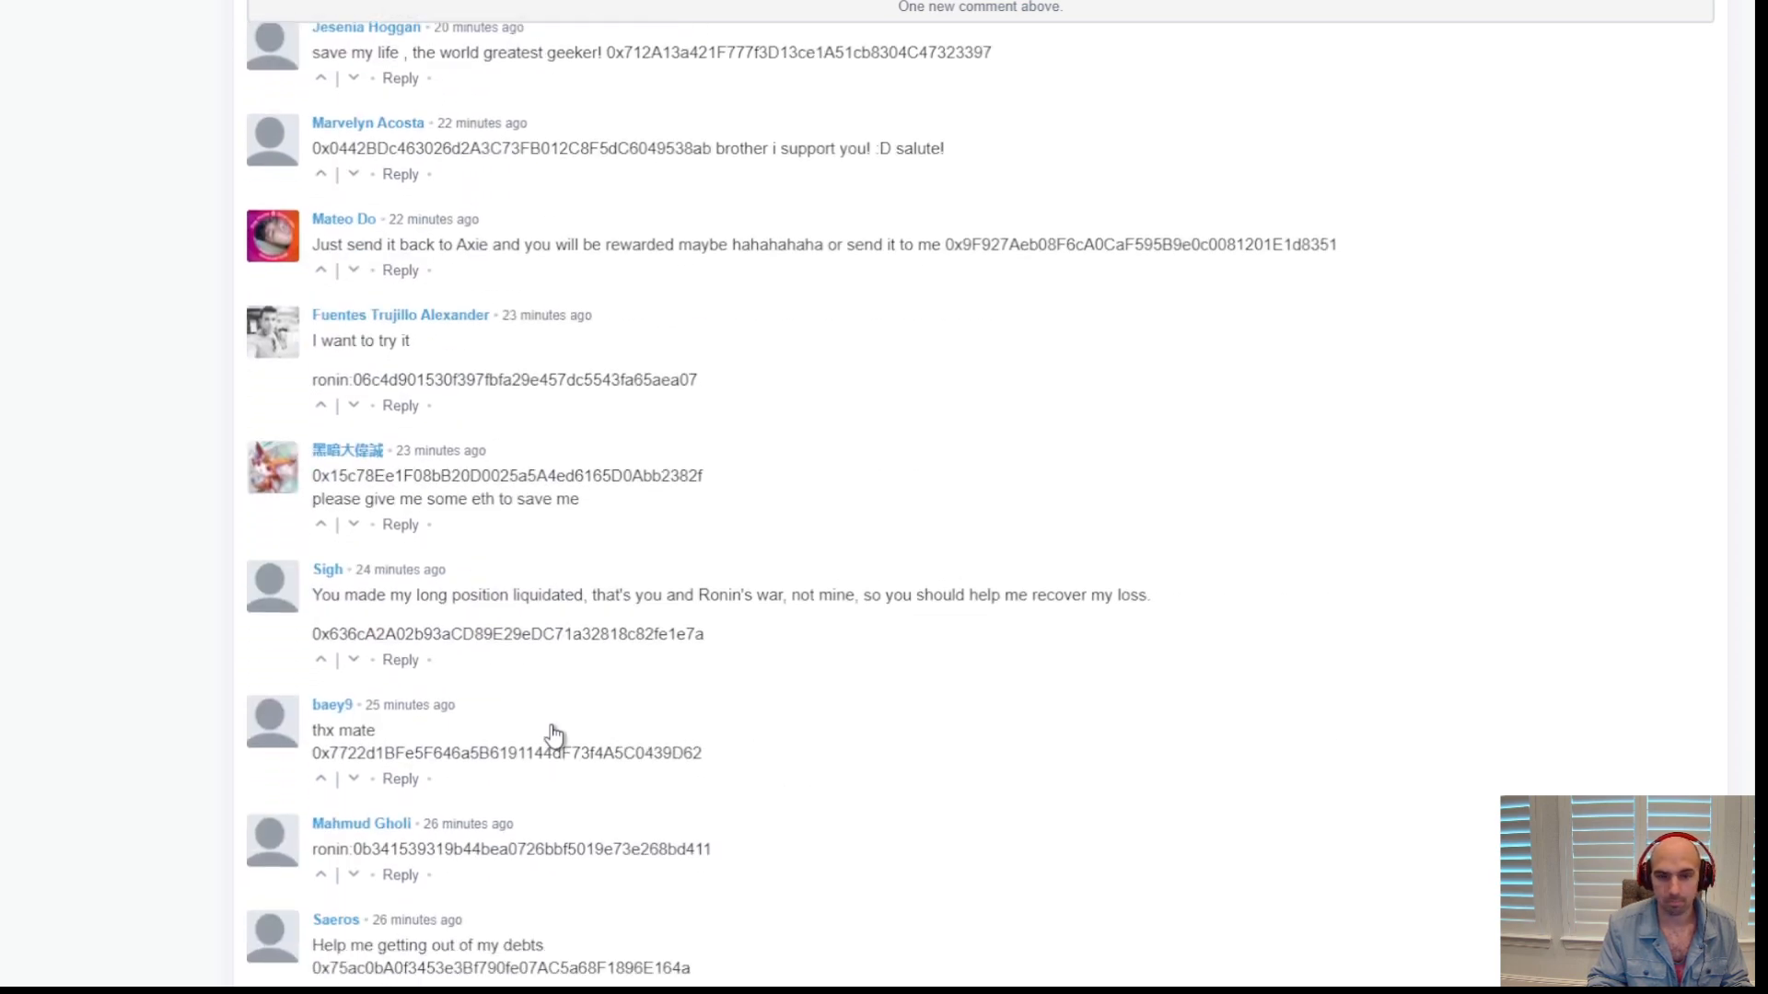
{"action": "scroll", "scroll_direction": "down", "scroll_amount": 3}
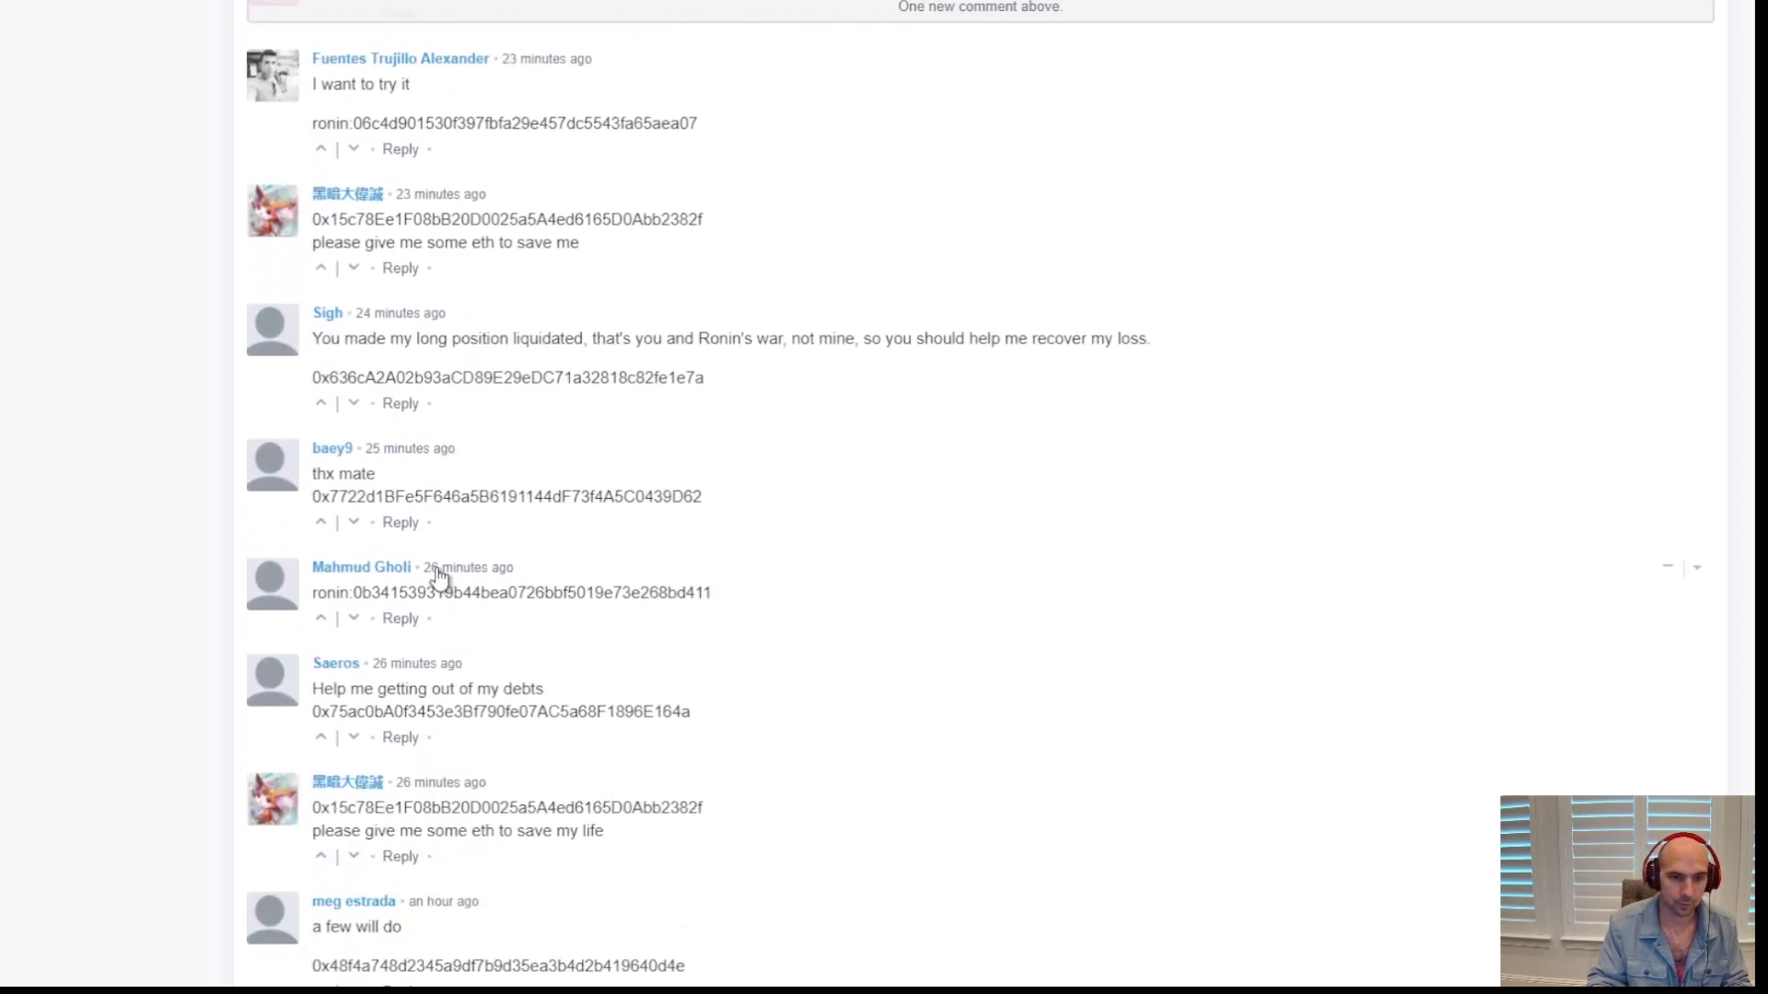
{"action": "scroll", "scroll_direction": "down", "scroll_amount": 3}
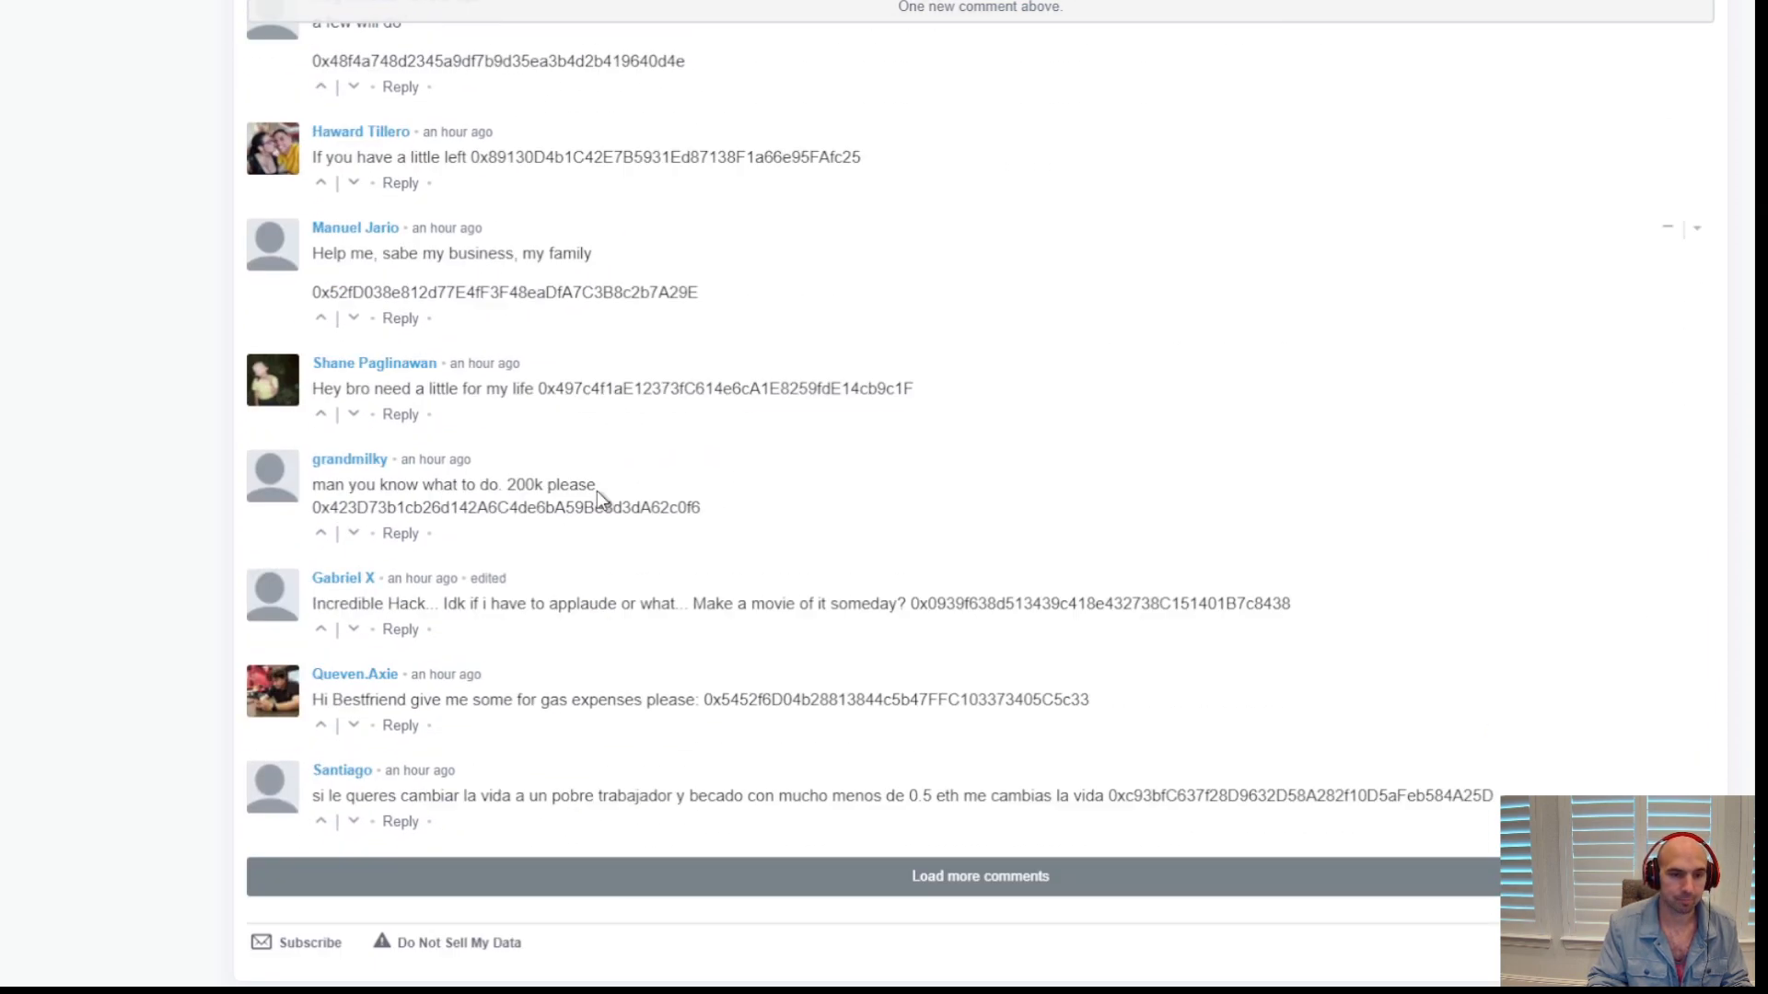
{"action": "scroll", "scroll_direction": "down", "scroll_amount": 3}
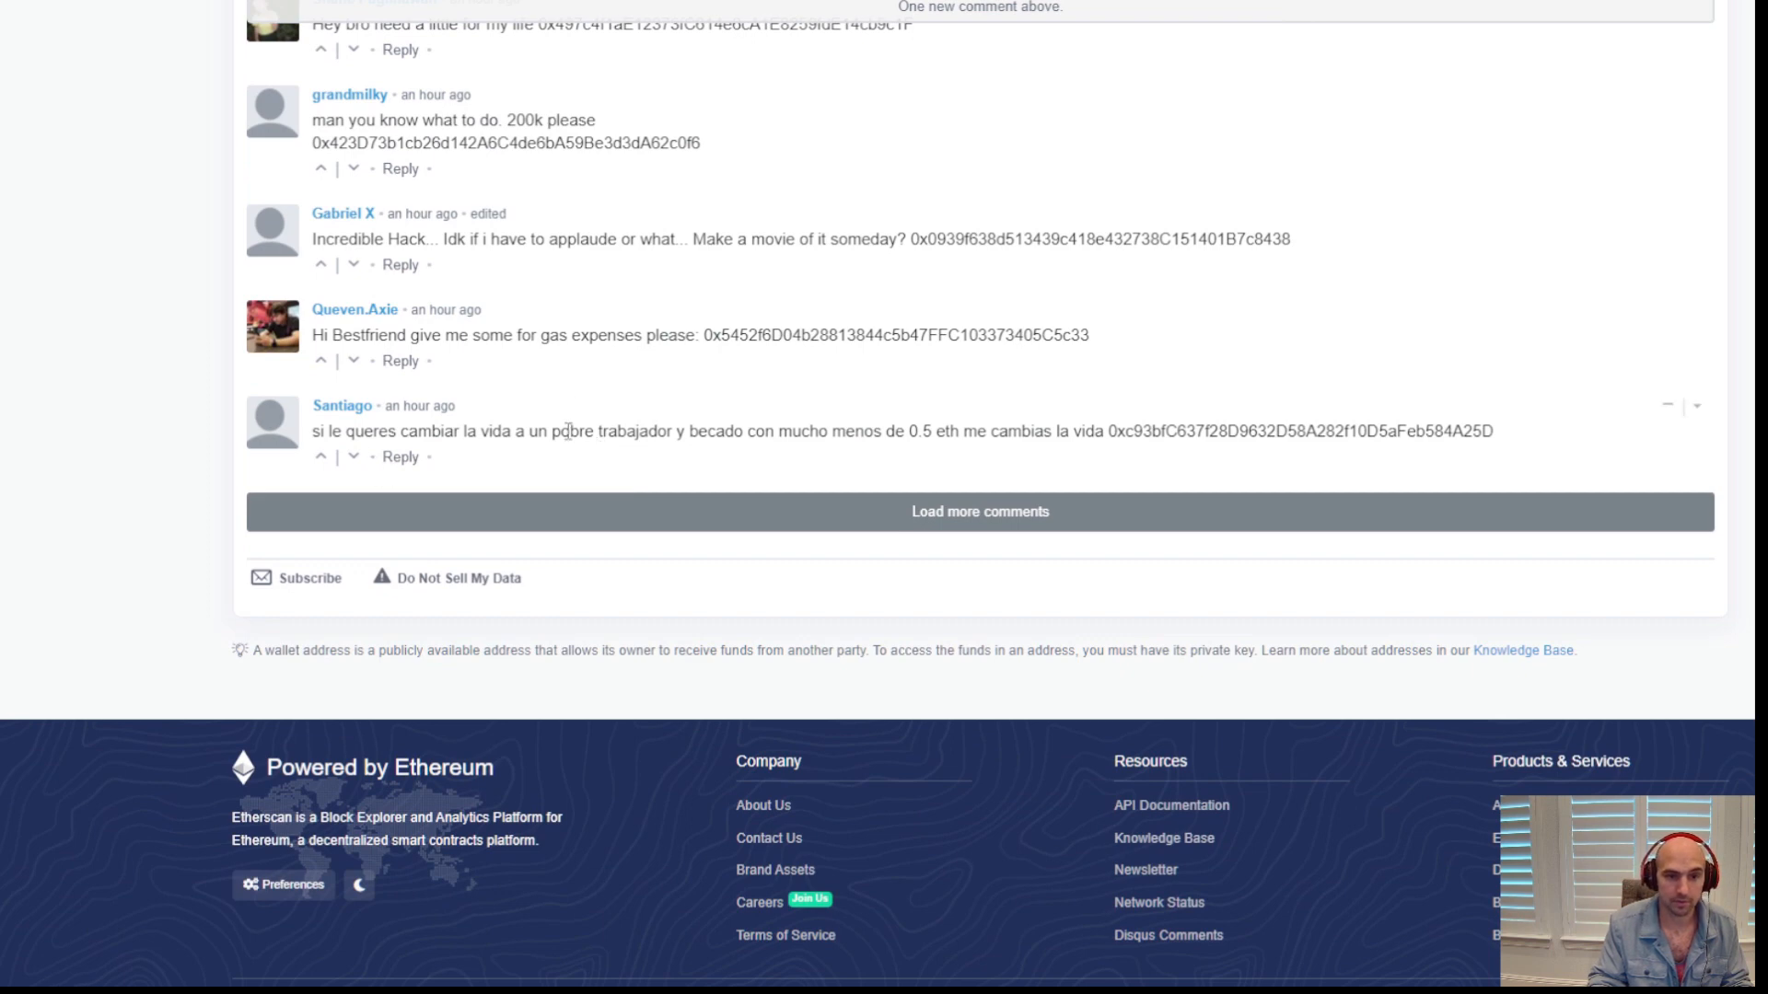
{"action": "mouse_move", "coordinate": [495, 328]}
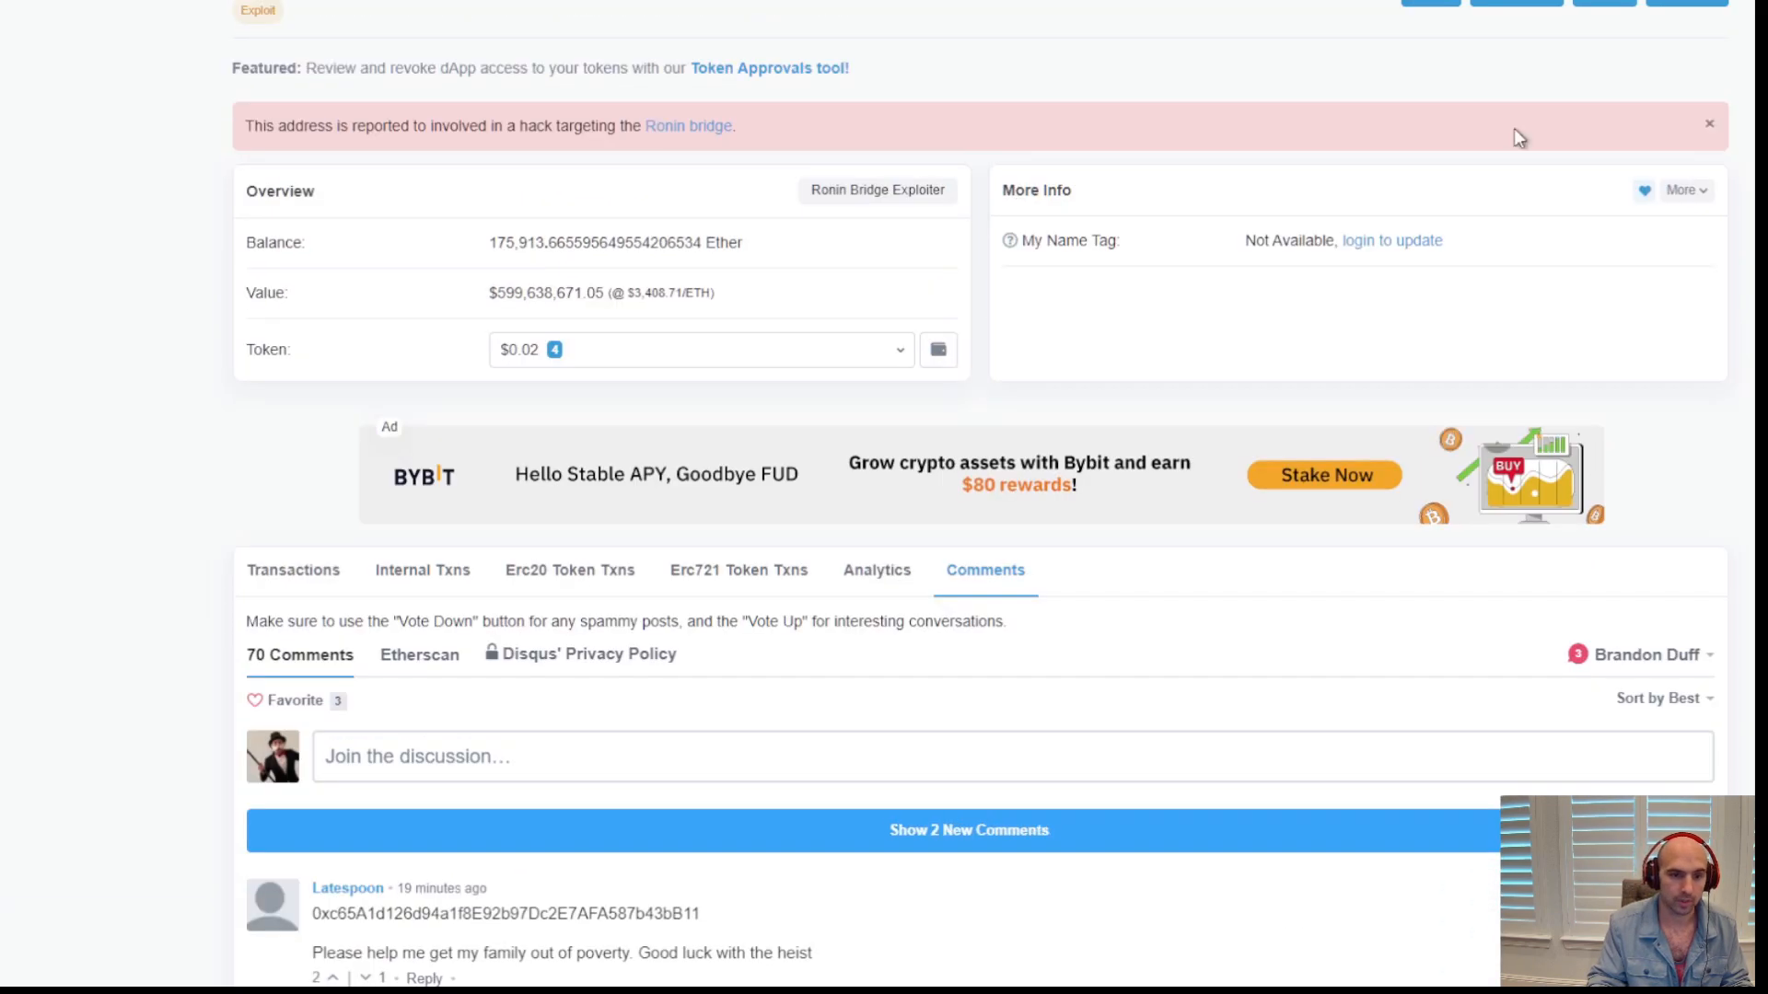
{"action": "scroll", "scroll_direction": "up", "scroll_amount": 3}
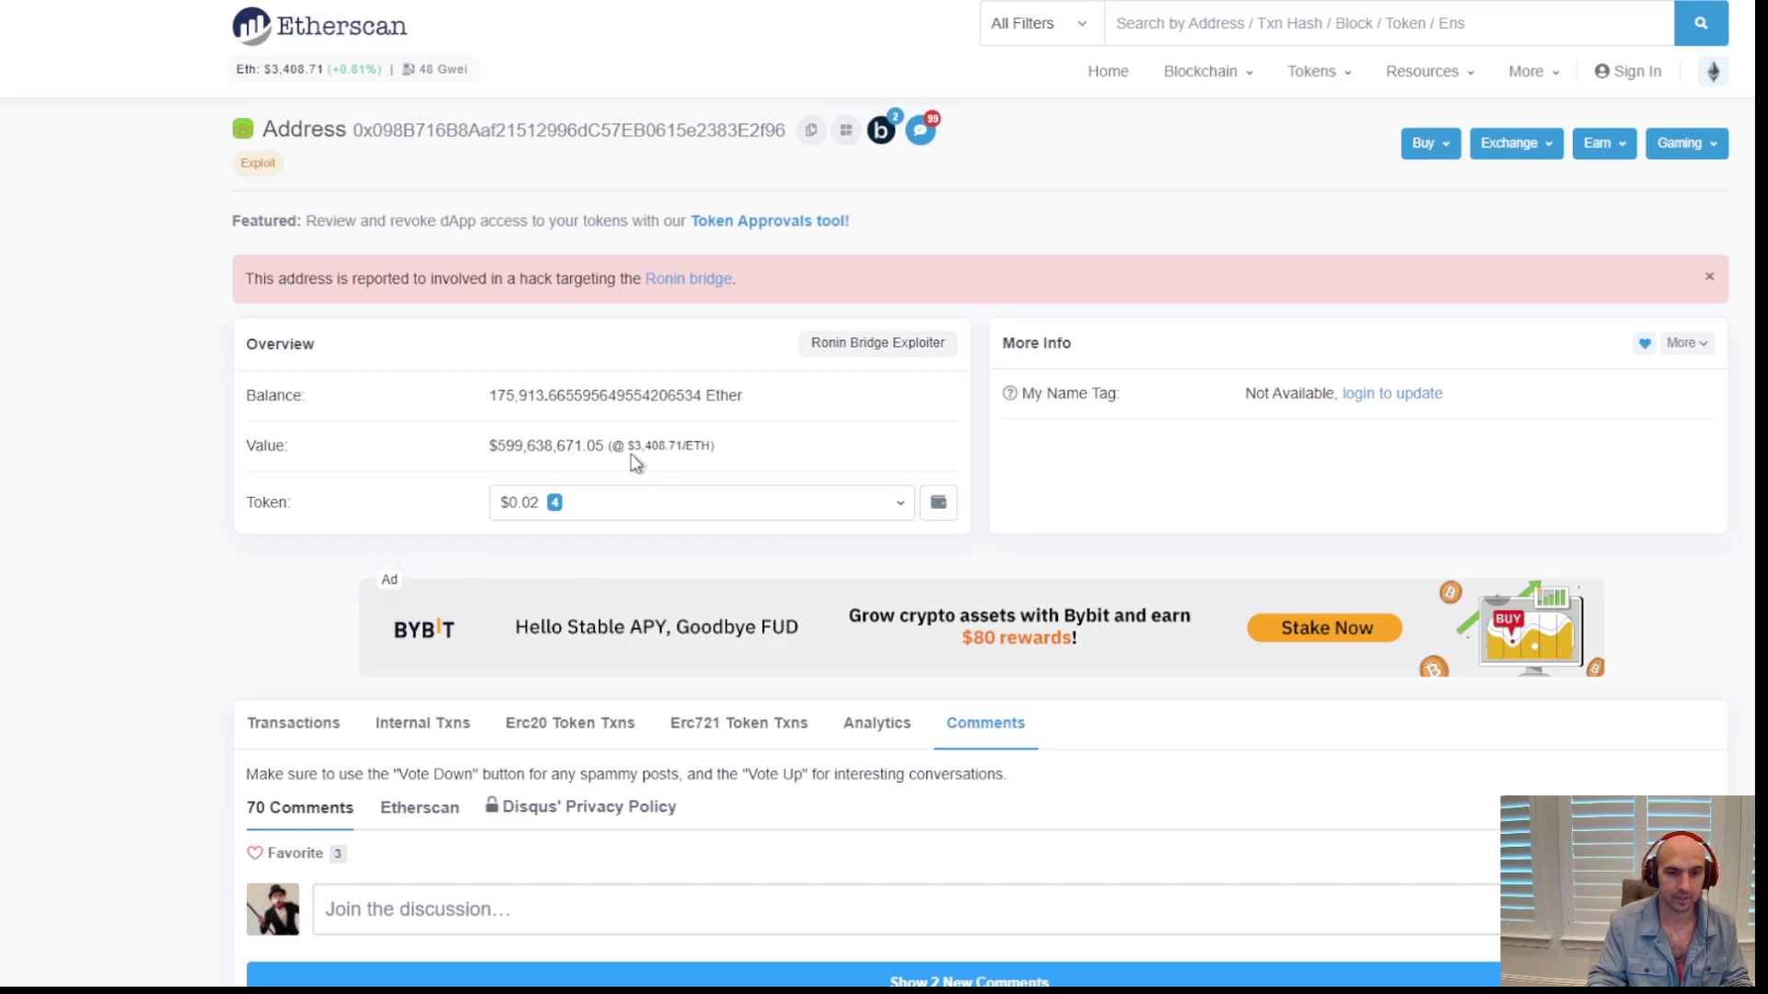
{"action": "mouse_move", "coordinate": [523, 175]}
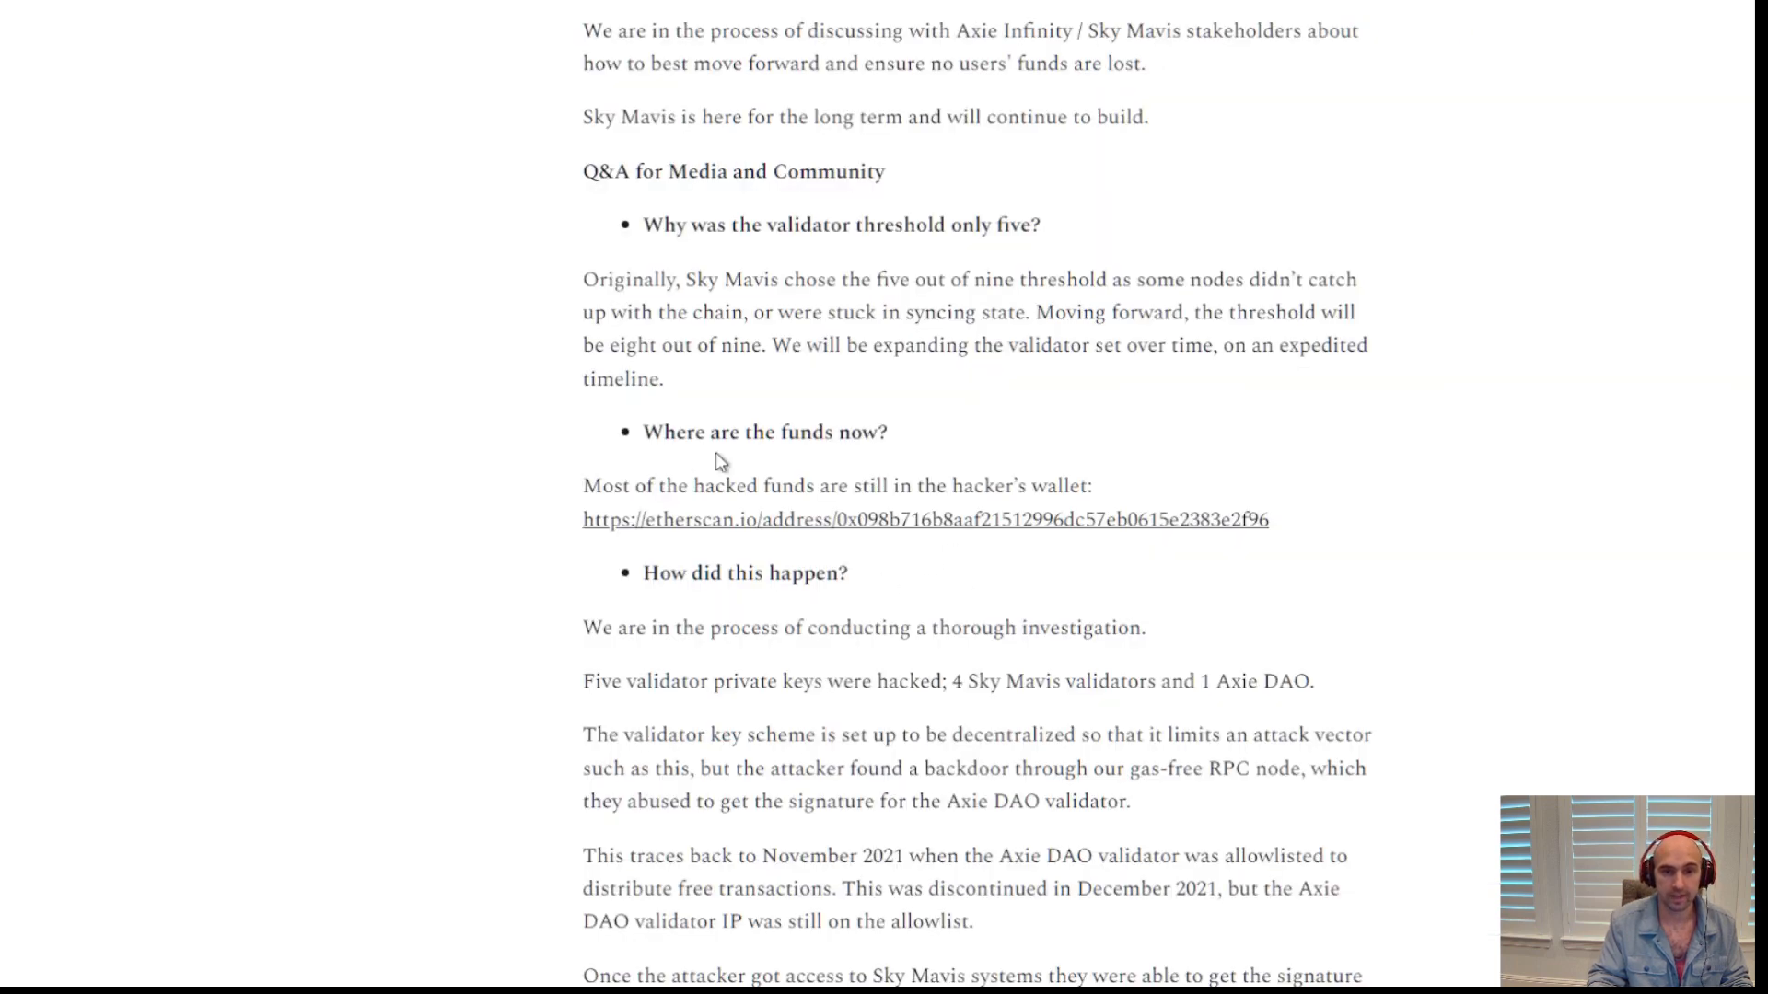
{"action": "mouse_move", "coordinate": [840, 674]}
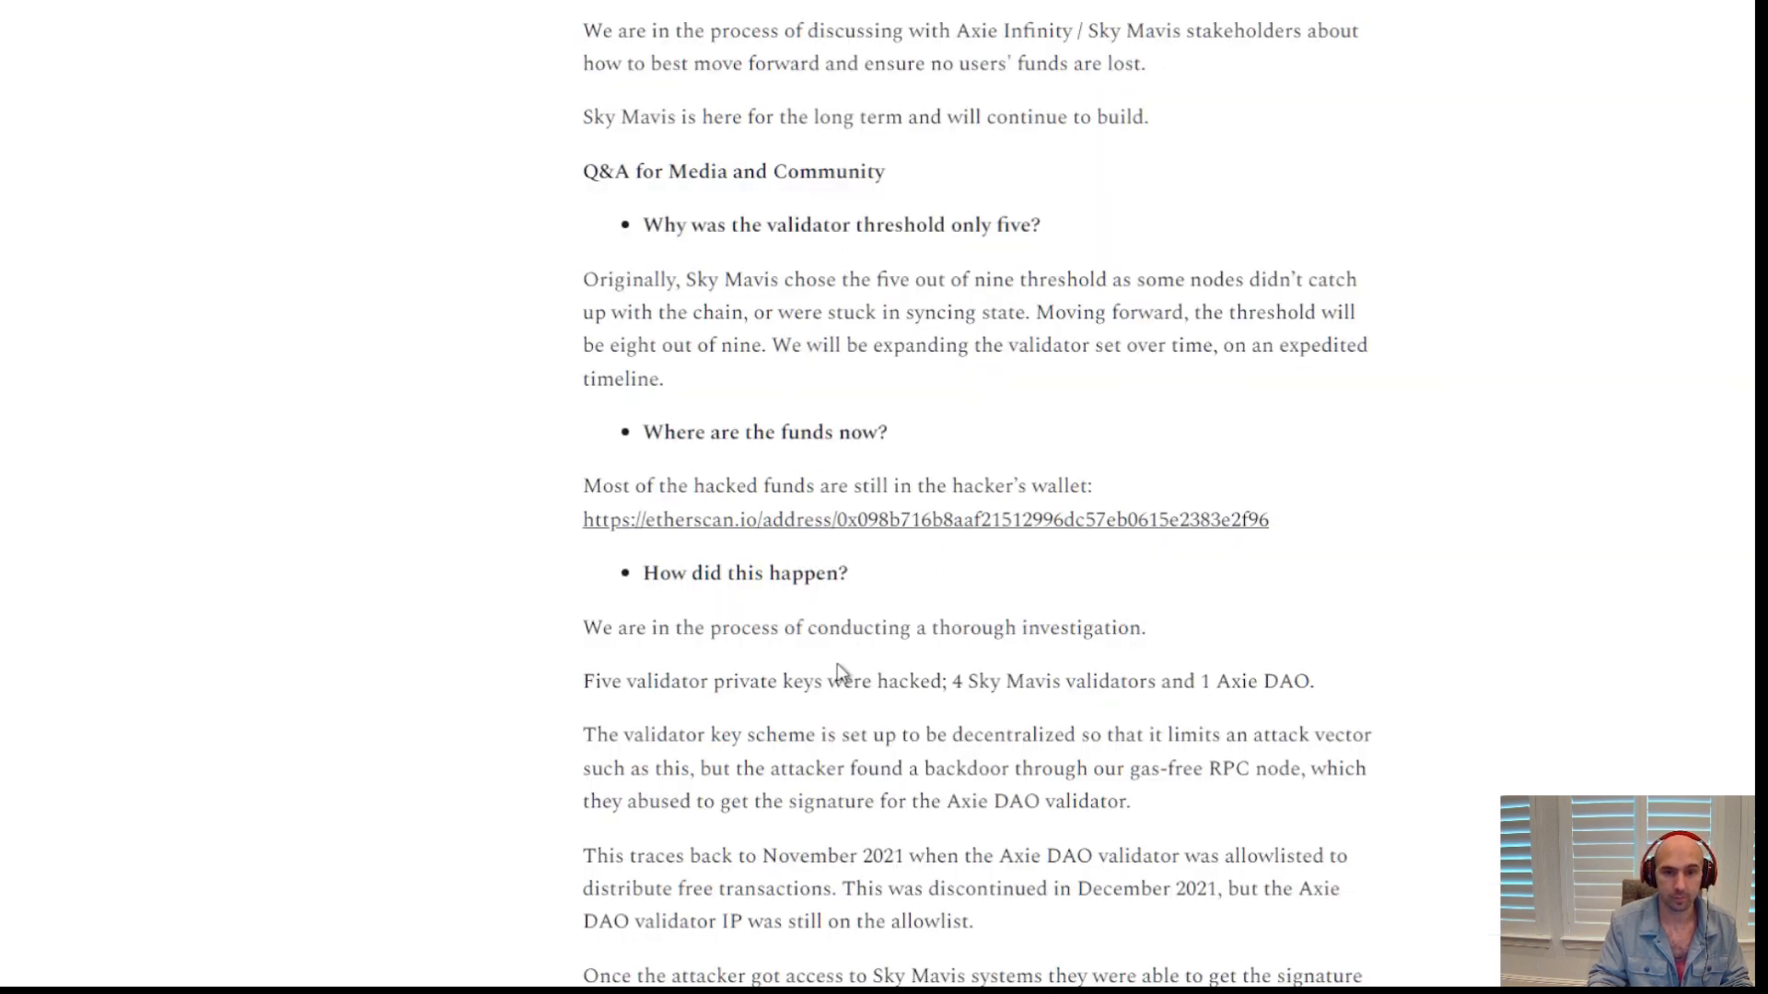
Read the Ronin alert's Q&A on the breach down to the newsletter footer
{"action": "scroll", "scroll_direction": "down", "scroll_amount": 3}
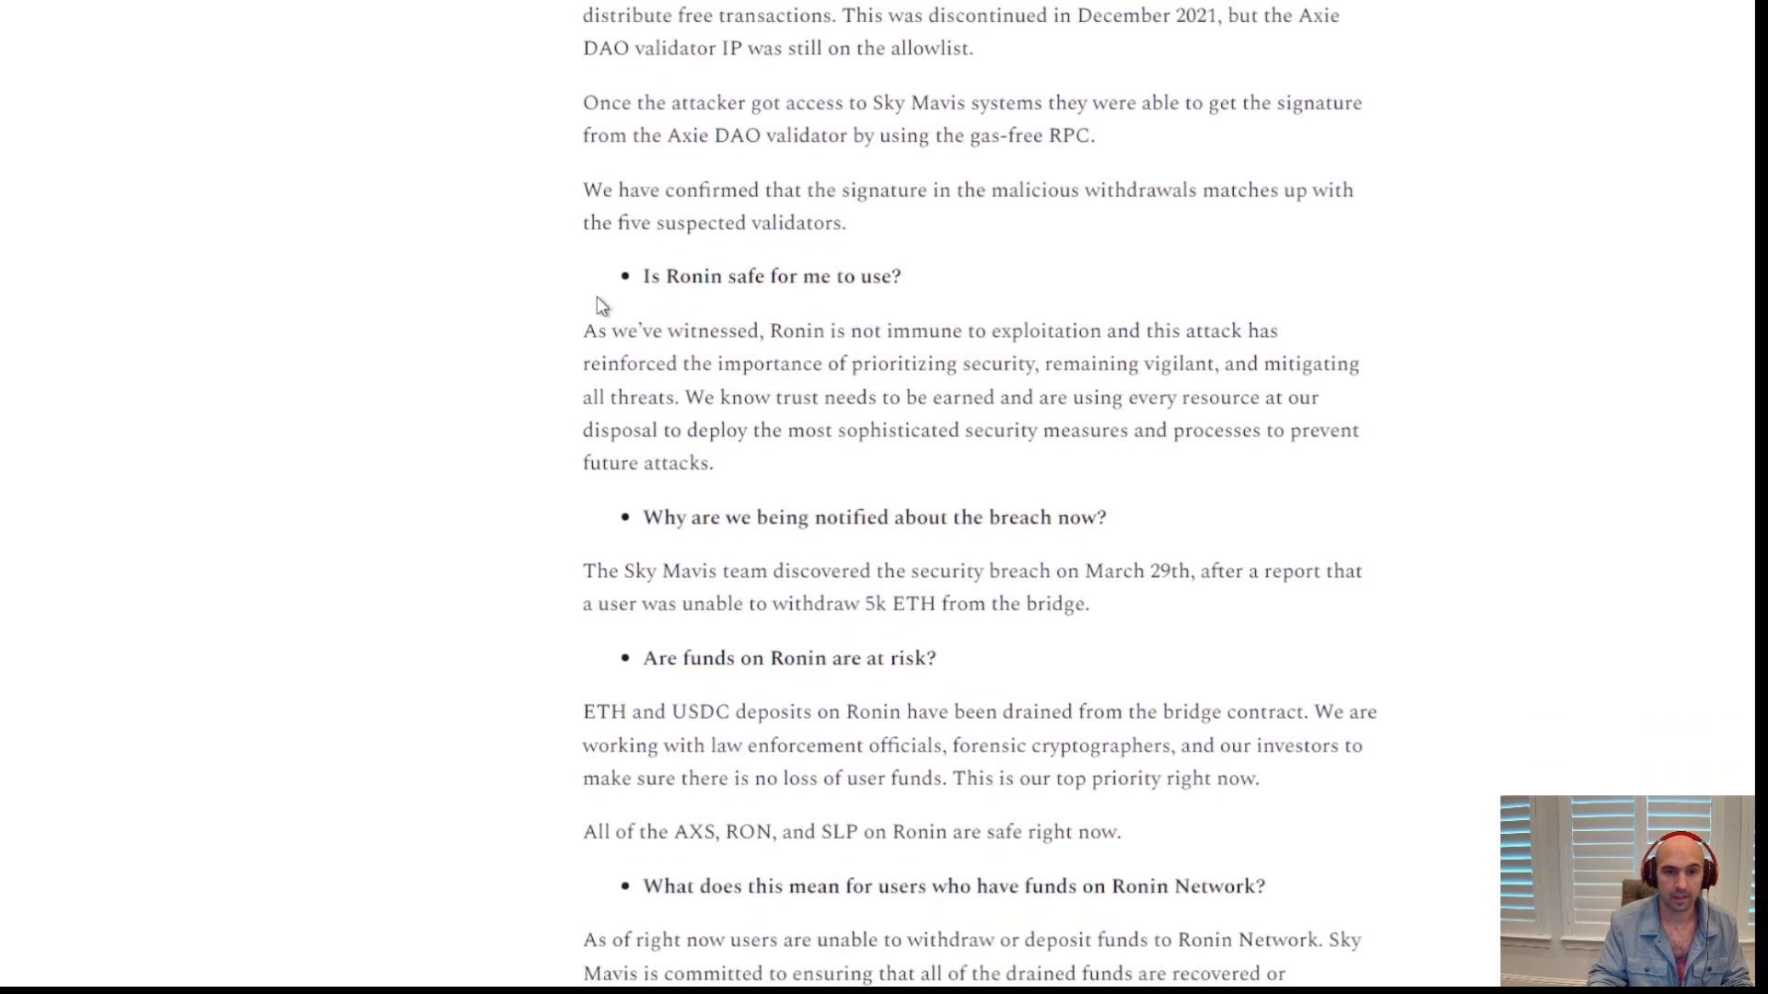
{"action": "scroll", "scroll_direction": "down", "scroll_amount": 3}
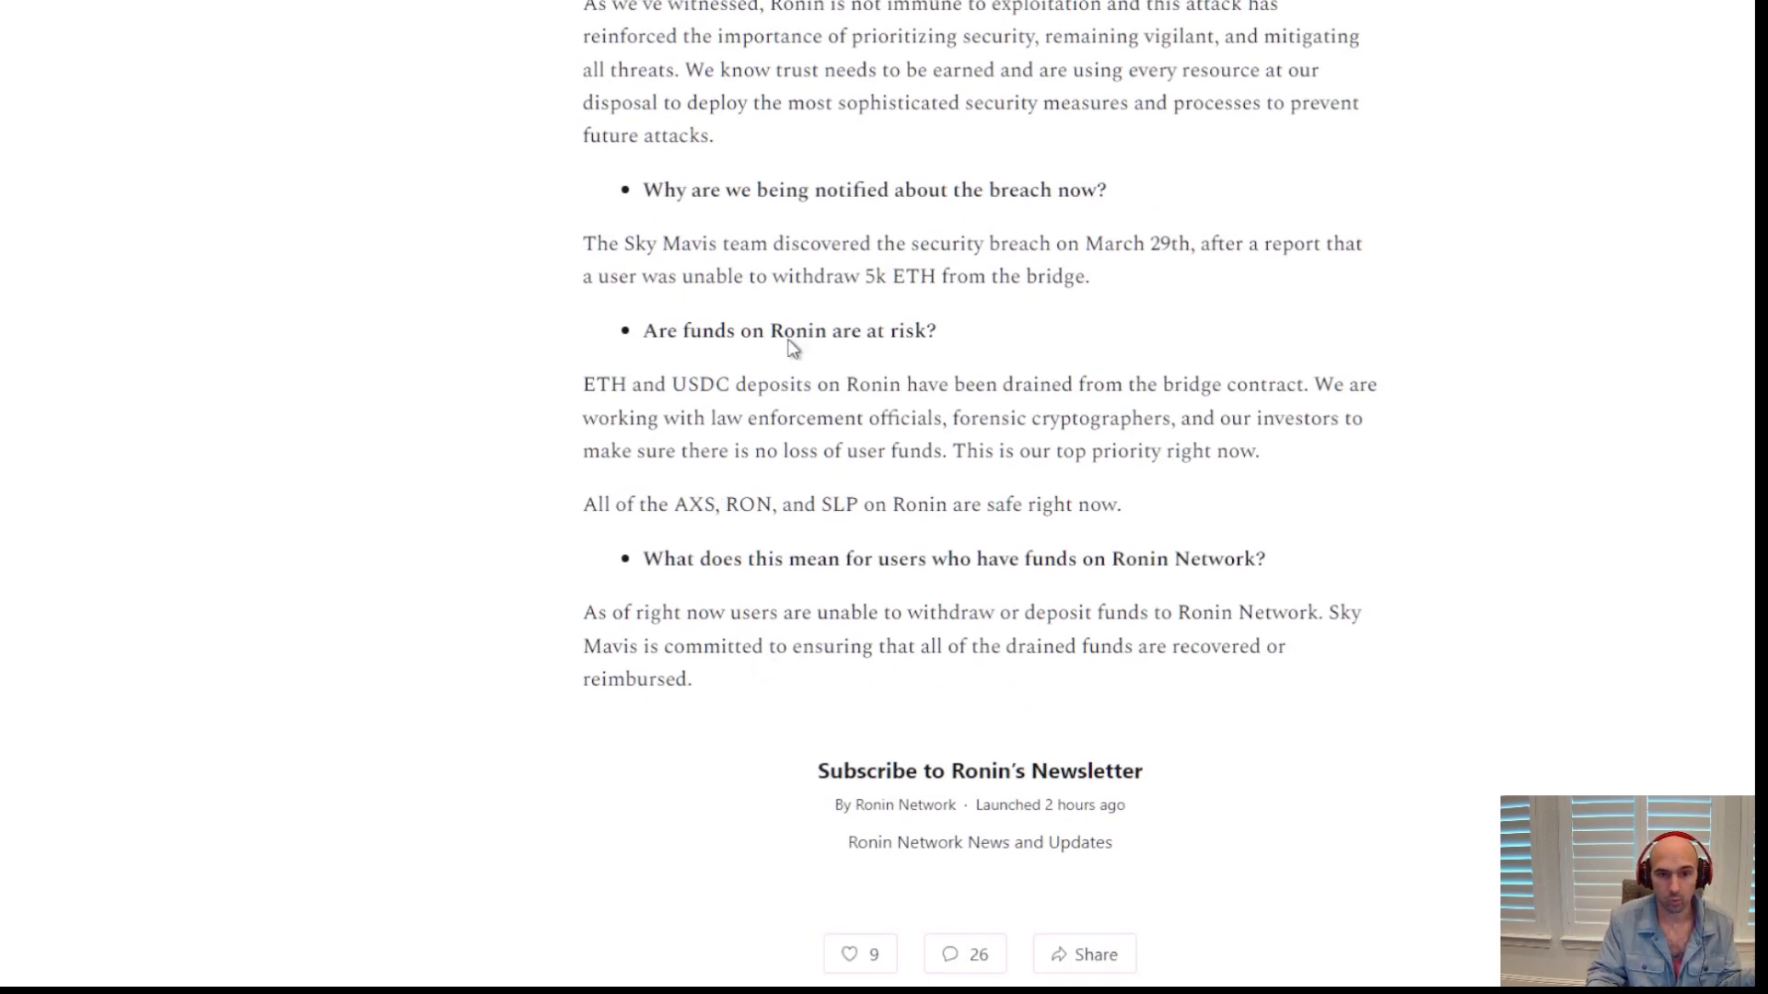
{"action": "mouse_move", "coordinate": [752, 375]}
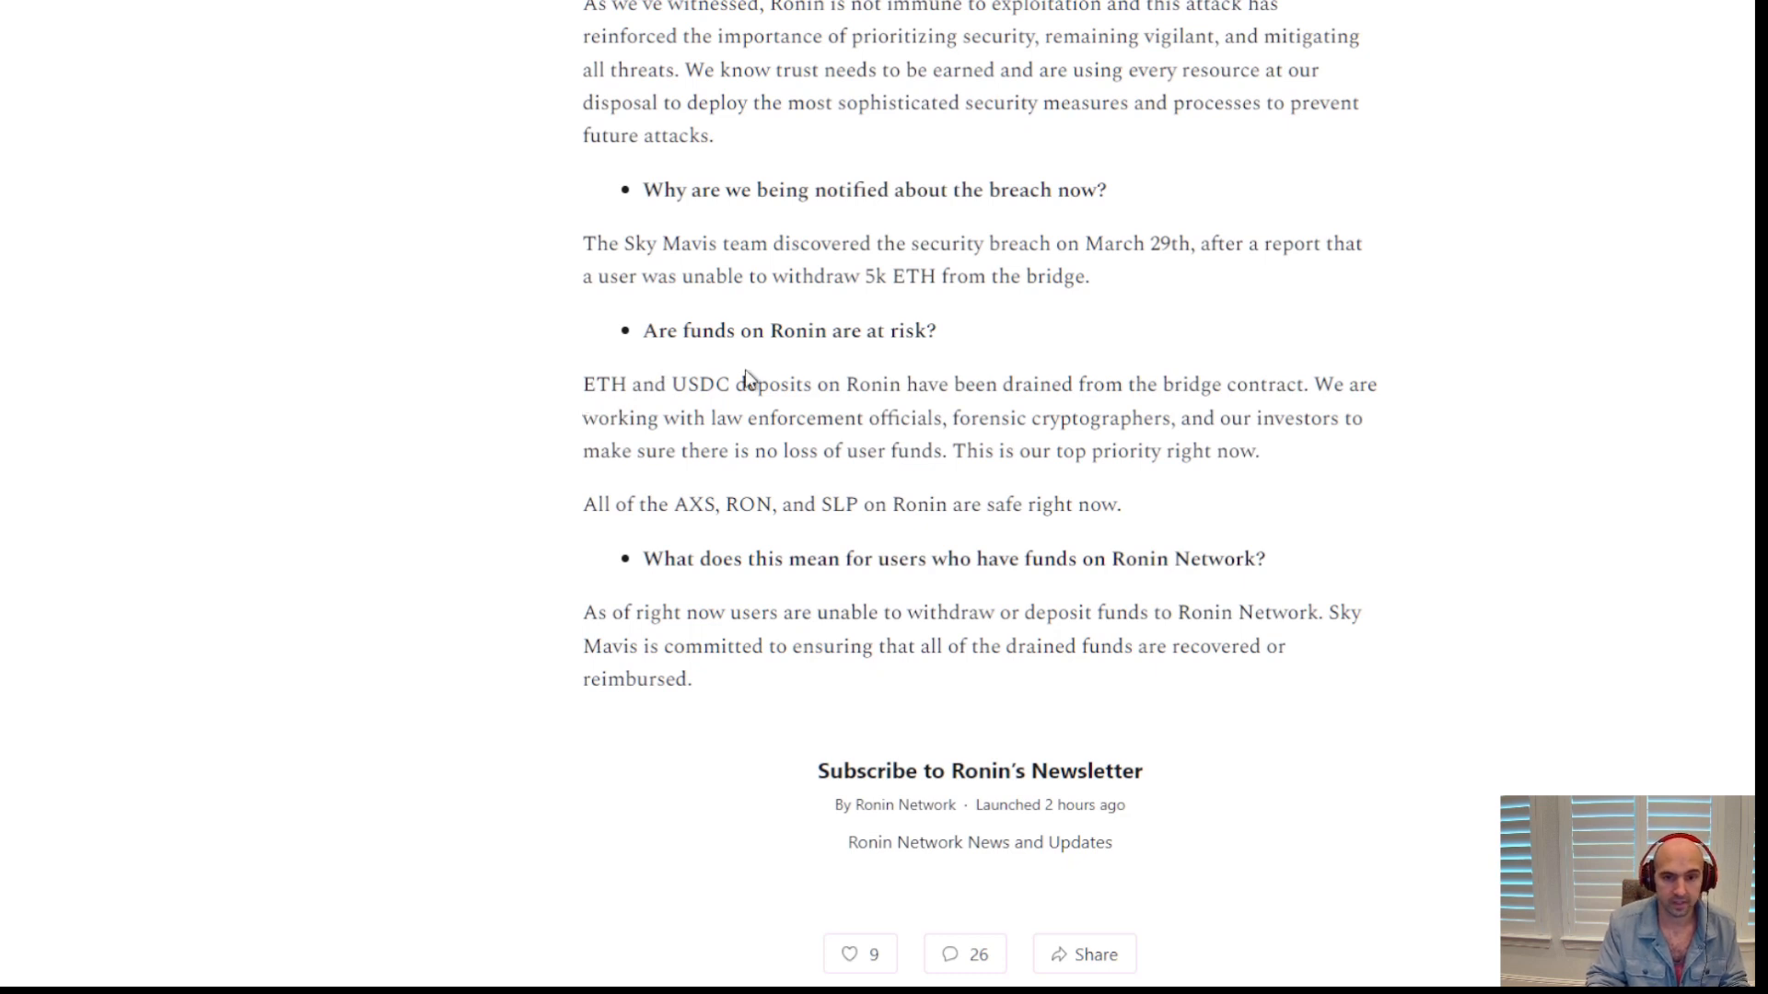
{"action": "mouse_move", "coordinate": [880, 405]}
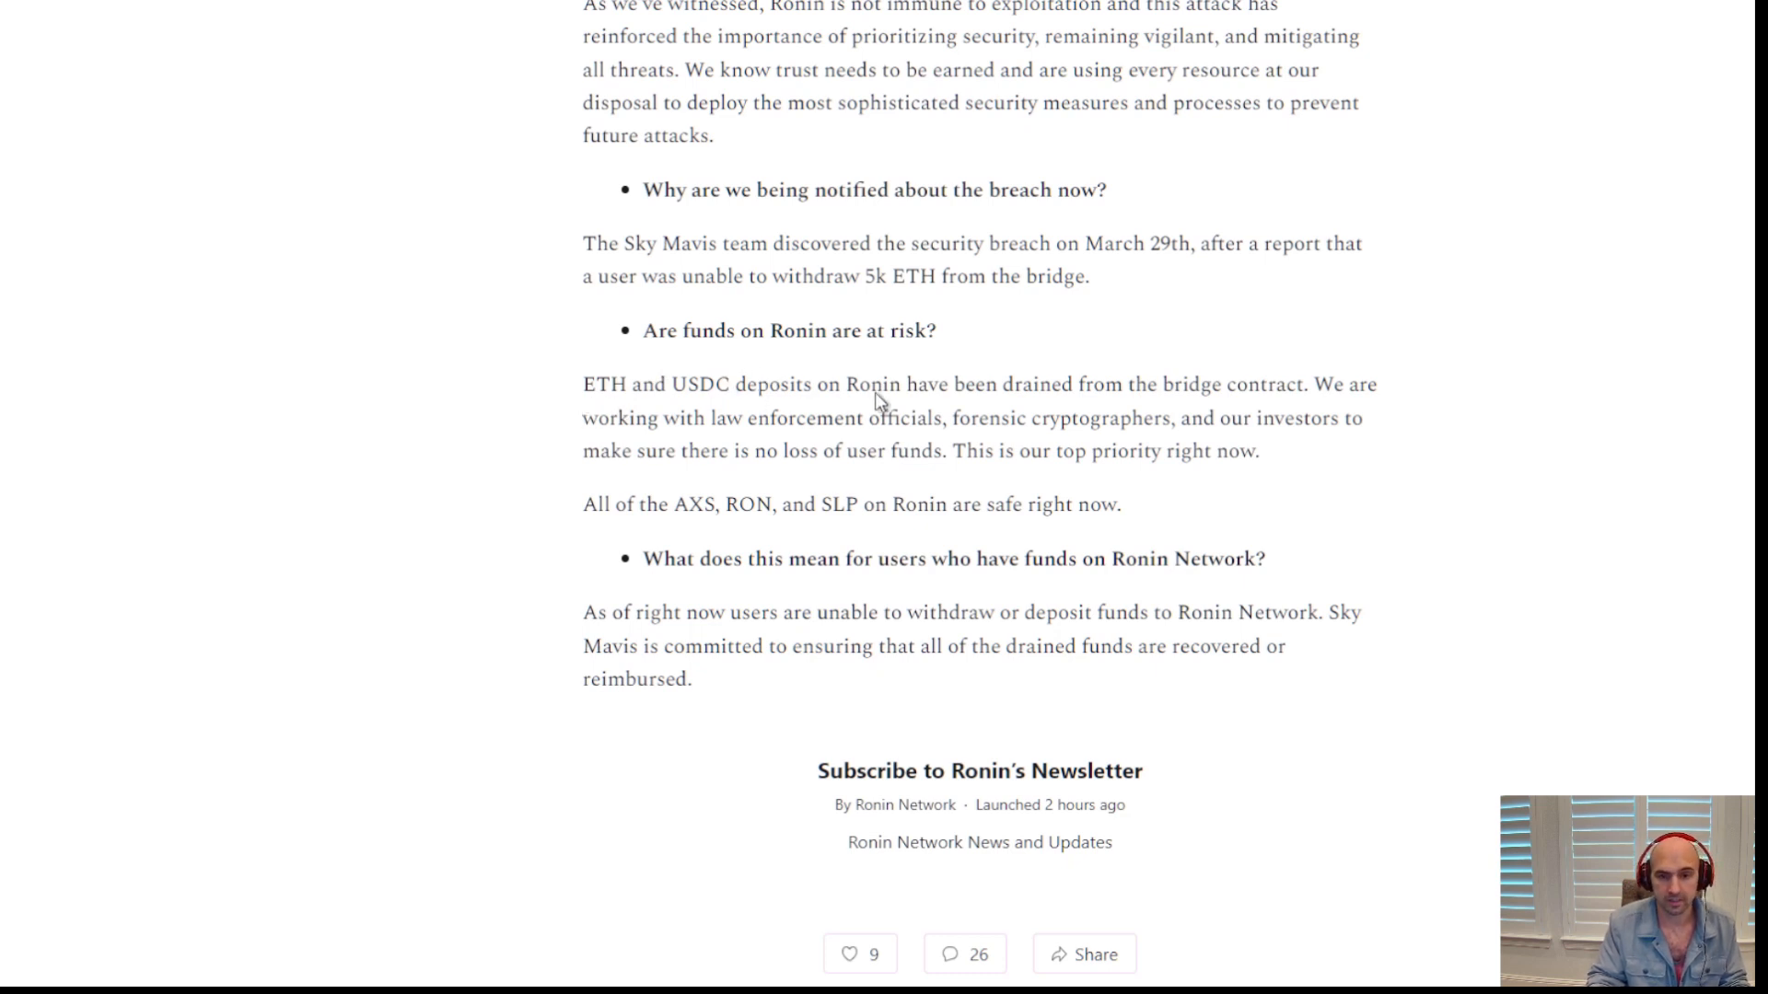
{"action": "mouse_move", "coordinate": [1212, 391]}
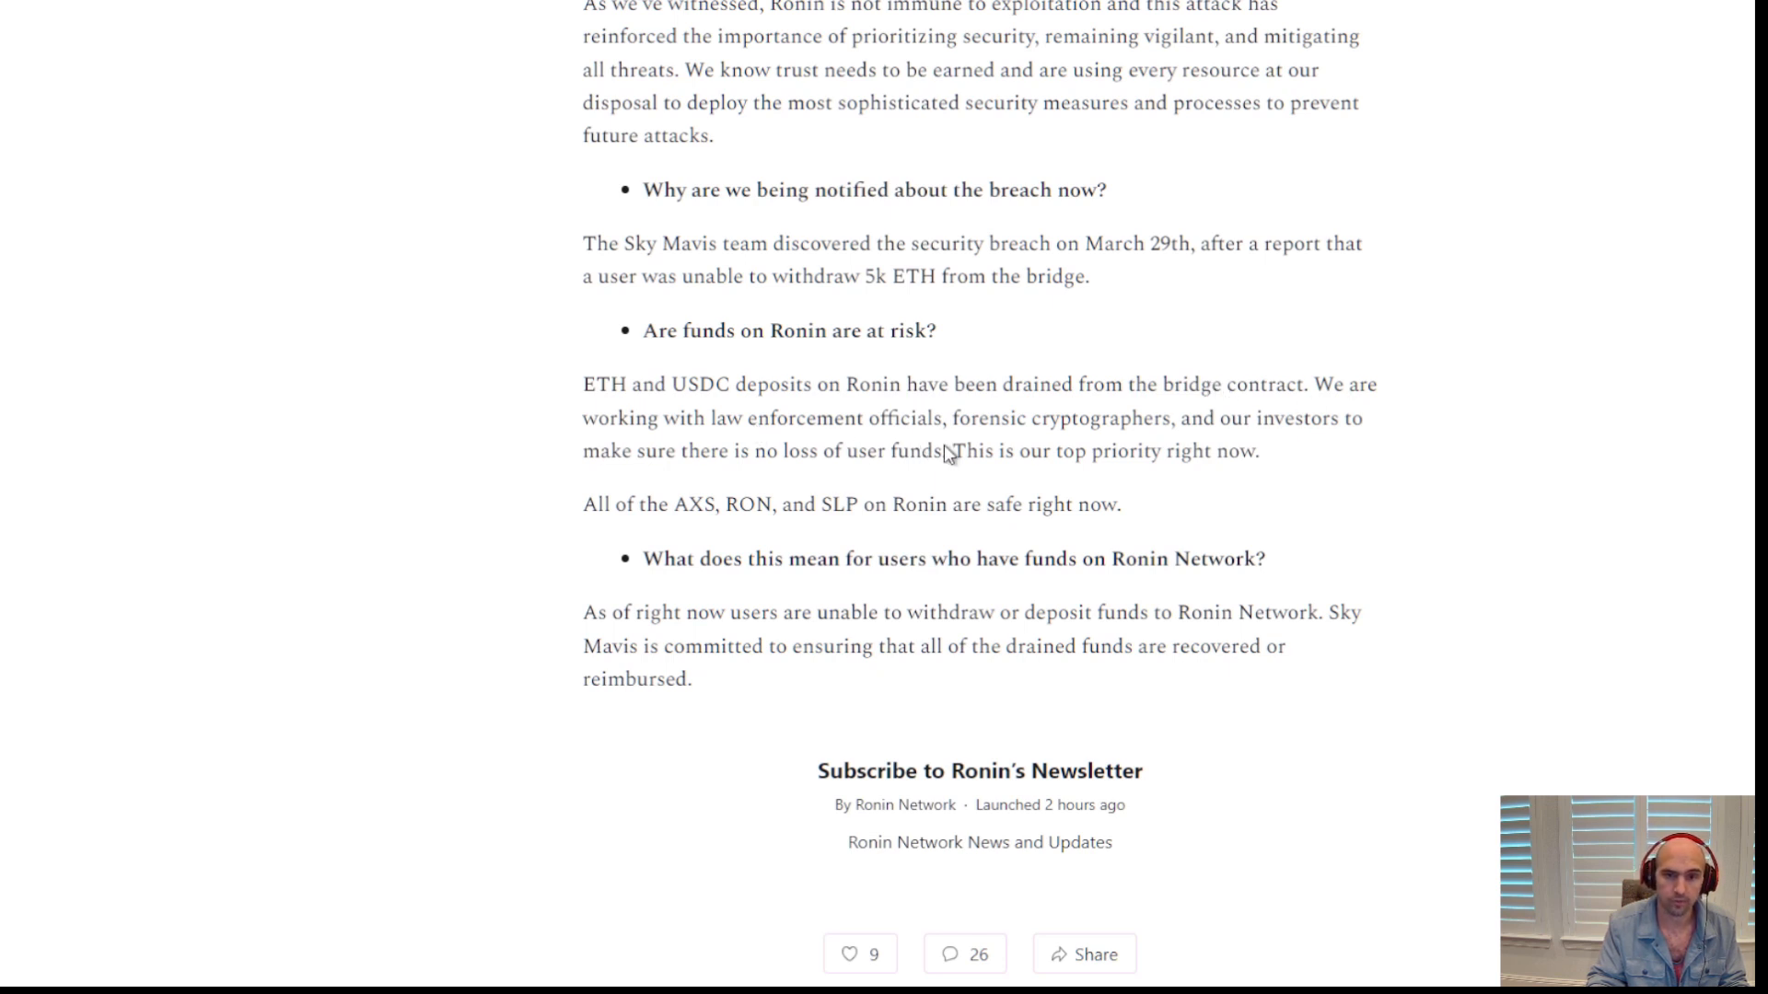
{"action": "mouse_move", "coordinate": [1101, 438]}
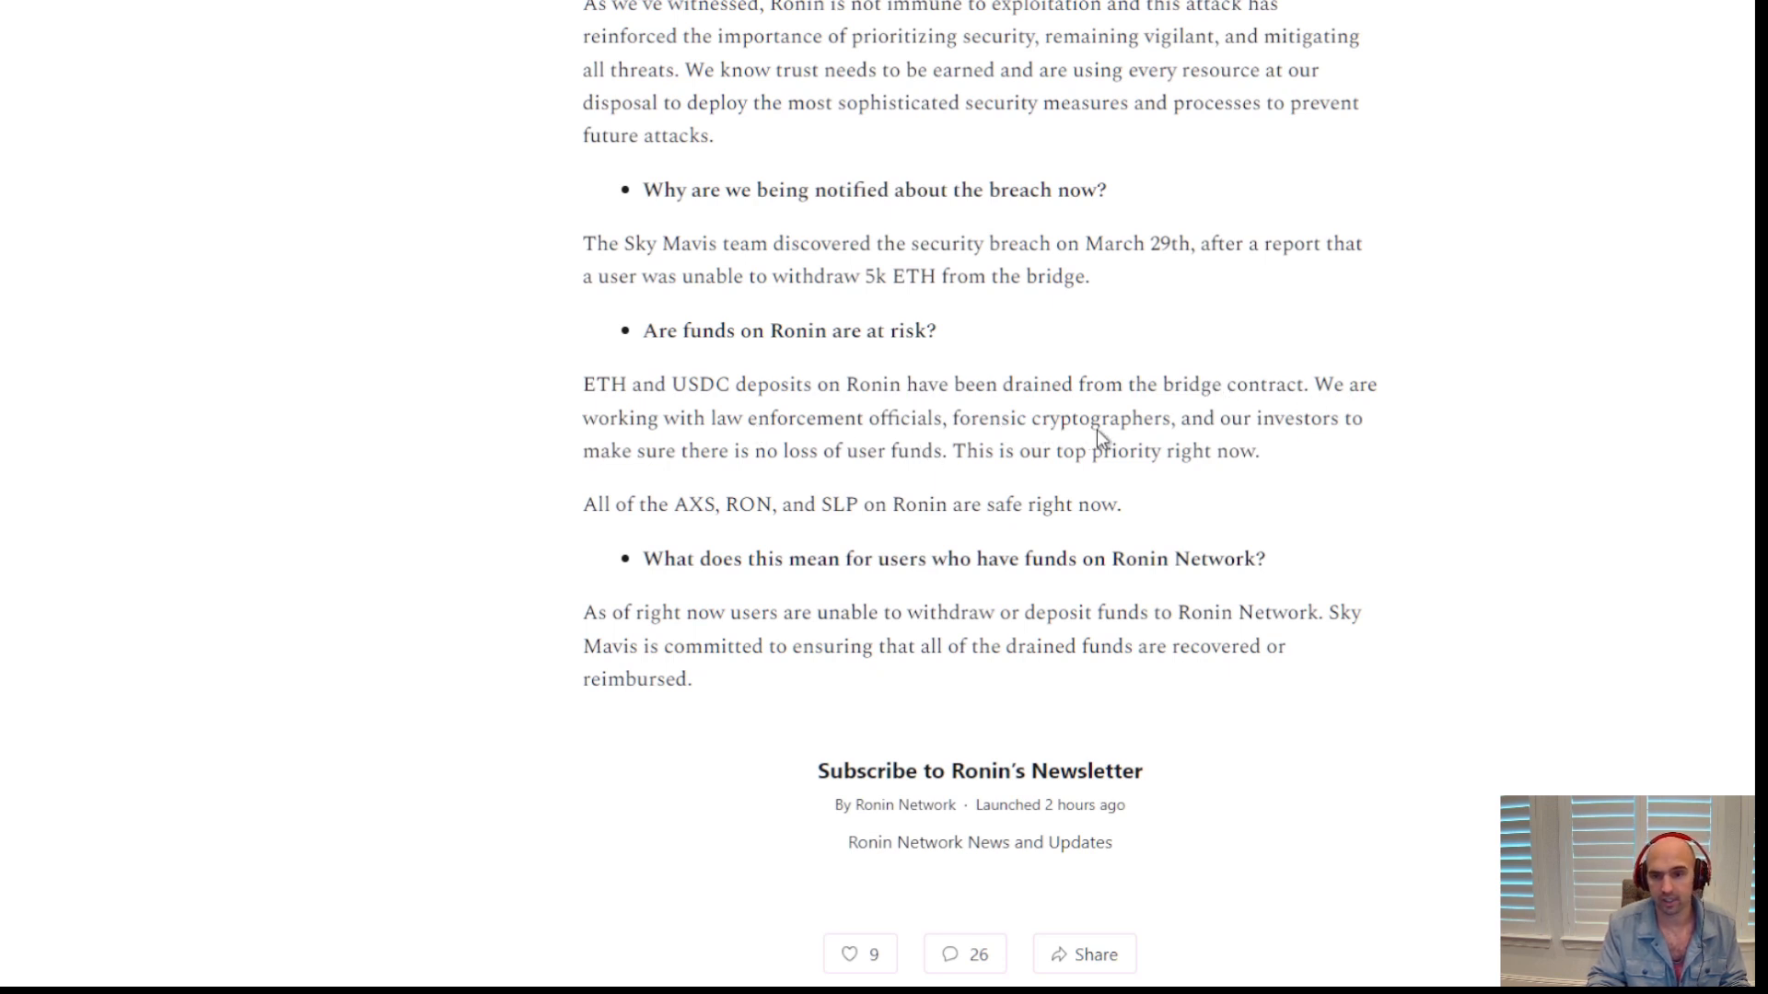
{"action": "mouse_move", "coordinate": [1182, 442]}
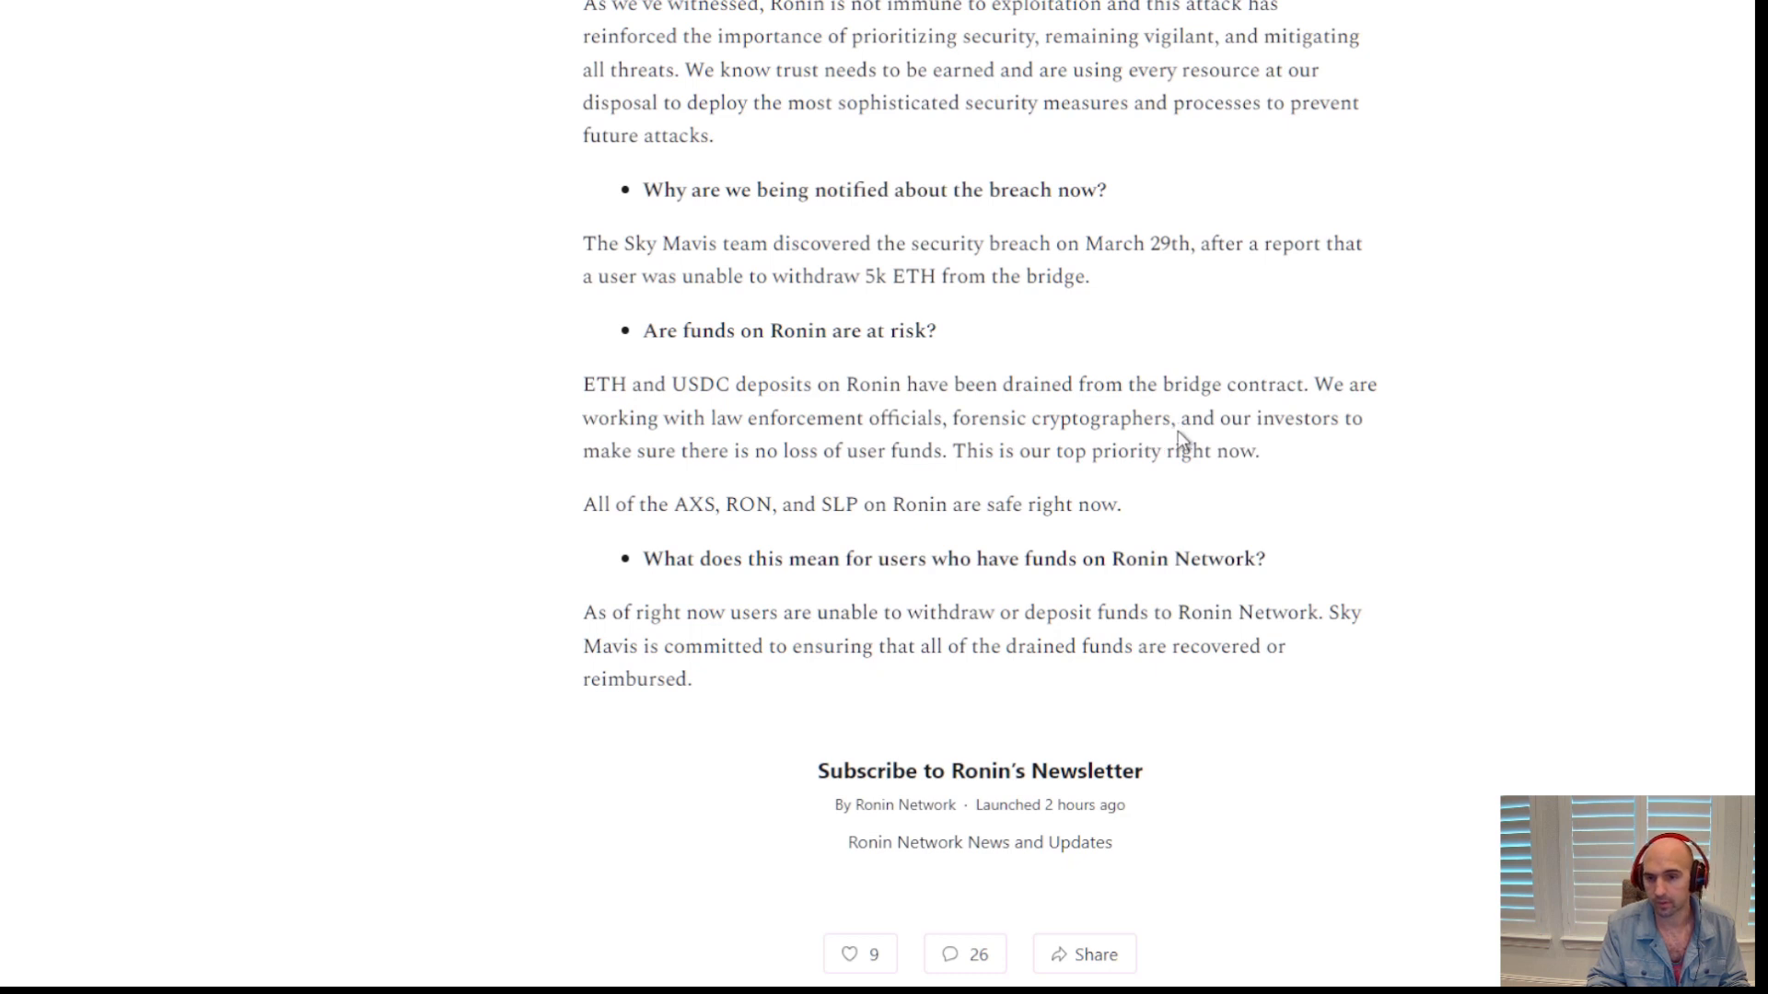
{"action": "mouse_move", "coordinate": [825, 471]}
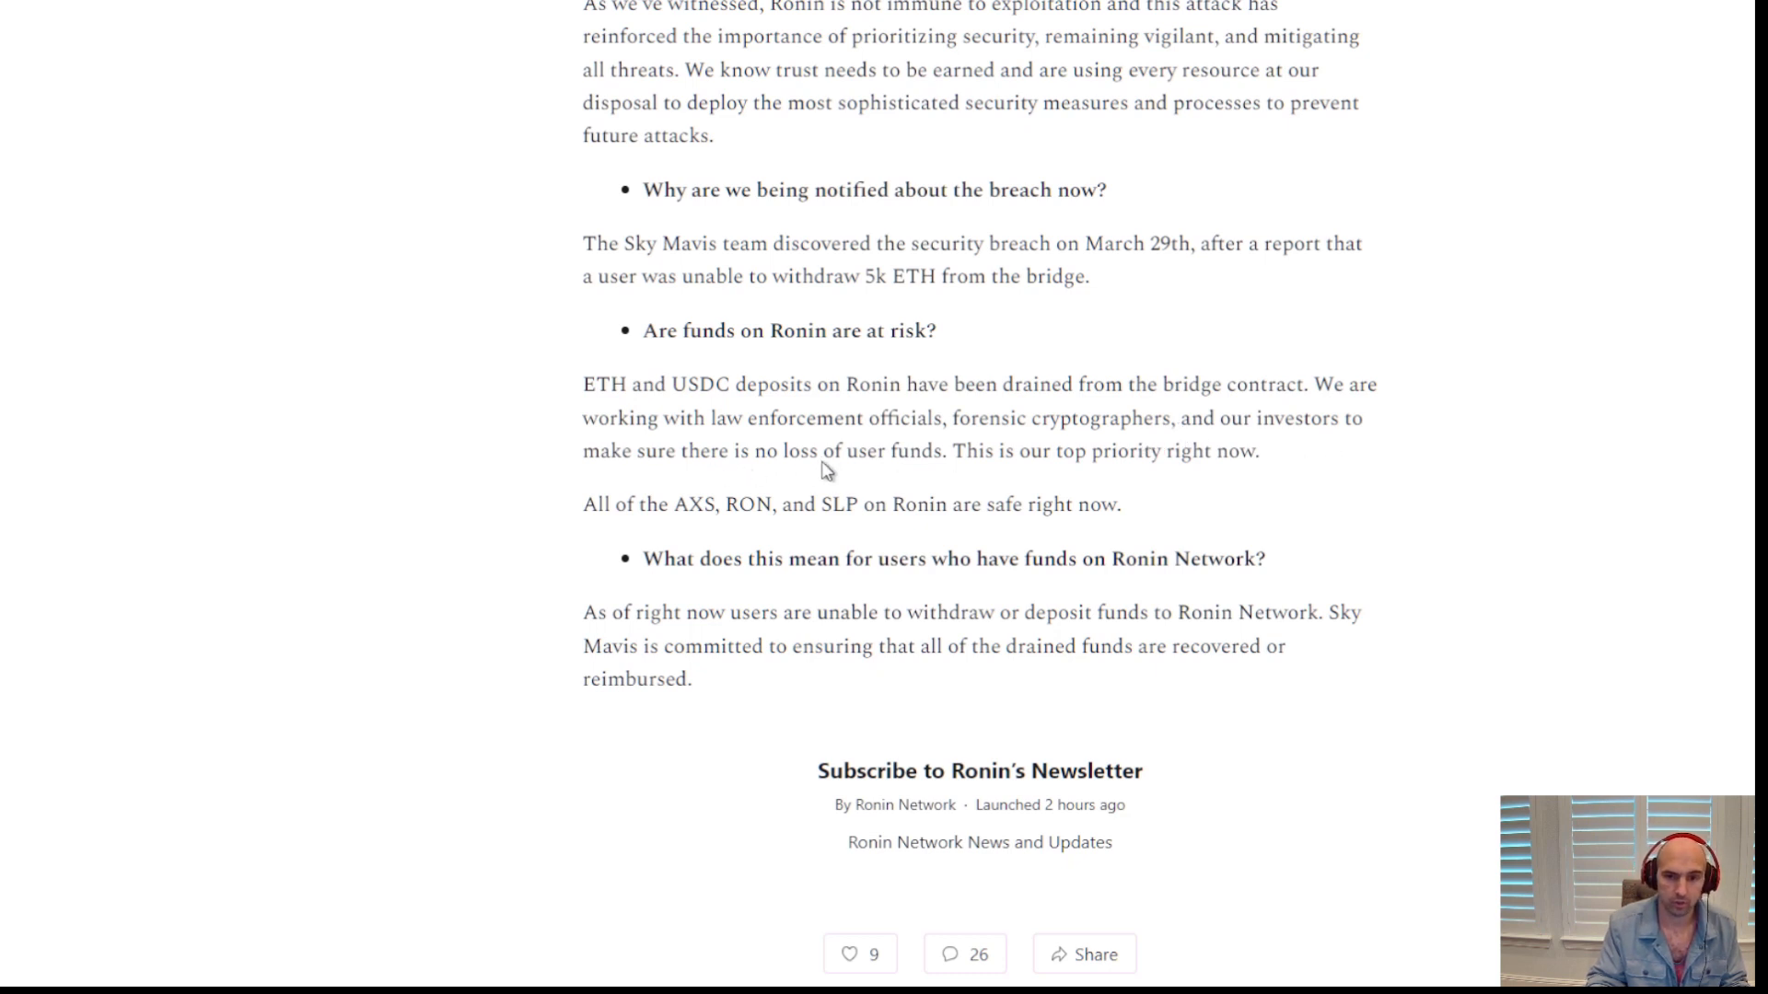
{"action": "mouse_move", "coordinate": [1199, 478]}
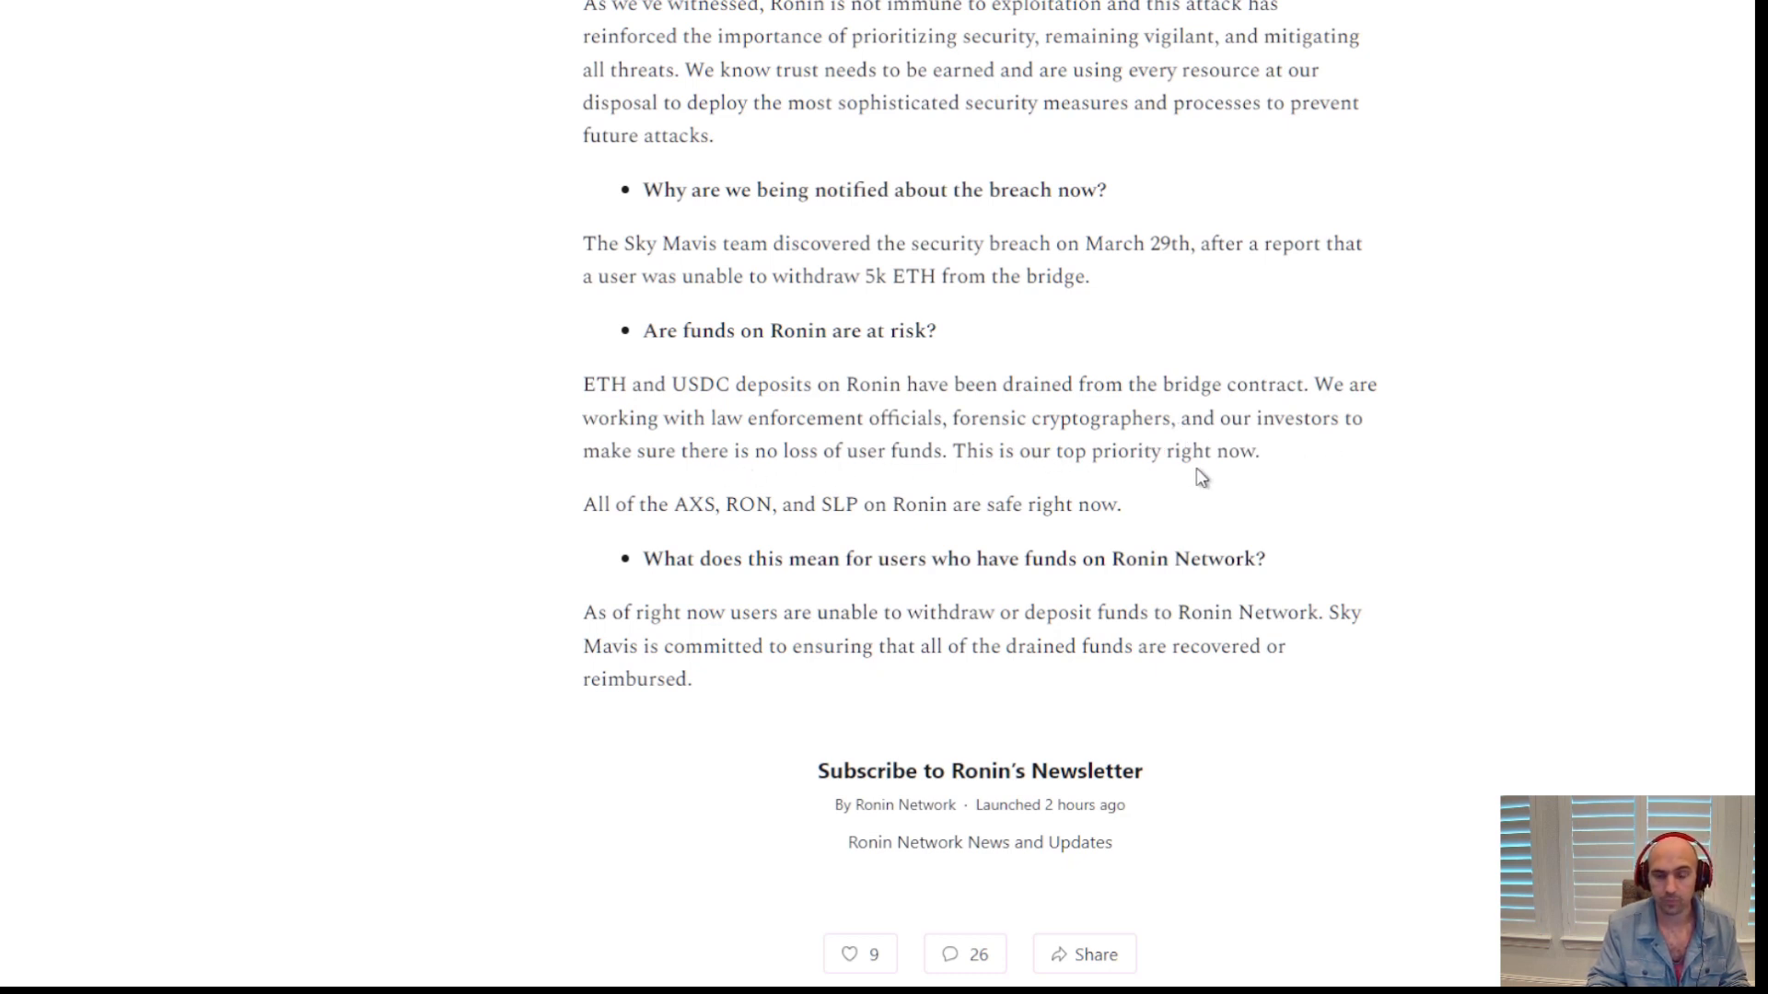
{"action": "mouse_move", "coordinate": [585, 504]}
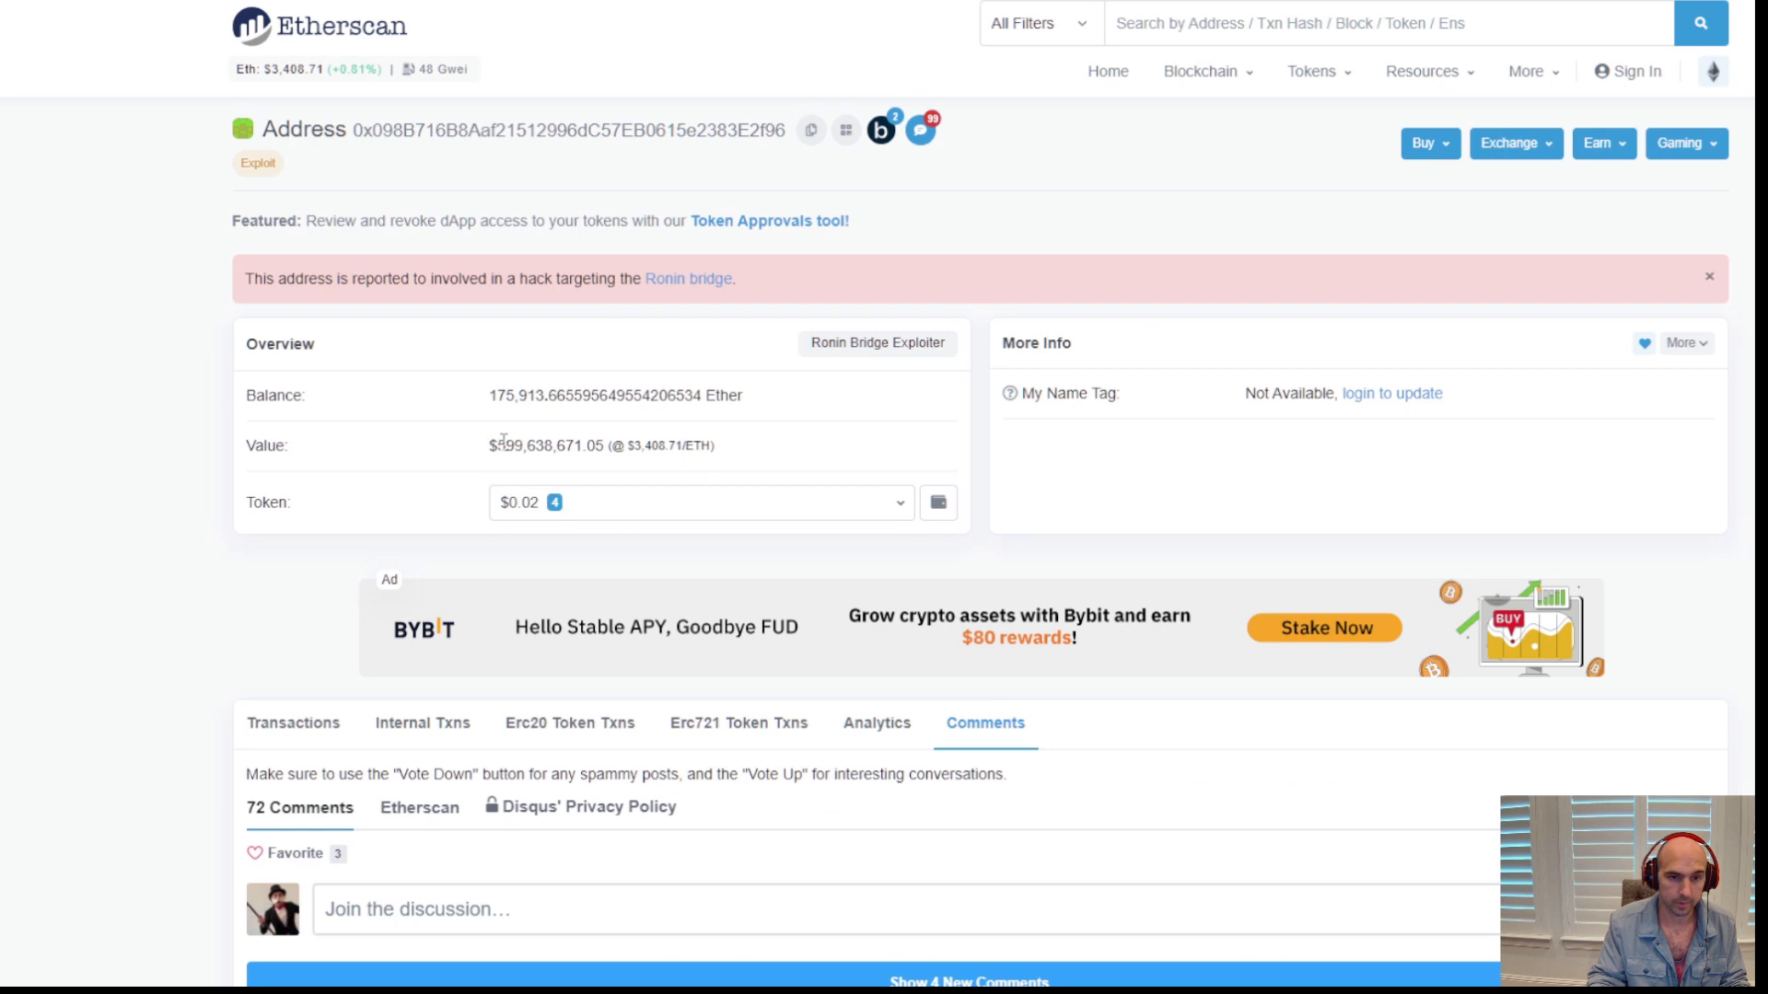
{"action": "mouse_move", "coordinate": [774, 449]}
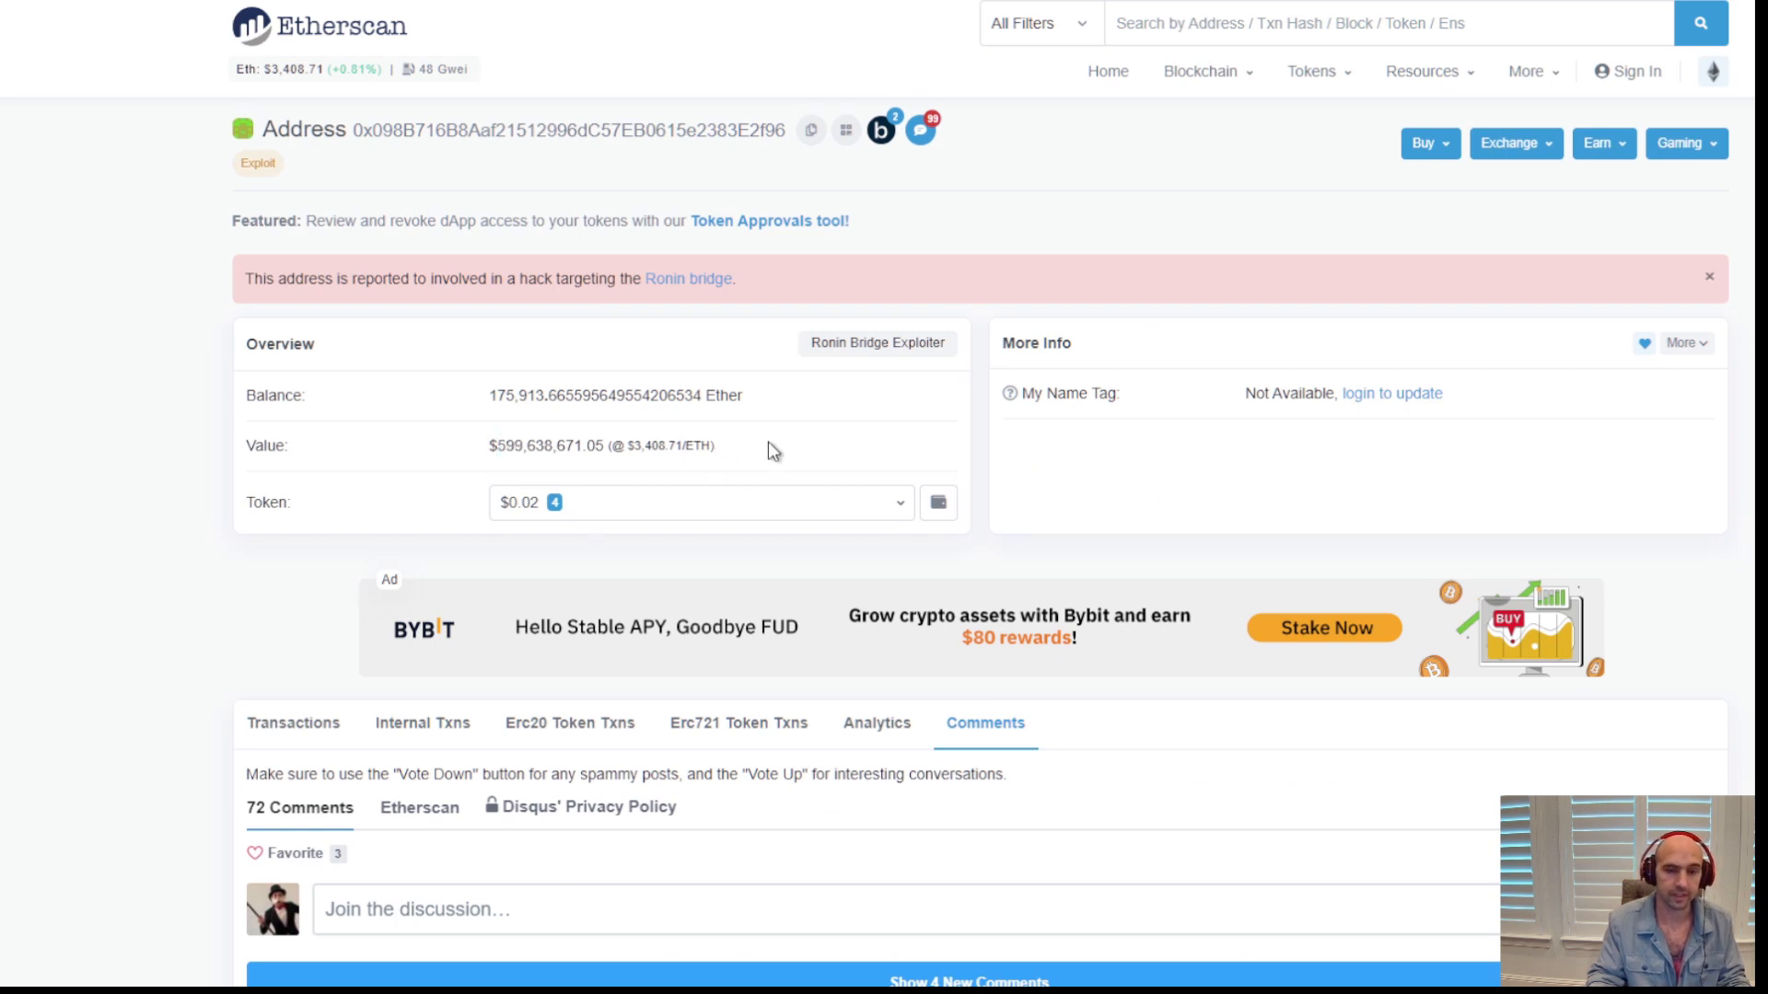
{"action": "mouse_move", "coordinate": [766, 416]}
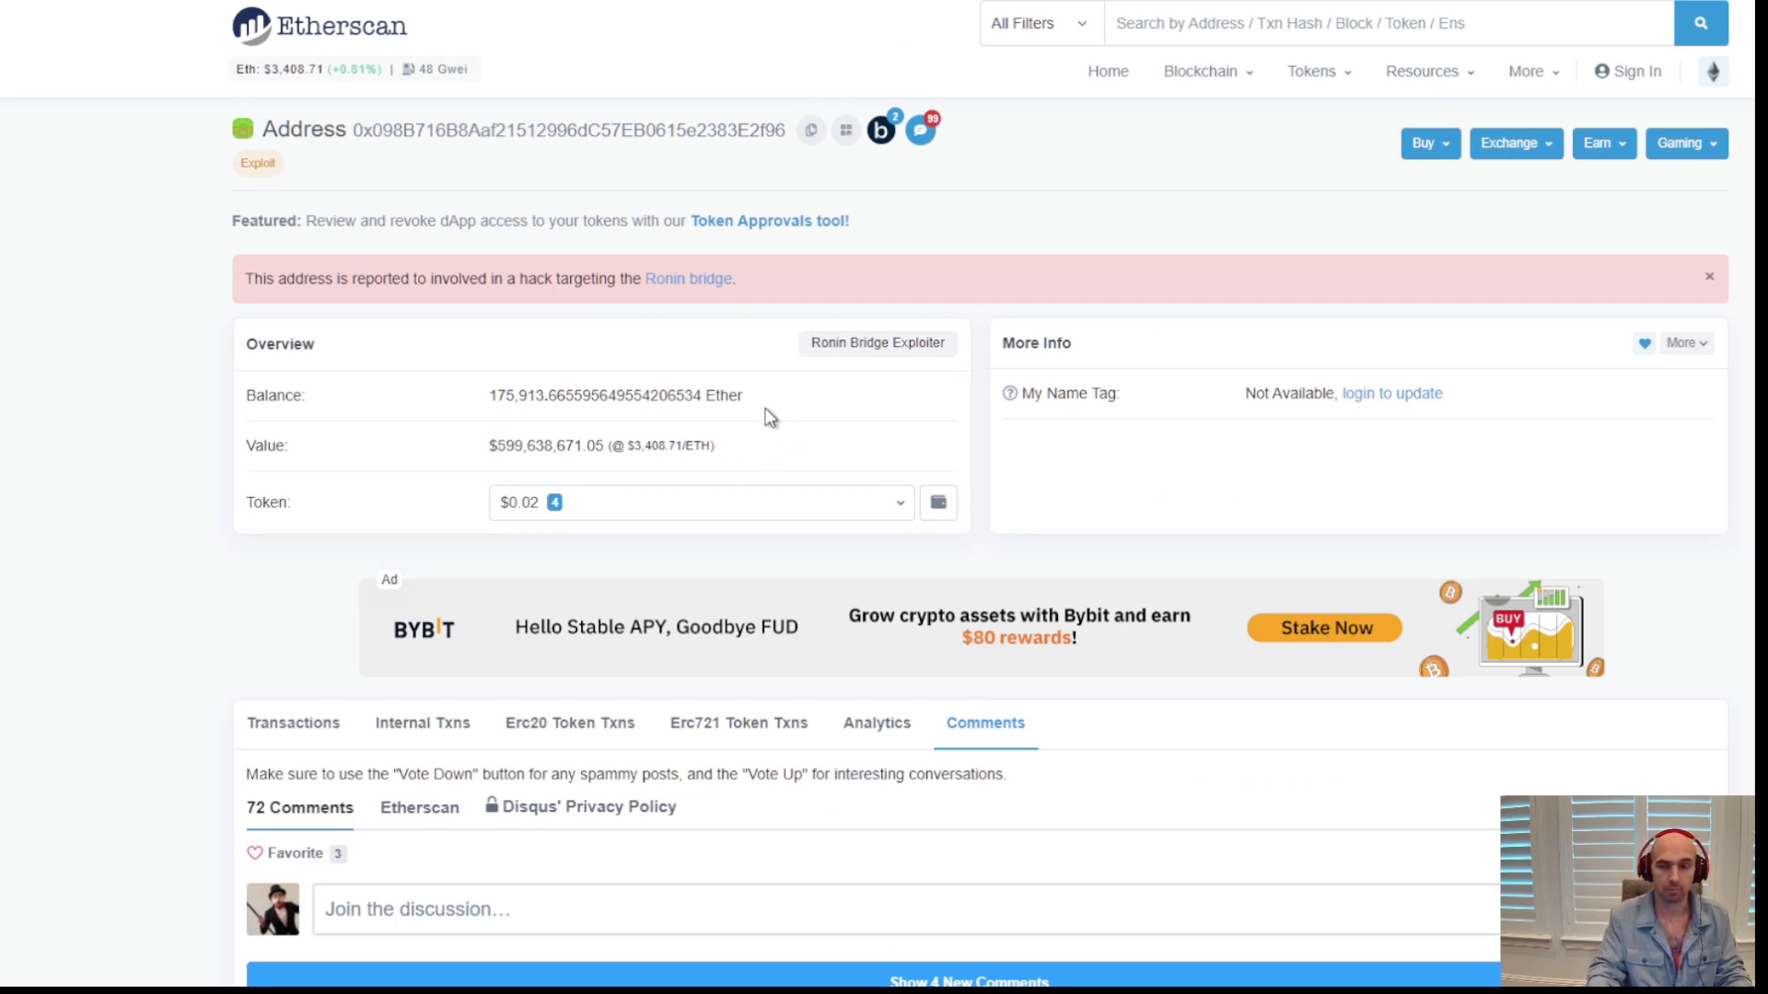
{"action": "mouse_move", "coordinate": [741, 398]}
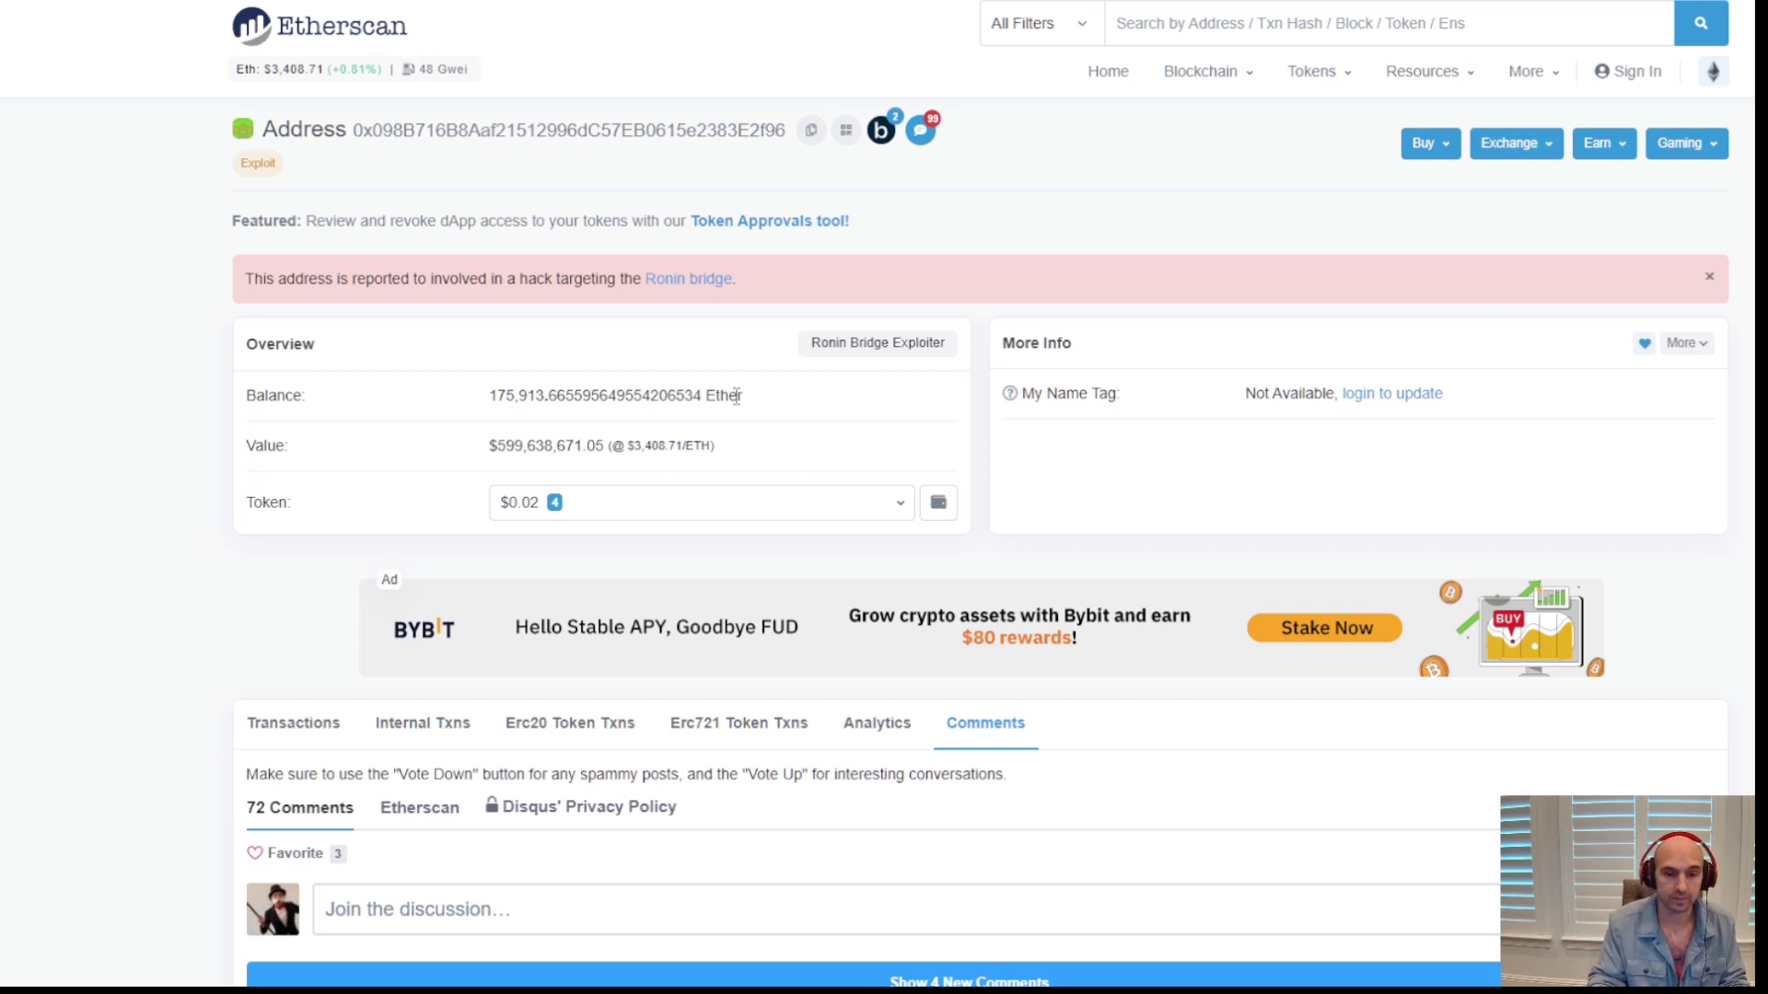
{"action": "mouse_move", "coordinate": [801, 306]}
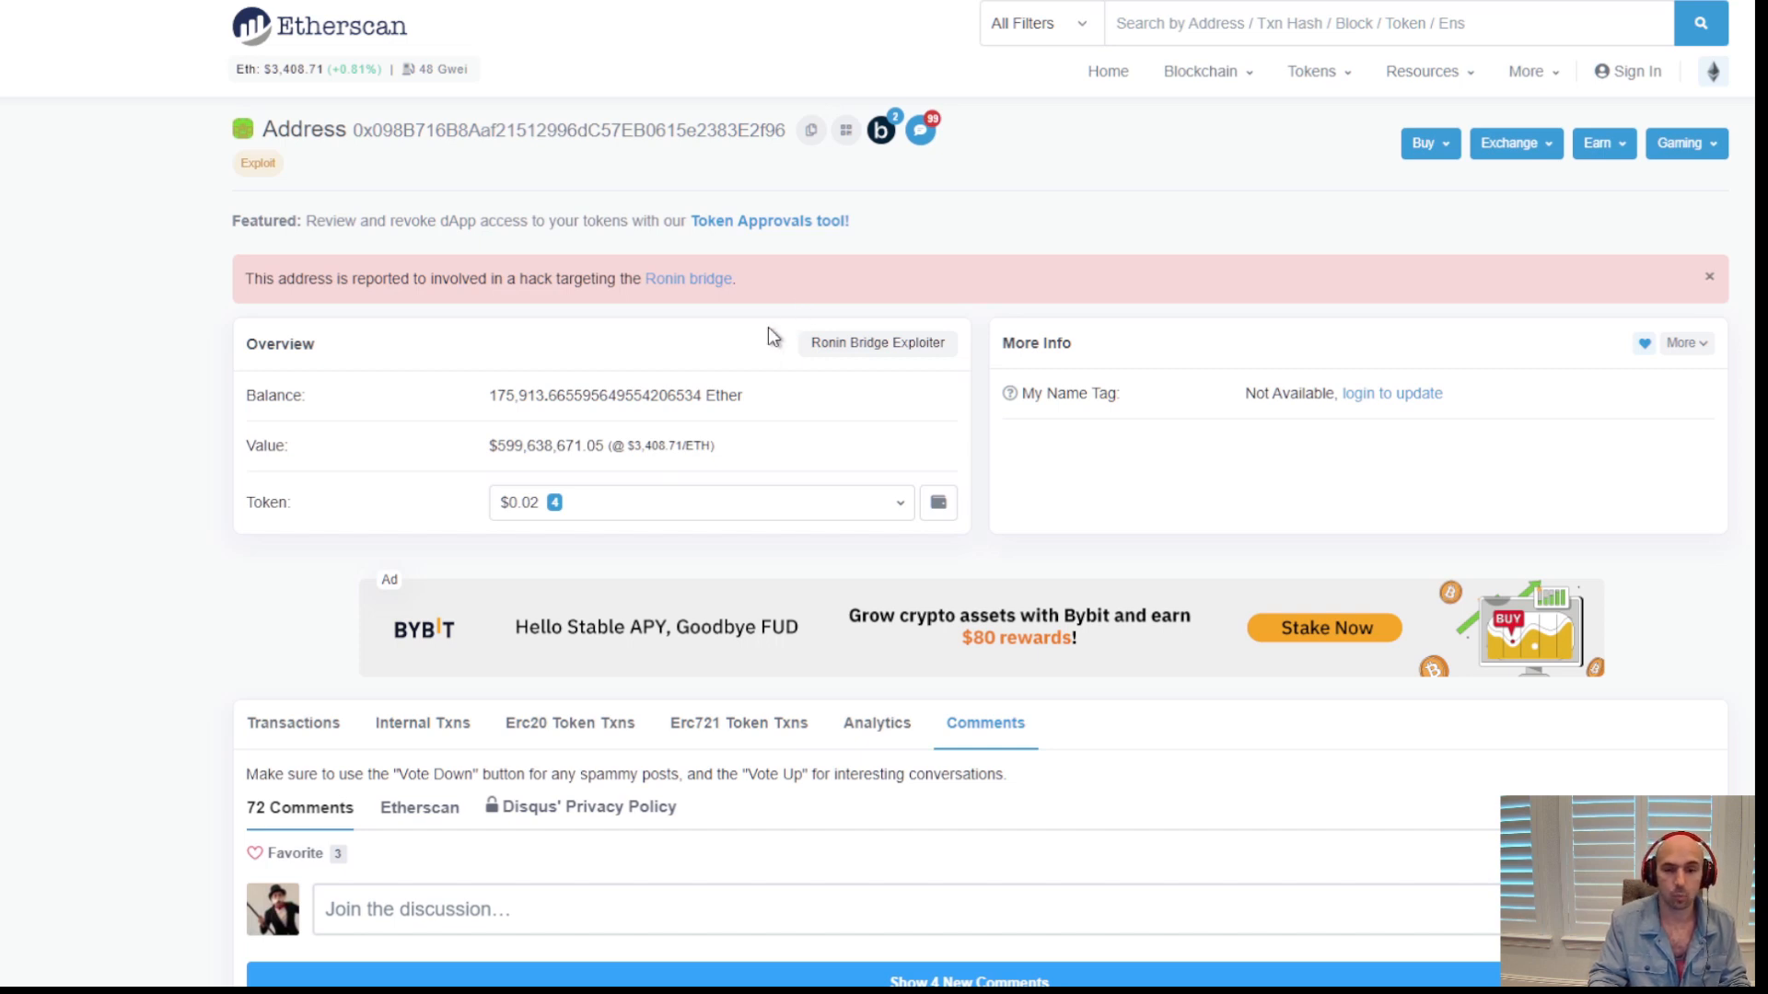
{"action": "mouse_move", "coordinate": [418, 675]}
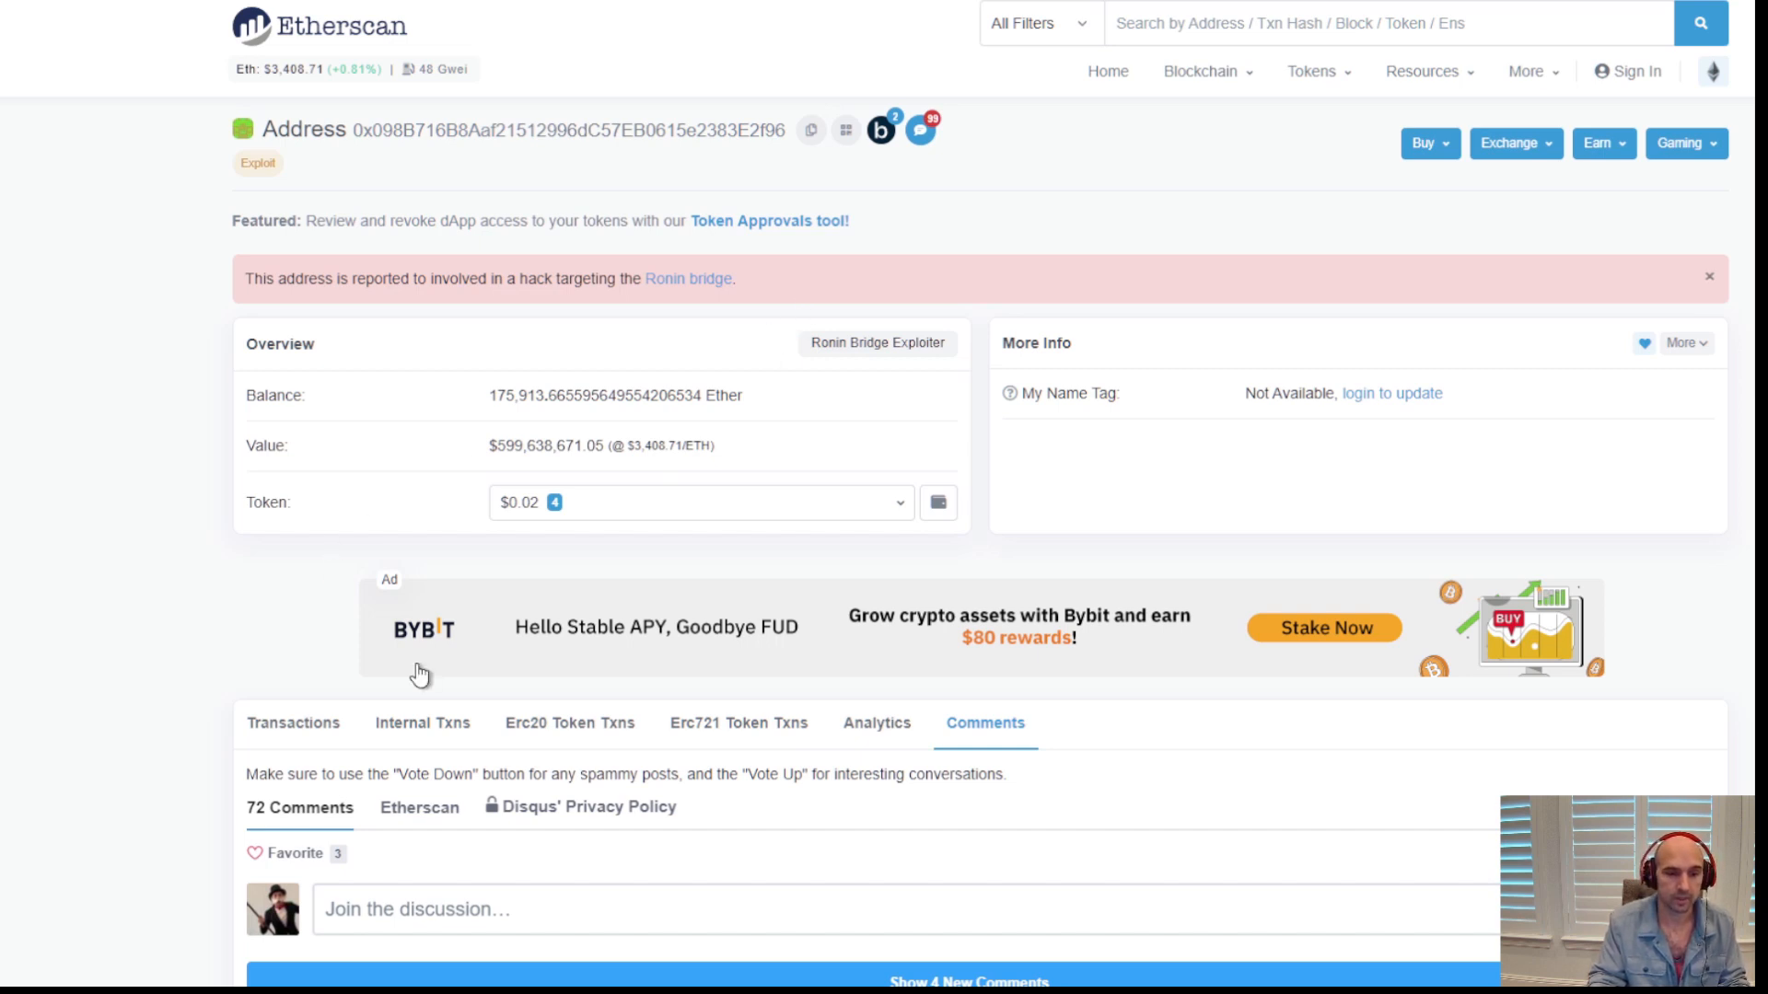
{"action": "mouse_move", "coordinate": [880, 133]}
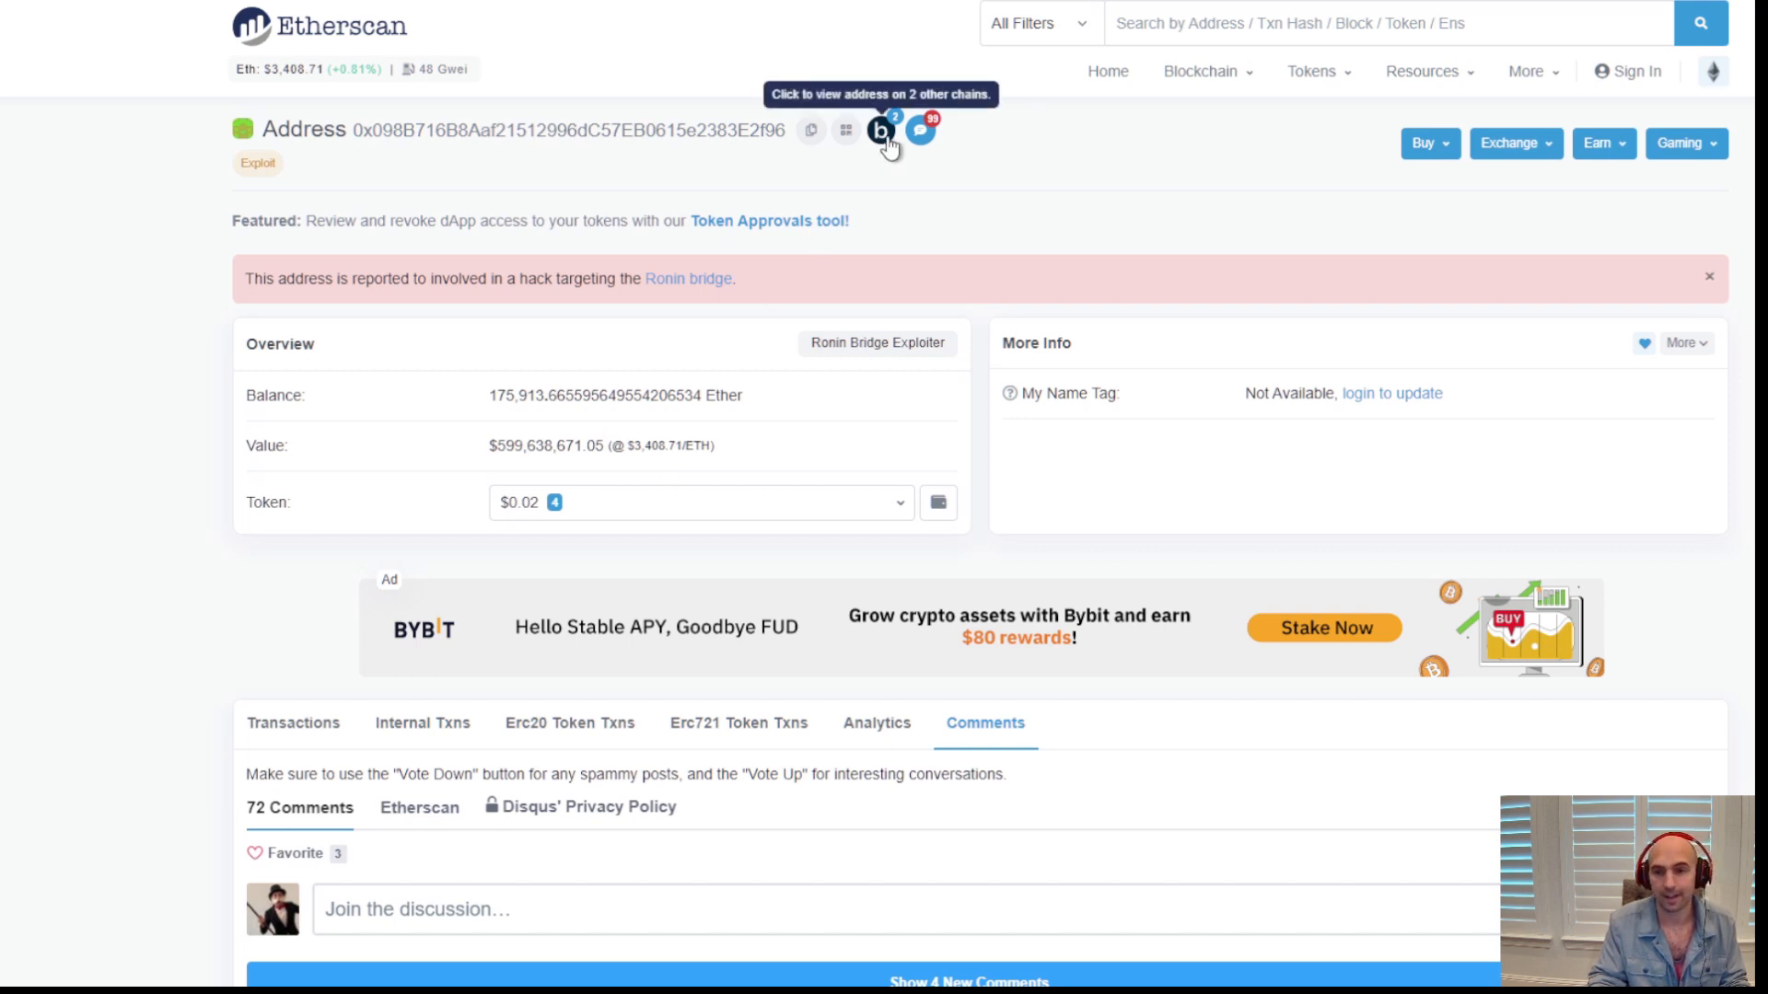
{"action": "mouse_move", "coordinate": [867, 195]}
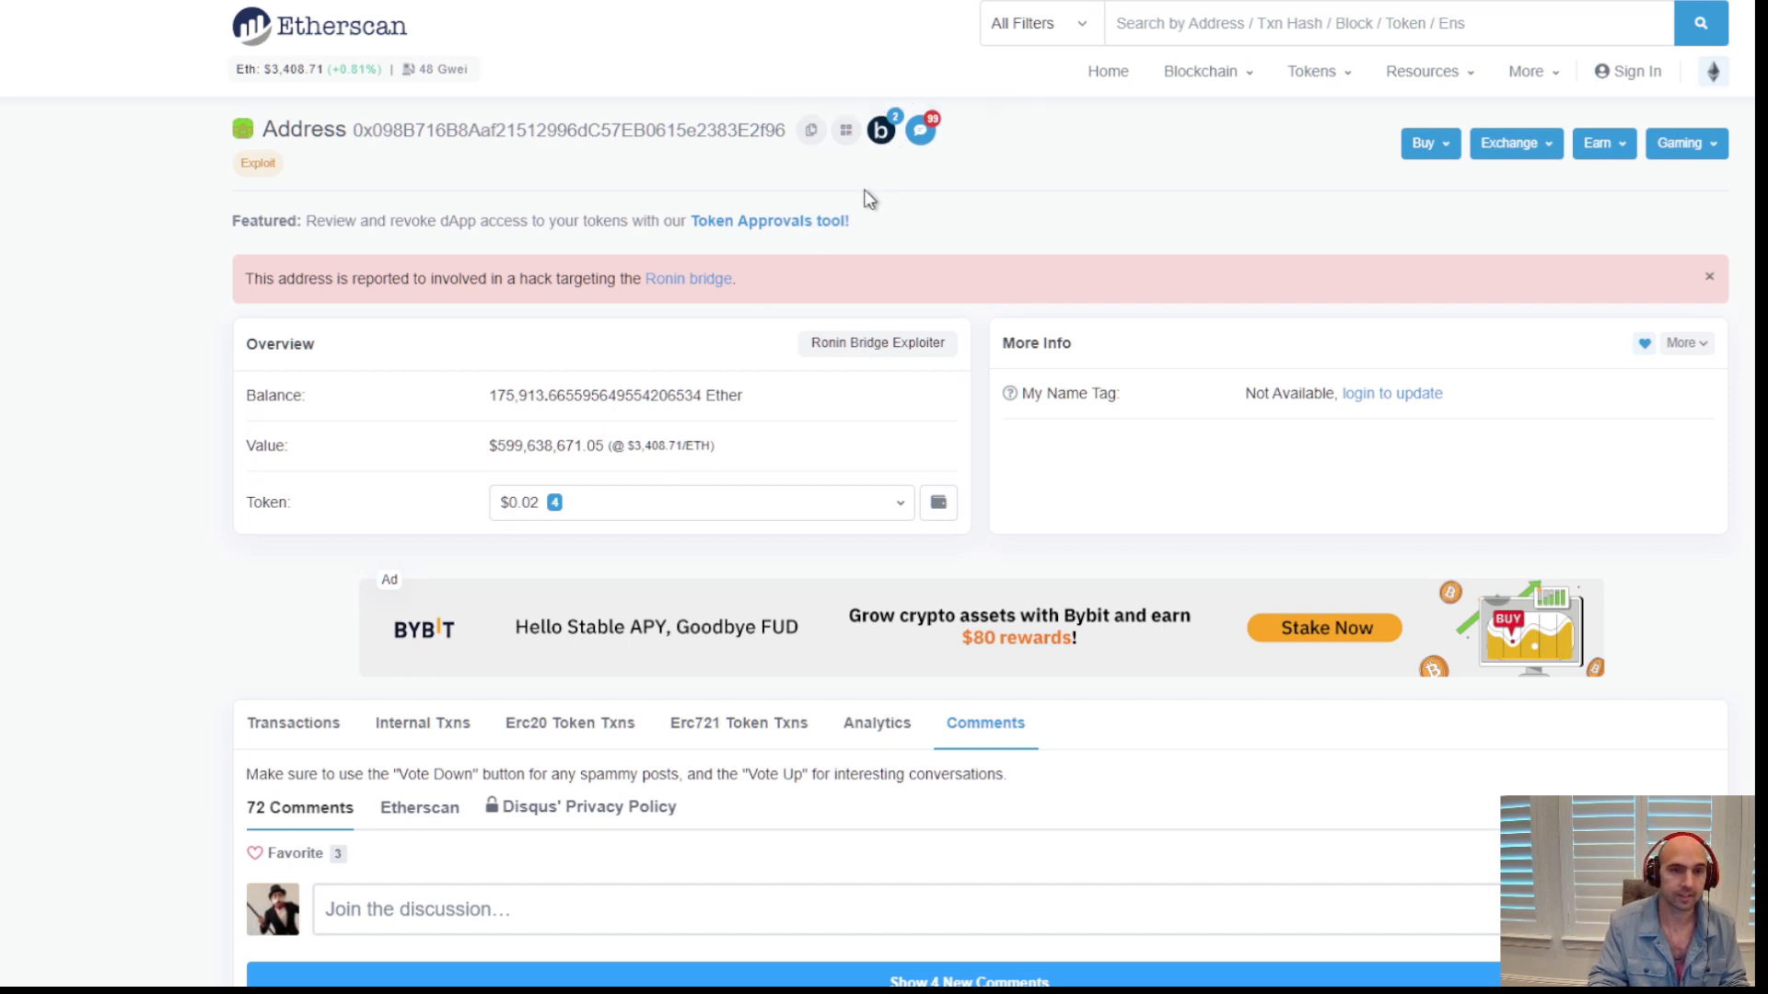
{"action": "mouse_move", "coordinate": [801, 167]}
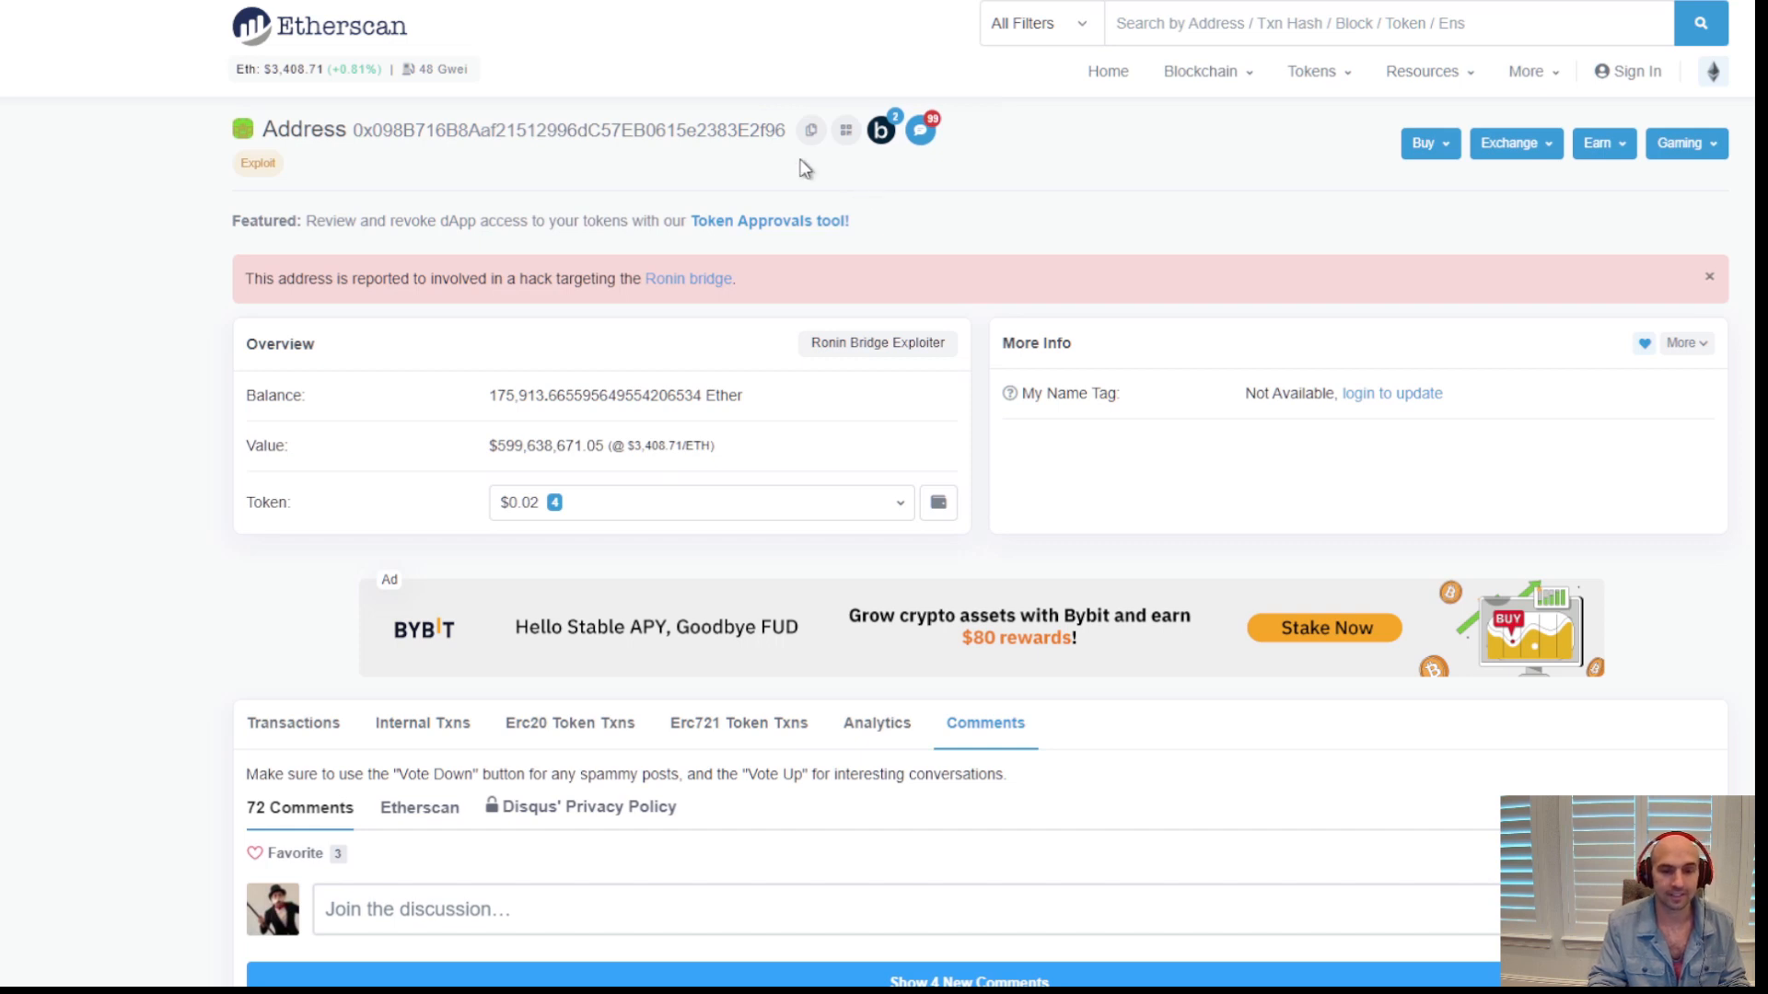
{"action": "mouse_move", "coordinate": [773, 164]}
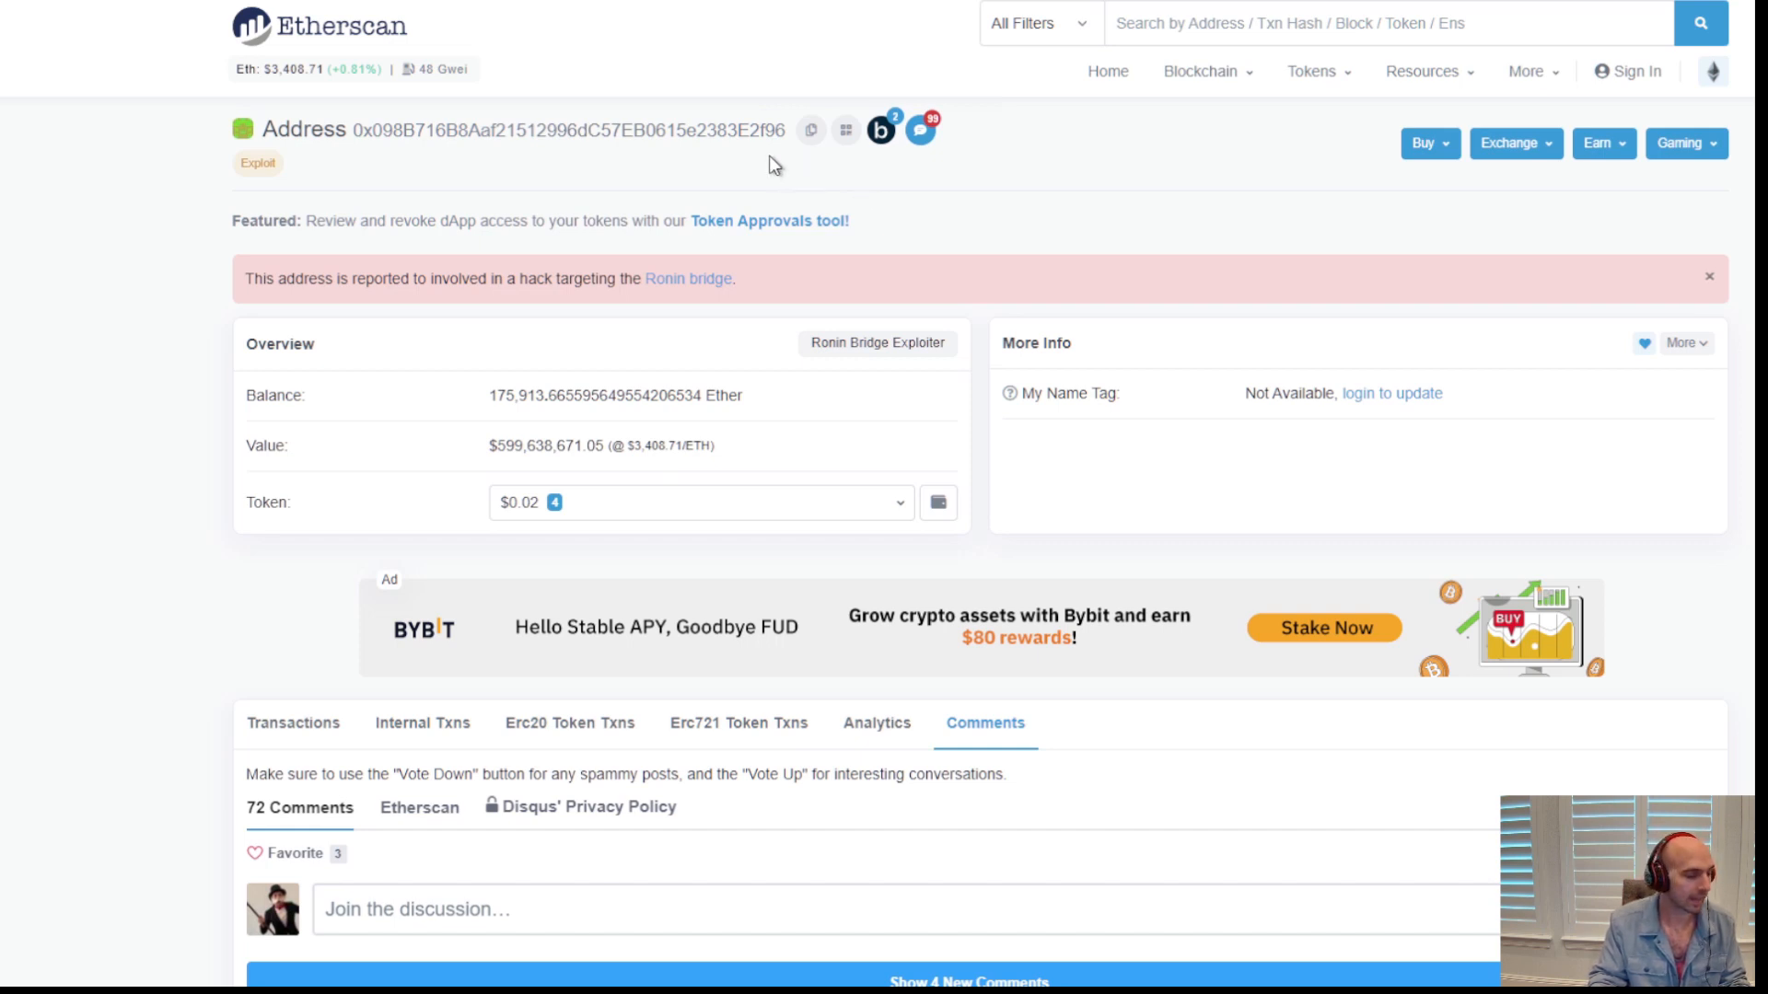
{"action": "mouse_move", "coordinate": [821, 194]}
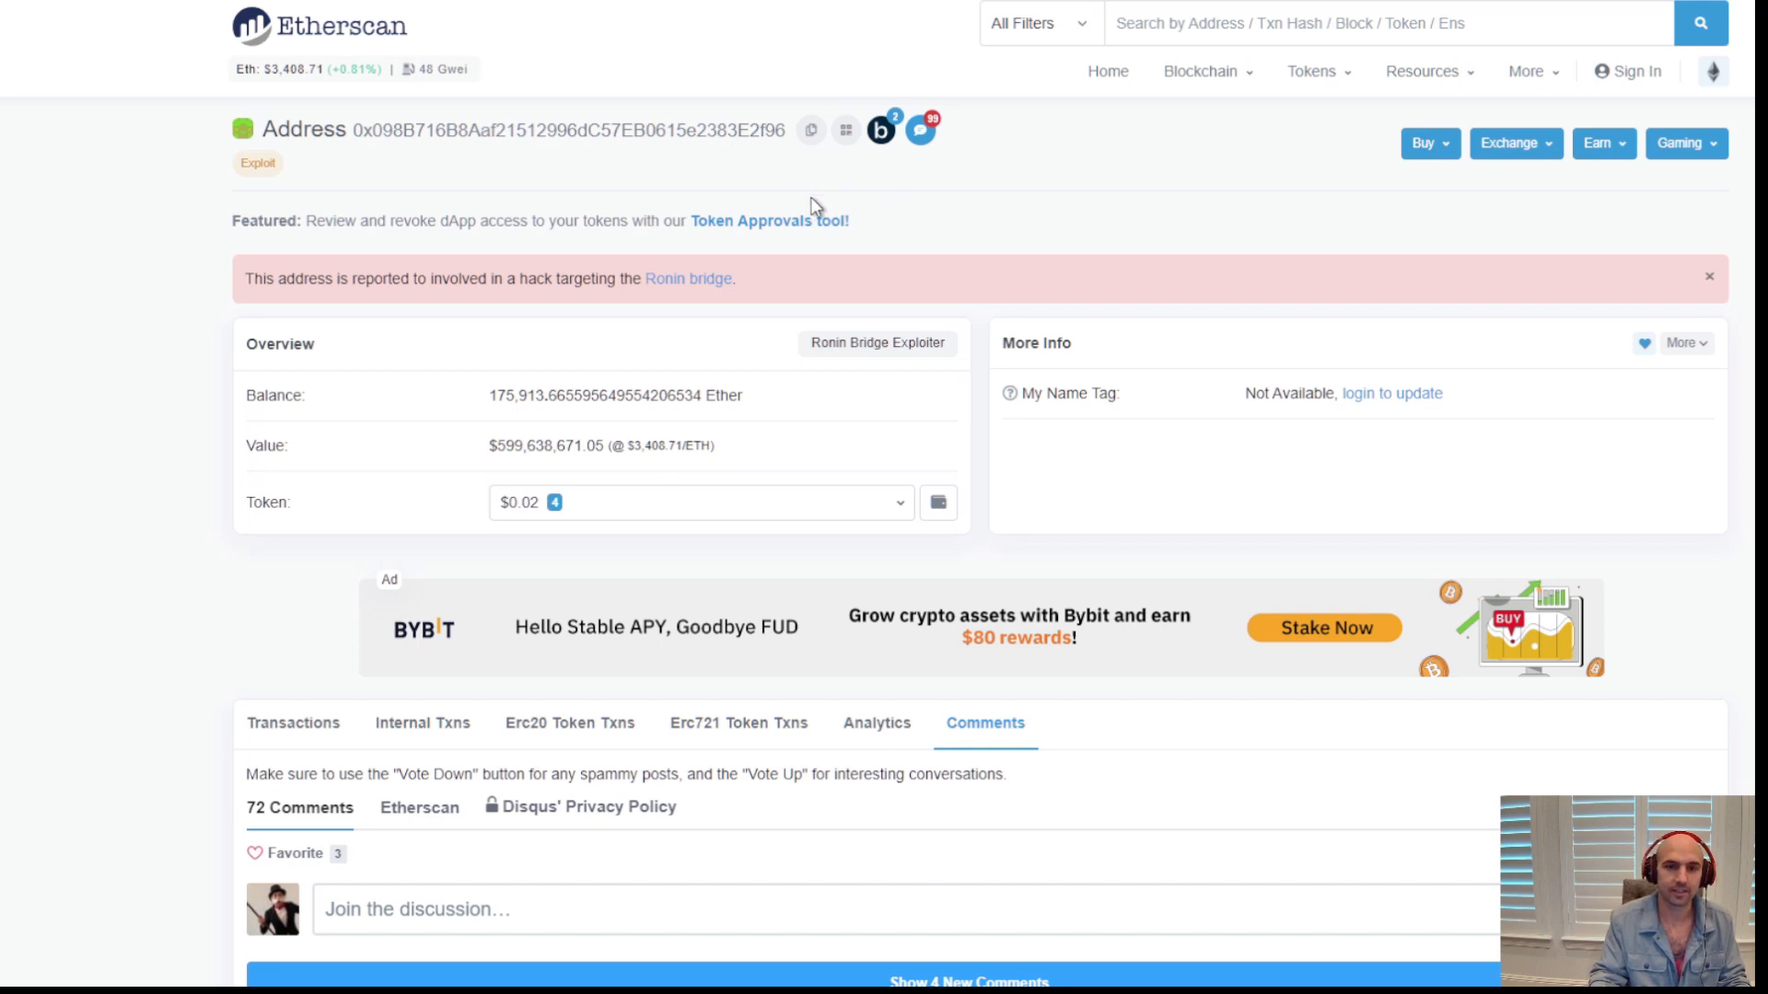
{"action": "mouse_move", "coordinate": [933, 239]}
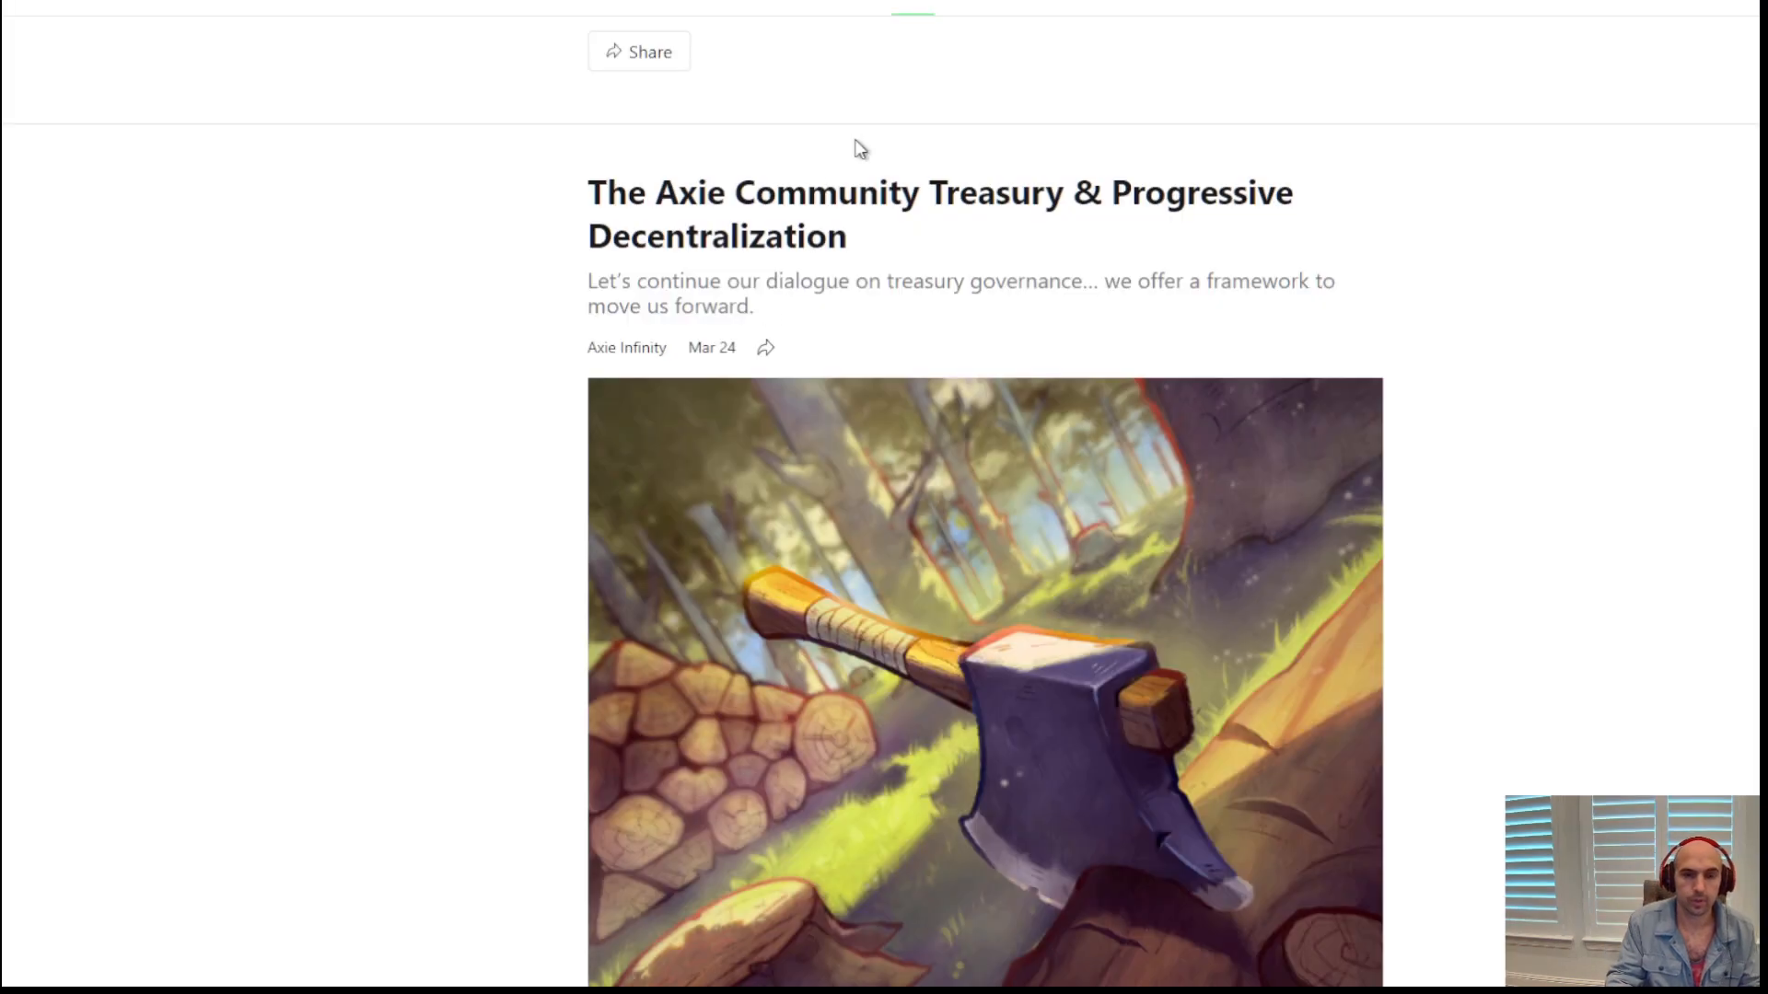
{"action": "mouse_move", "coordinate": [1230, 239]}
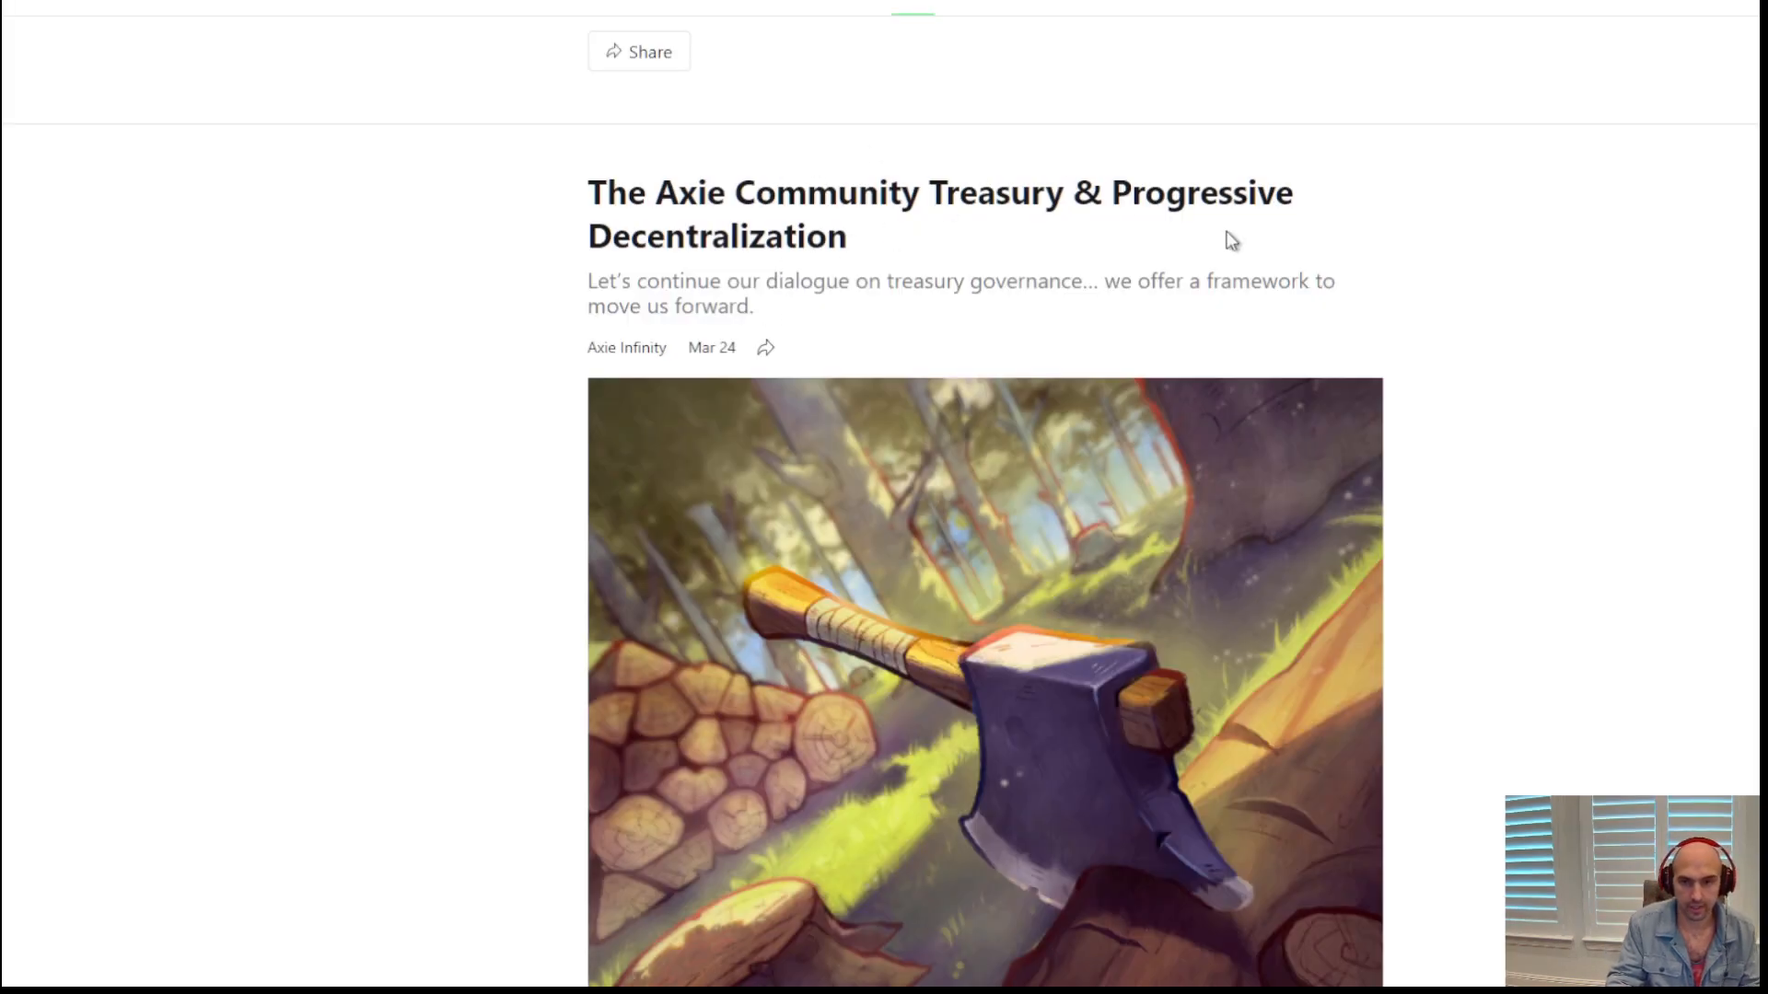
{"action": "mouse_move", "coordinate": [692, 375]}
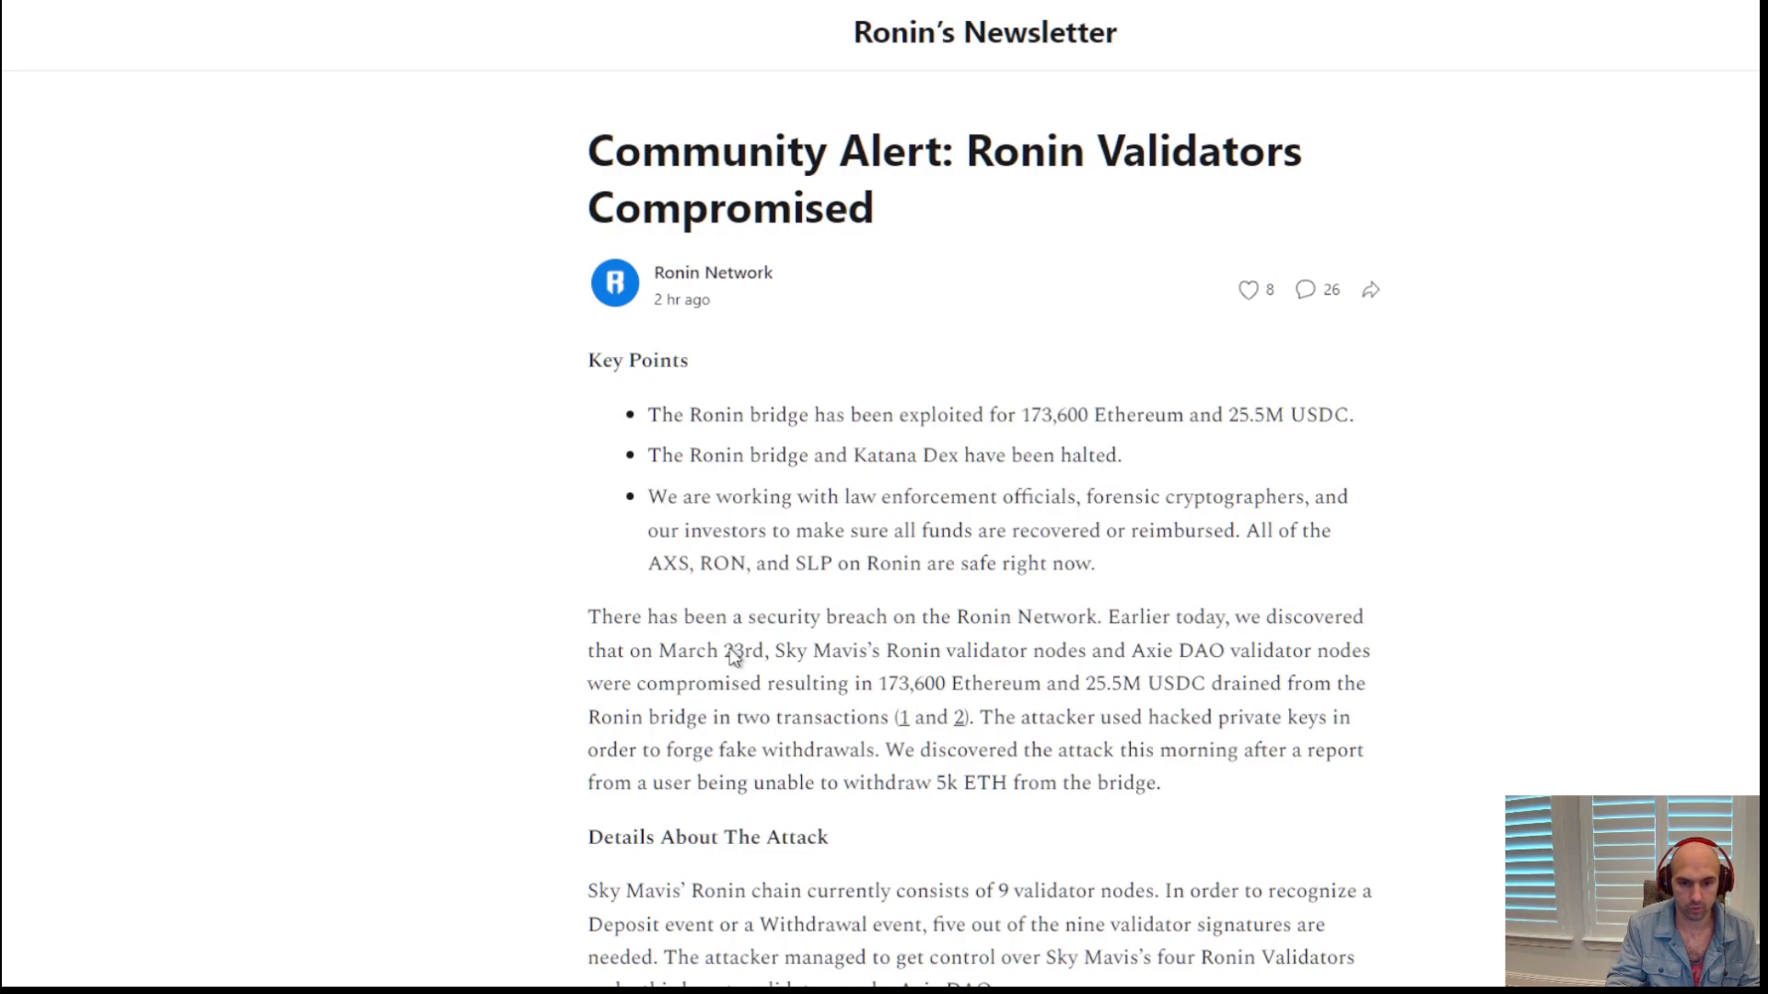
Highlight the March 23rd compromise date, then scroll into the treasury post
{"action": "left_click_drag", "start_coordinate": [718, 650], "coordinate": [991, 650]}
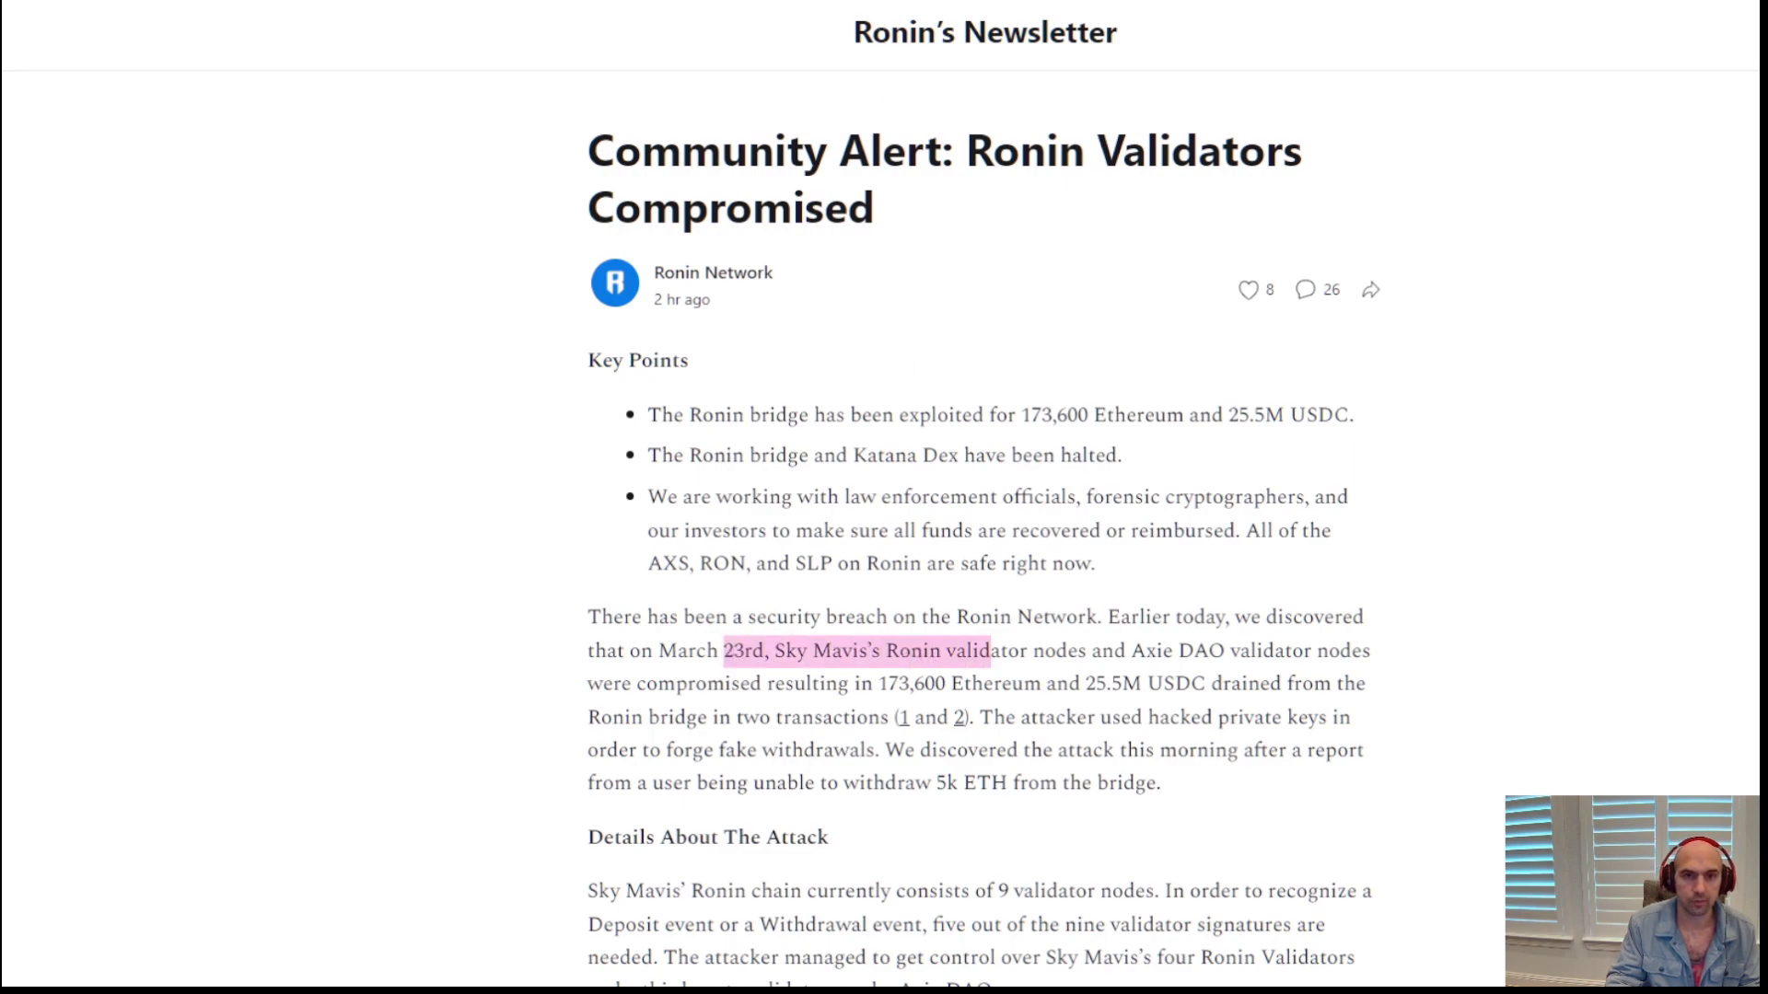
{"action": "scroll", "scroll_direction": "down", "scroll_amount": 3}
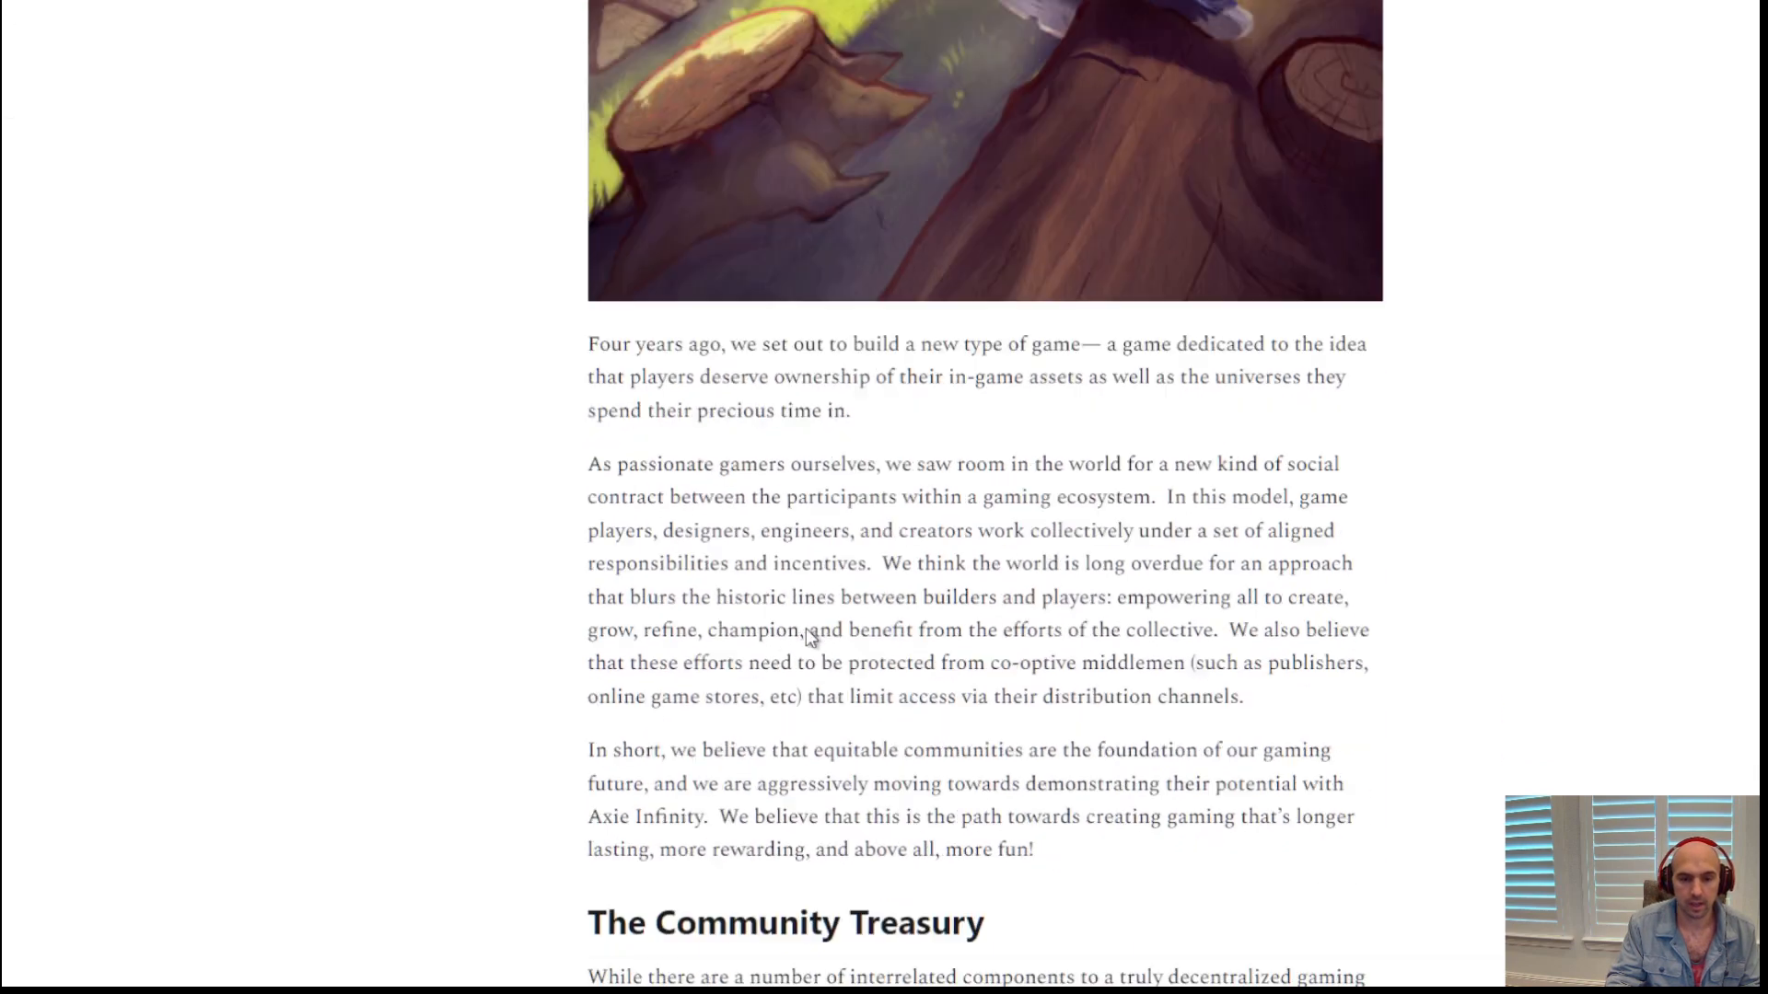
{"action": "scroll", "scroll_direction": "down", "scroll_amount": 3}
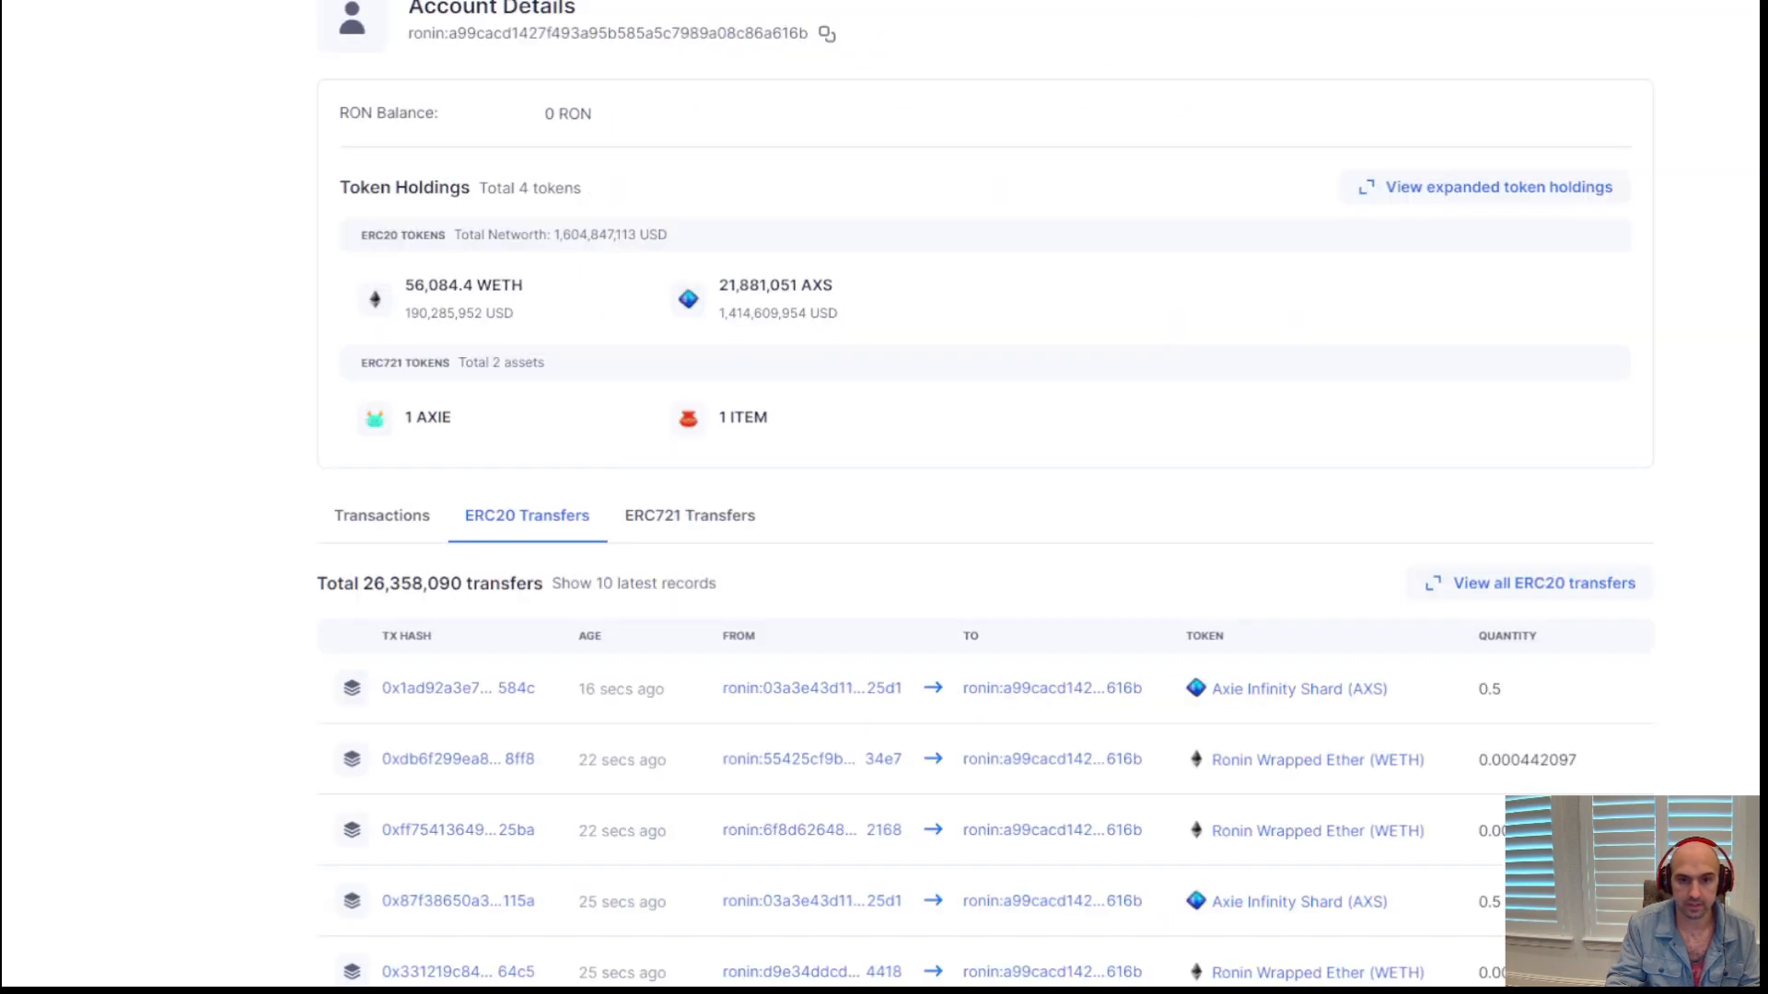
{"action": "mouse_move", "coordinate": [882, 331]}
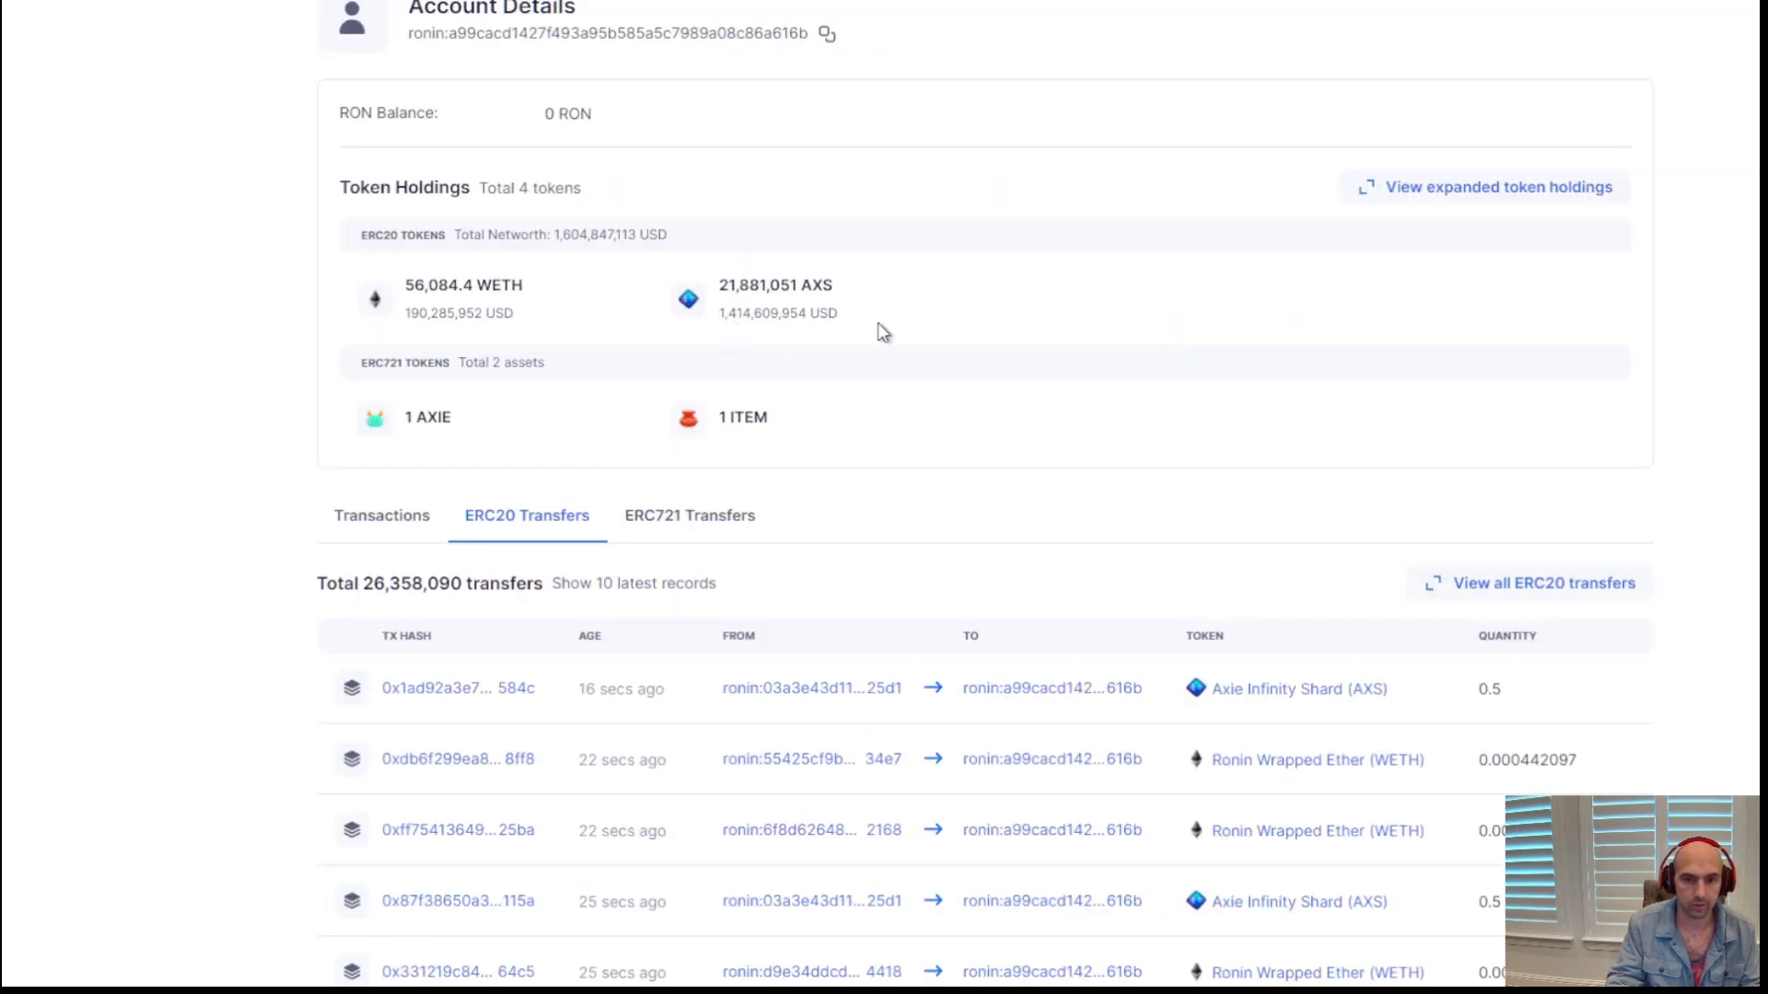
Mark the treasury account's 56,084.4 WETH holding beside its 21,881,051 AXS
{"action": "left_click_drag", "start_coordinate": [716, 284], "coordinate": [733, 313]}
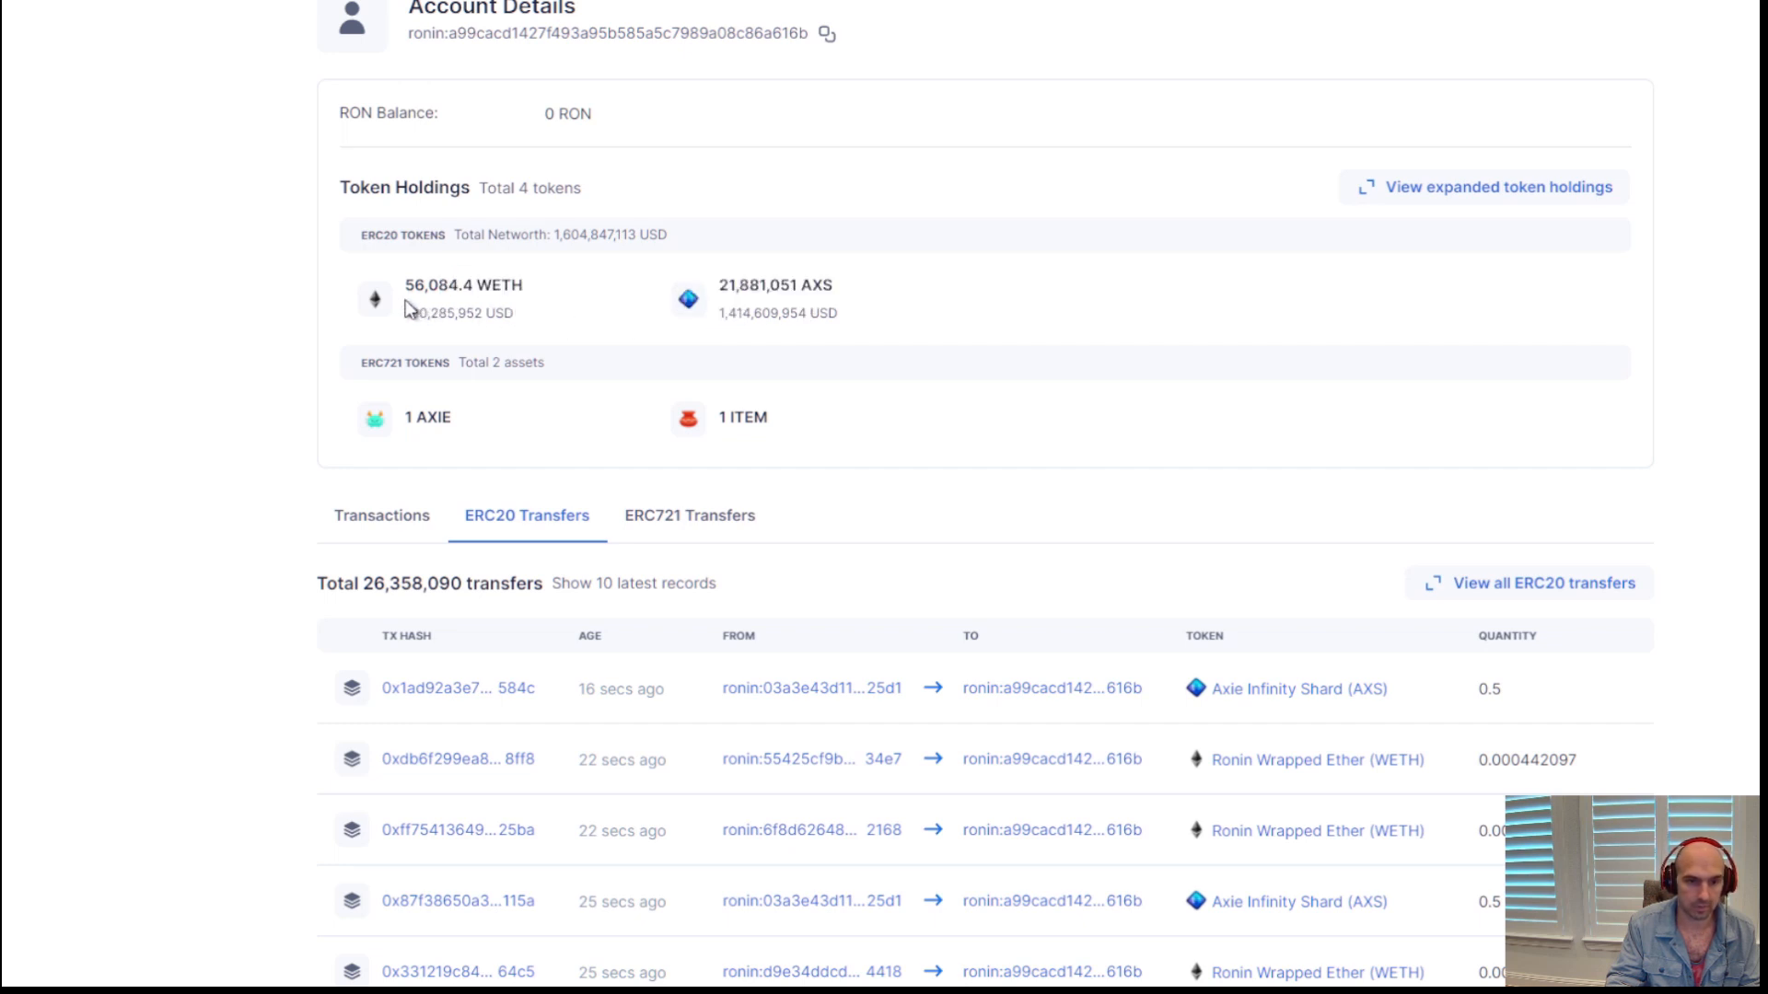
{"action": "double_click", "coordinate": [450, 283]}
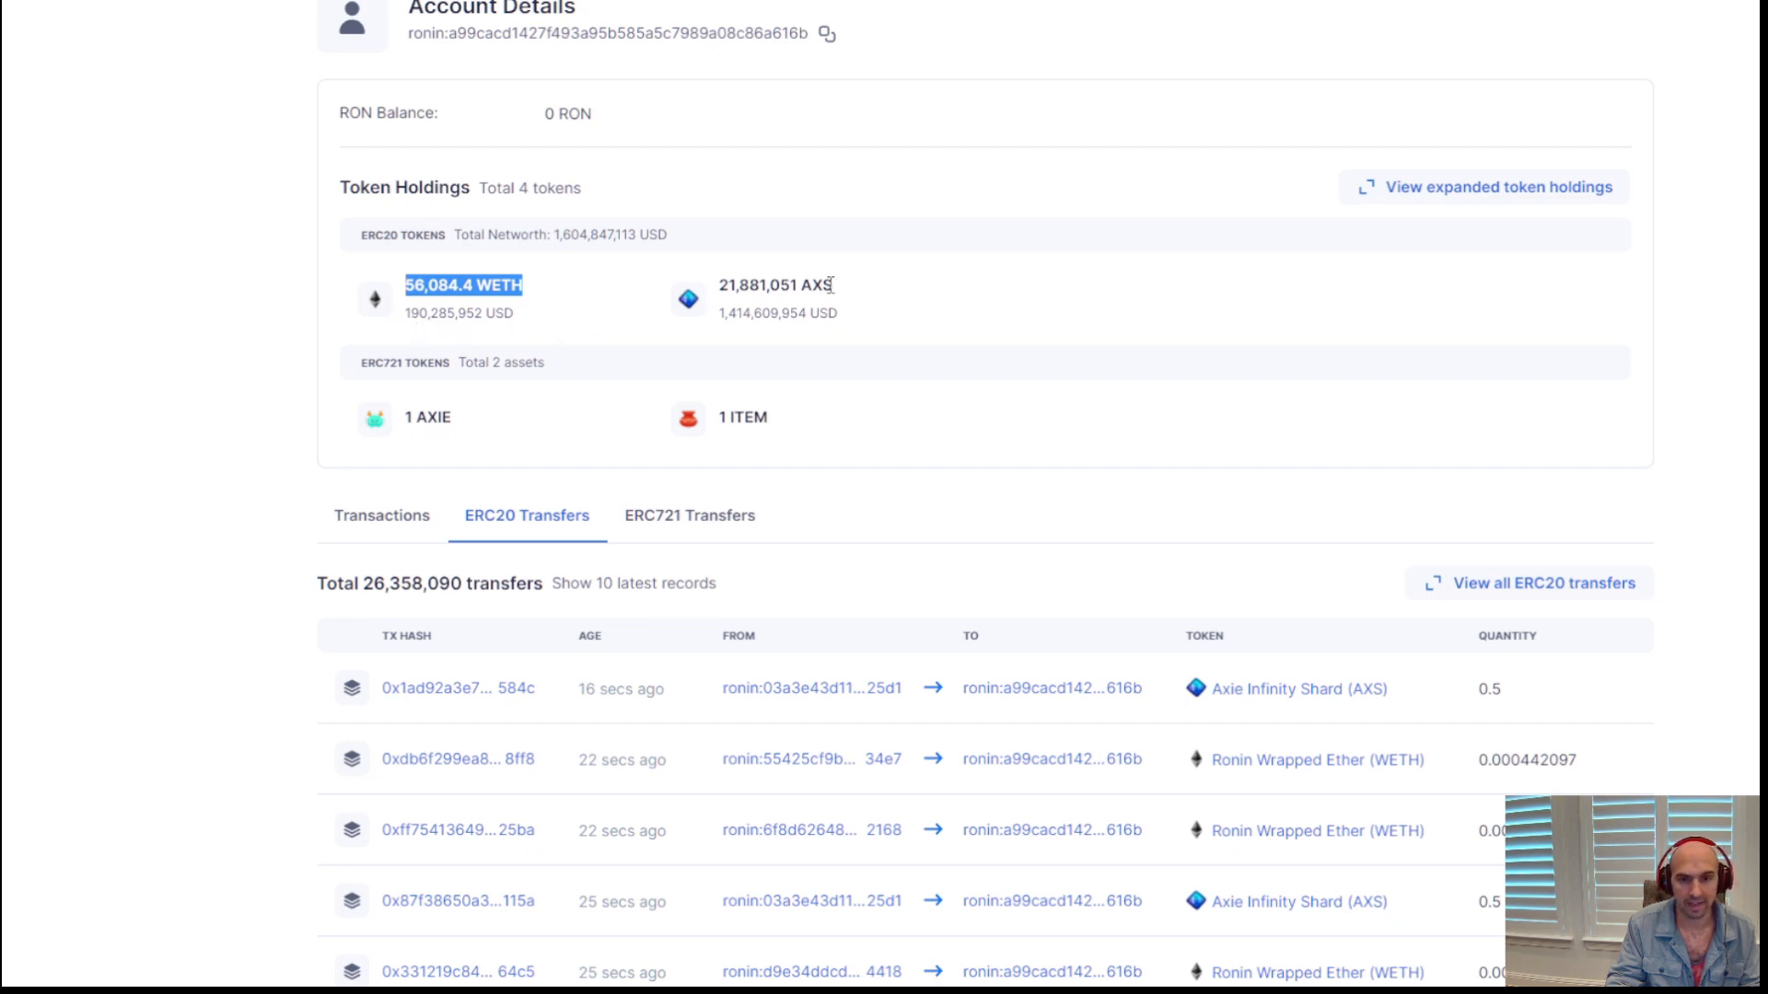
{"action": "mouse_move", "coordinate": [703, 329]}
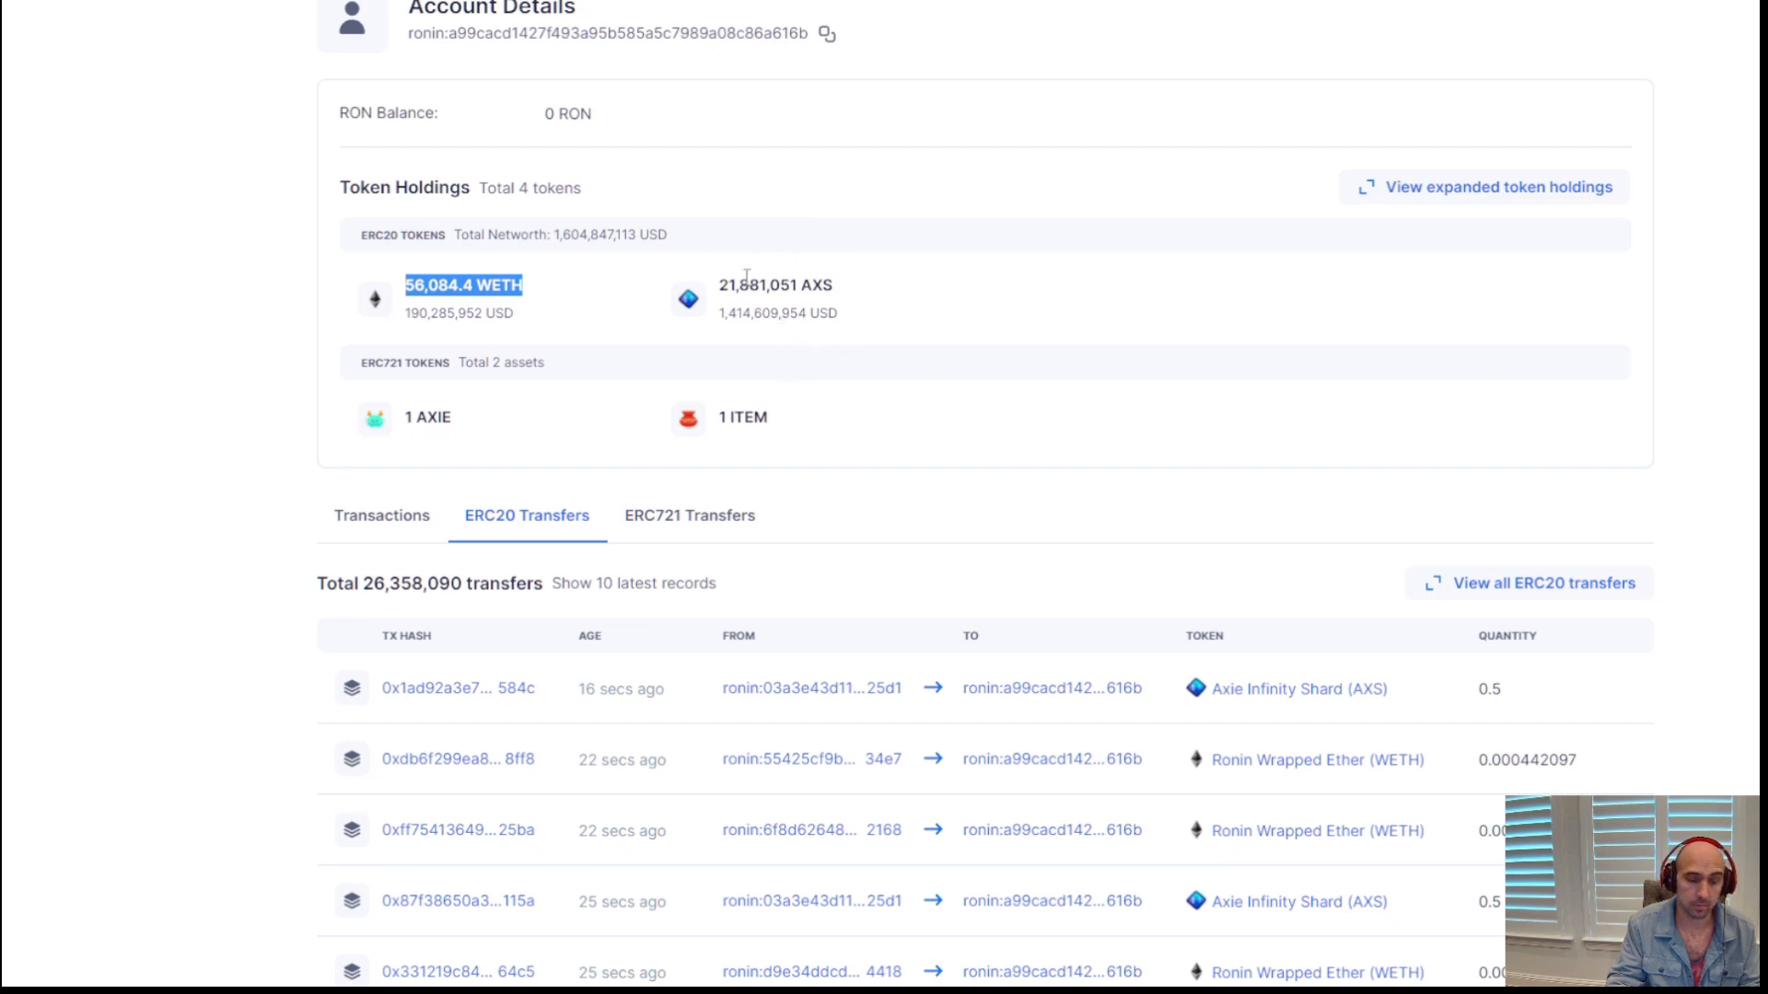
{"action": "mouse_move", "coordinate": [604, 339]}
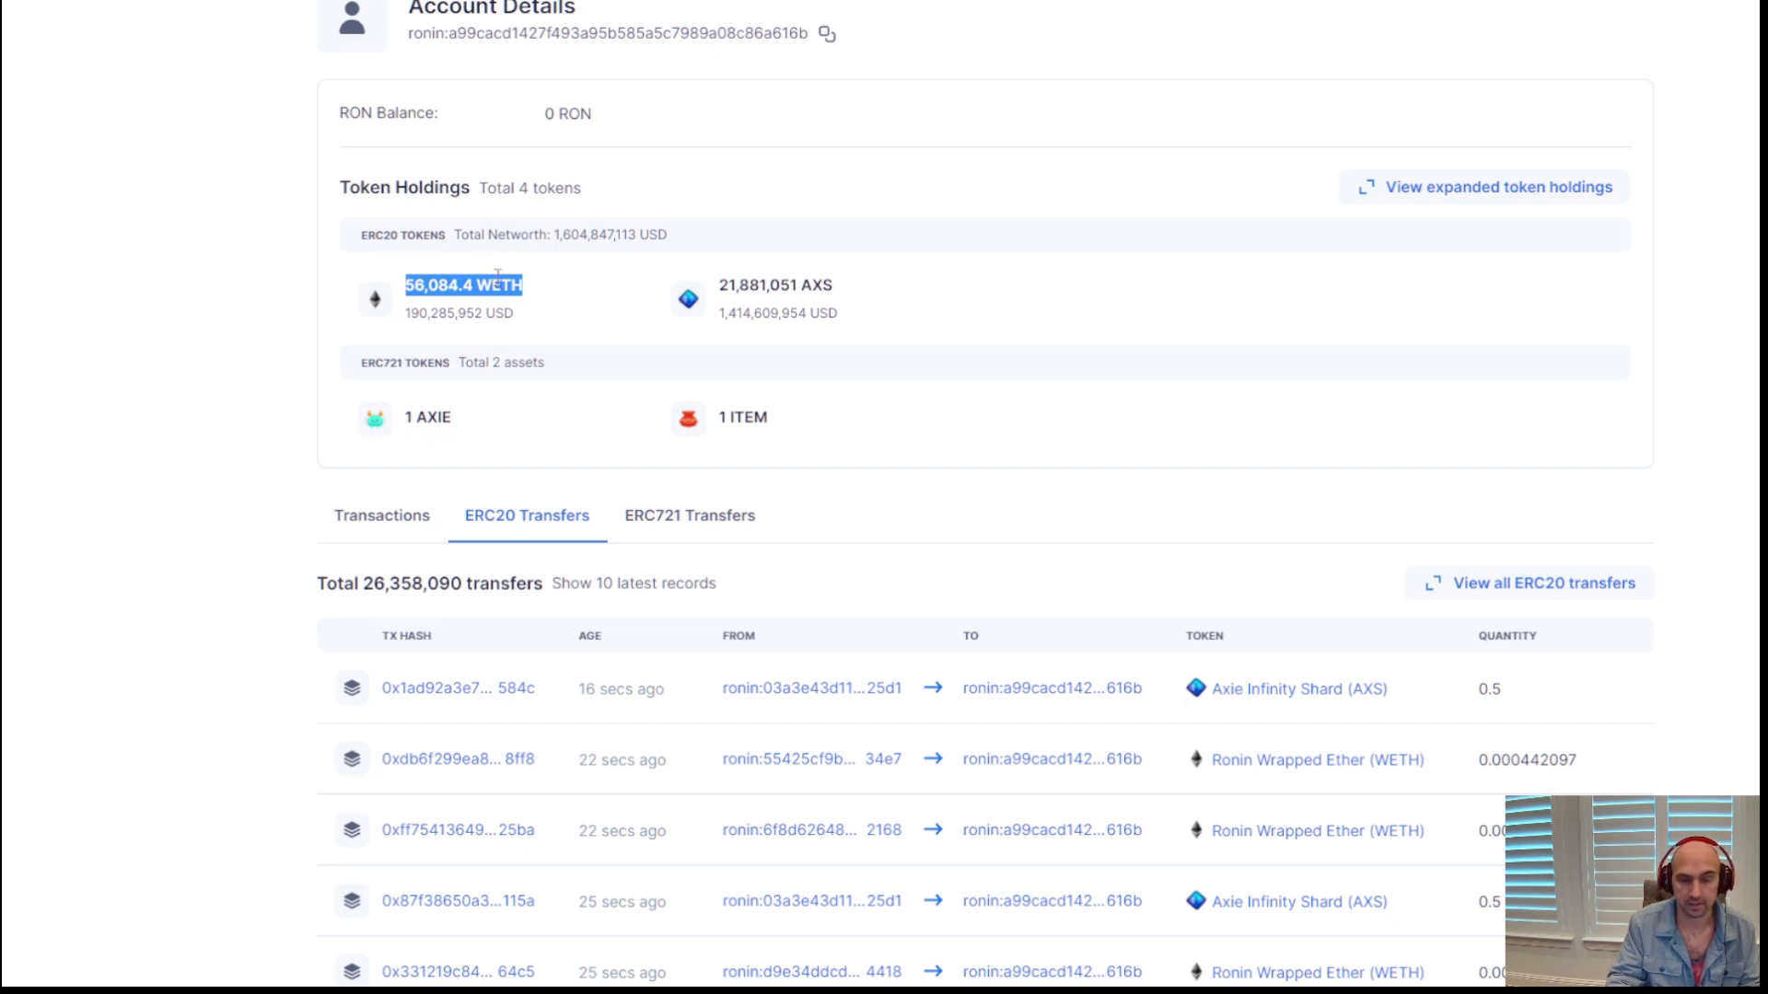
{"action": "mouse_move", "coordinate": [802, 282]}
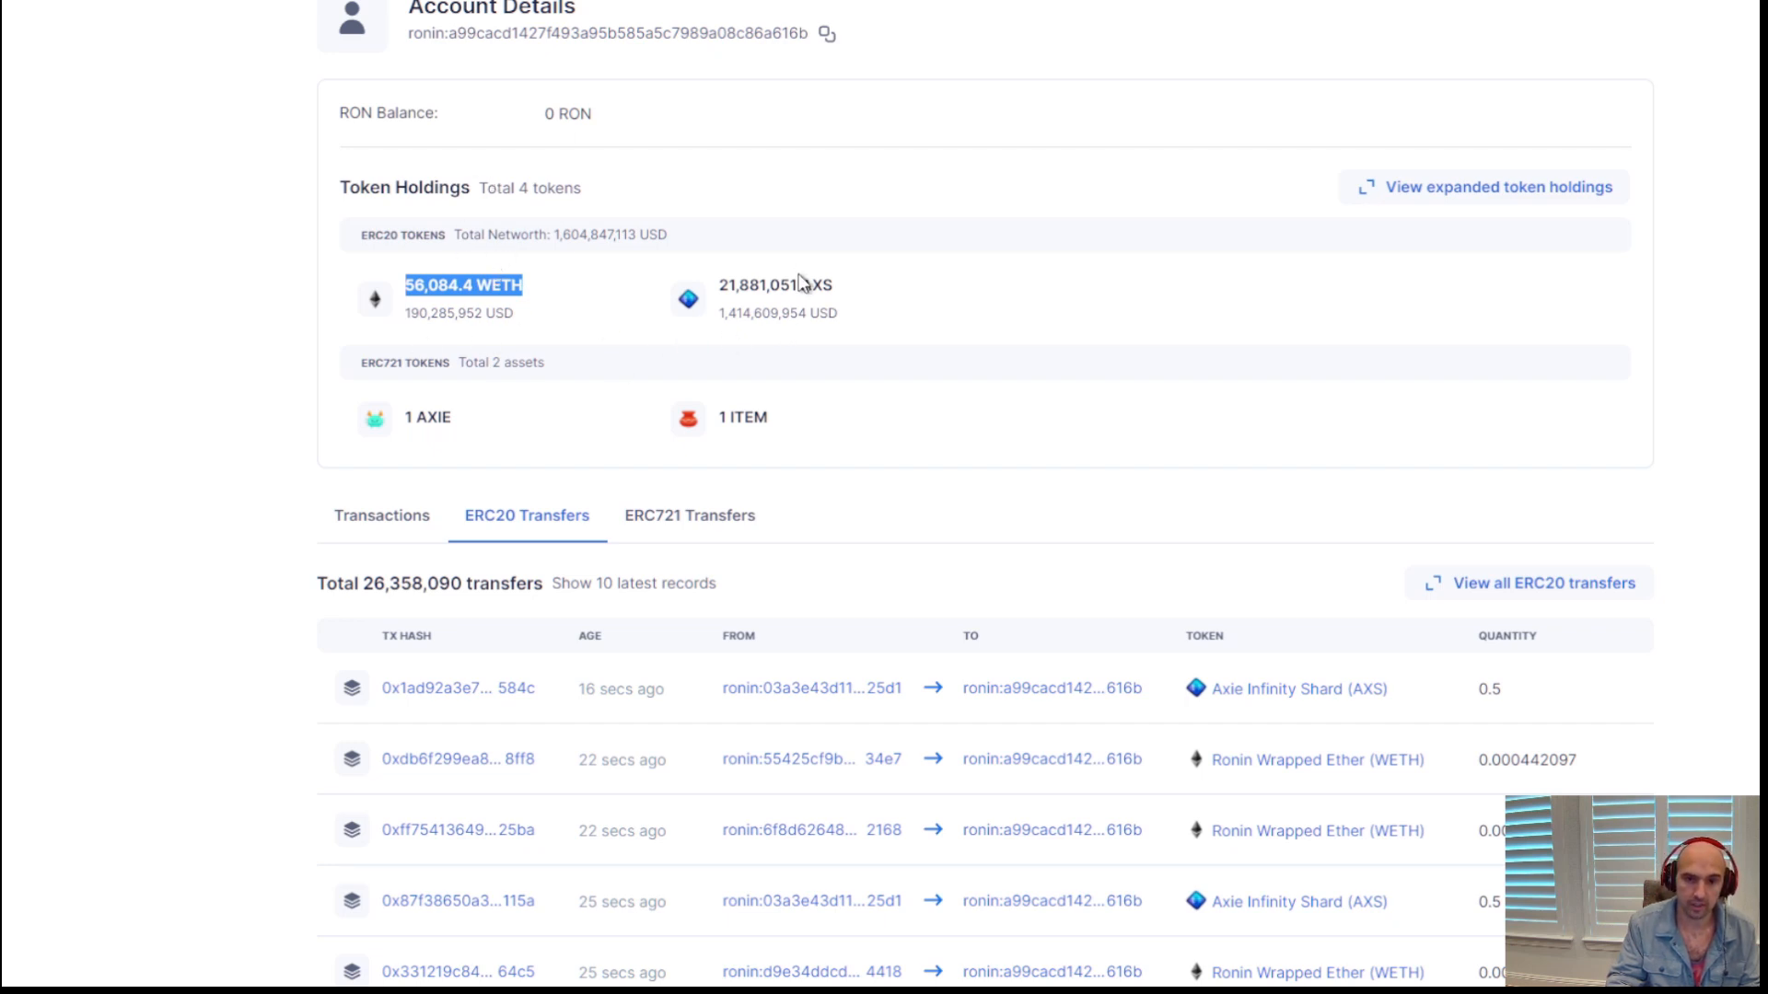
{"action": "mouse_move", "coordinate": [718, 174]}
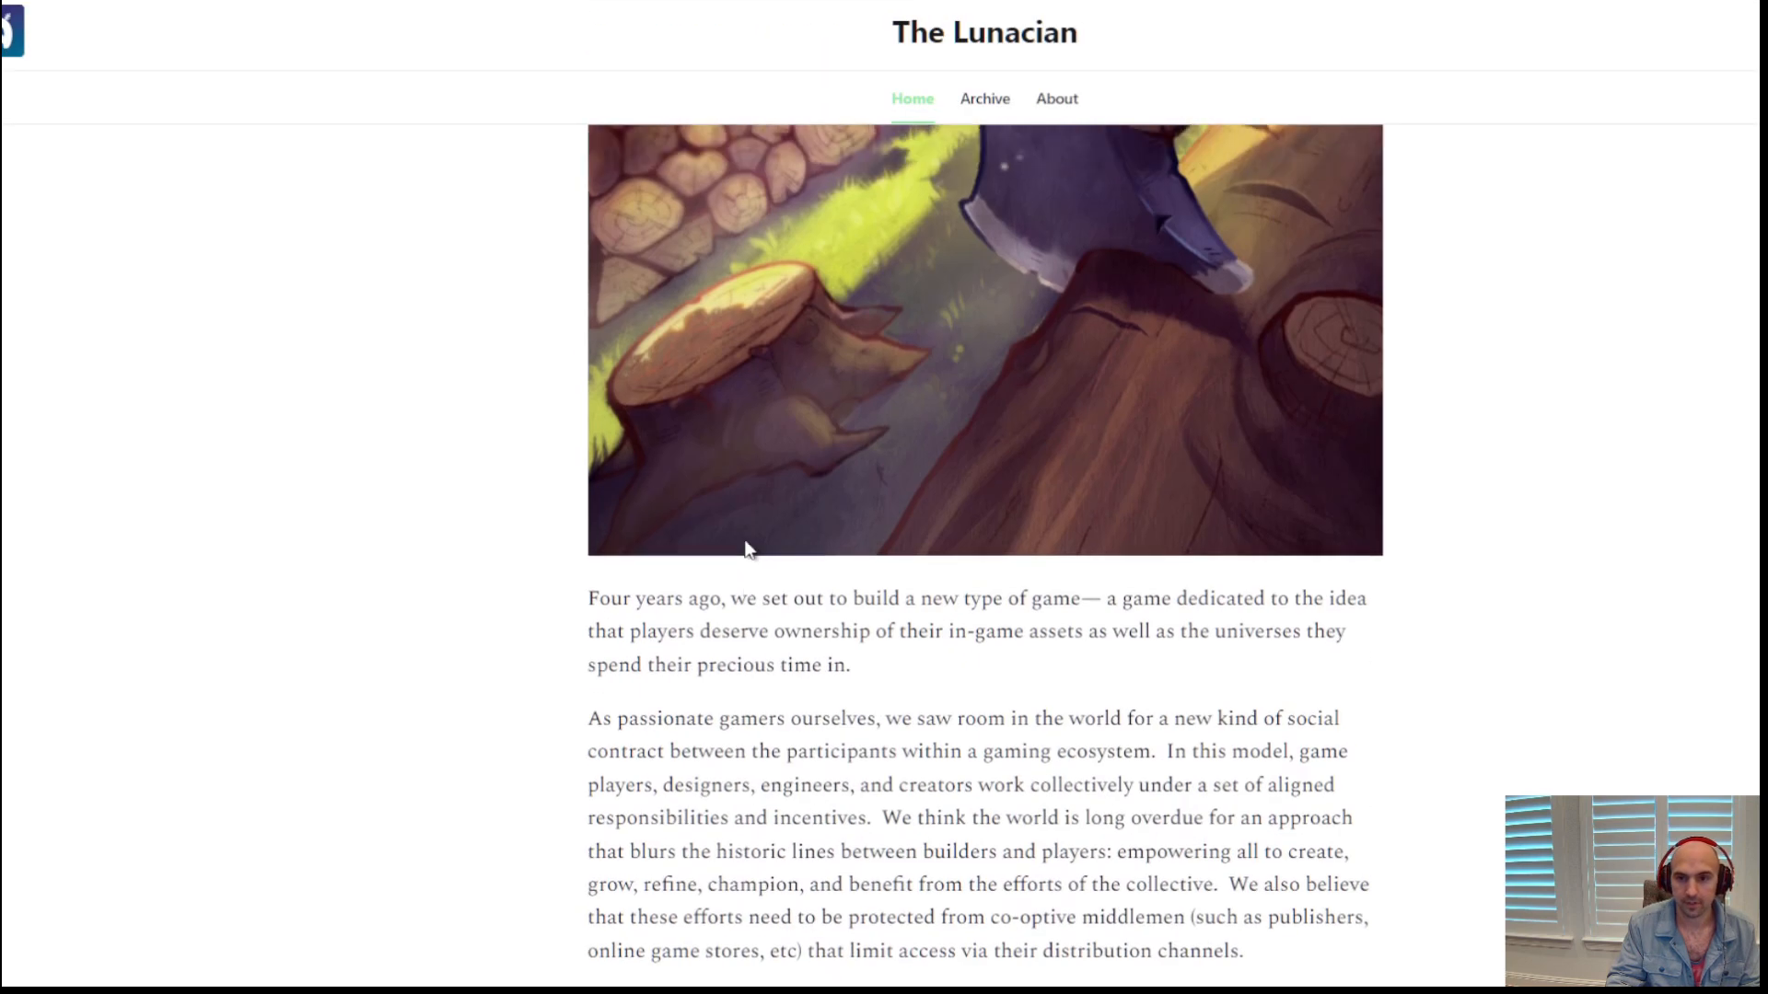
Read the Lunacian treasury post through its Community Treasury section
{"action": "scroll", "scroll_direction": "down", "scroll_amount": 3}
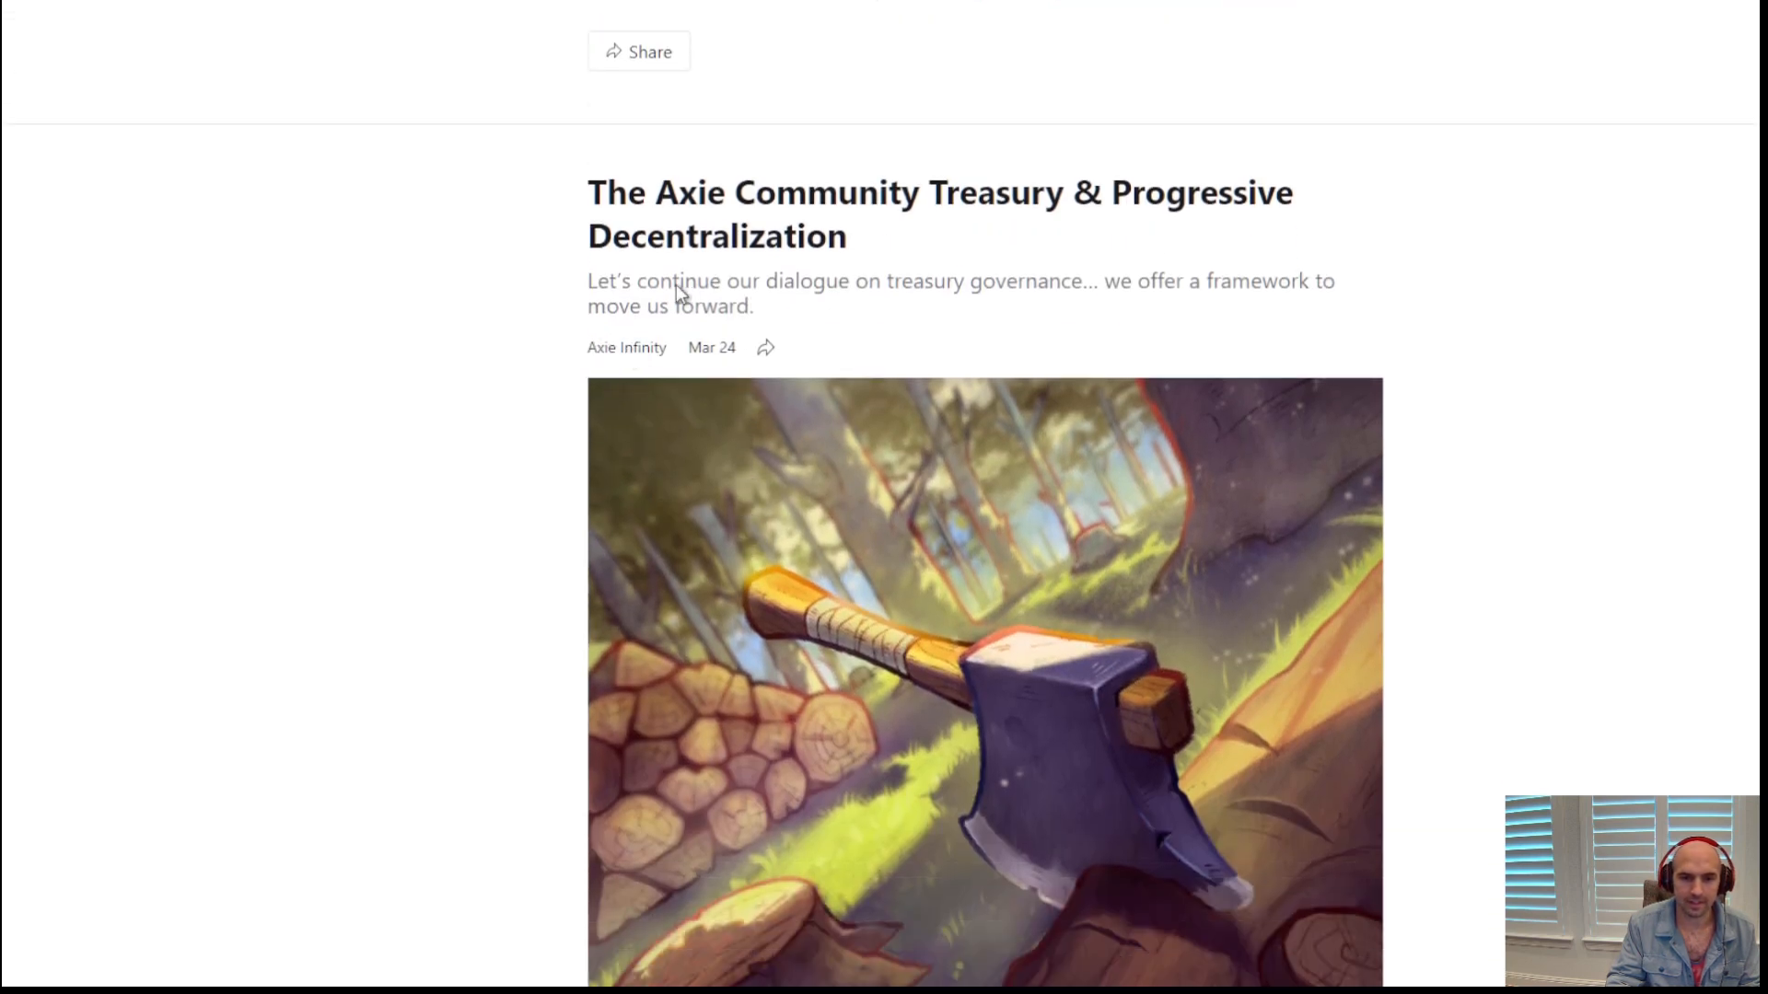
{"action": "scroll", "scroll_direction": "down", "scroll_amount": 3}
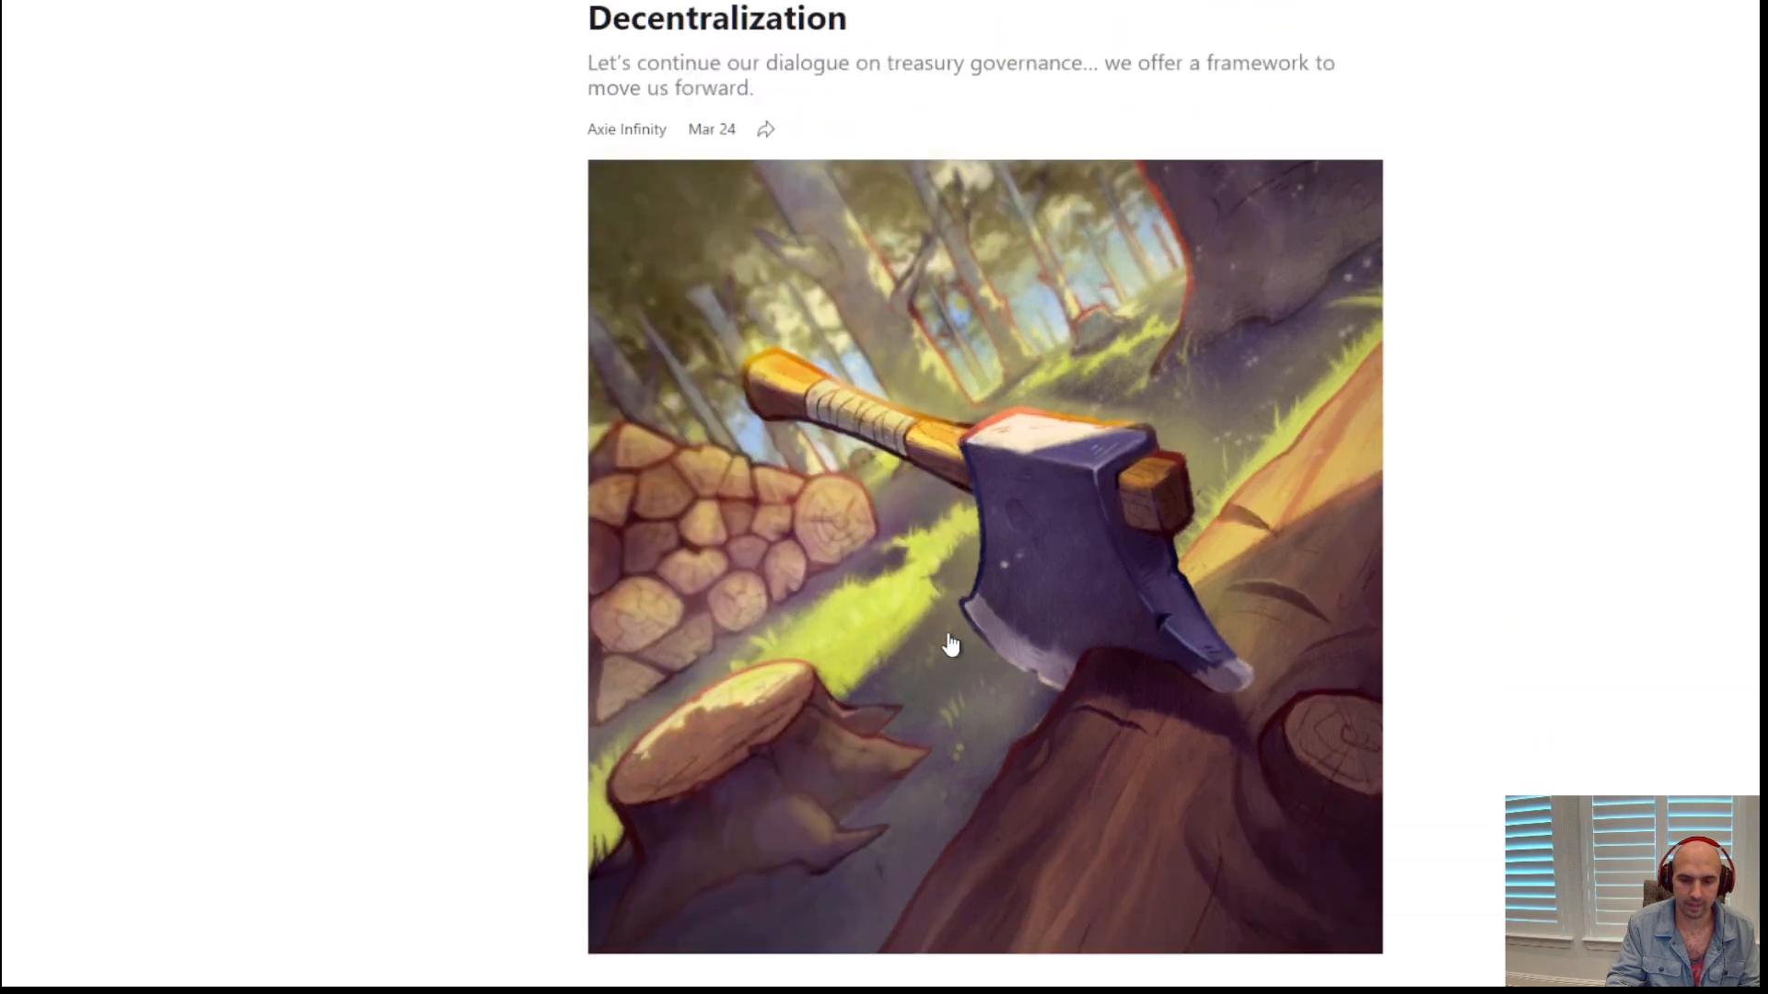
{"action": "mouse_move", "coordinate": [1024, 514]}
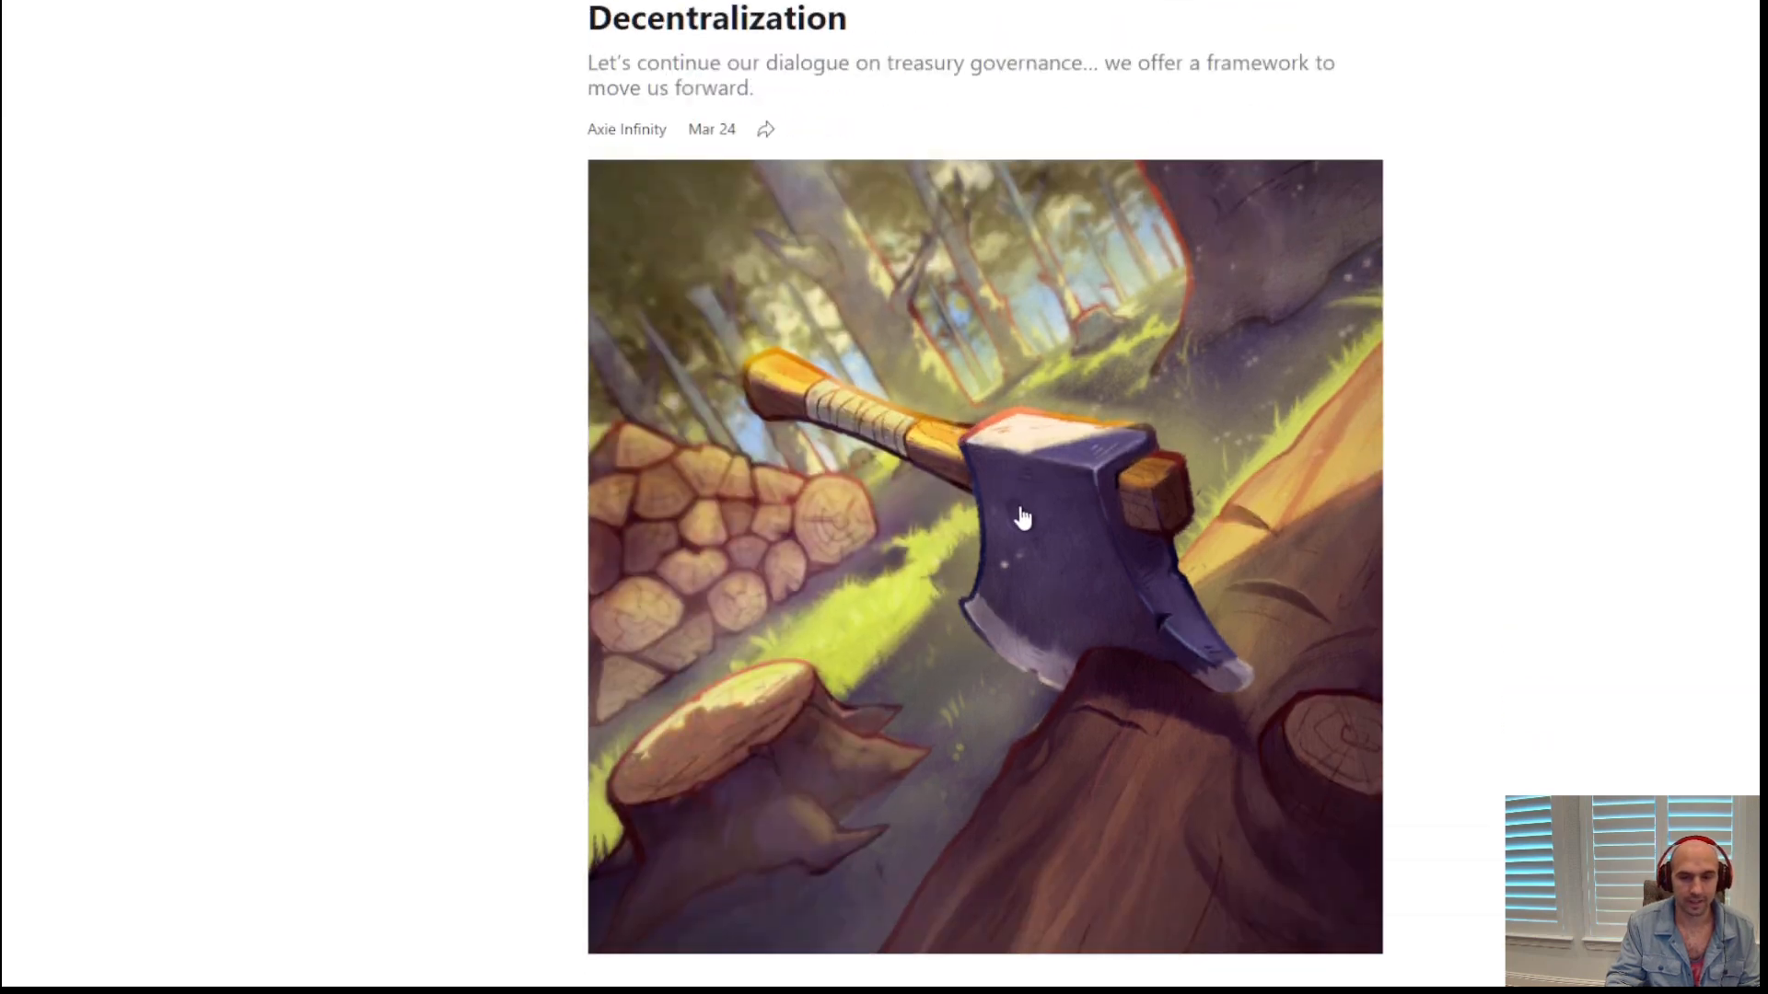
{"action": "scroll", "scroll_direction": "down", "scroll_amount": 3}
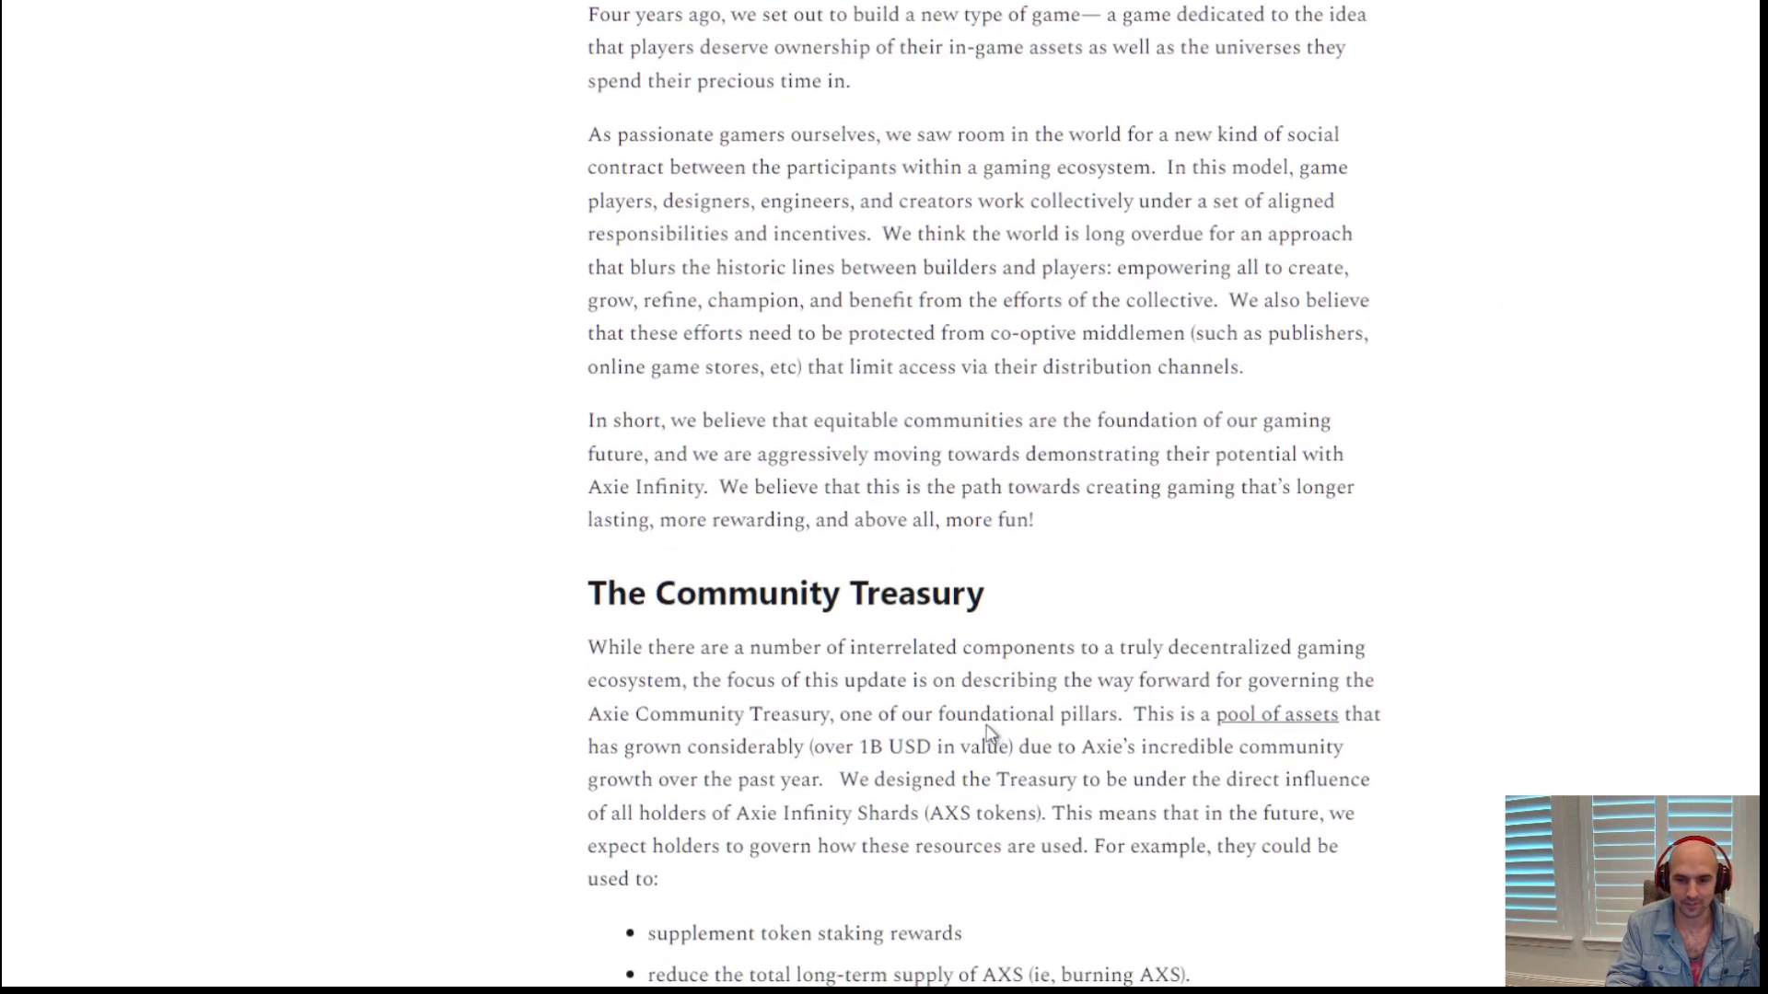
{"action": "scroll", "scroll_direction": "down", "scroll_amount": 3}
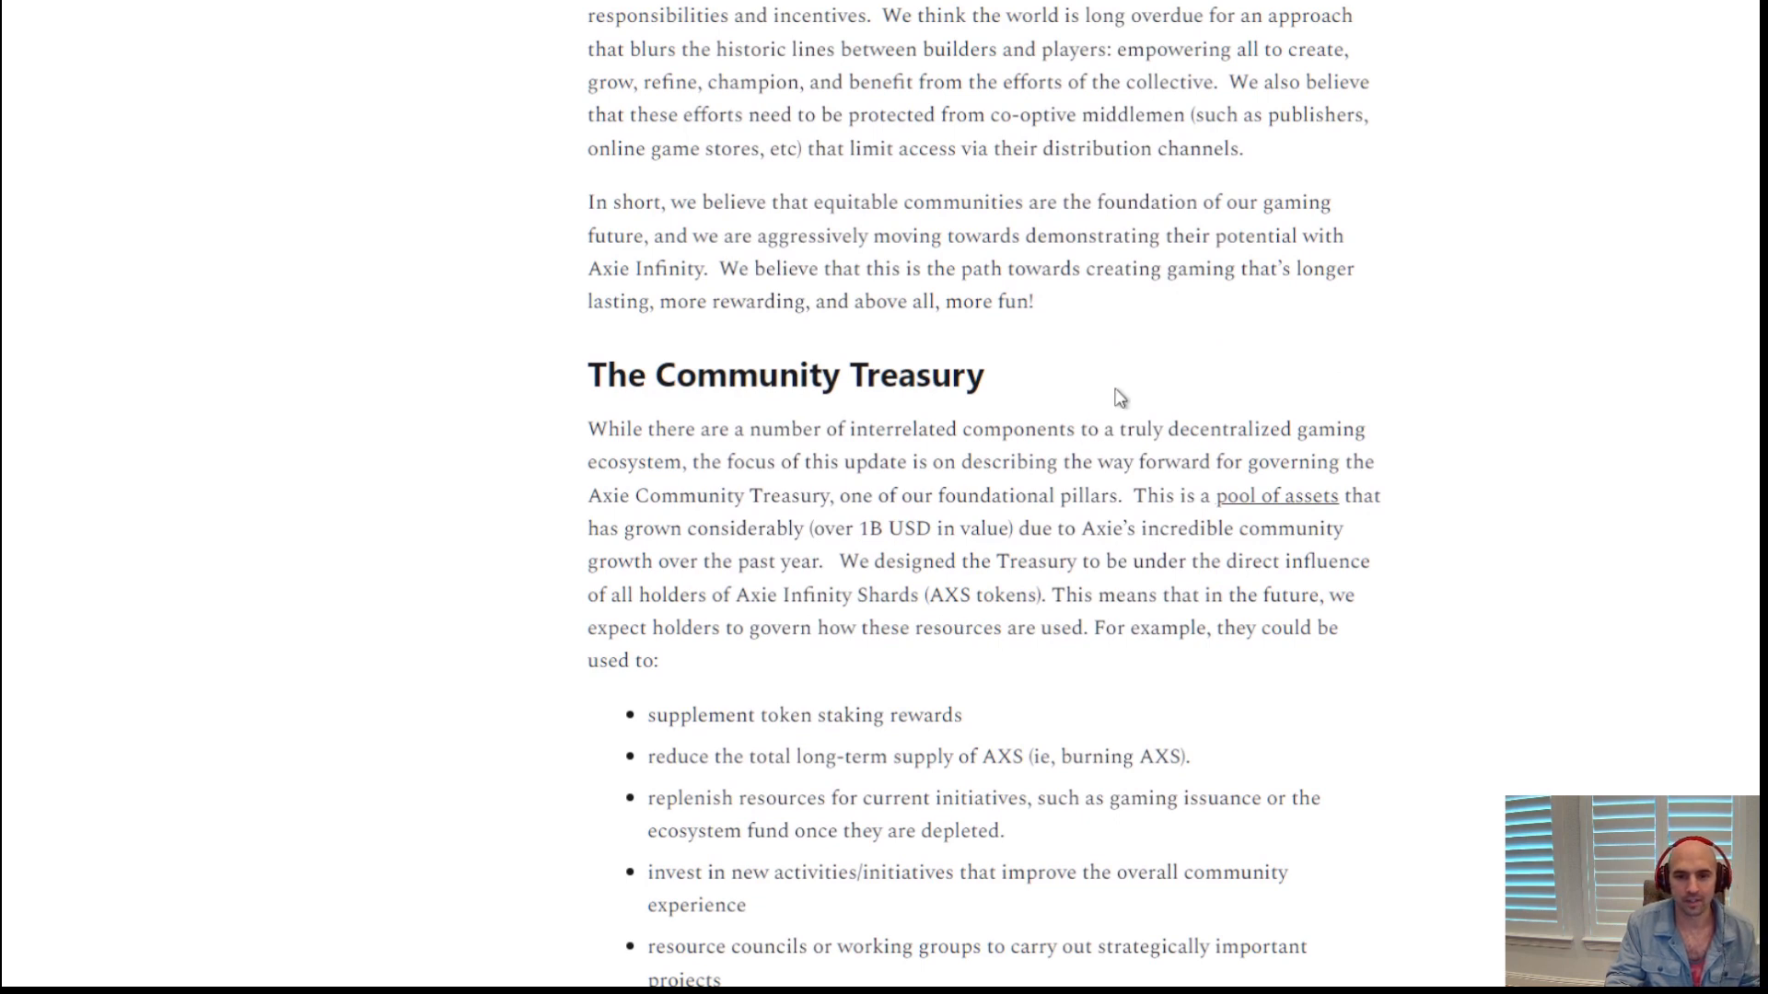
{"action": "mouse_move", "coordinate": [914, 551]}
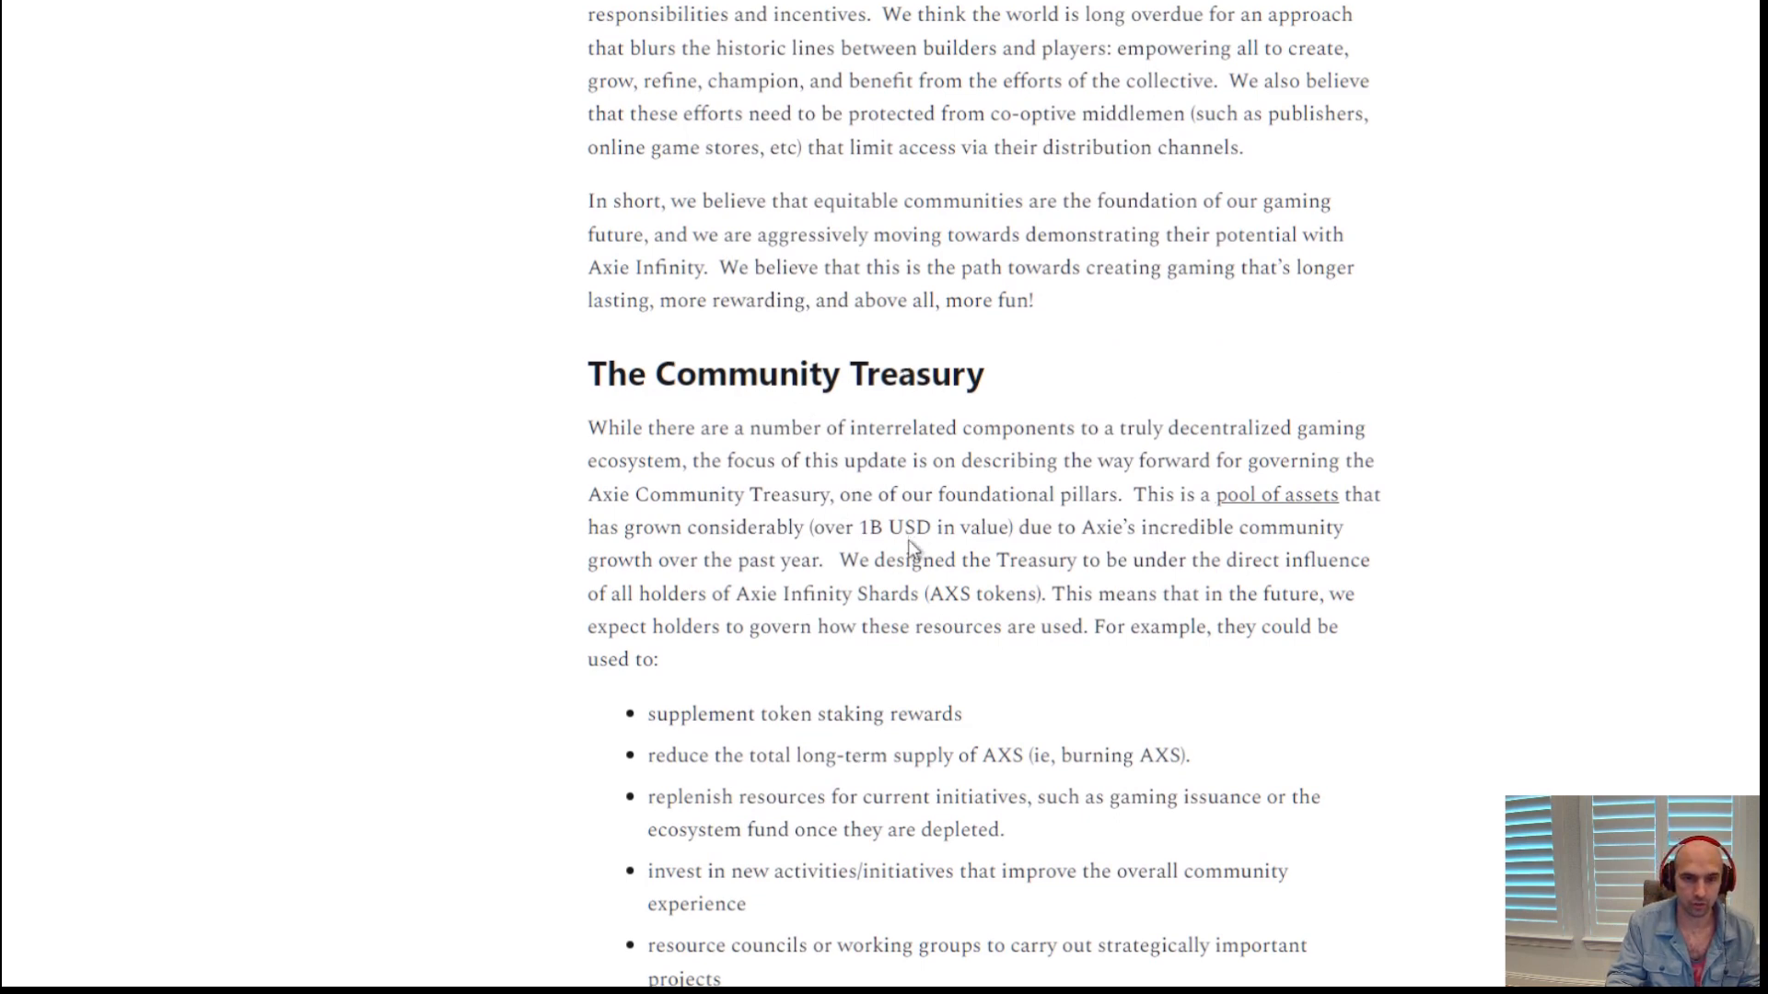
{"action": "scroll", "scroll_direction": "down", "scroll_amount": 3}
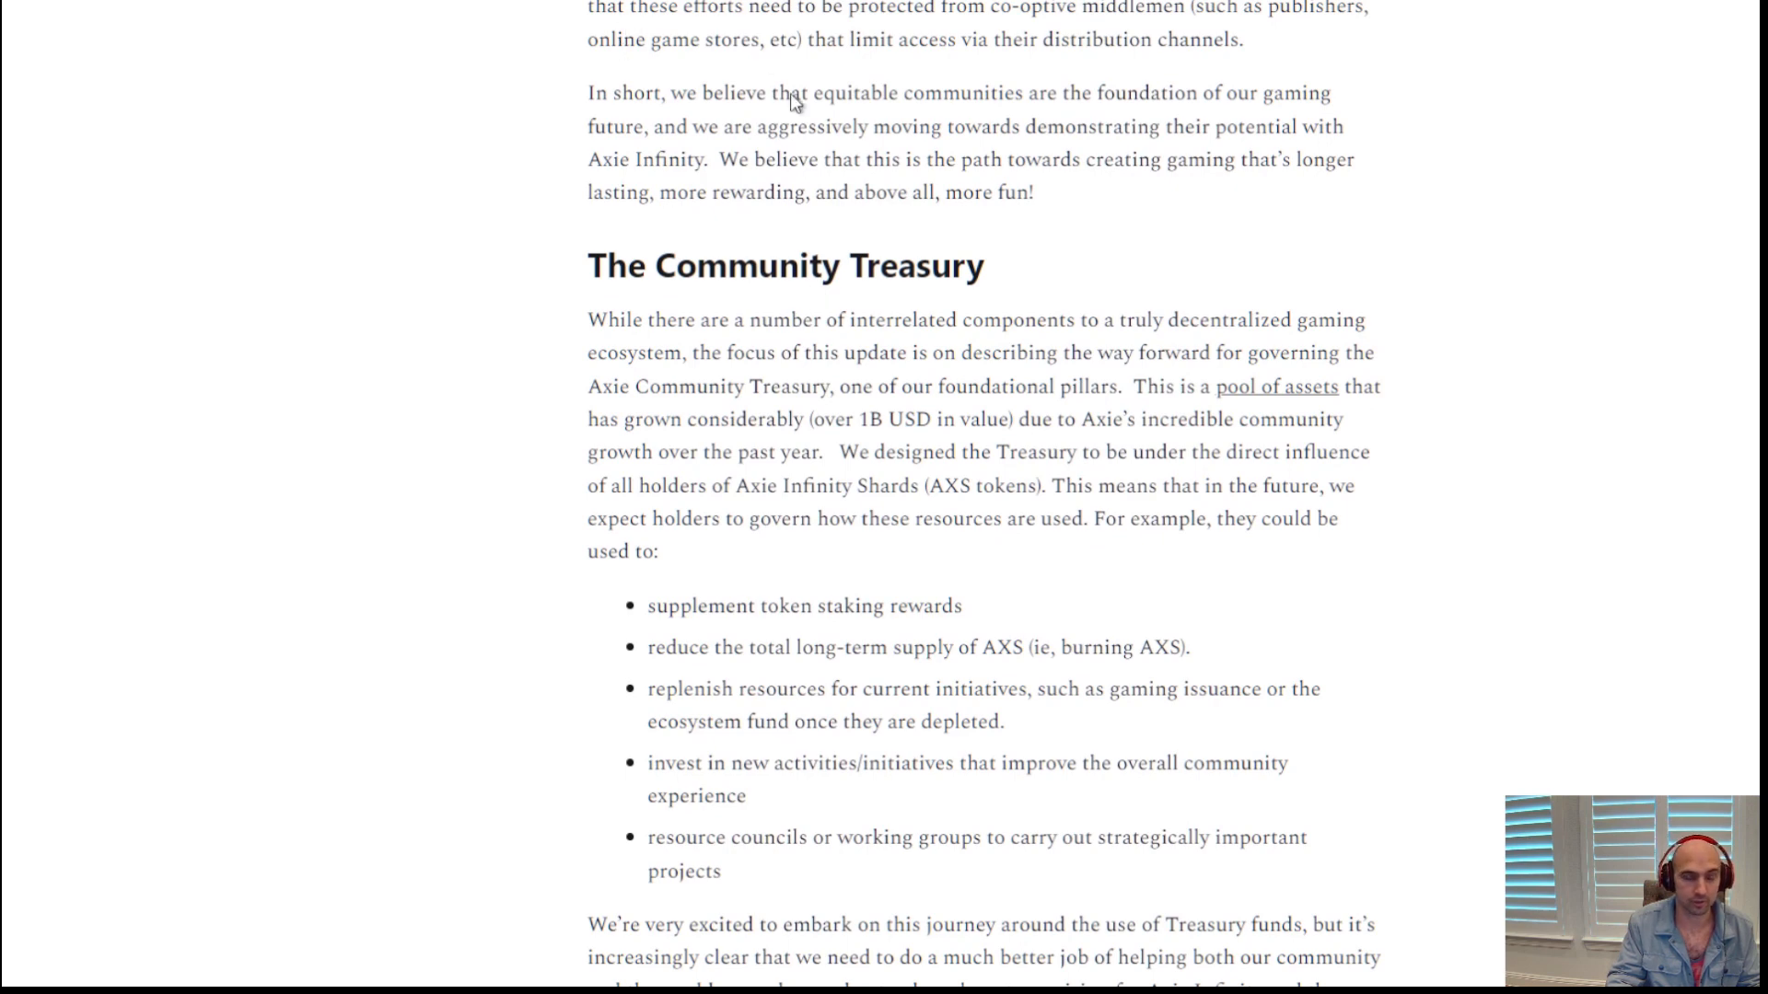
{"action": "mouse_move", "coordinate": [728, 306]}
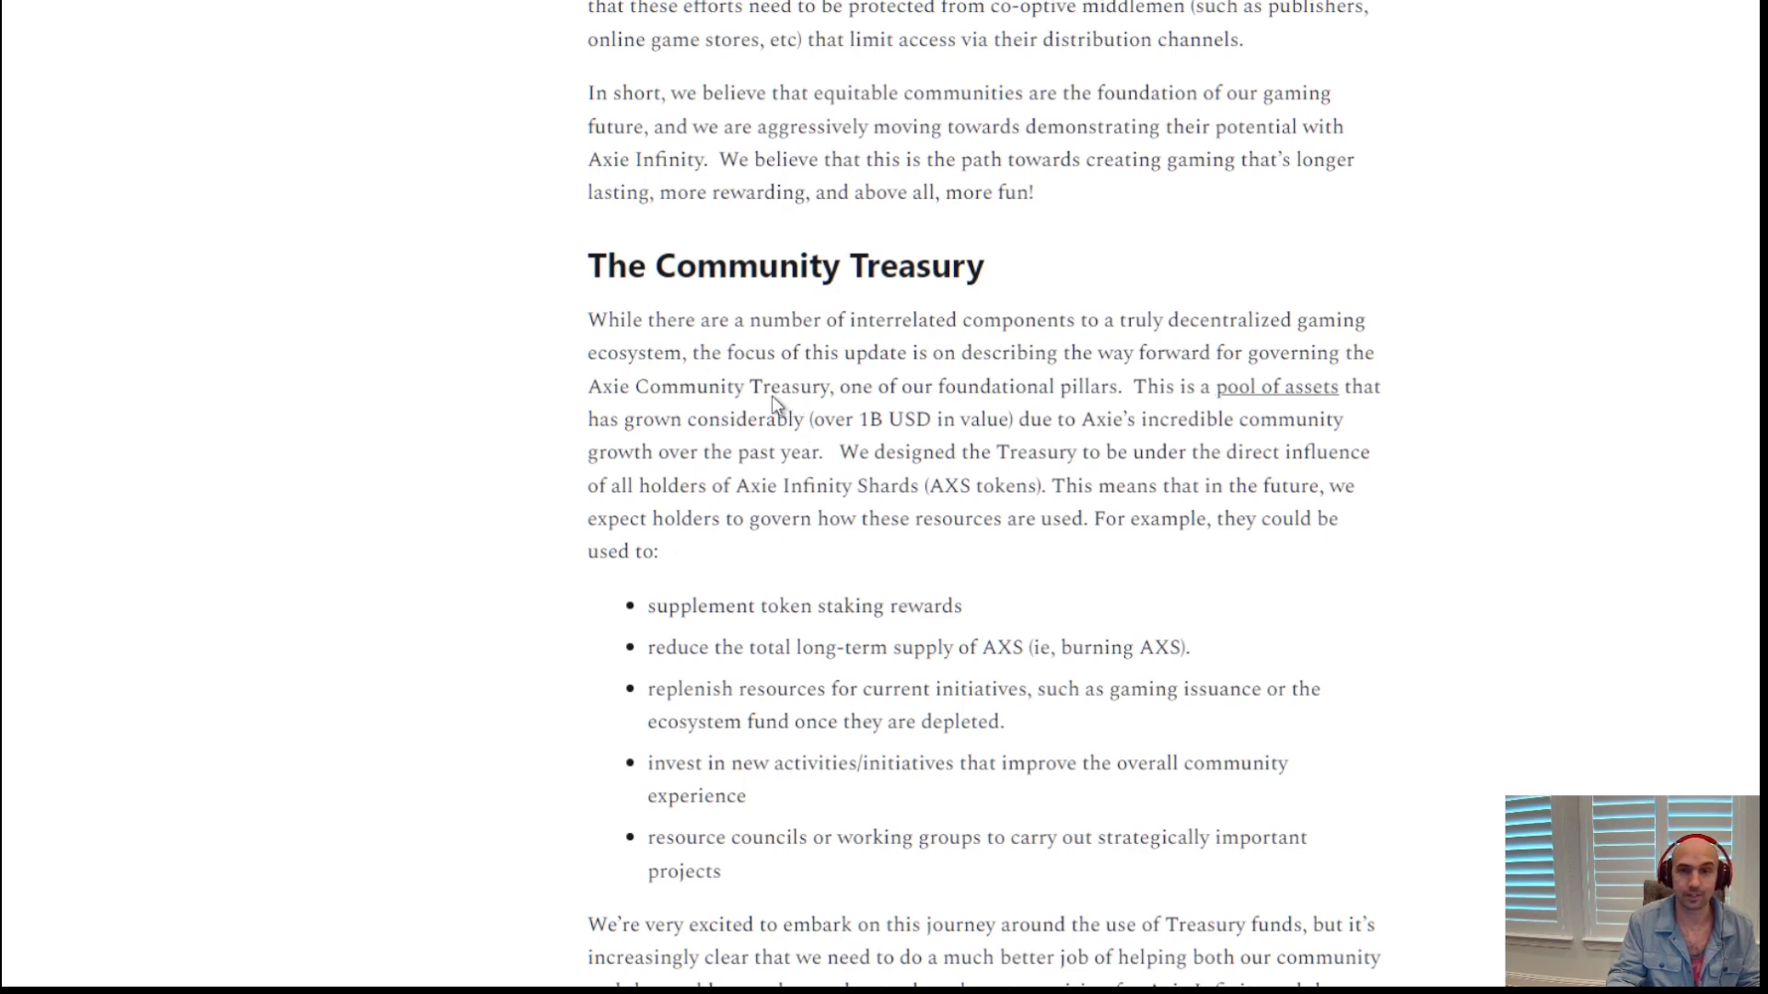
{"action": "mouse_move", "coordinate": [803, 369]}
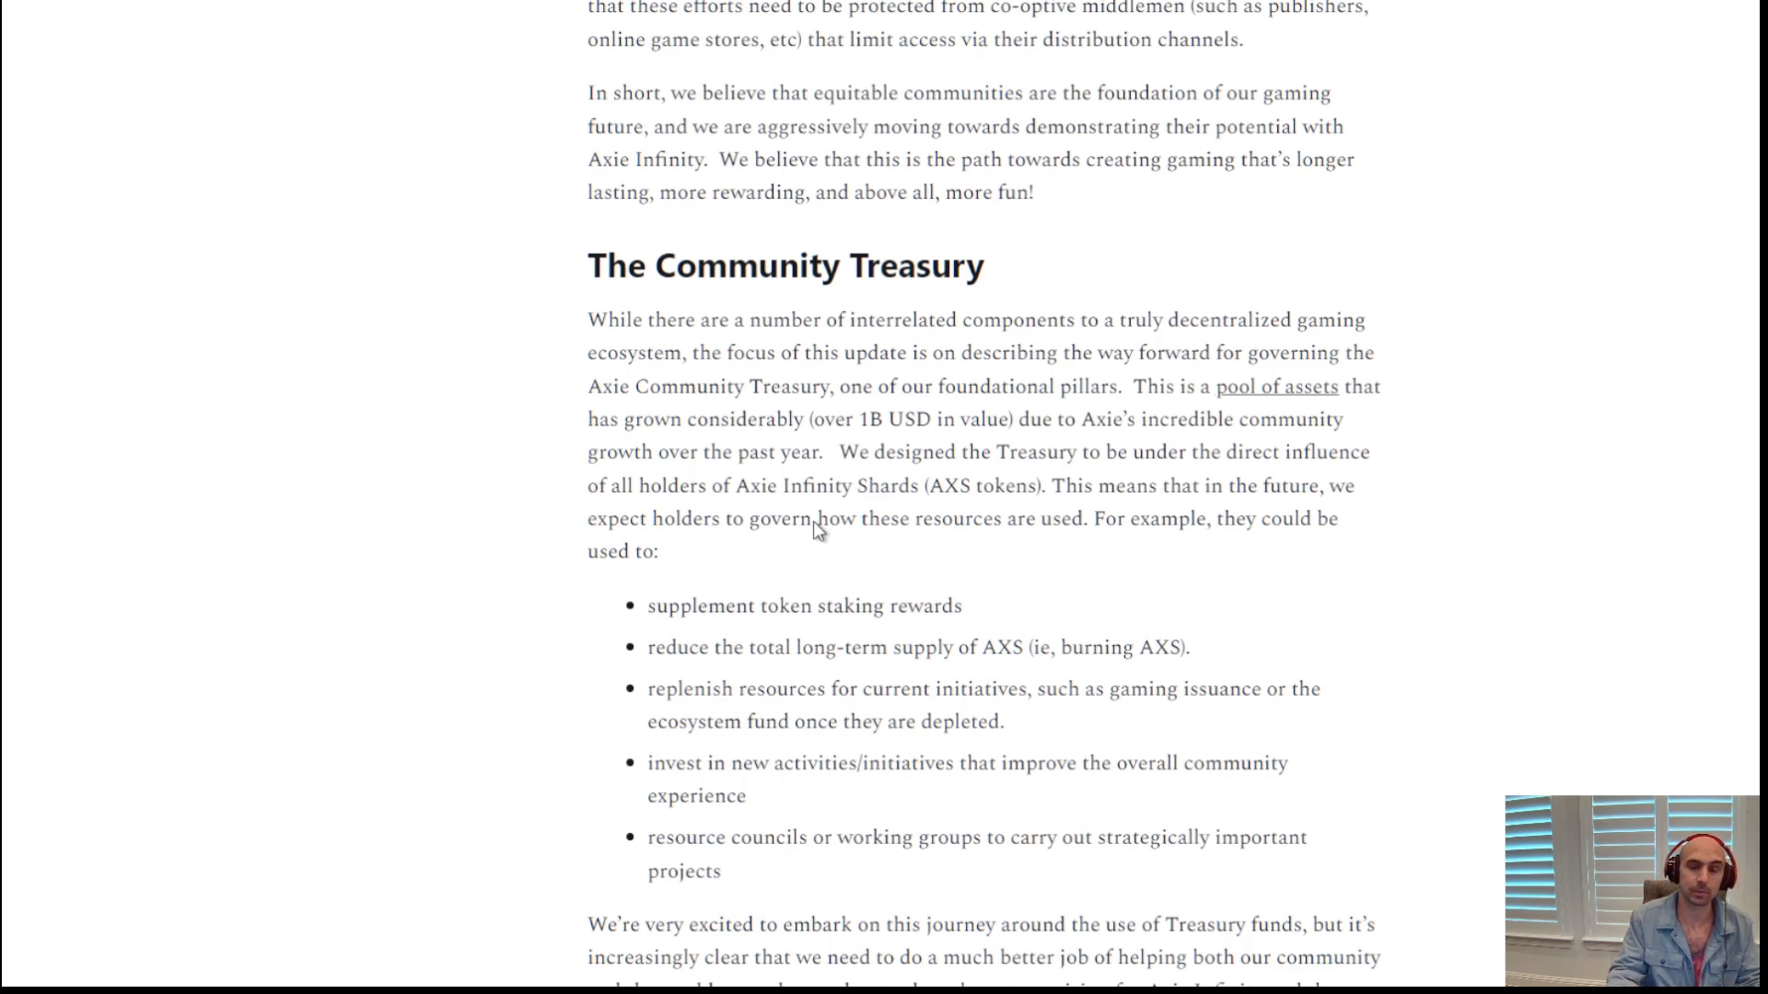
{"action": "scroll", "scroll_direction": "down", "scroll_amount": 3}
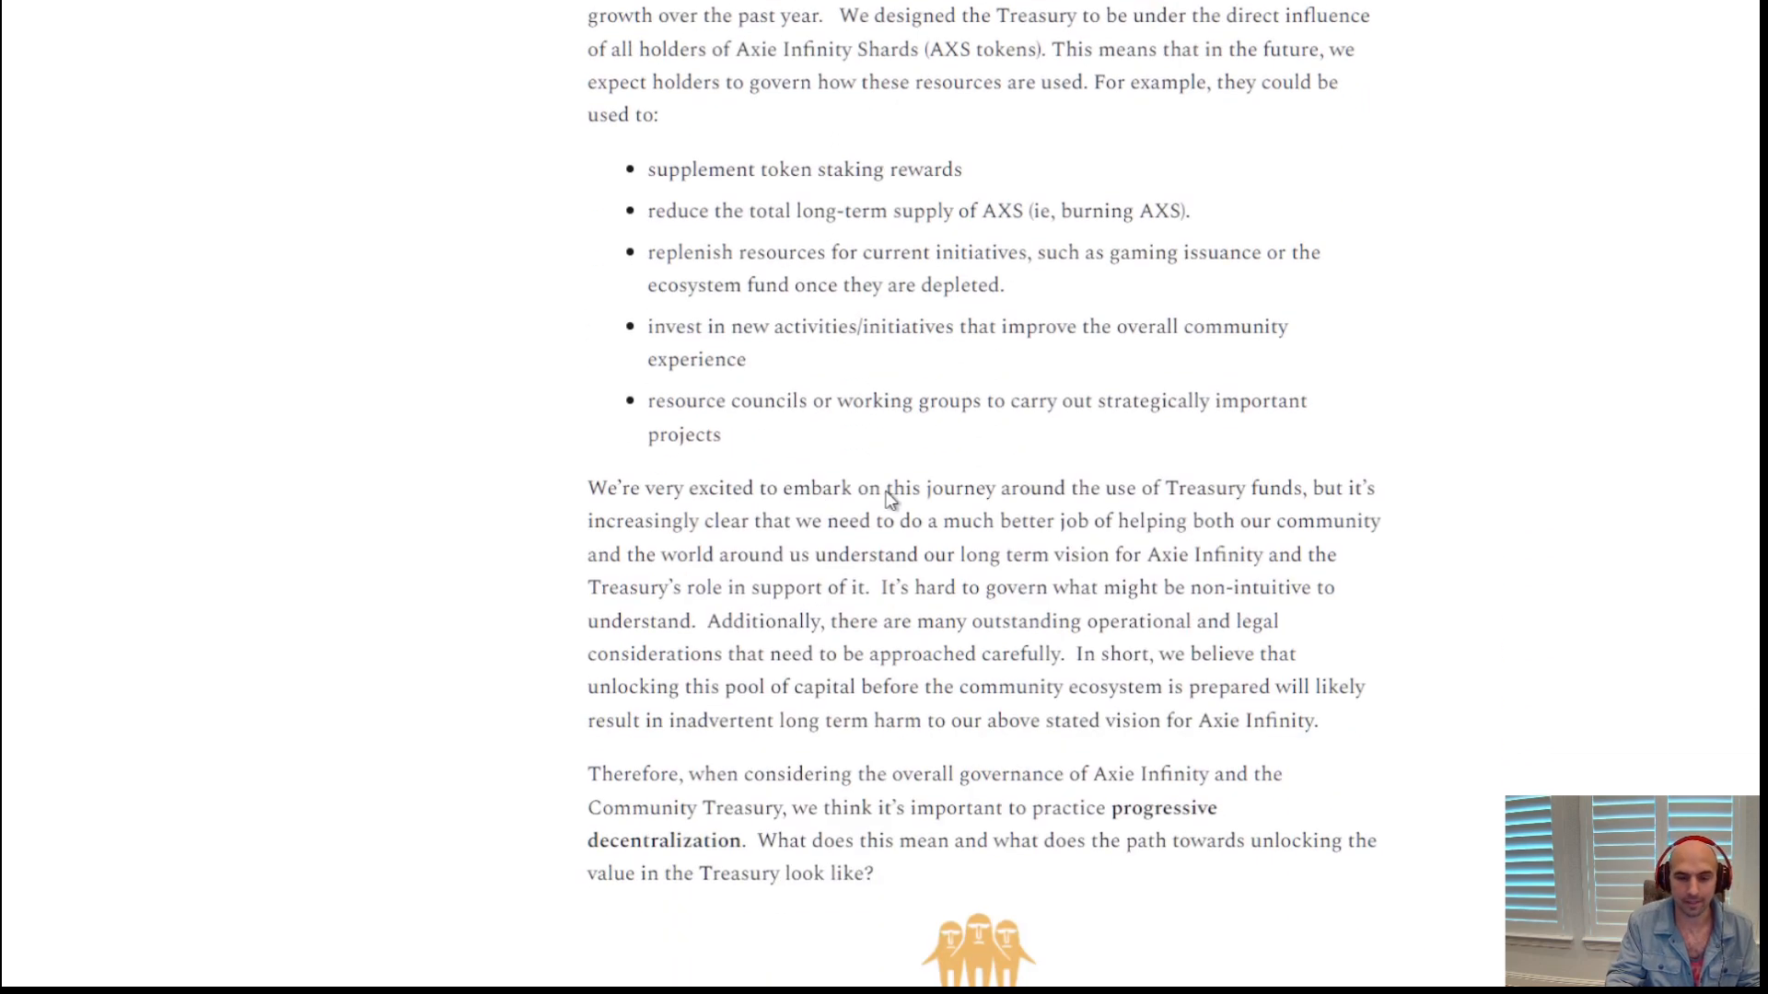
{"action": "scroll", "scroll_direction": "down", "scroll_amount": 3}
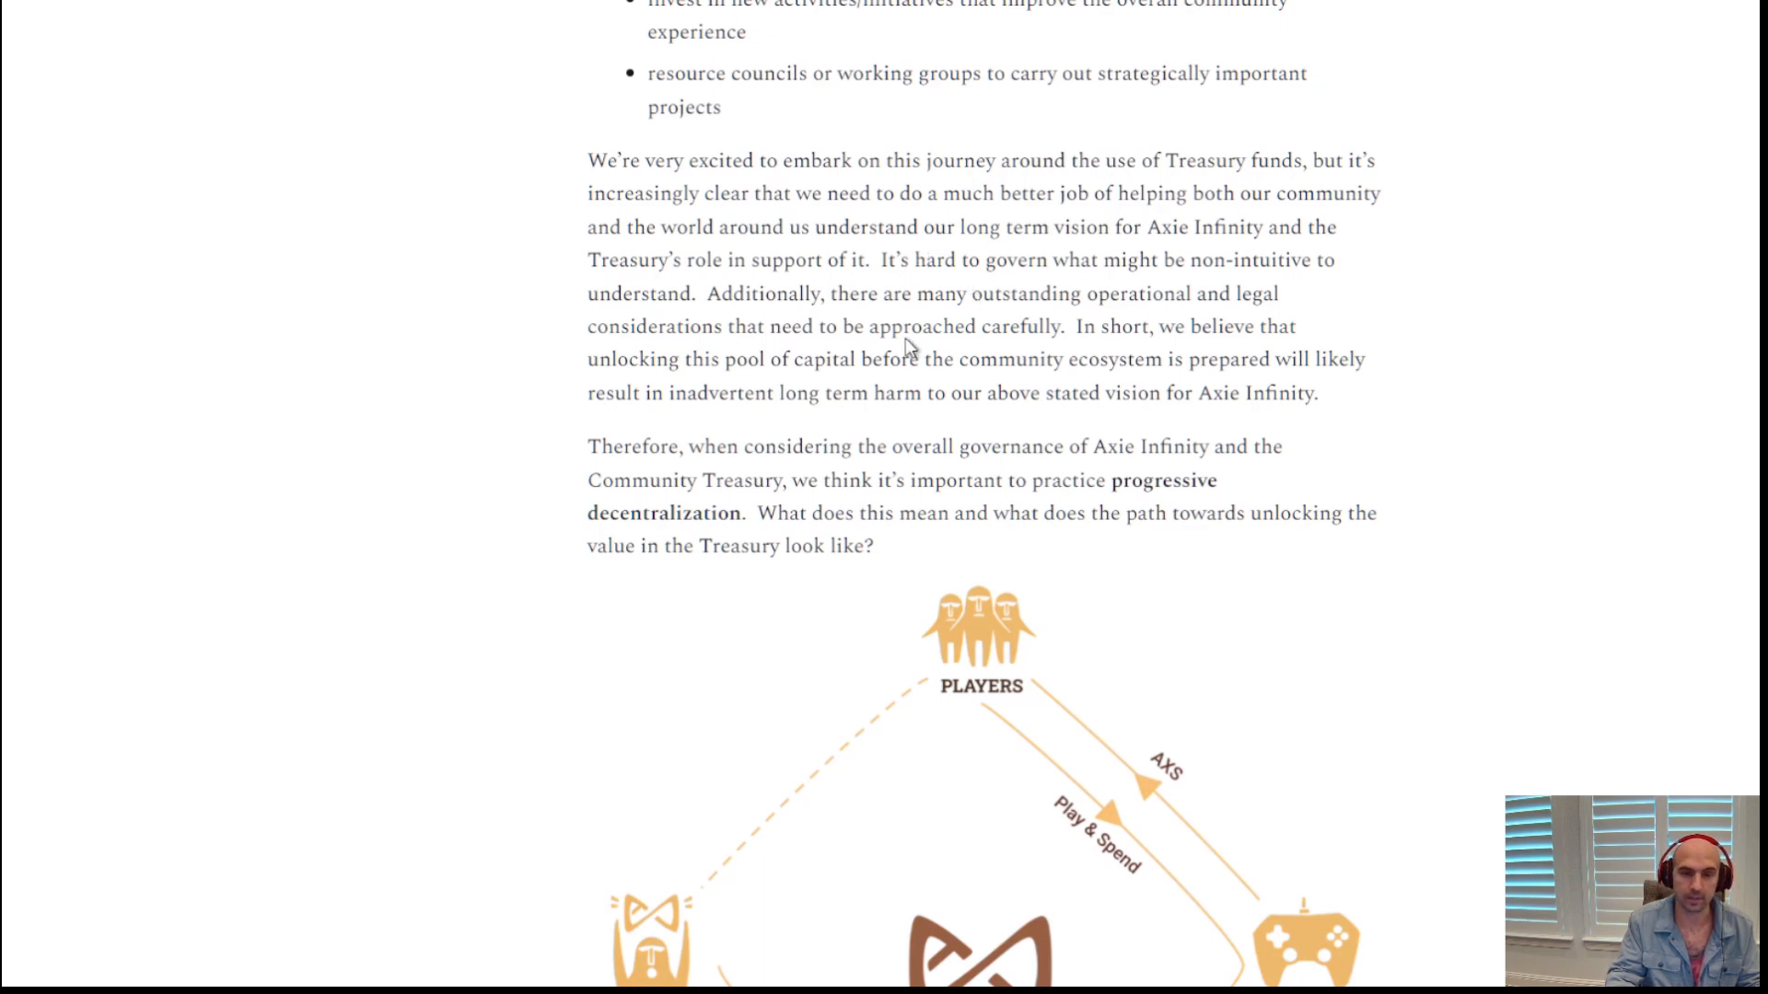
Continue reading through the Progressive Decentralization Continuum section
{"action": "scroll", "scroll_direction": "down", "scroll_amount": 3}
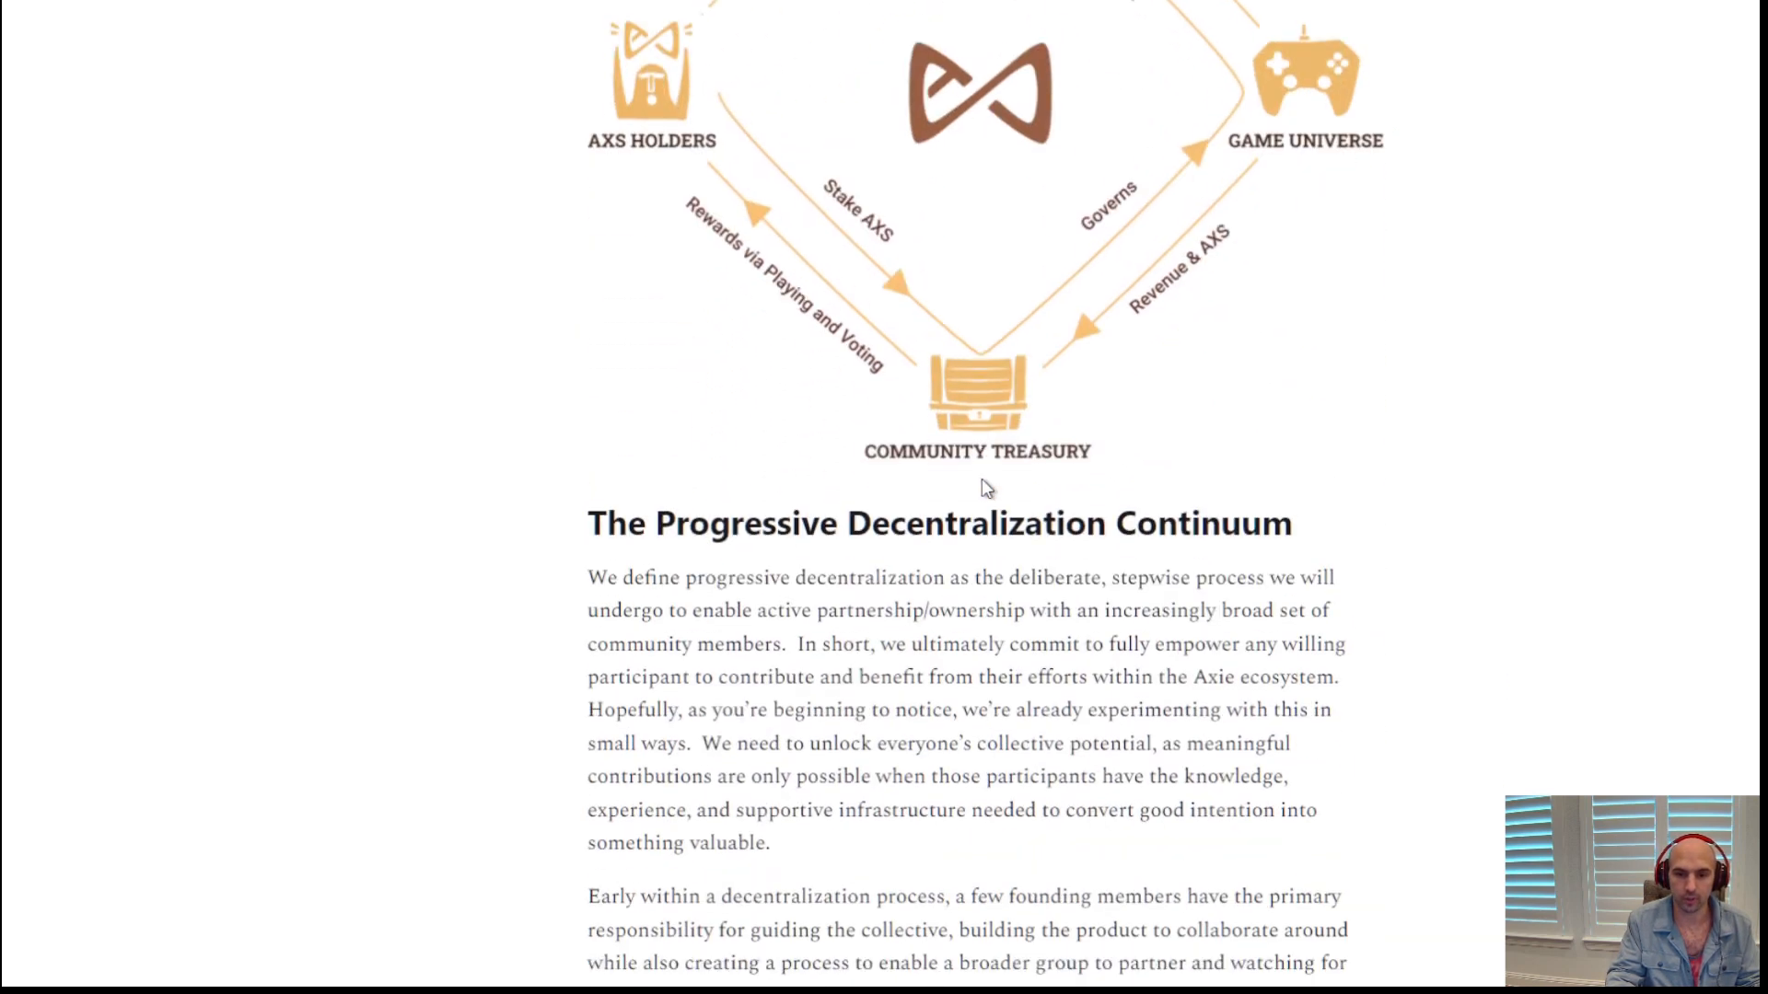
{"action": "scroll", "scroll_direction": "down", "scroll_amount": 3}
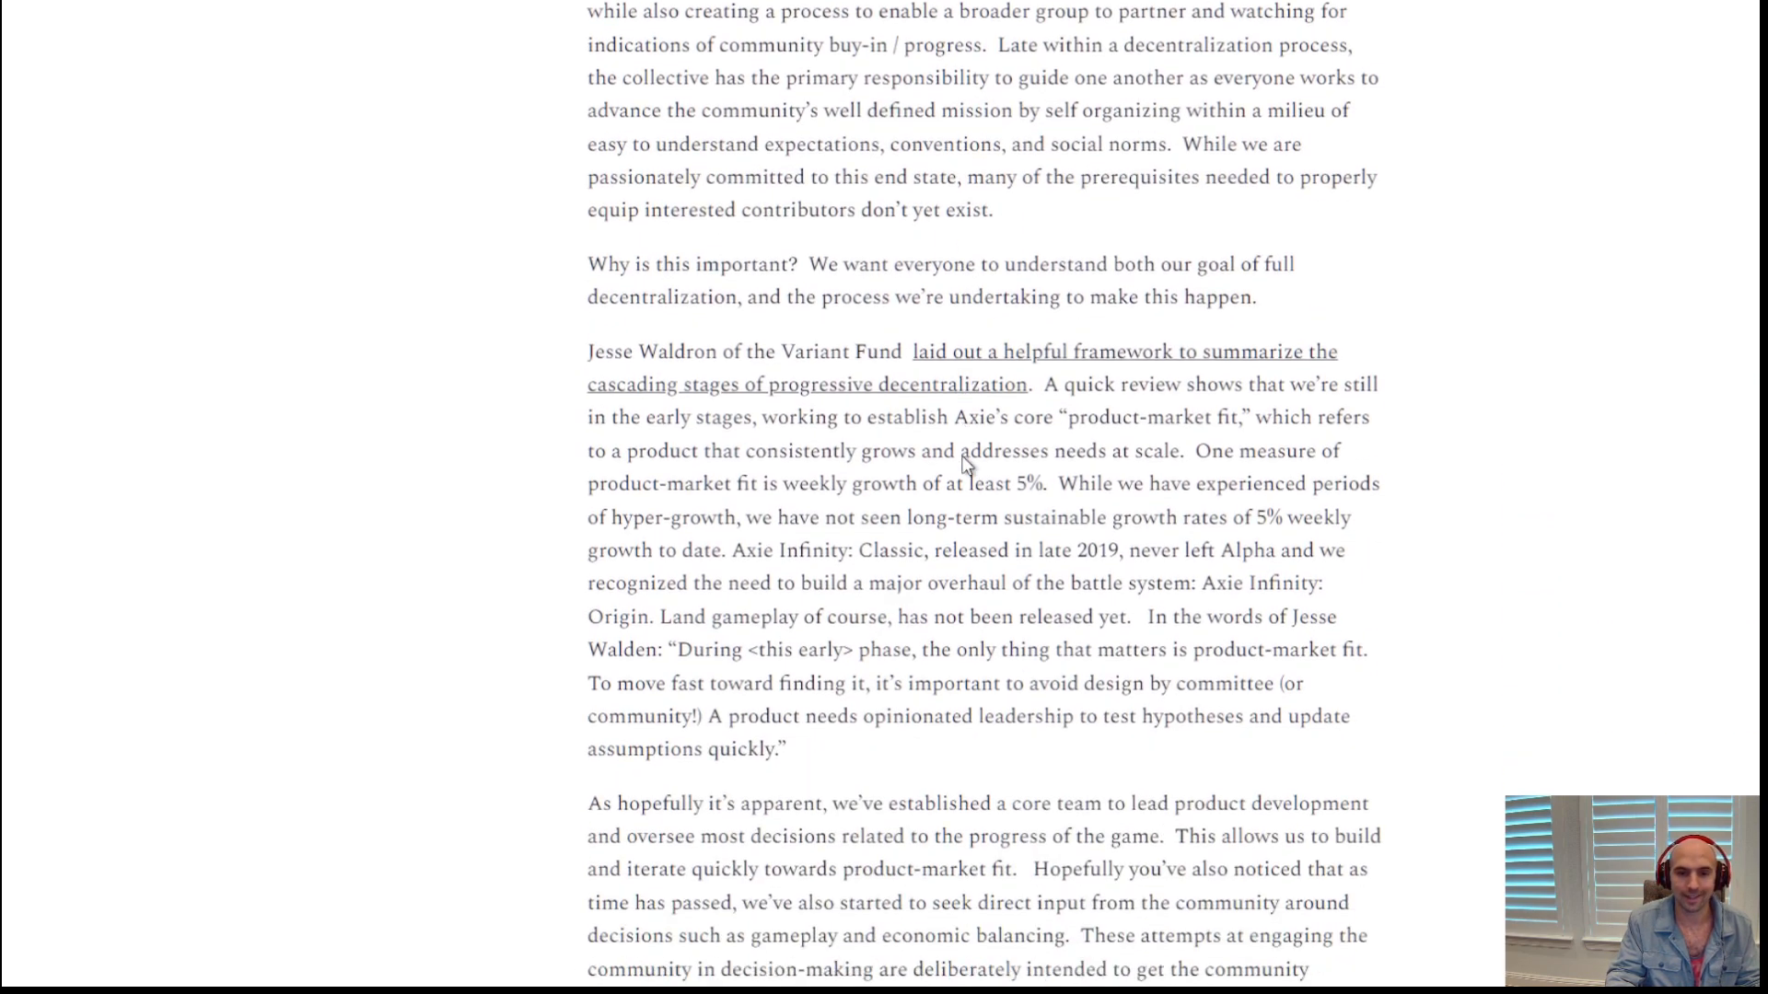
{"action": "scroll", "scroll_direction": "down", "scroll_amount": 3}
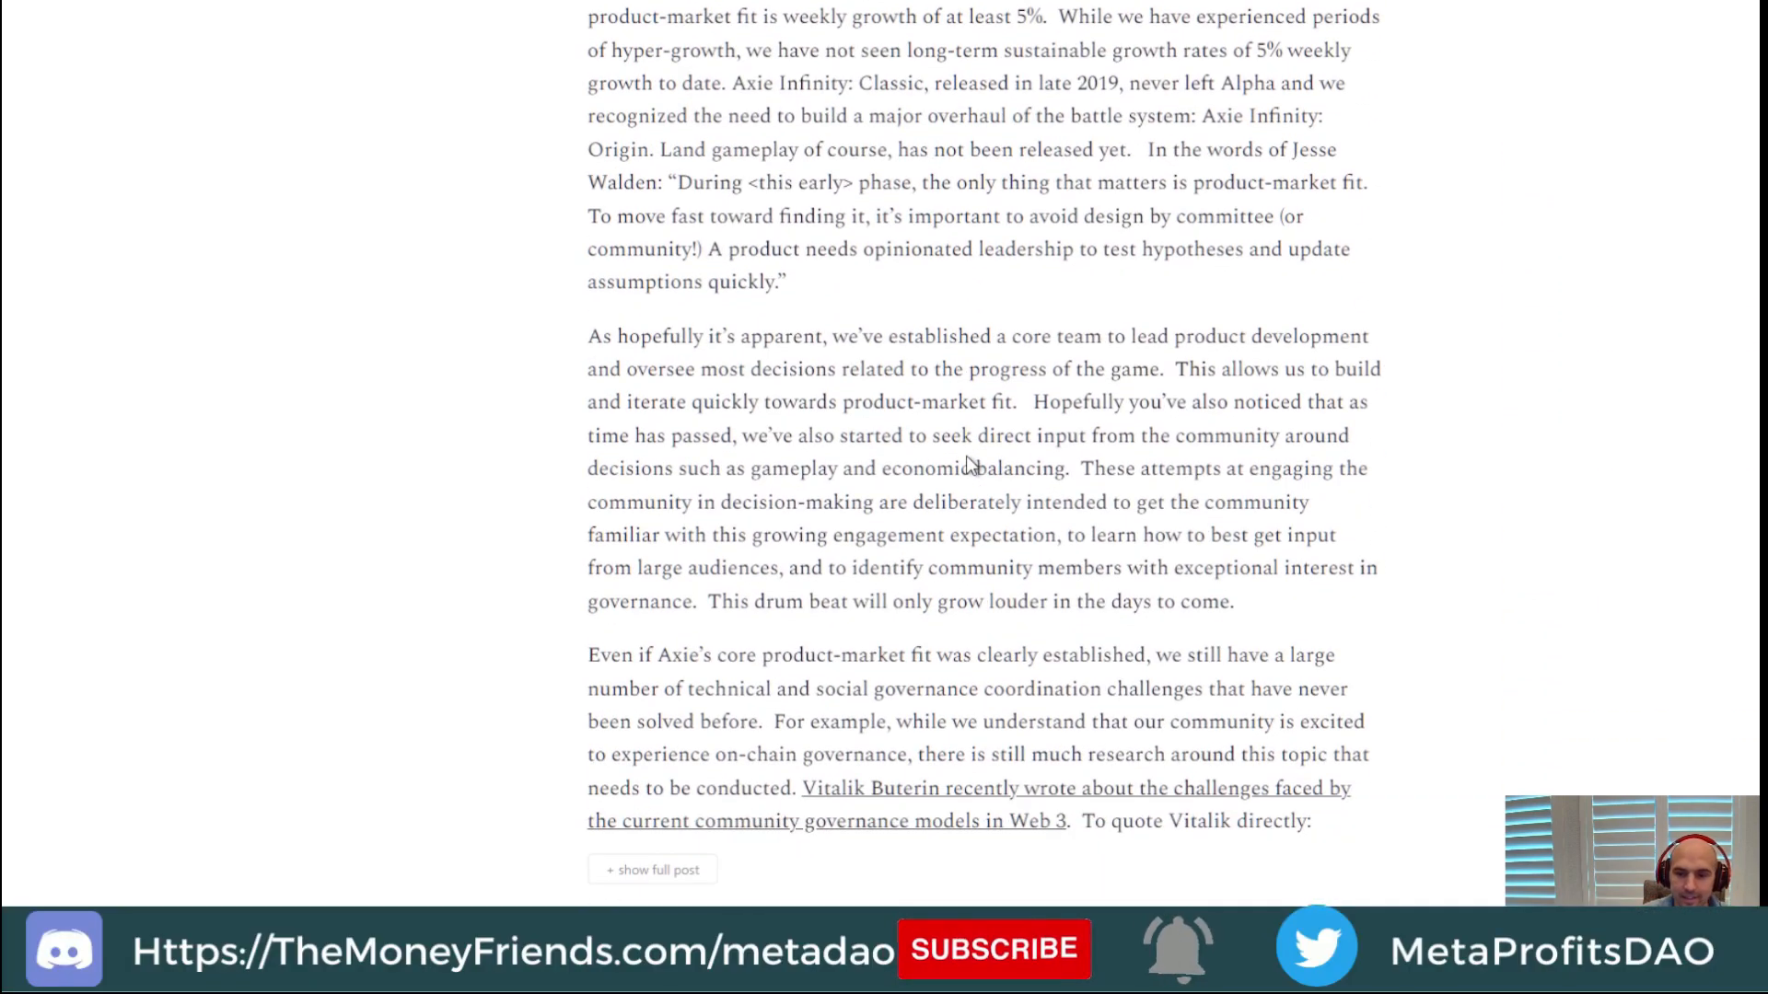
{"action": "scroll", "scroll_direction": "up", "scroll_amount": 3}
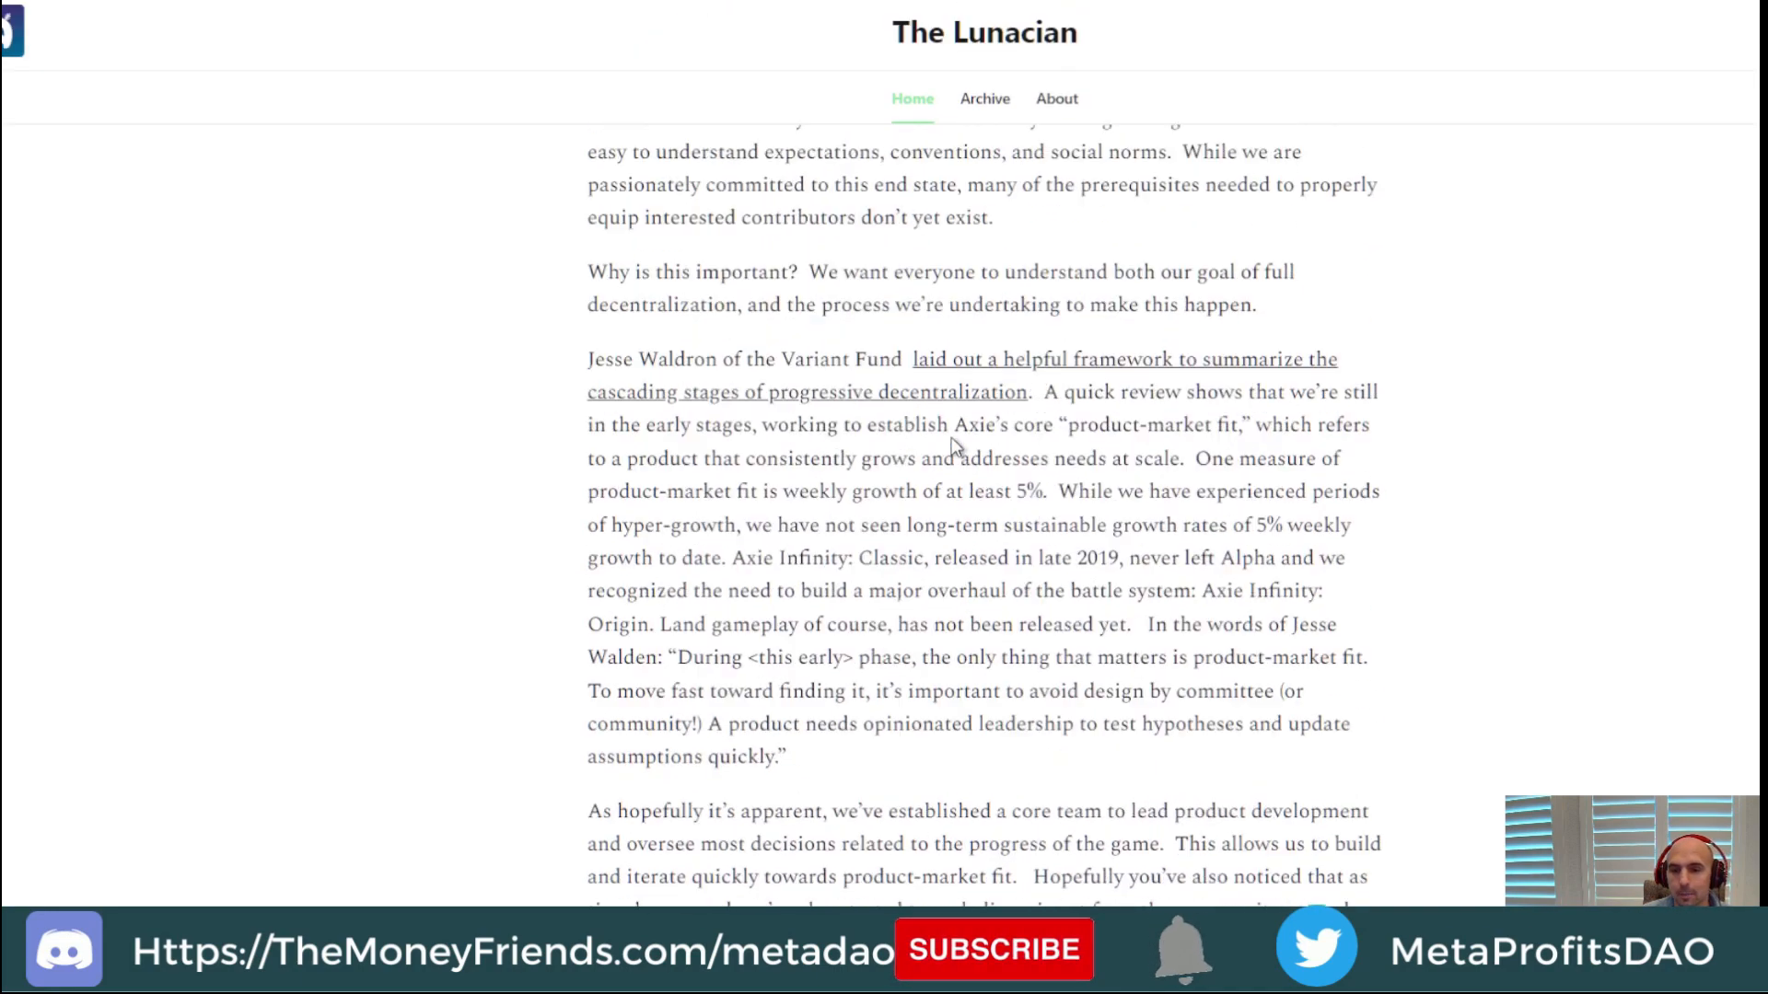
{"action": "scroll", "scroll_direction": "up", "scroll_amount": 3}
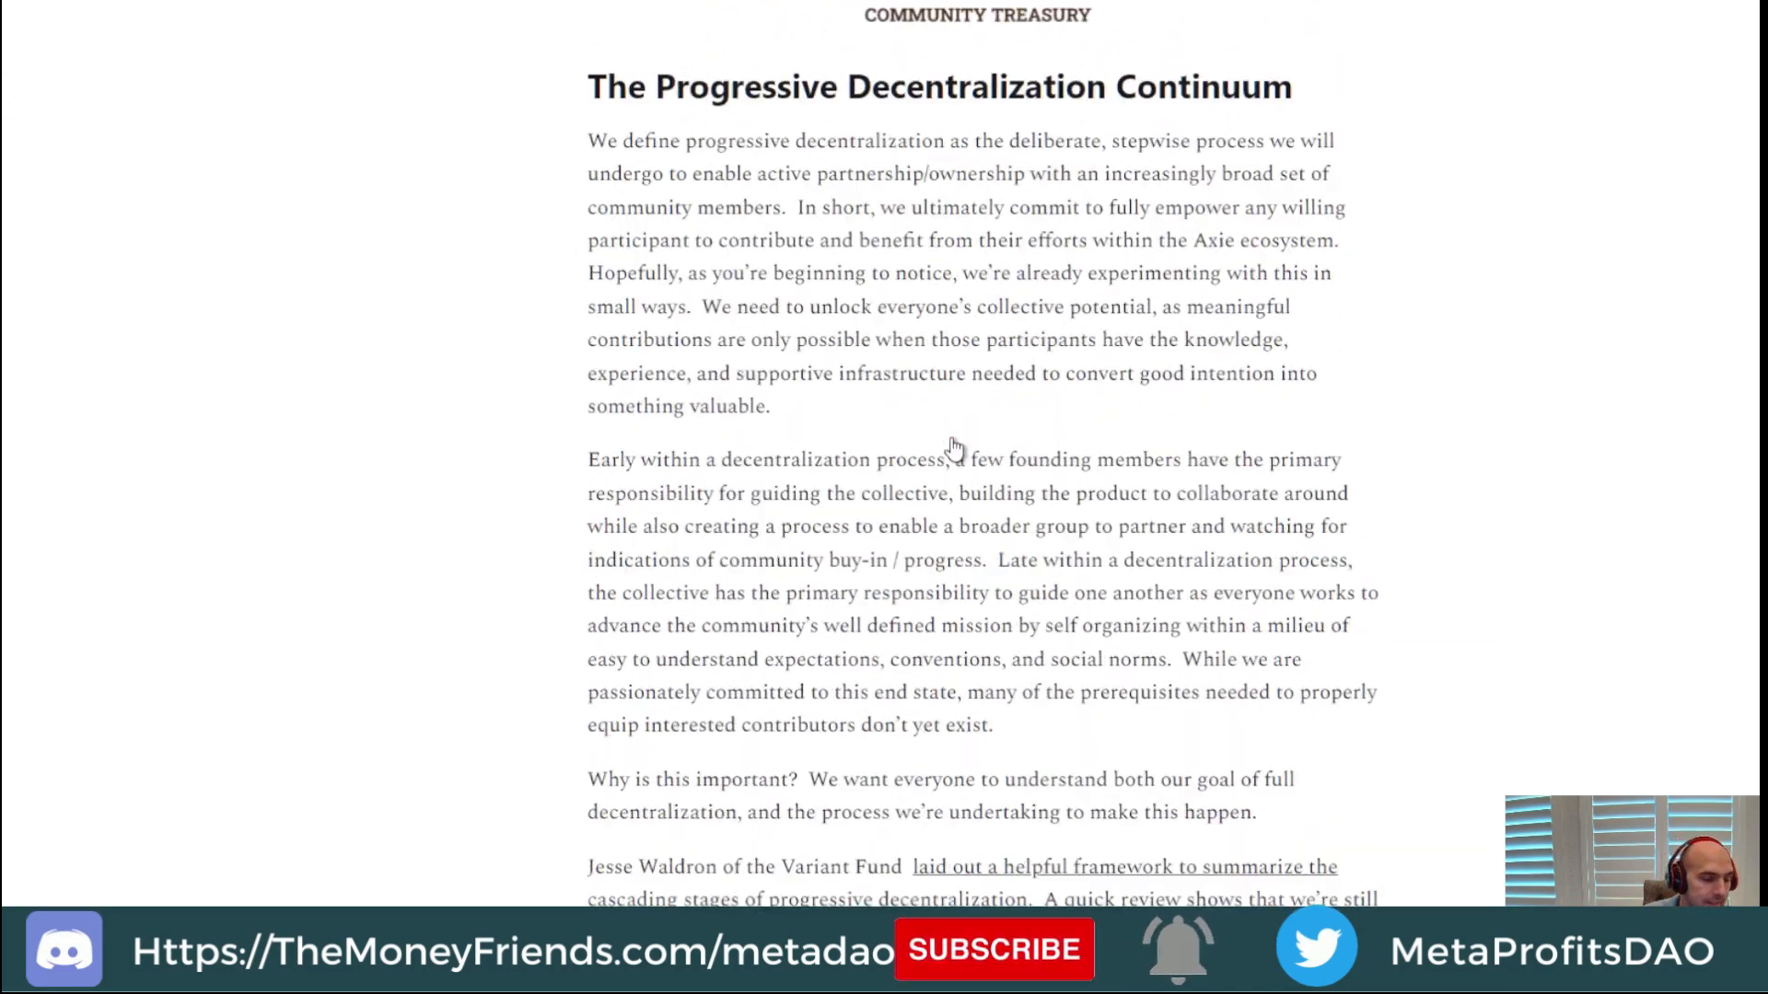
{"action": "scroll", "scroll_direction": "down", "scroll_amount": 3}
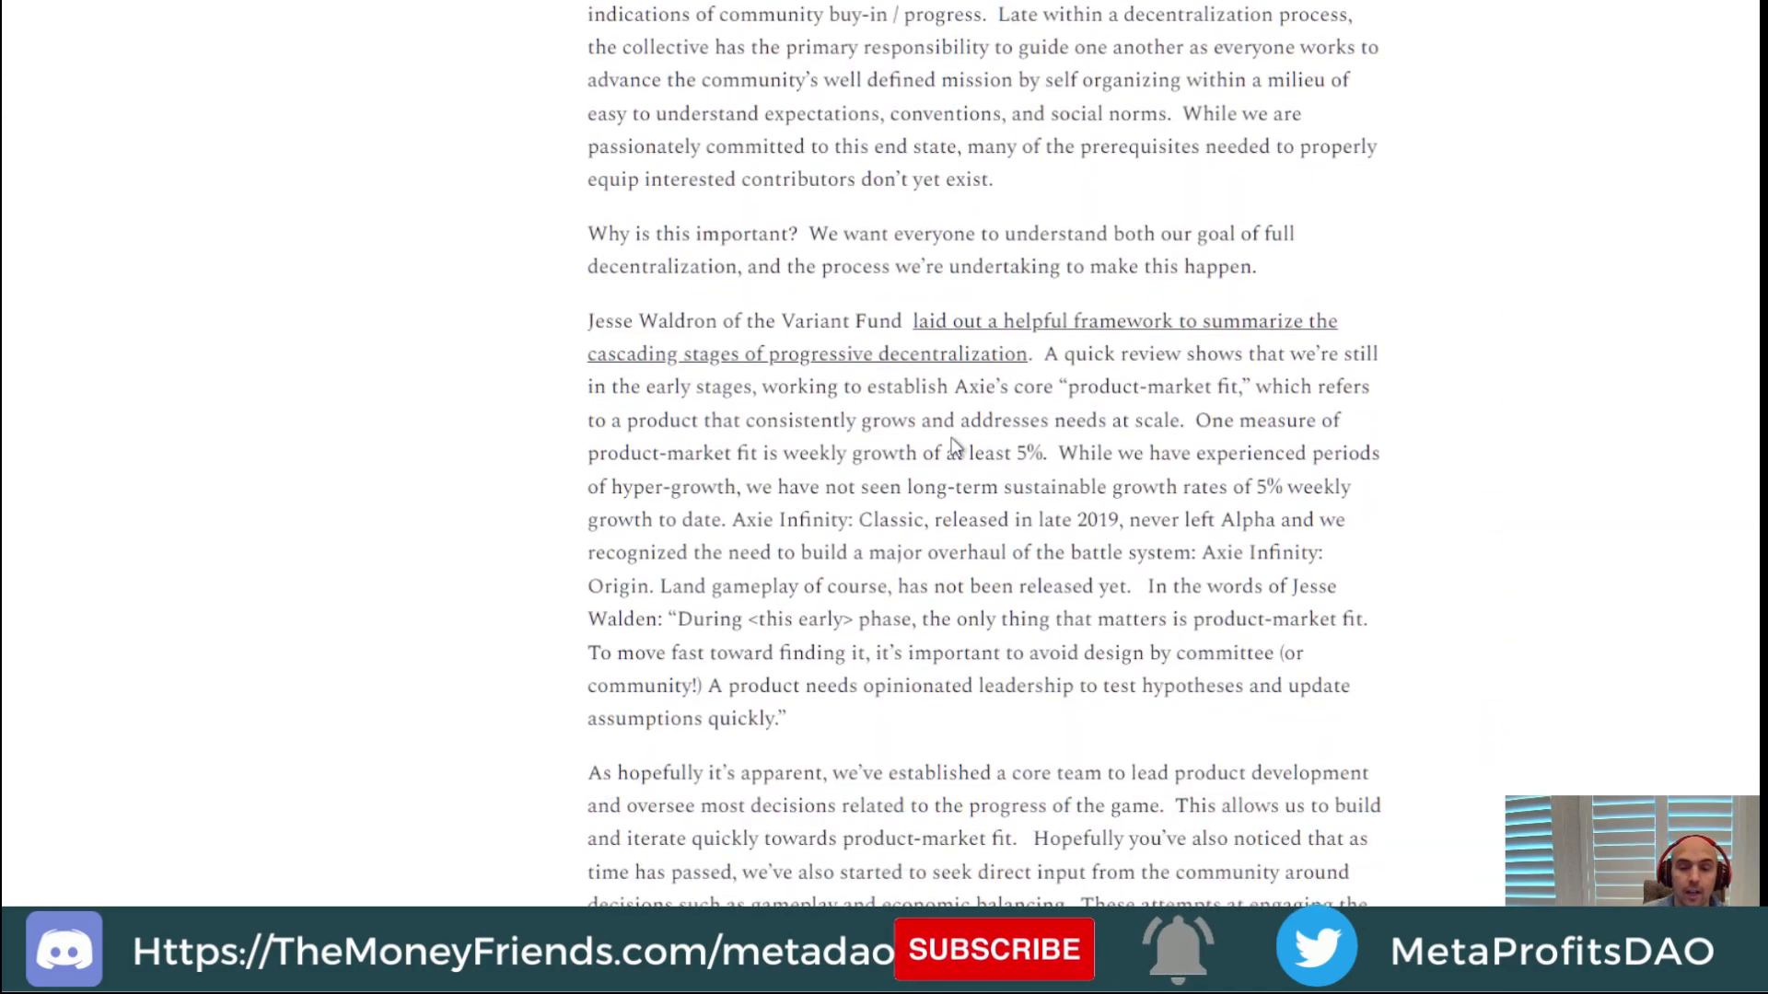
{"action": "scroll", "scroll_direction": "down", "scroll_amount": 3}
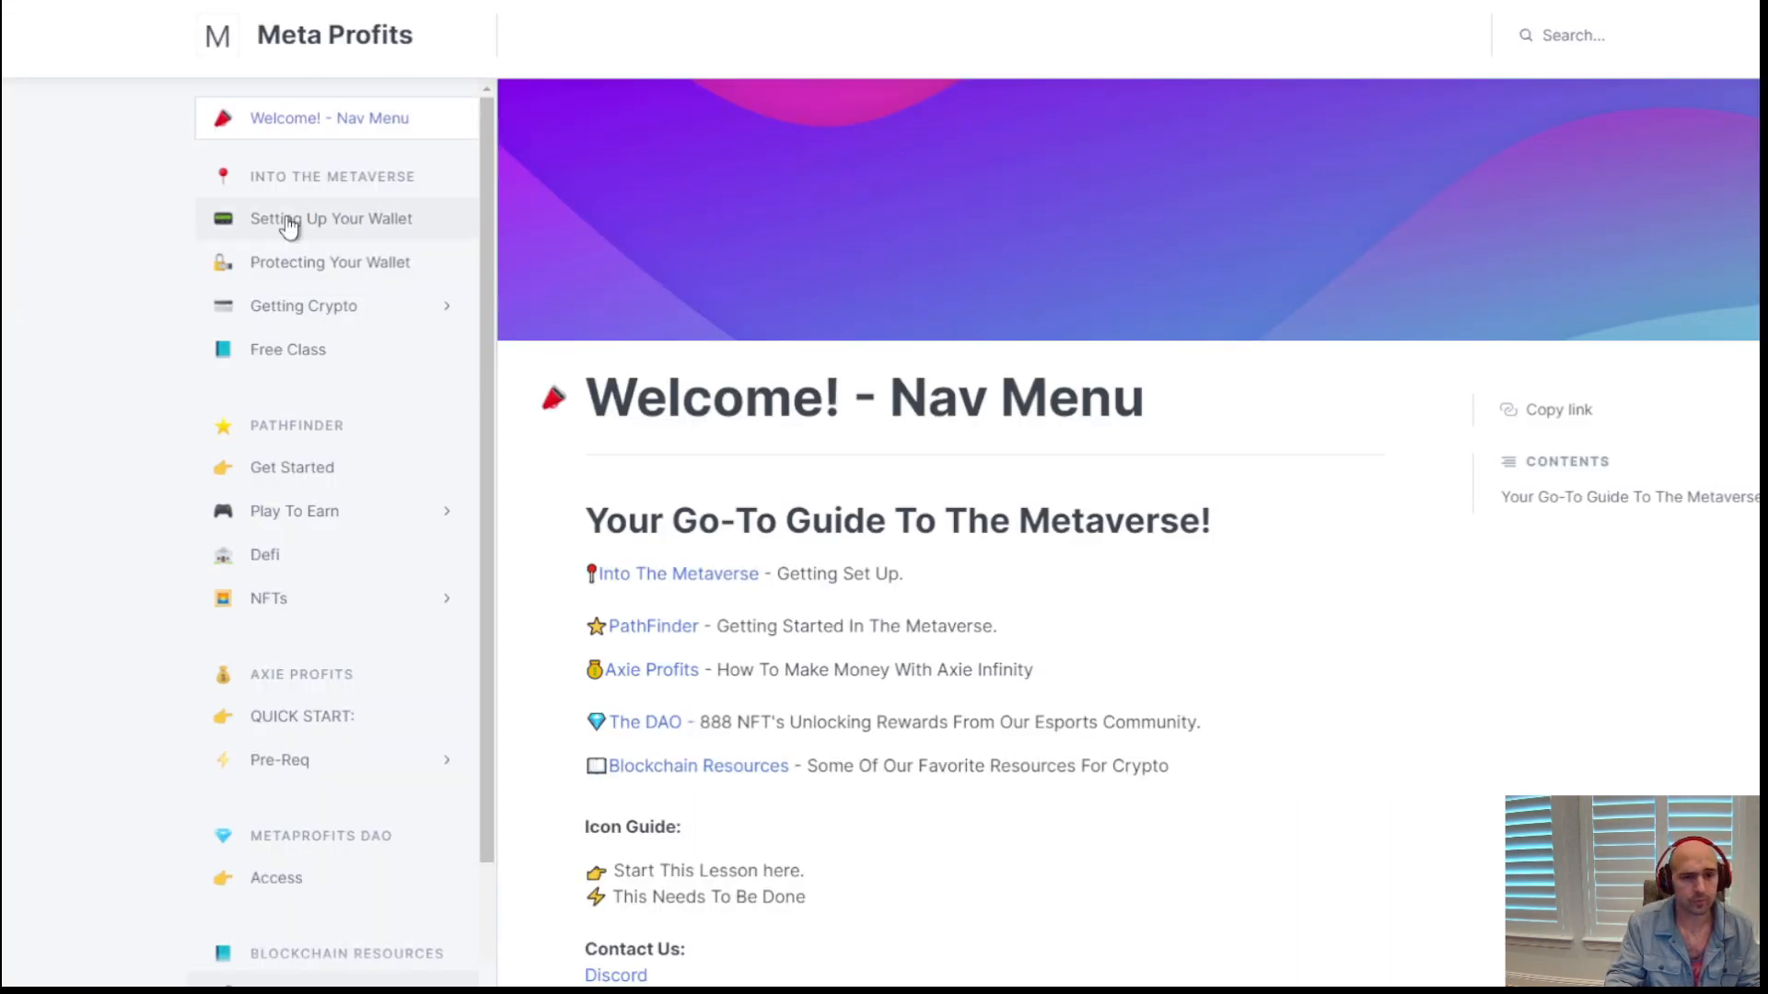
{"action": "mouse_move", "coordinate": [267, 302]}
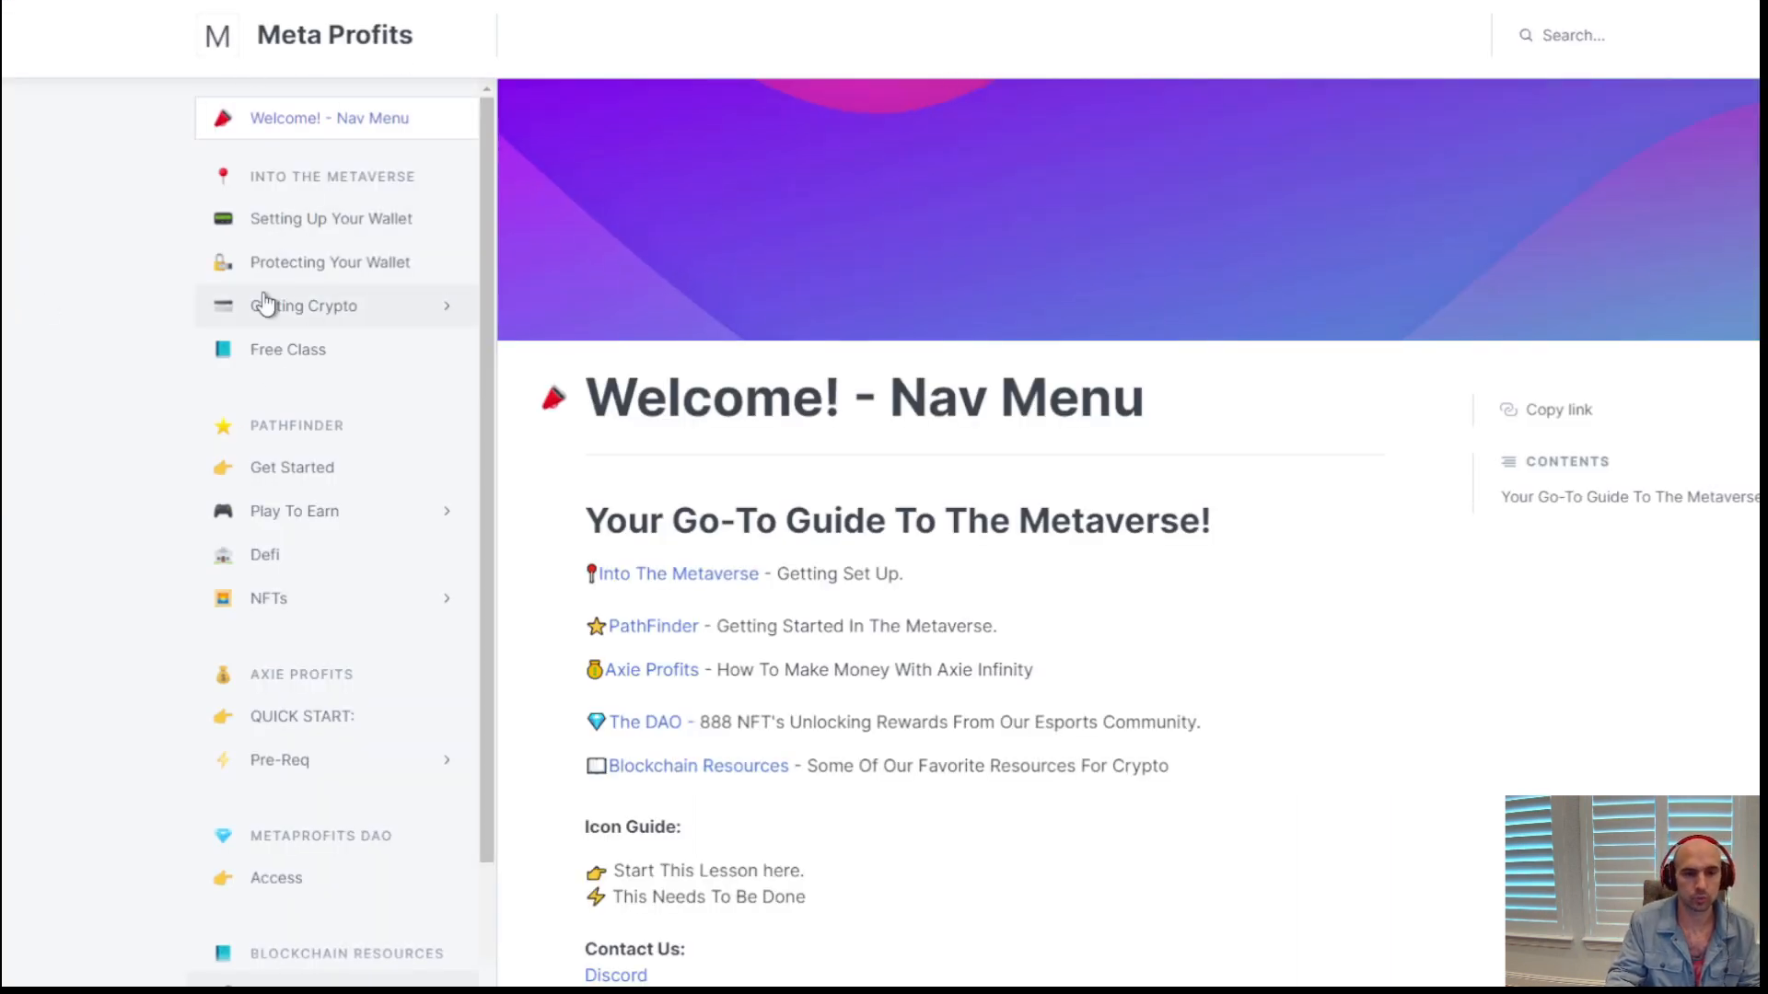
{"action": "mouse_move", "coordinate": [293, 556]}
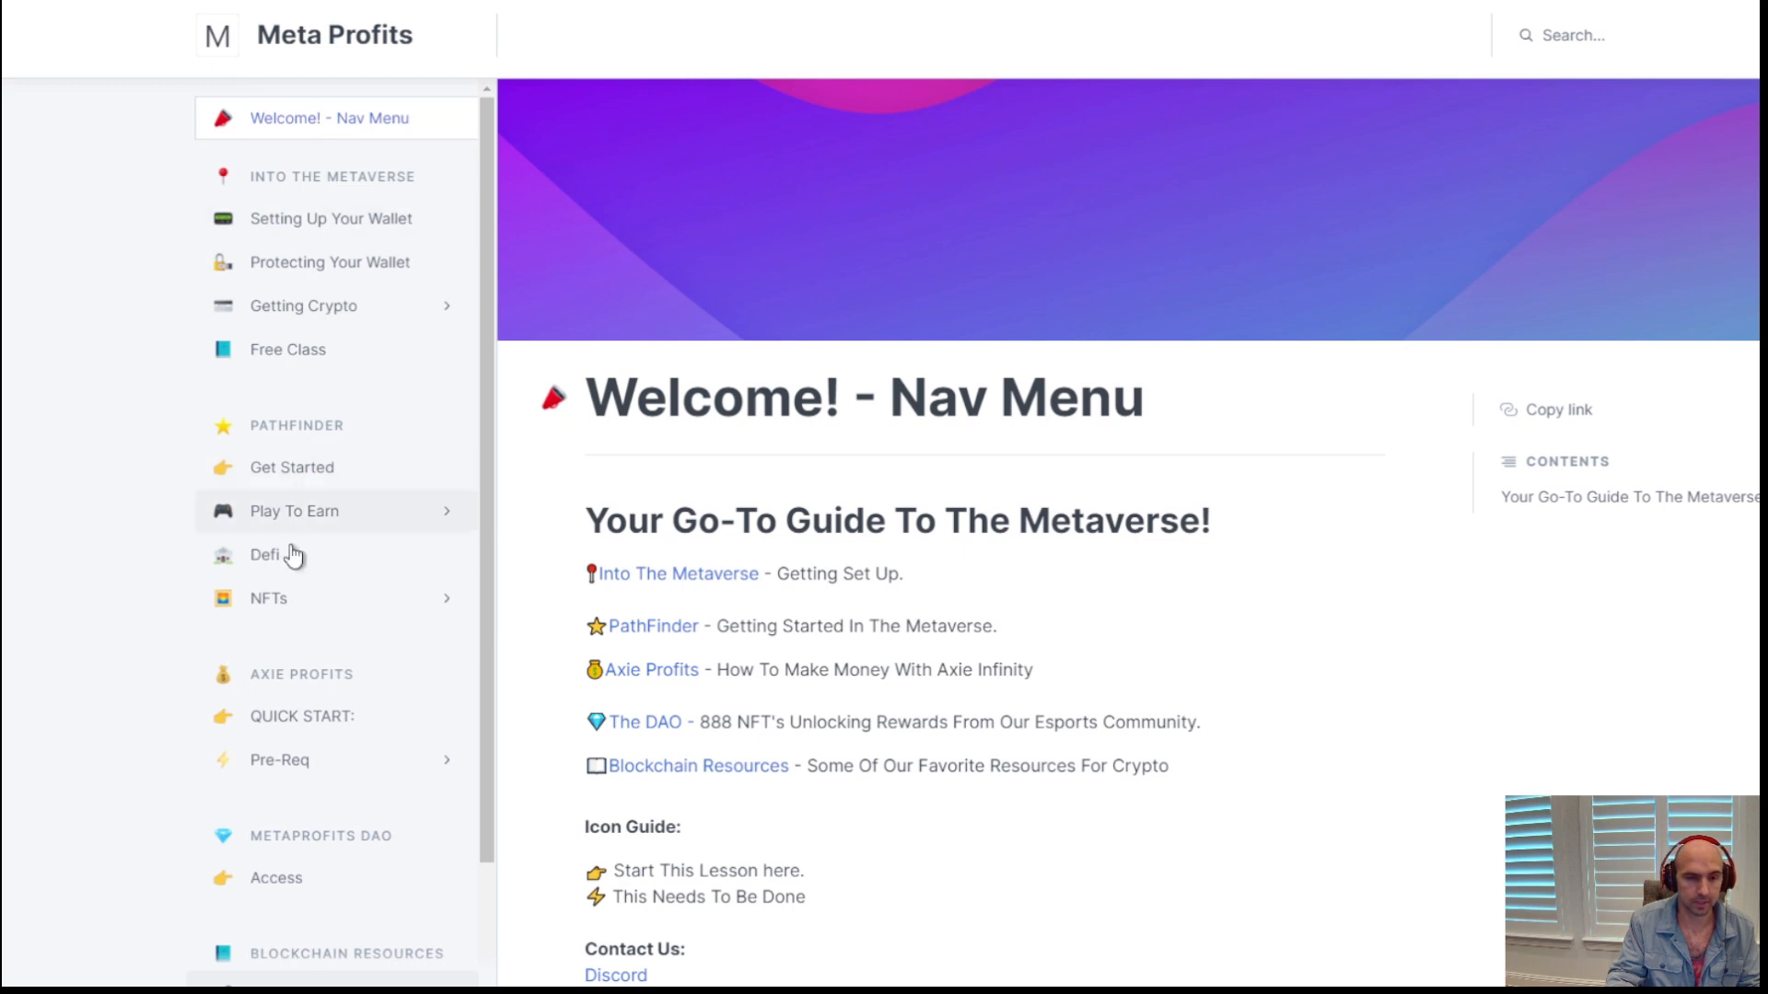
{"action": "mouse_move", "coordinate": [272, 324]}
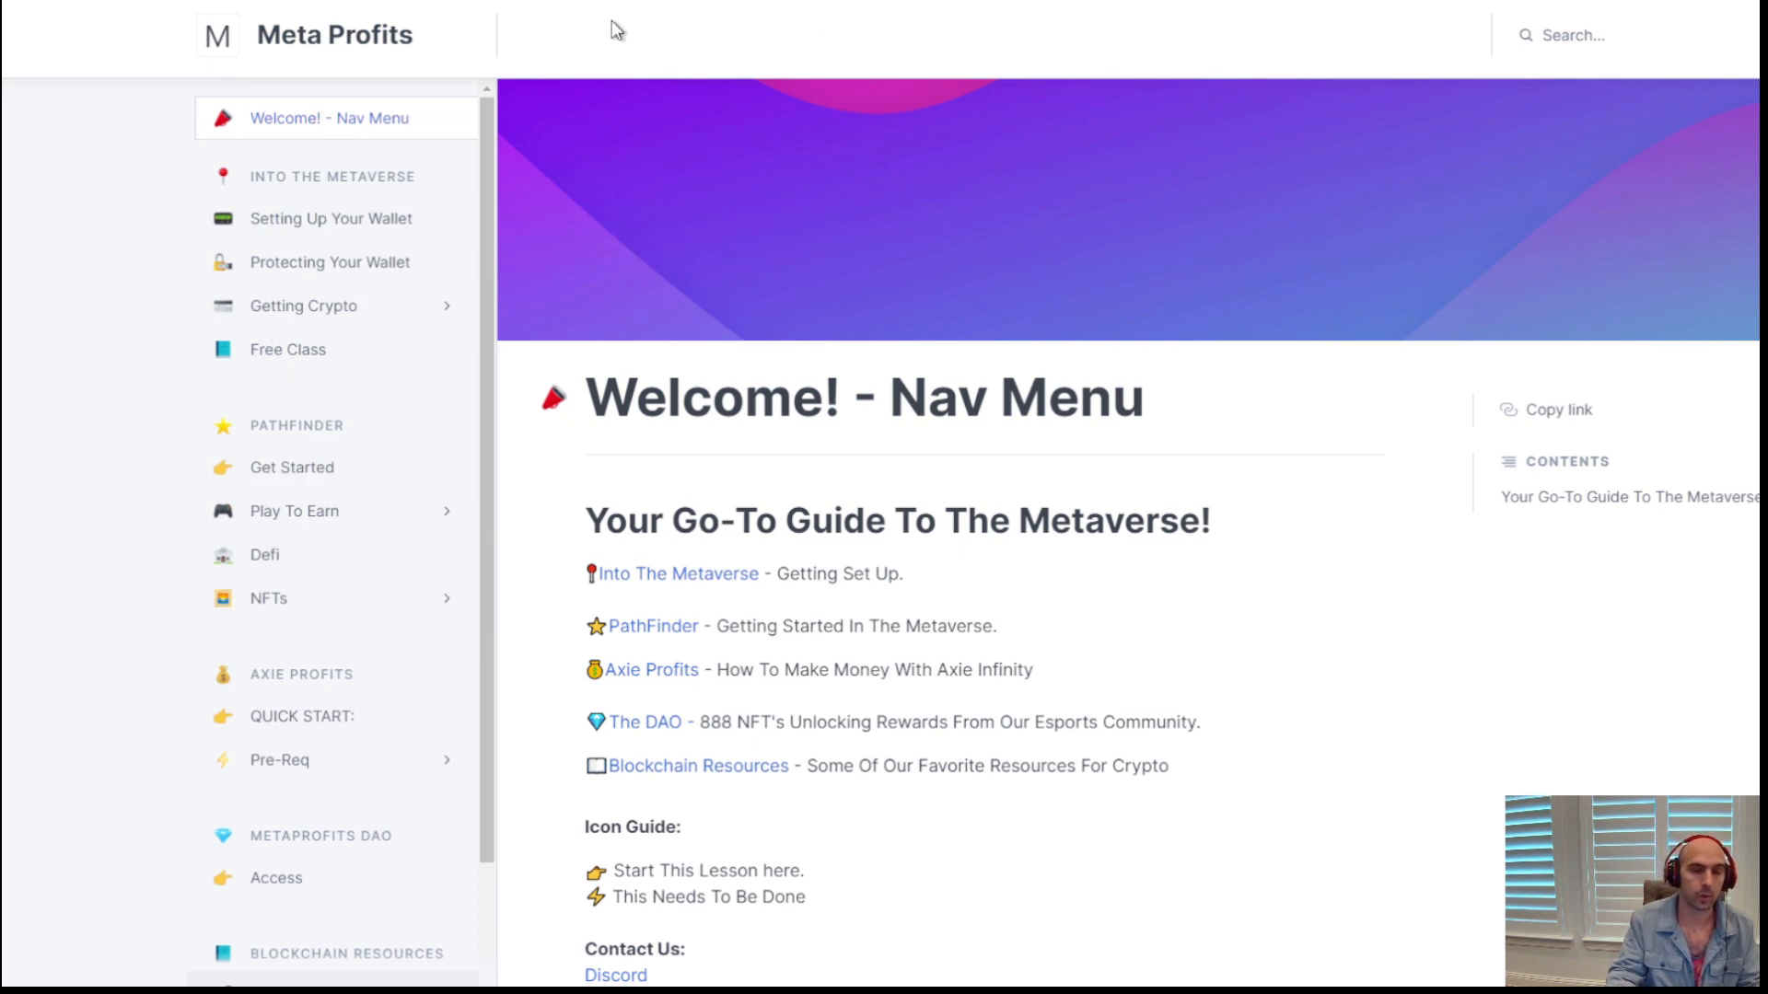
{"action": "mouse_move", "coordinate": [564, 96]}
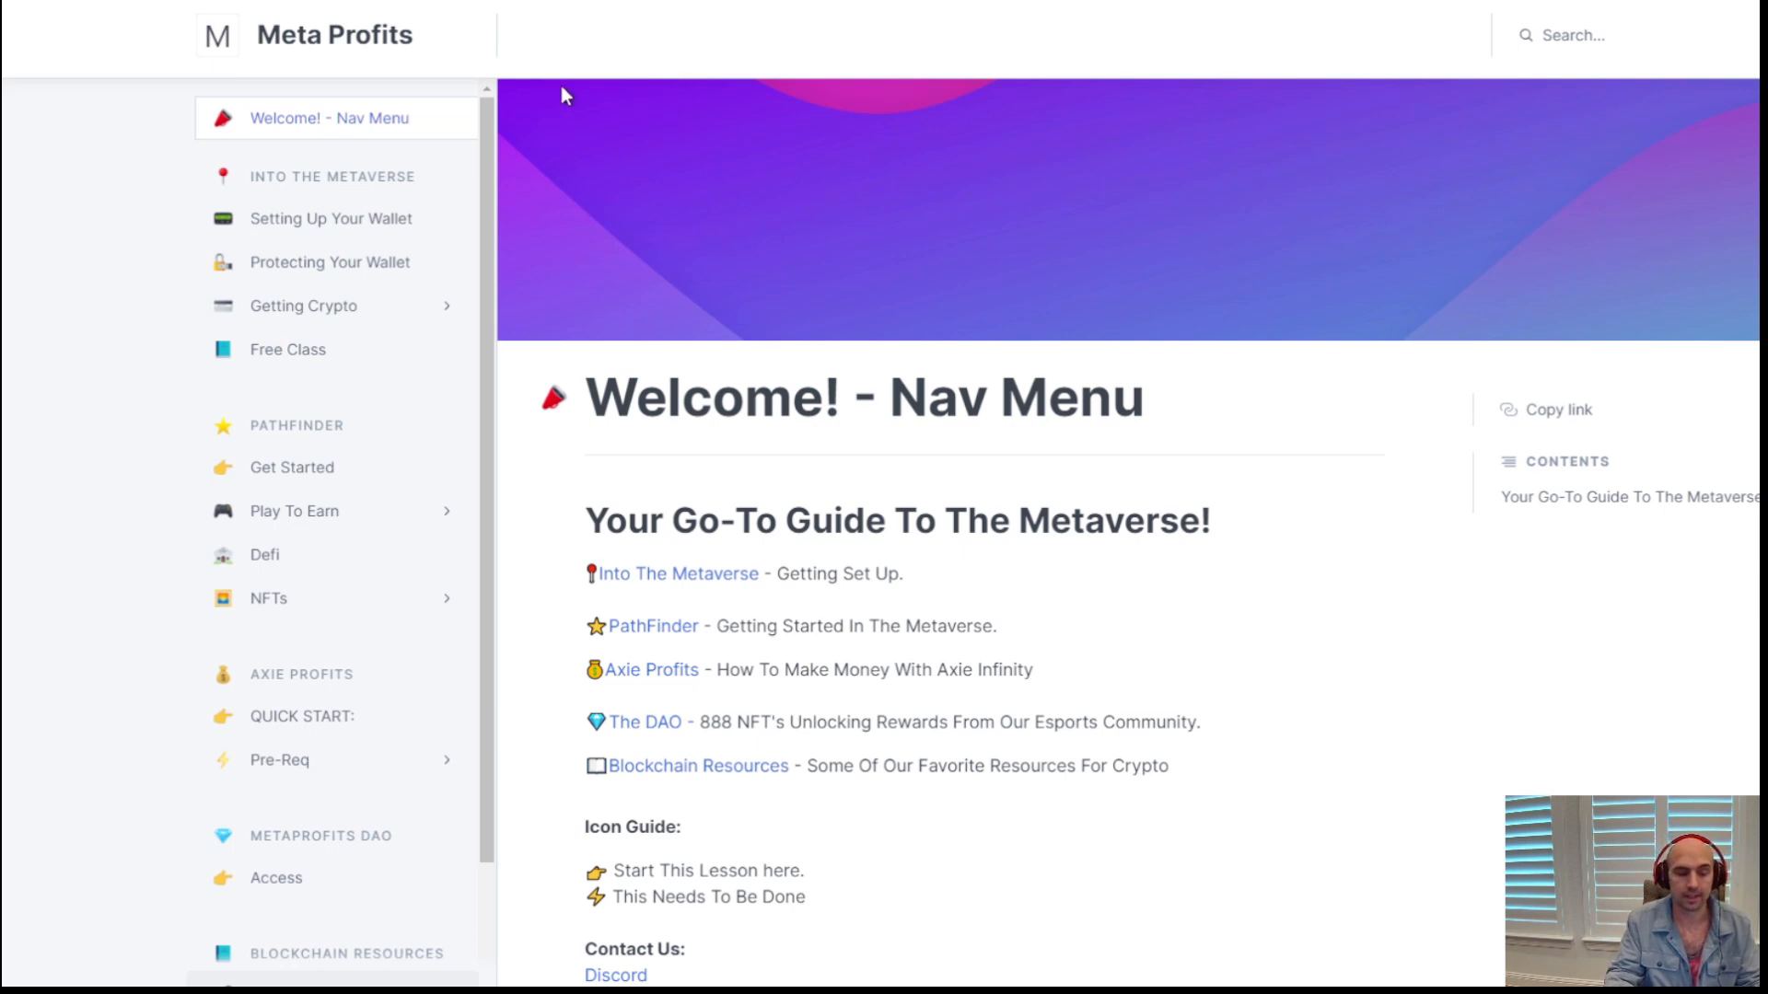
{"action": "mouse_move", "coordinate": [755, 48]}
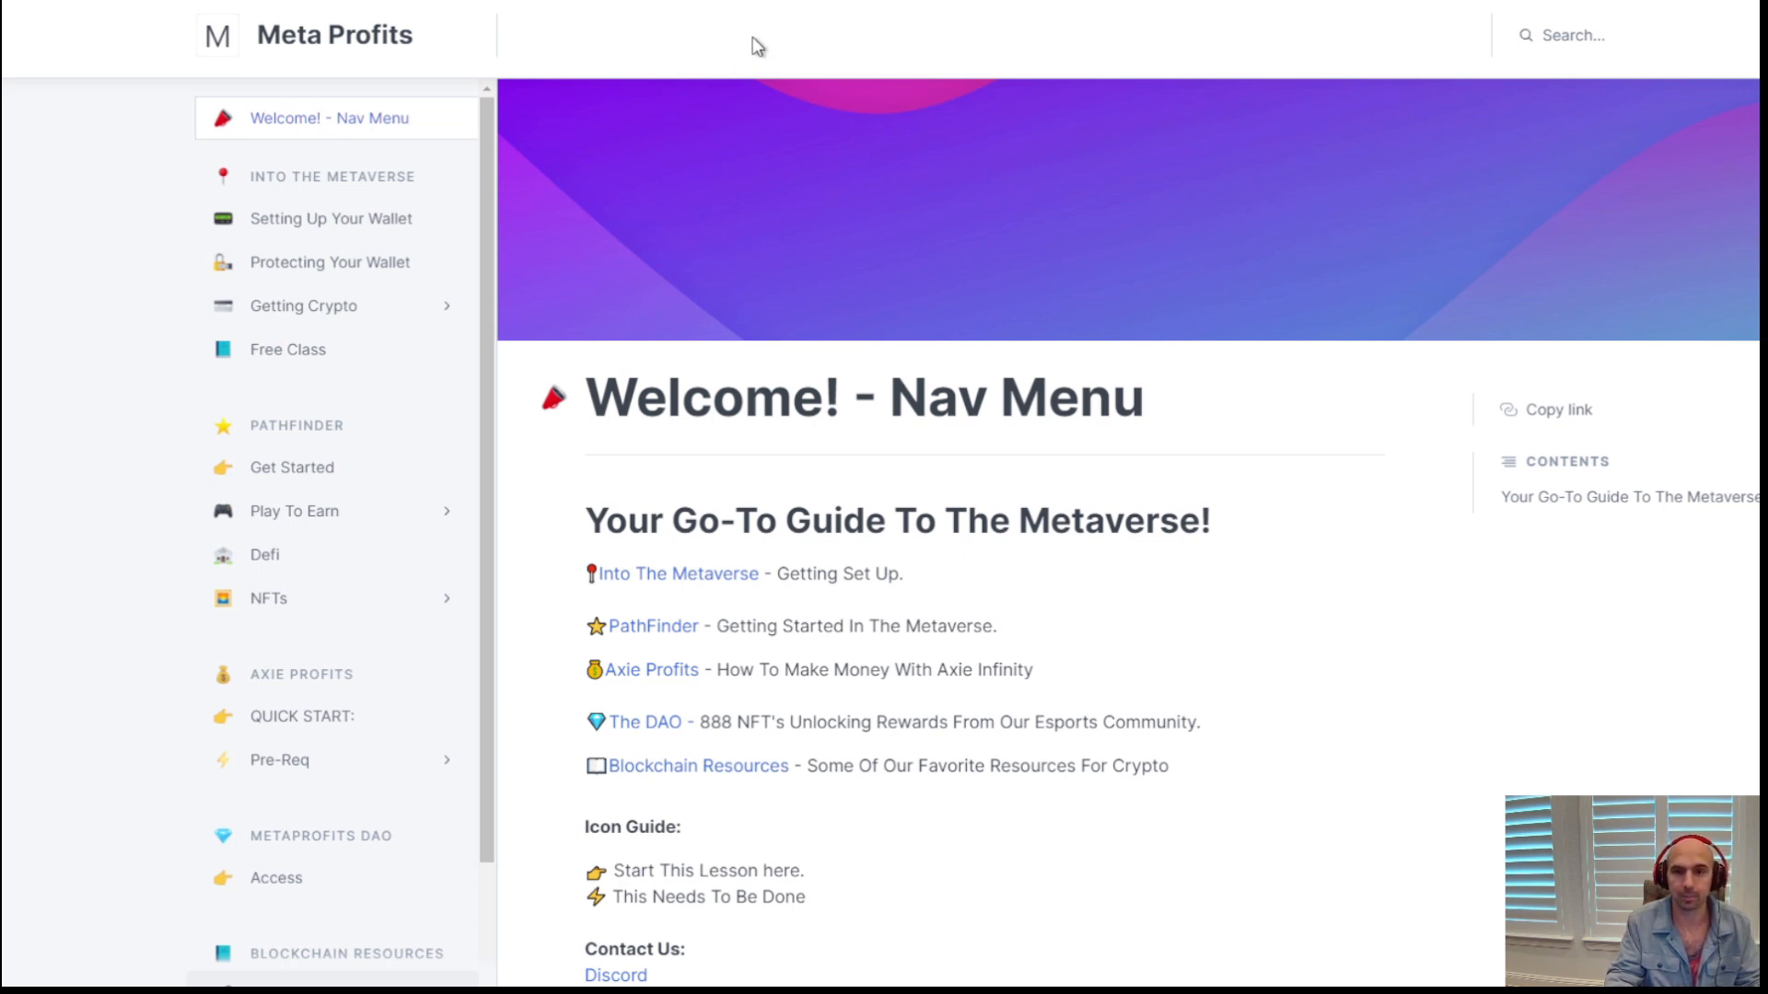